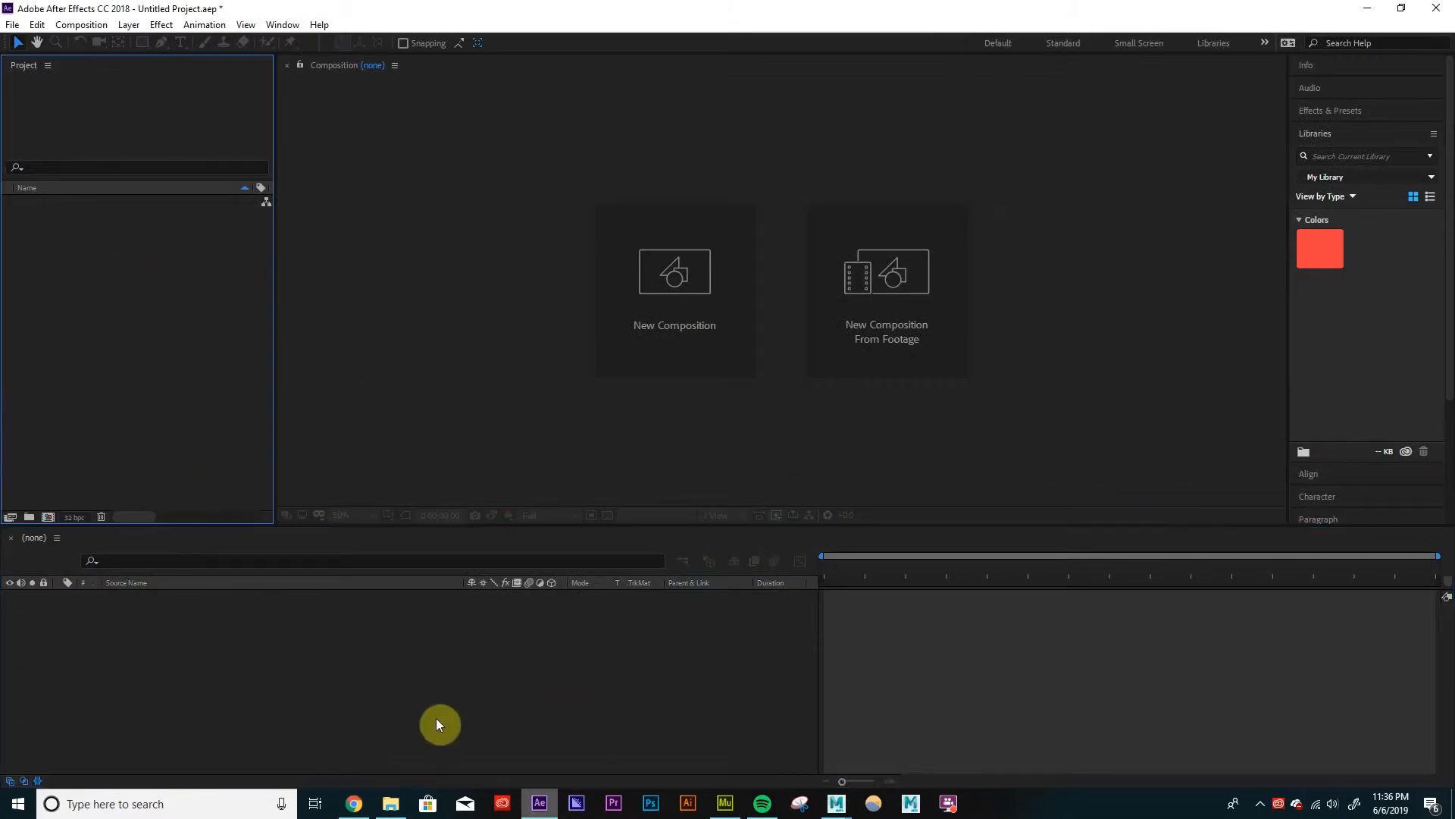
Import StillLife_Master_04.exr from the Still Life images folder into the project.
{"action": "left_click", "coordinate": [388, 804]}
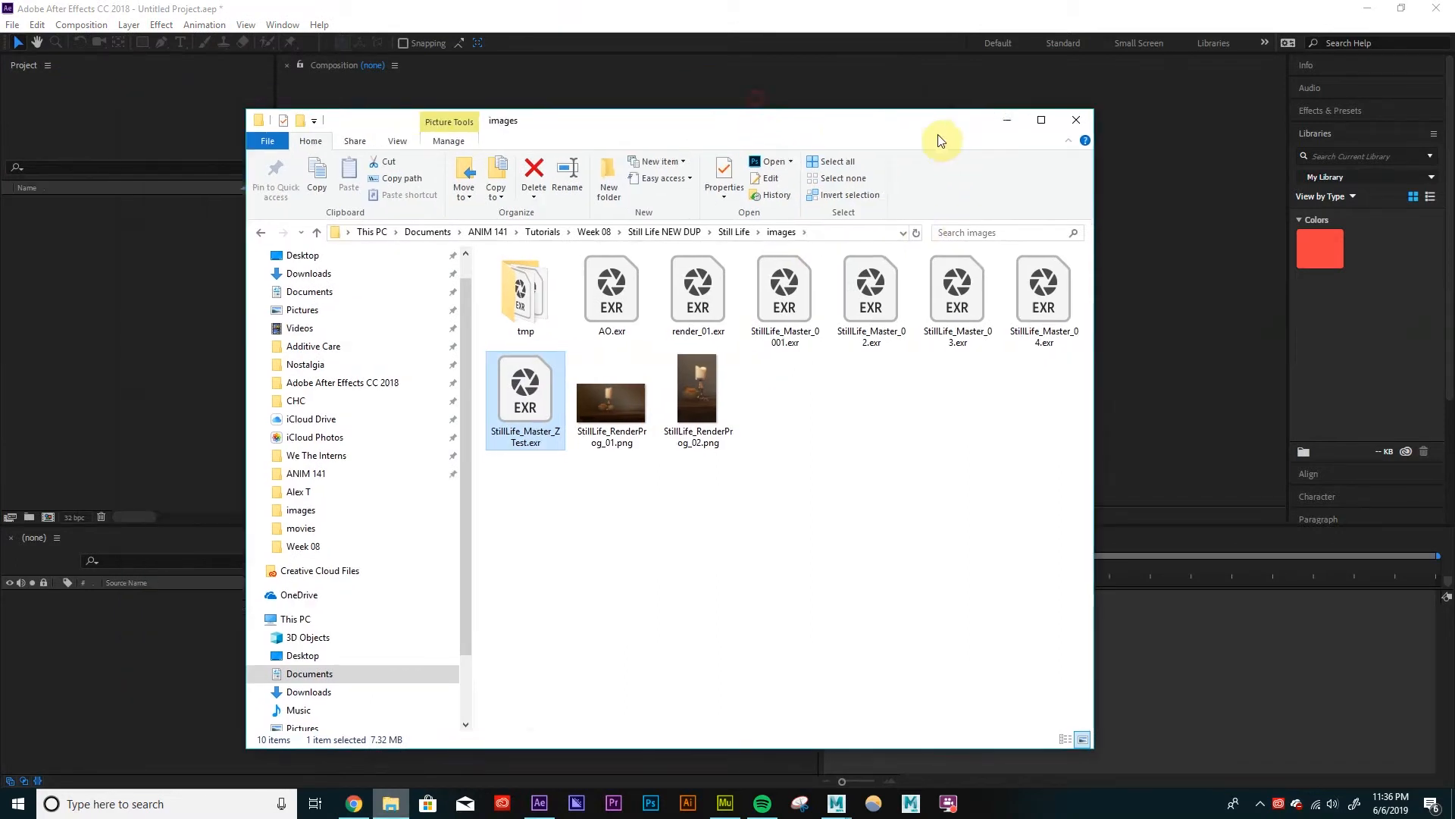
{"action": "right_click", "coordinate": [129, 276]}
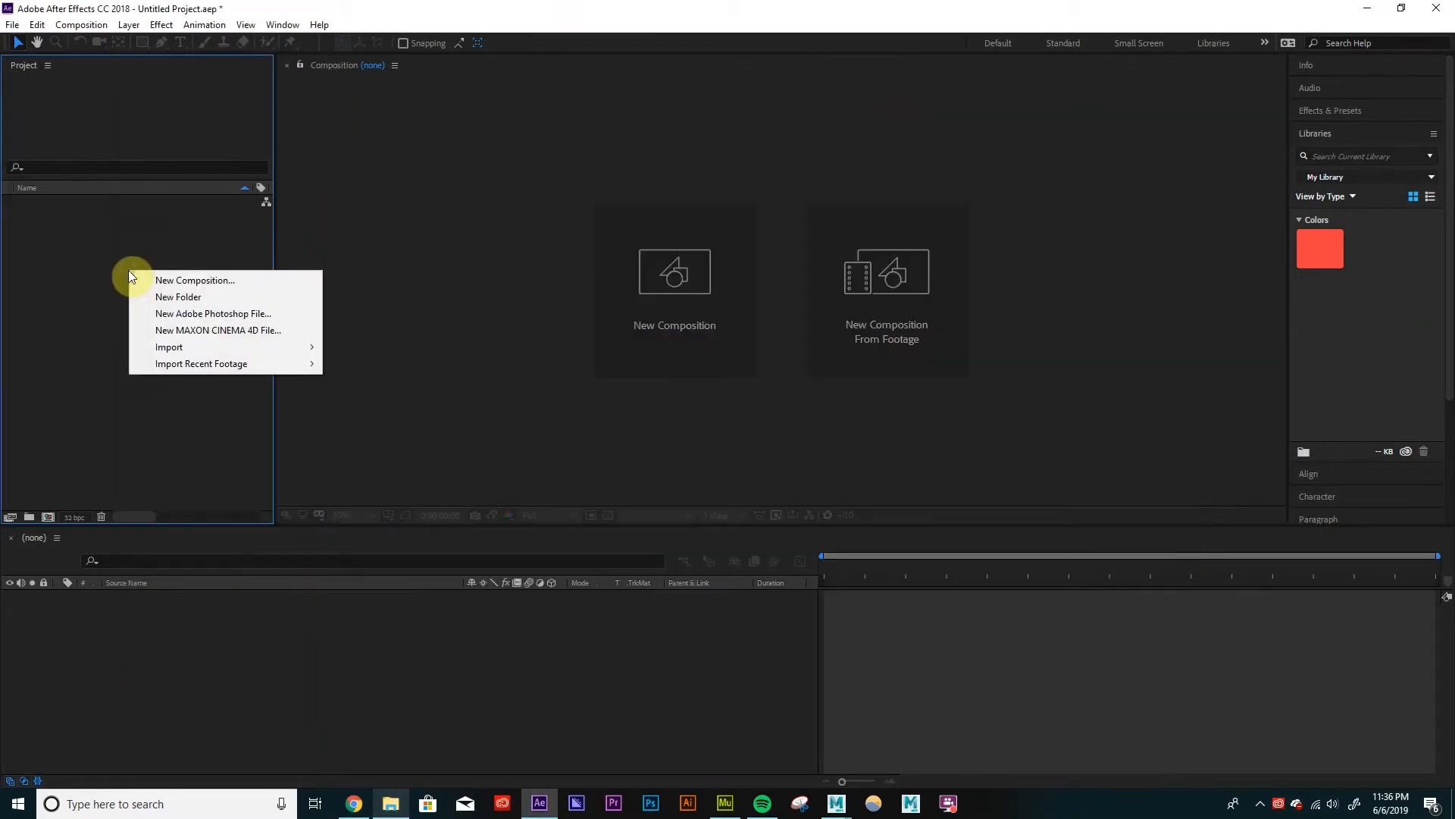
{"action": "mouse_move", "coordinate": [169, 347]}
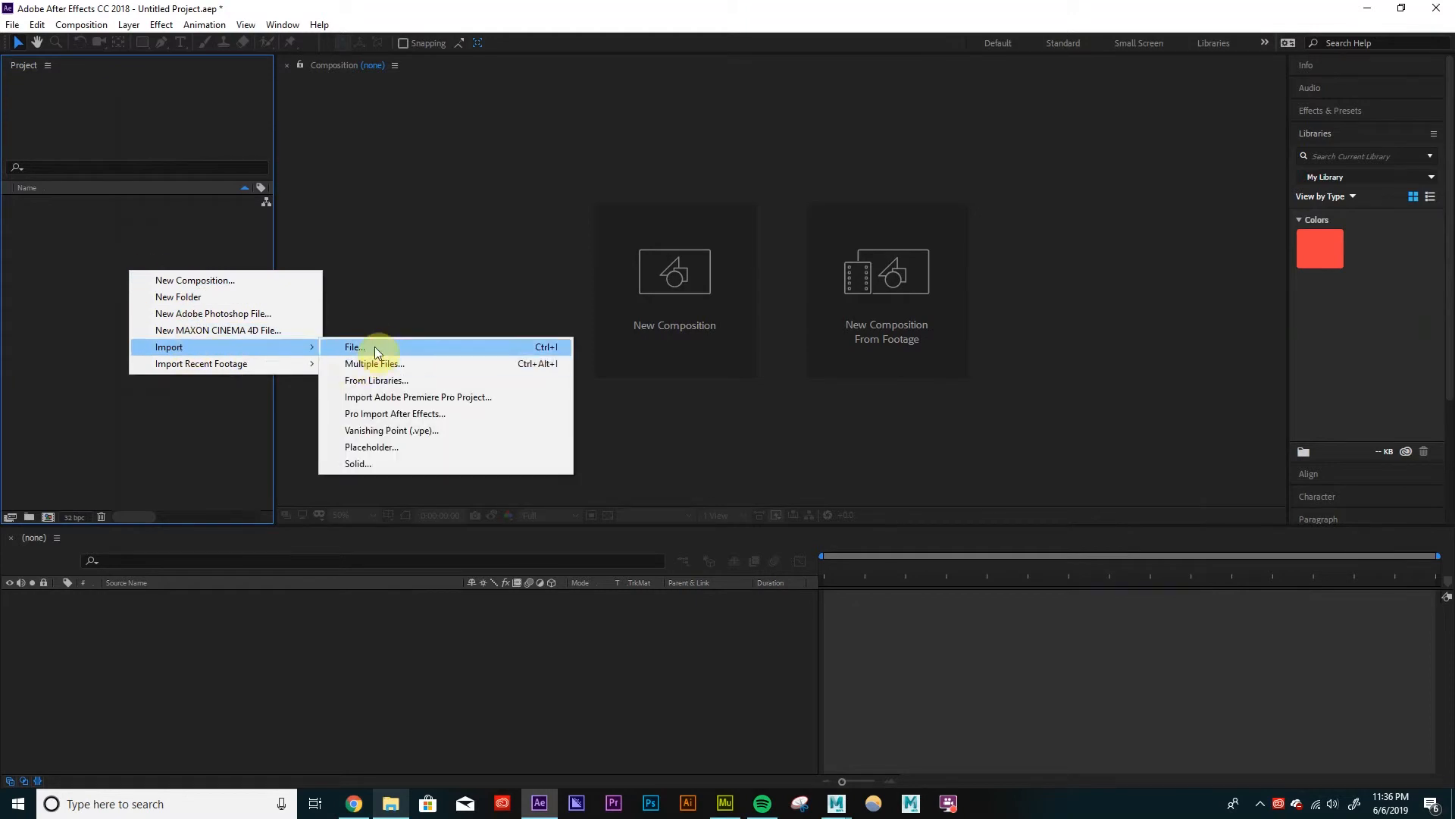
{"action": "left_click", "coordinate": [352, 346]}
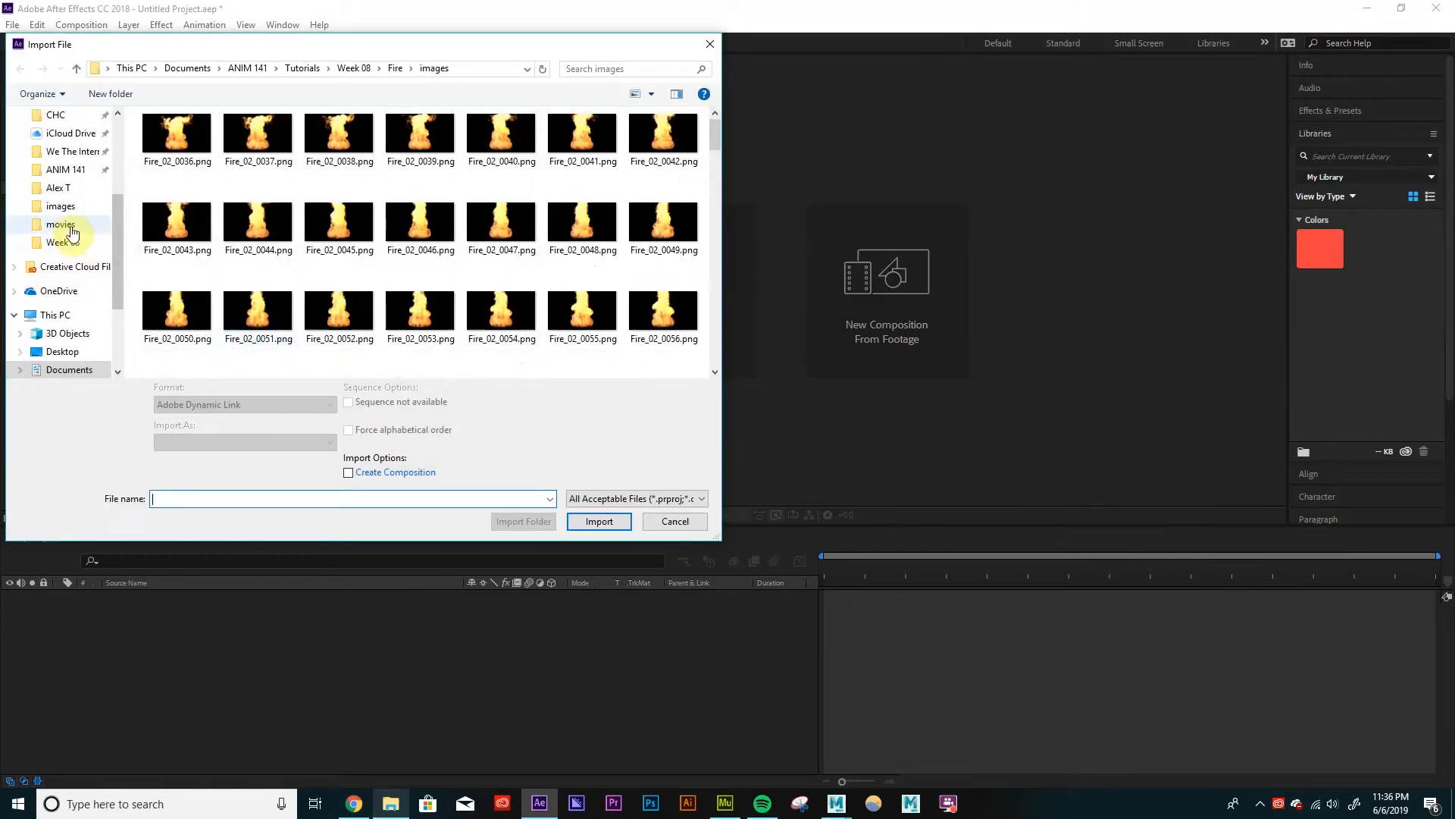
{"action": "left_click", "coordinate": [63, 243]}
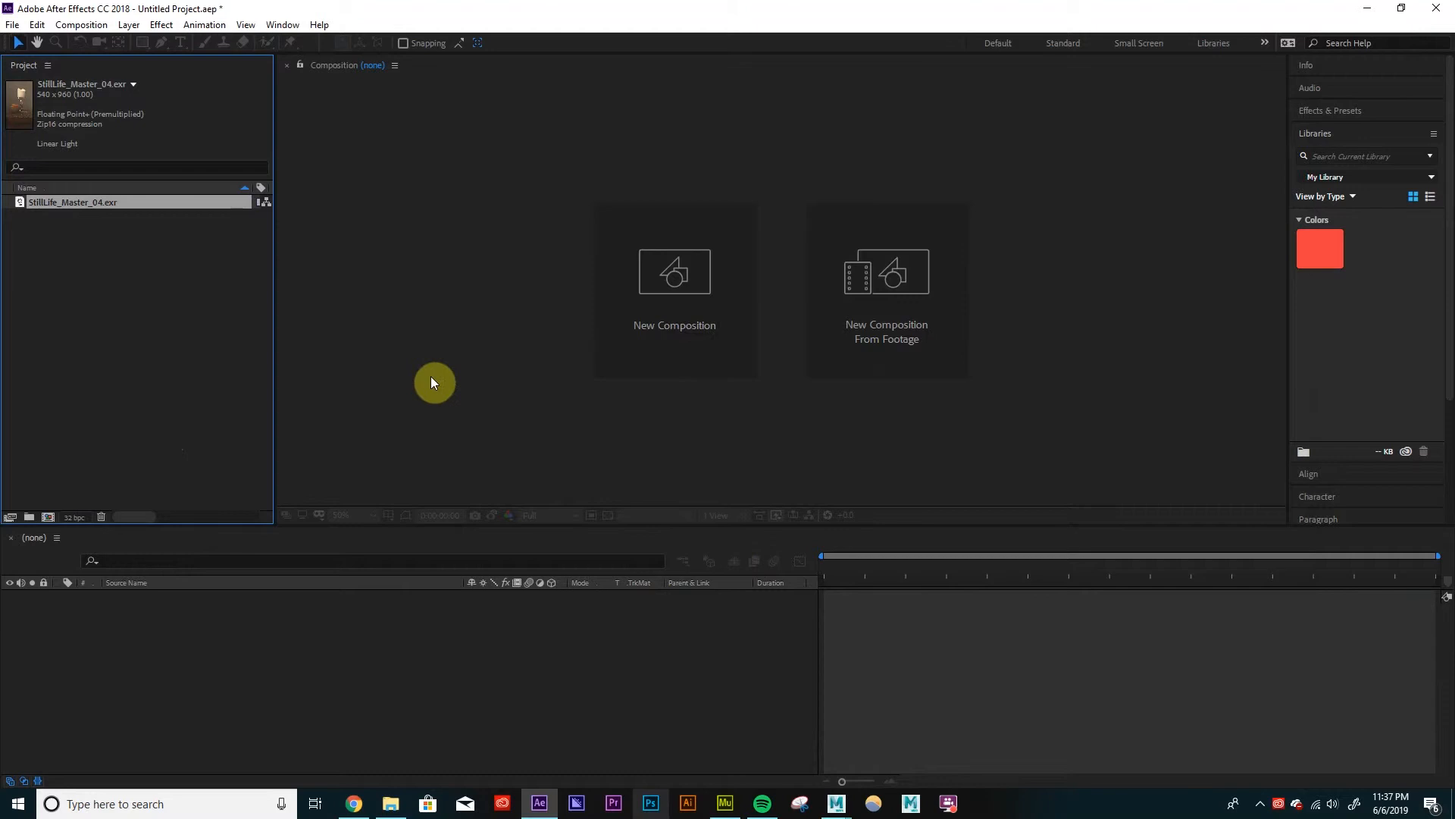
Create the StillLife_Master_04 composition from the EXR and save the project as Still-Life_Compositing_02.aep.
{"action": "left_click", "coordinate": [92, 203]}
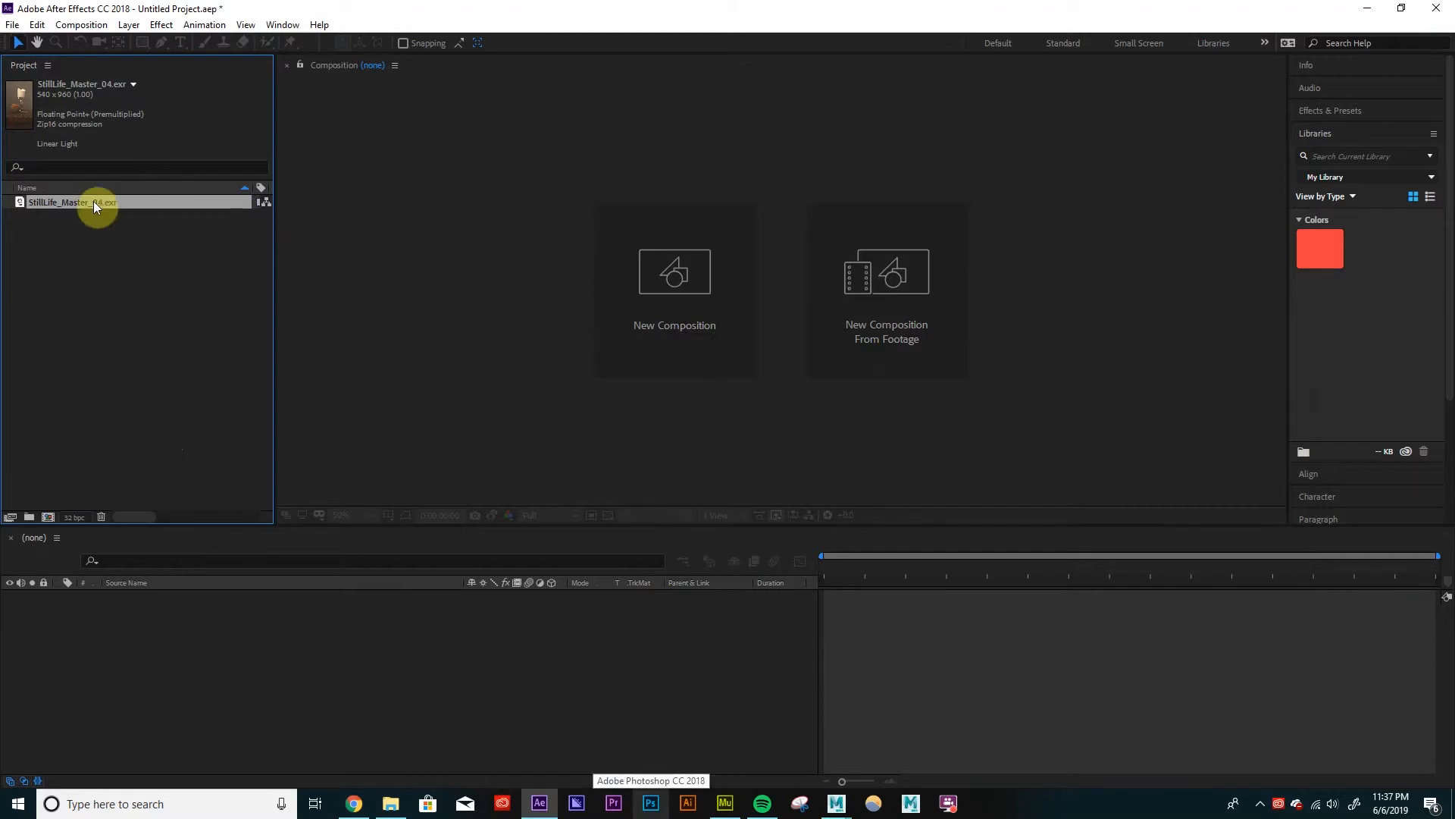
{"action": "left_click_drag", "start_coordinate": [92, 201], "coordinate": [338, 631]}
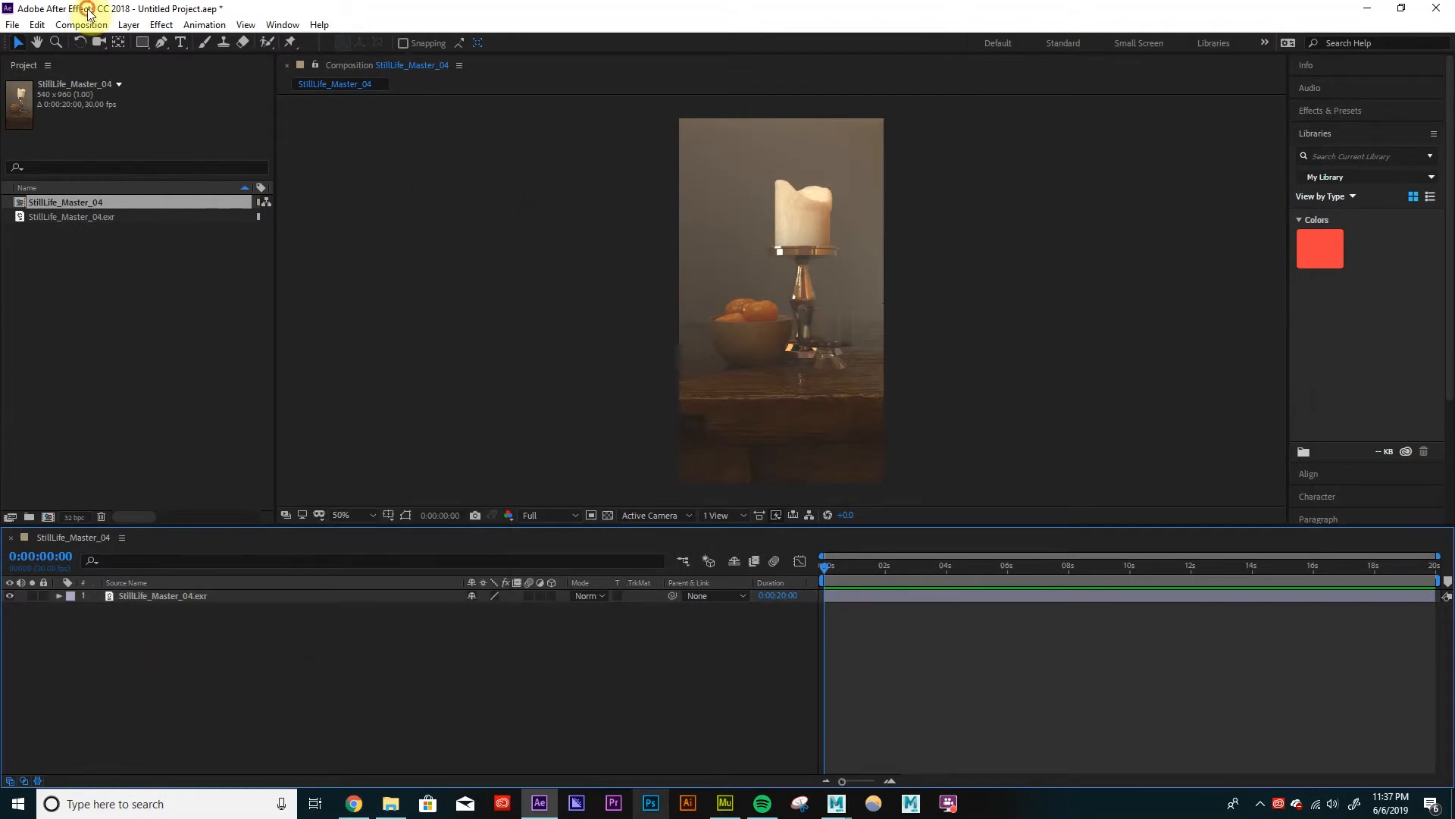
{"action": "left_click", "coordinate": [12, 25]}
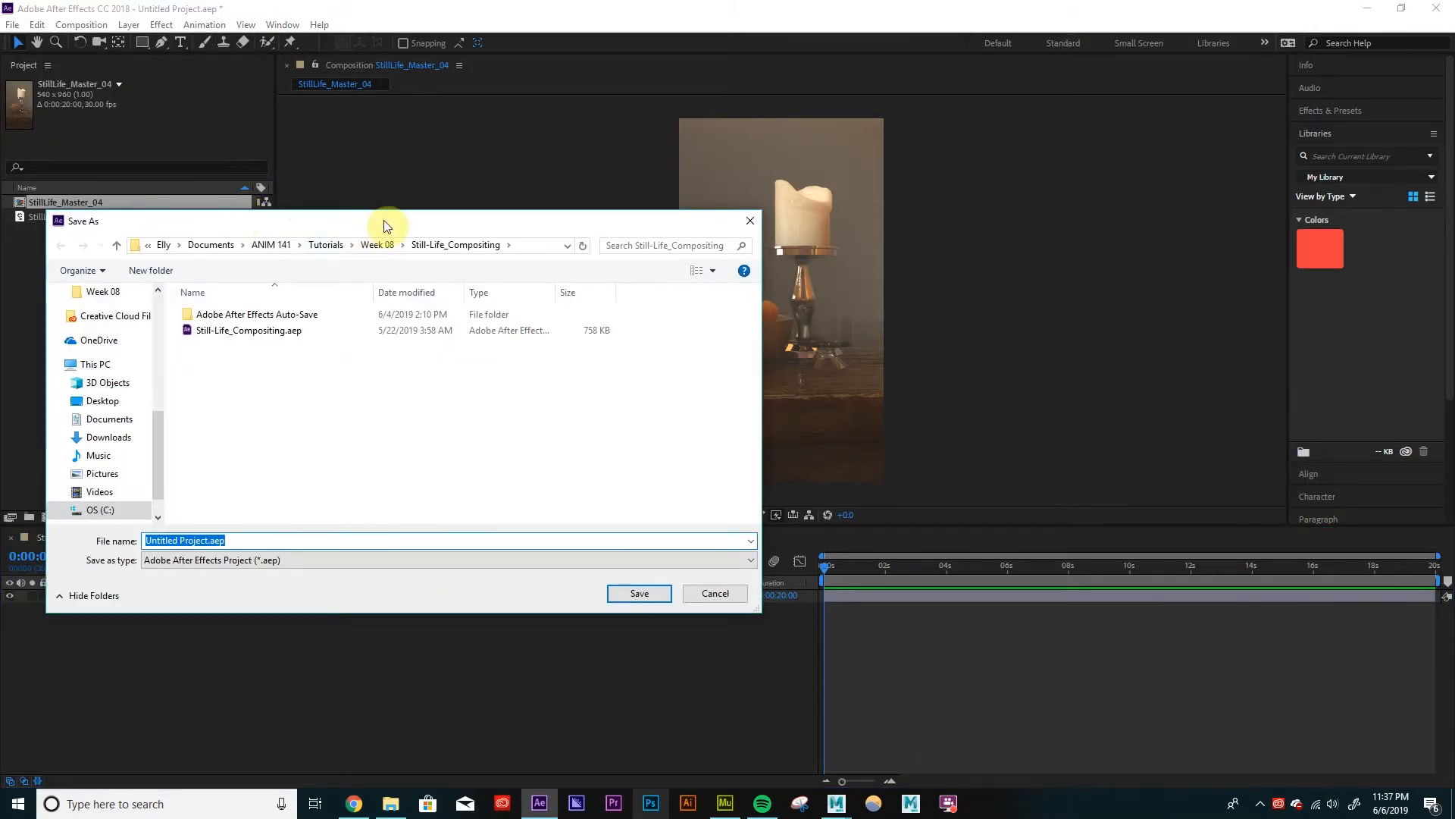
{"action": "left_click", "coordinate": [248, 330]}
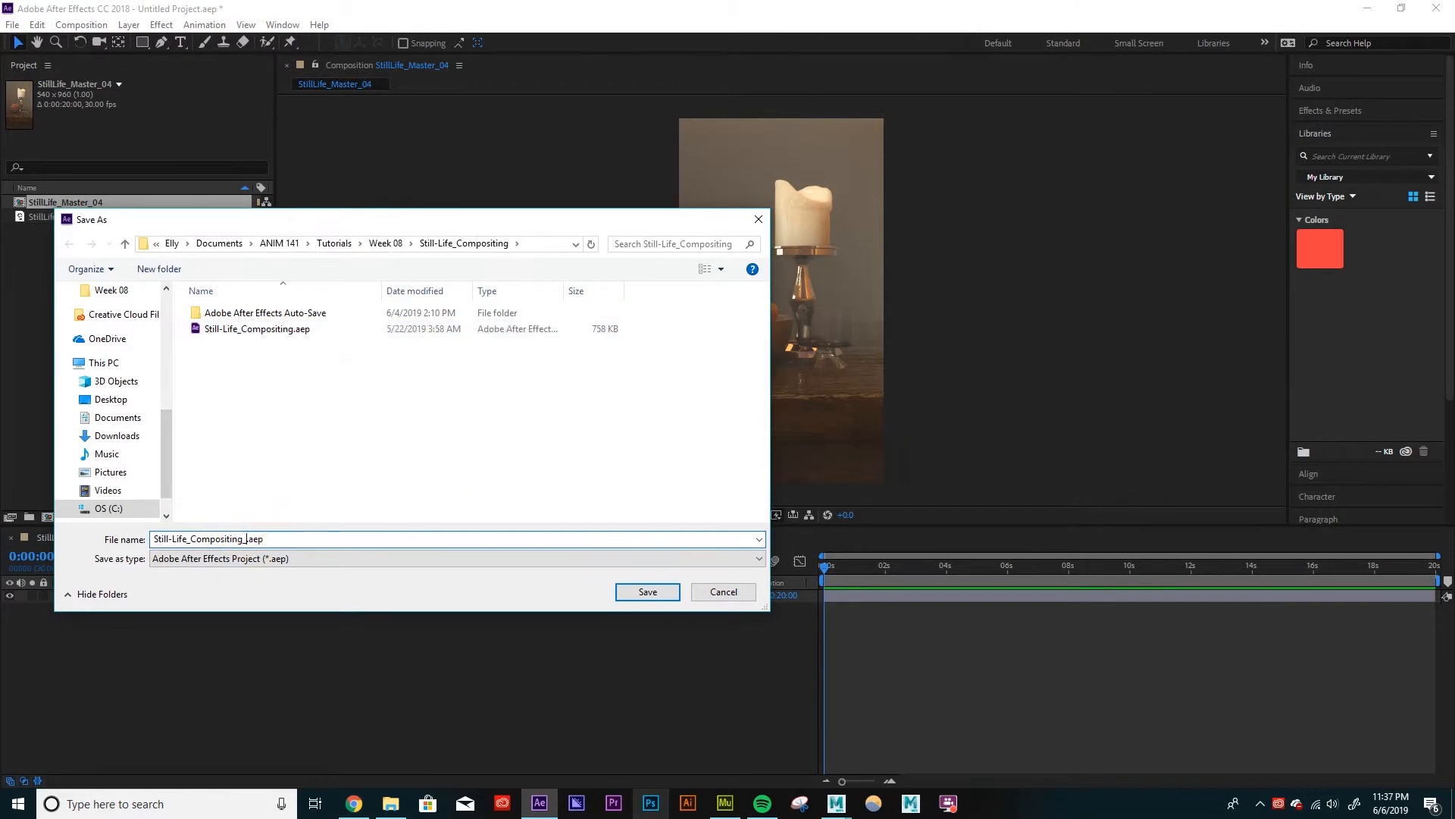
{"action": "left_click", "coordinate": [646, 592]}
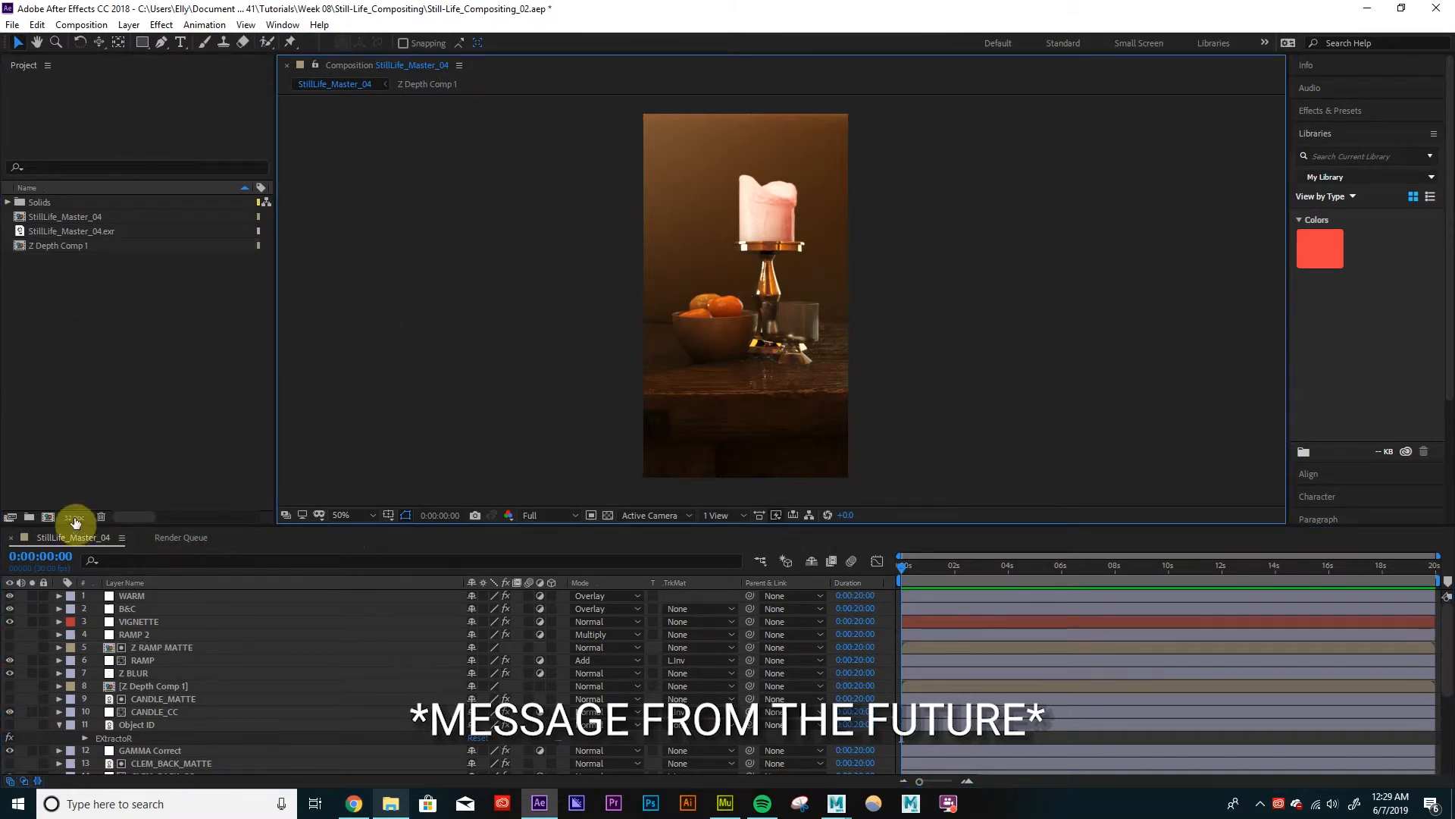
{"action": "mouse_move", "coordinate": [75, 517]}
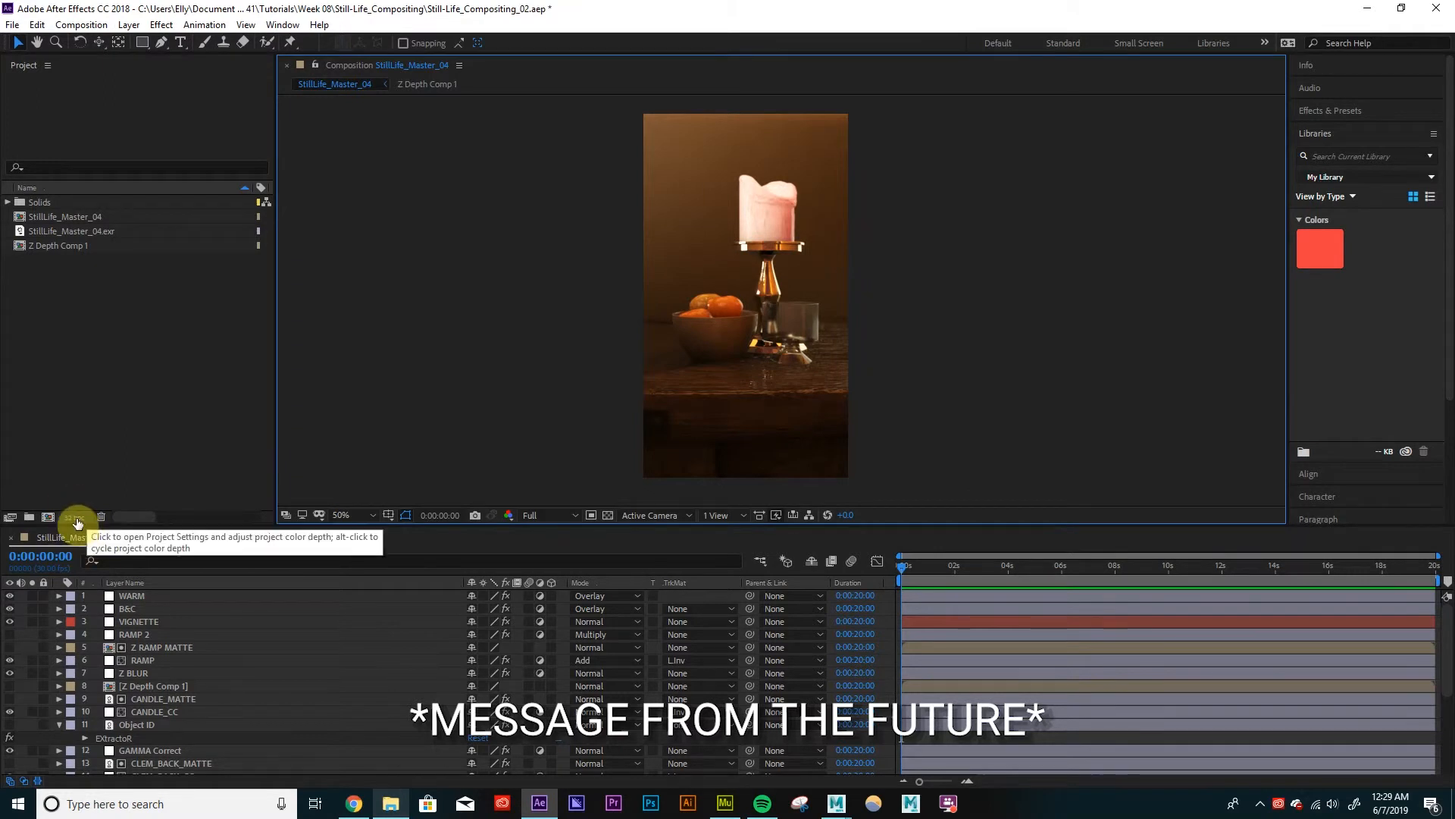
Set the project colour depth to 32 bits per channel (float).
{"action": "left_click", "coordinate": [77, 517]}
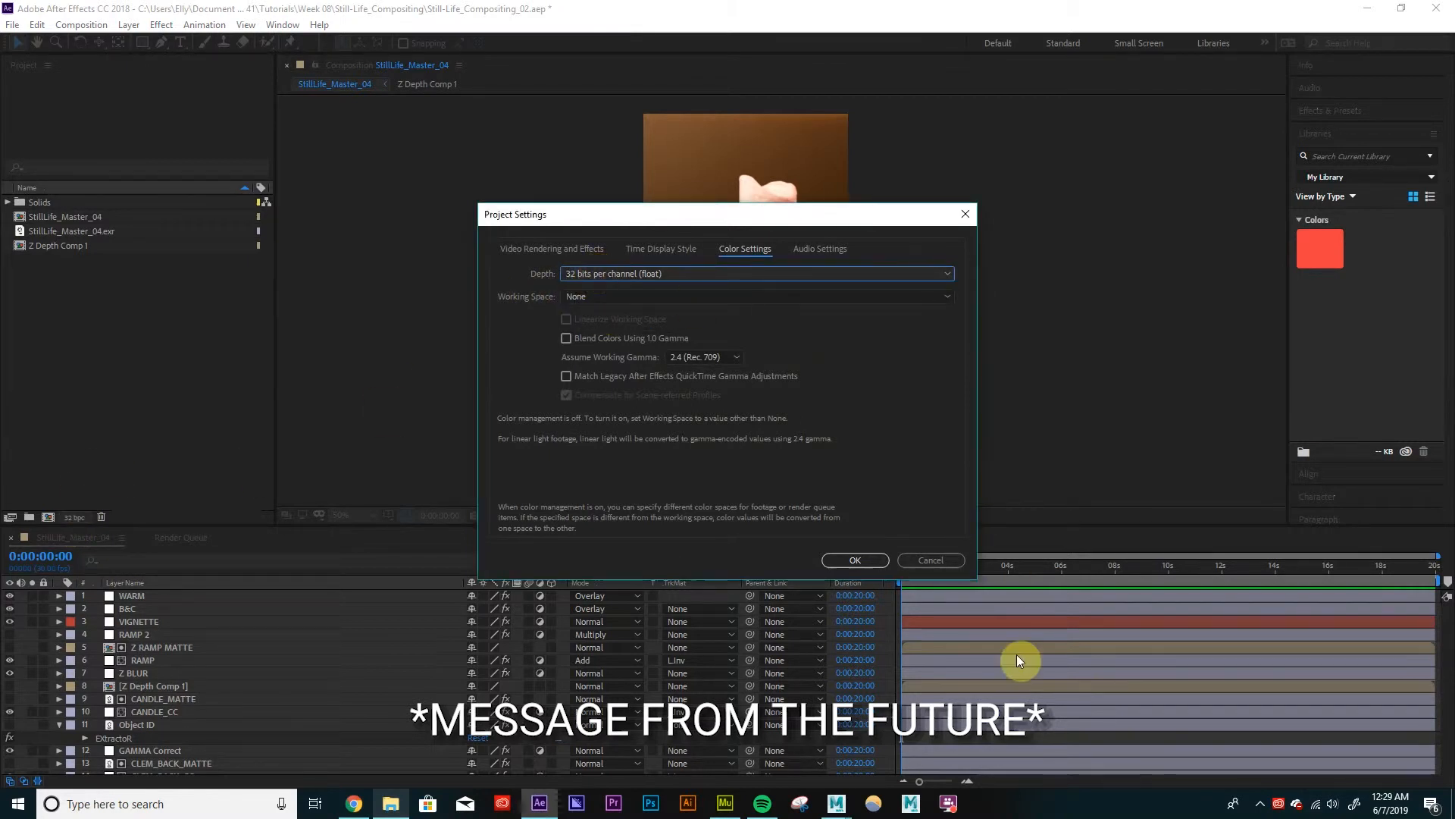
{"action": "left_click", "coordinate": [852, 560]}
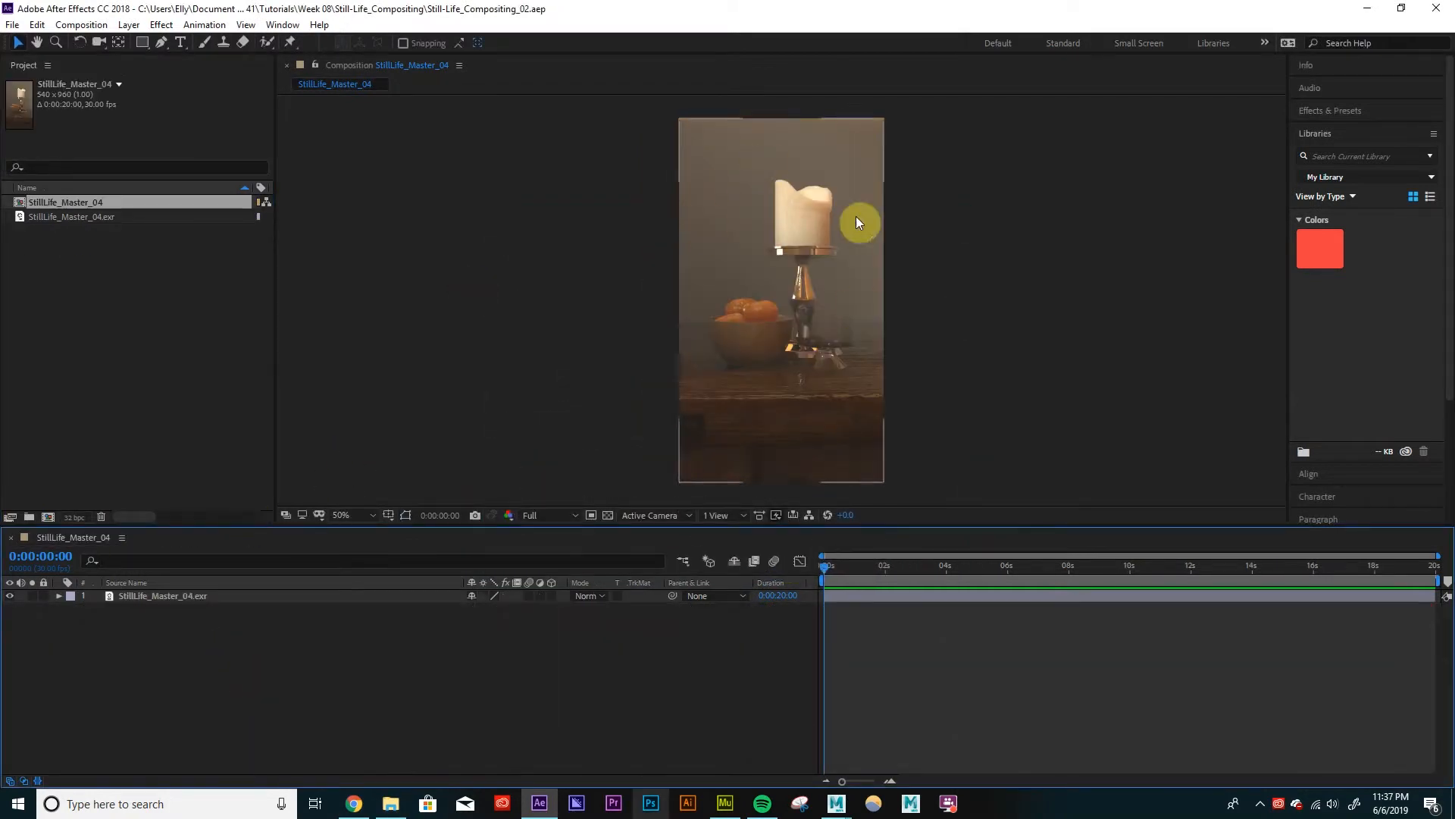
{"action": "mouse_move", "coordinate": [392, 466]}
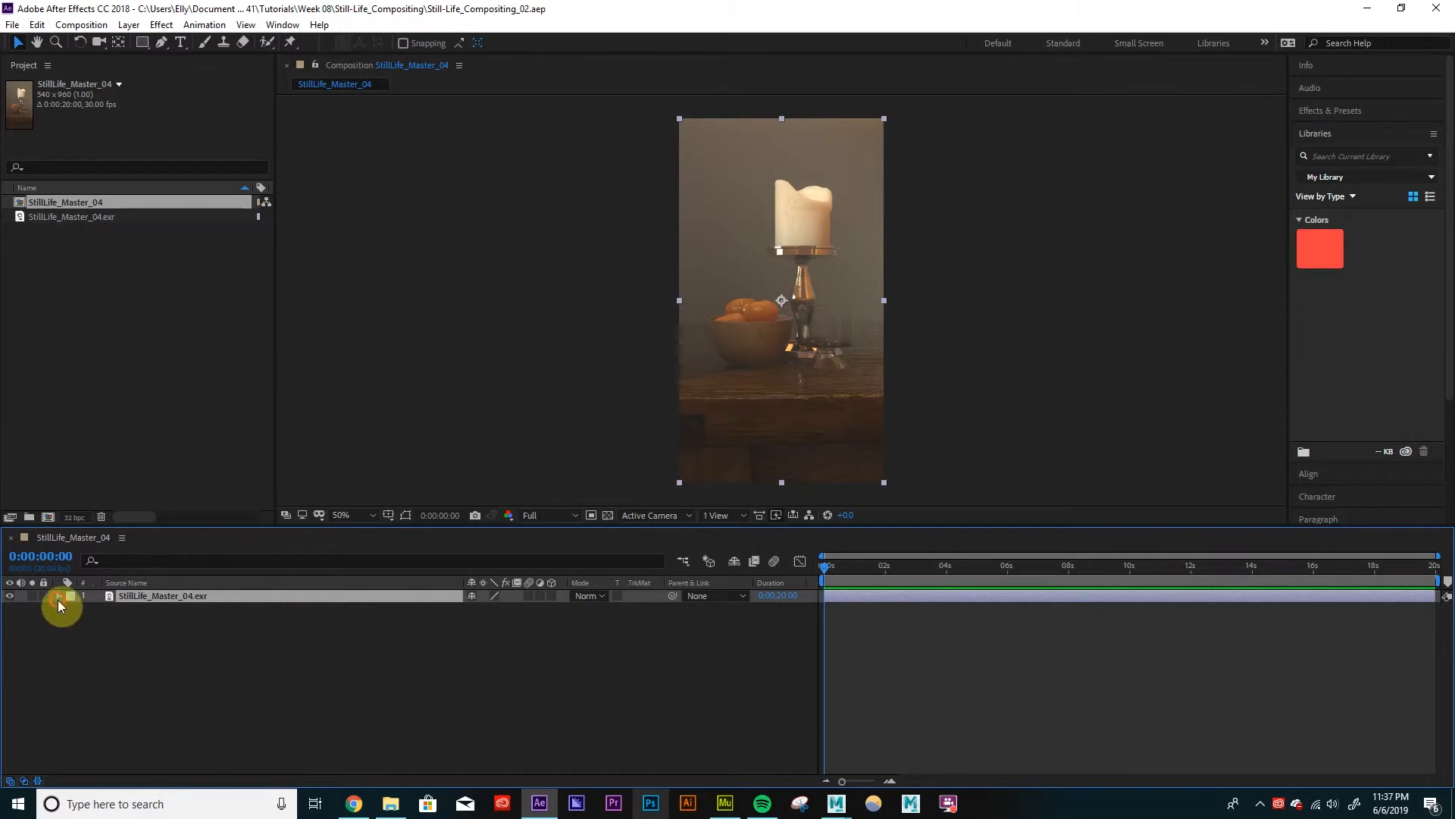
Add the 3D Channel > EXtractoR effect to the EXR layer.
{"action": "left_click", "coordinate": [58, 595]}
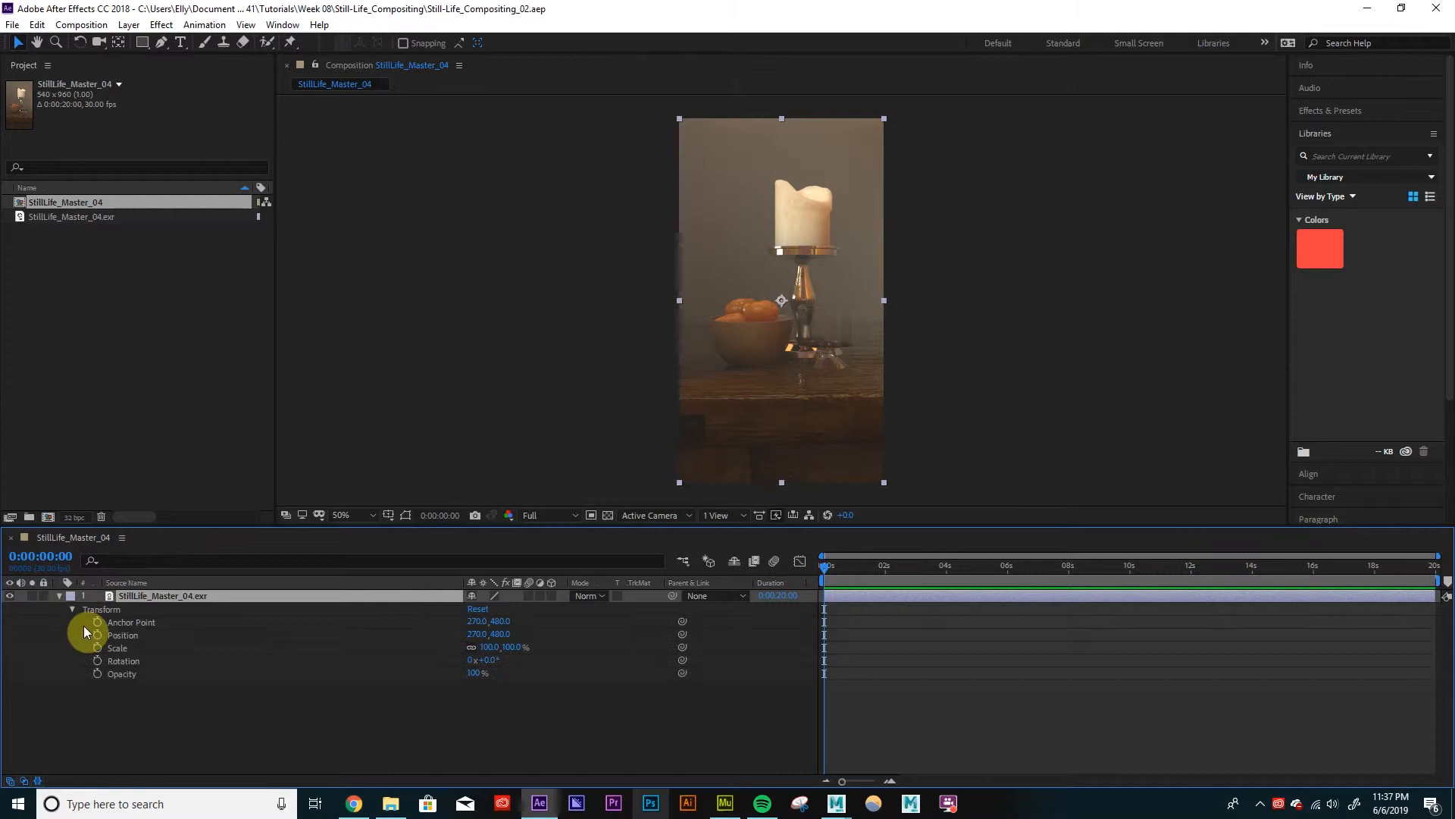
{"action": "left_click", "coordinate": [71, 609]}
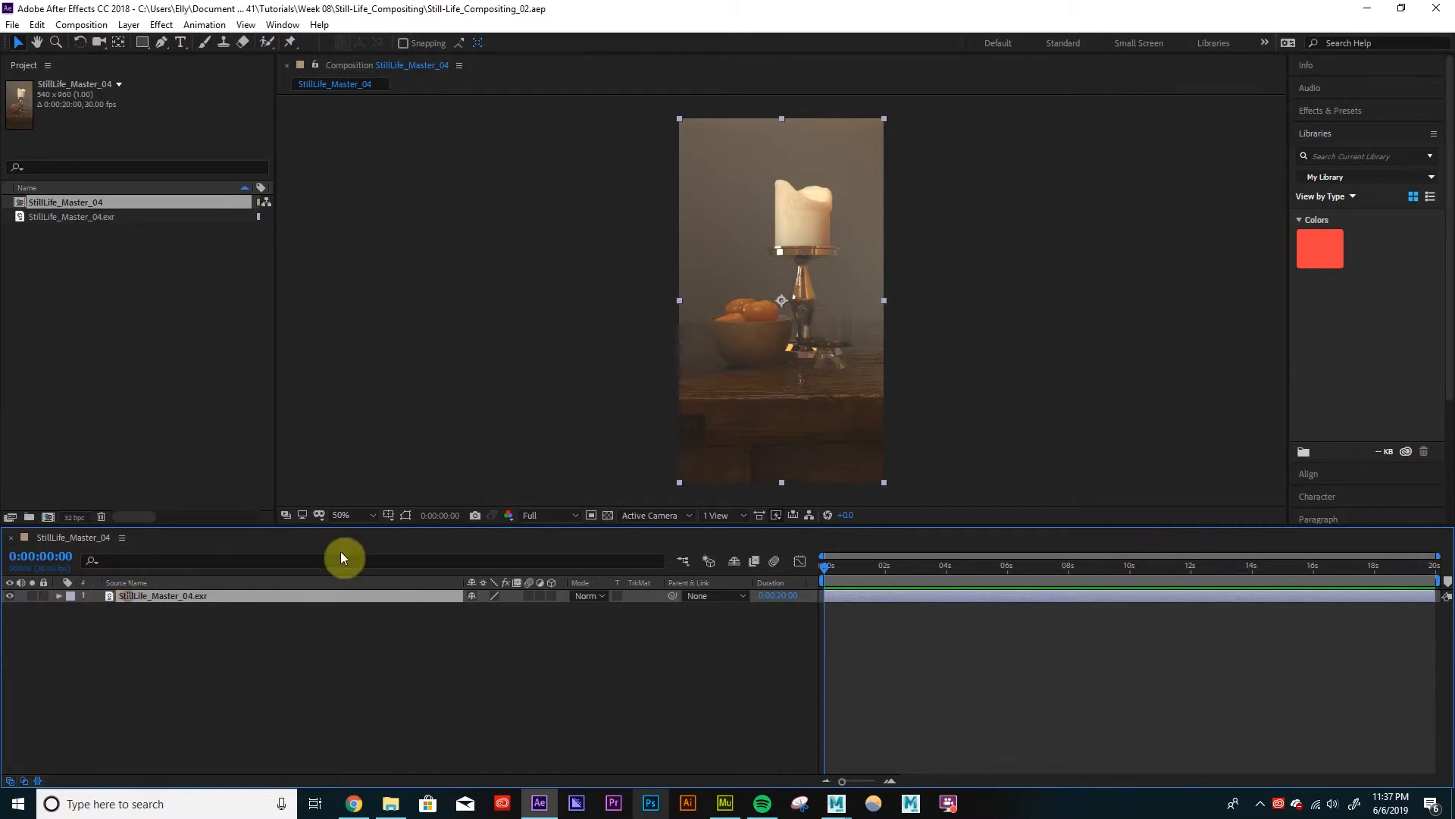
{"action": "left_click", "coordinate": [161, 25]}
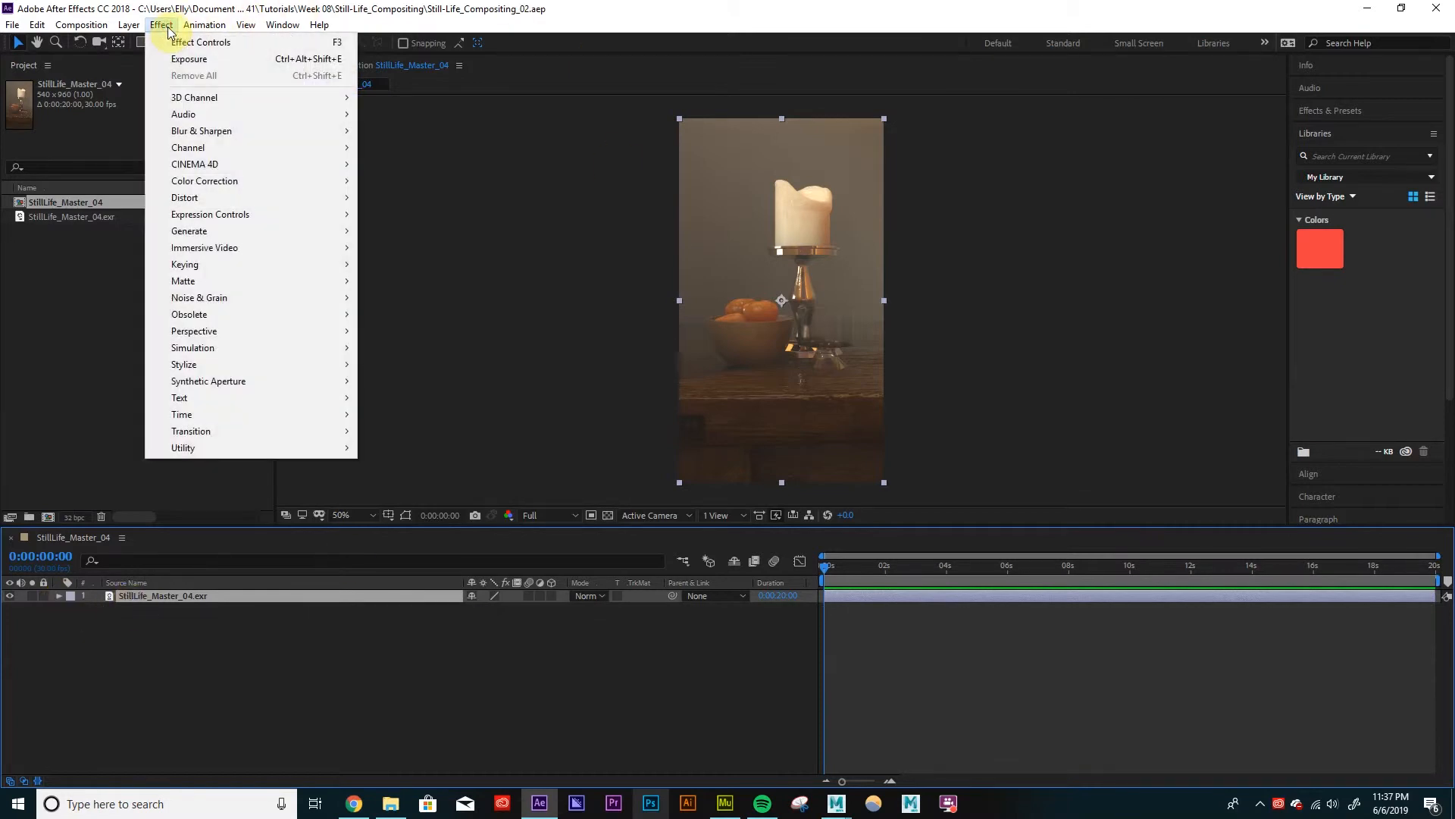
{"action": "mouse_move", "coordinate": [219, 97]}
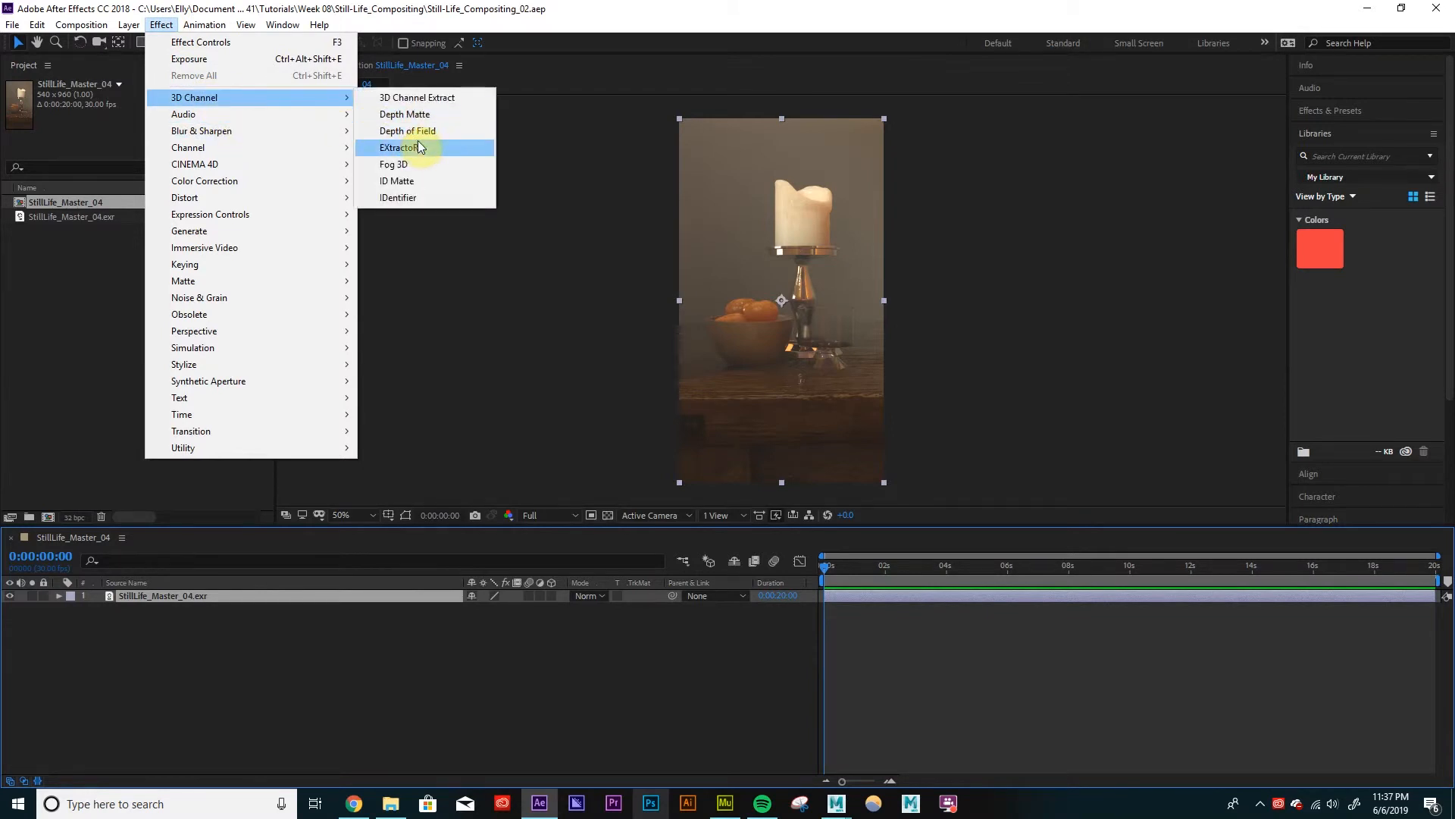
{"action": "left_click", "coordinate": [400, 148]}
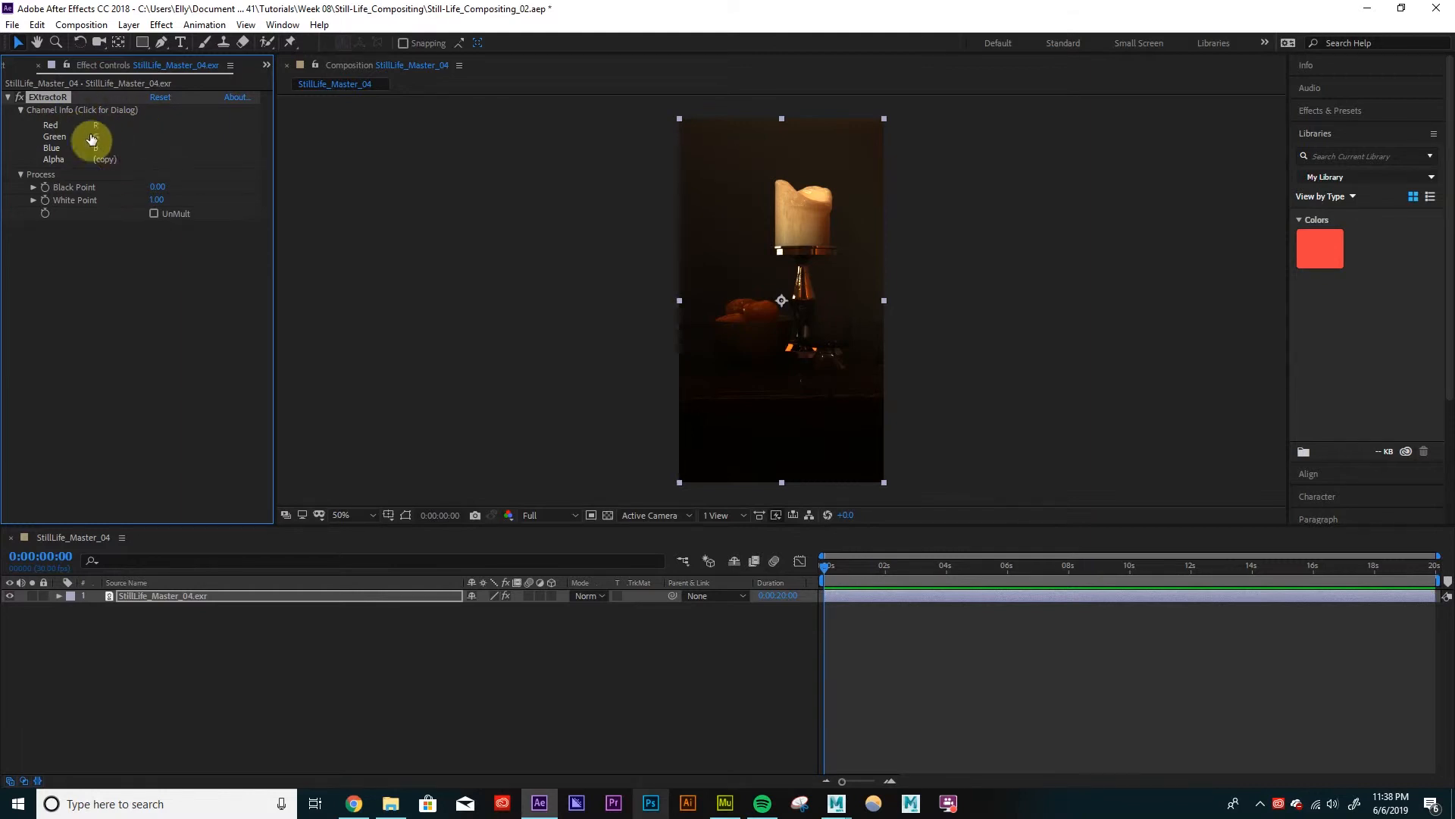
Set EXtractoR's red, green and blue channels to the diffuse_direct pass.
{"action": "left_click", "coordinate": [82, 109]}
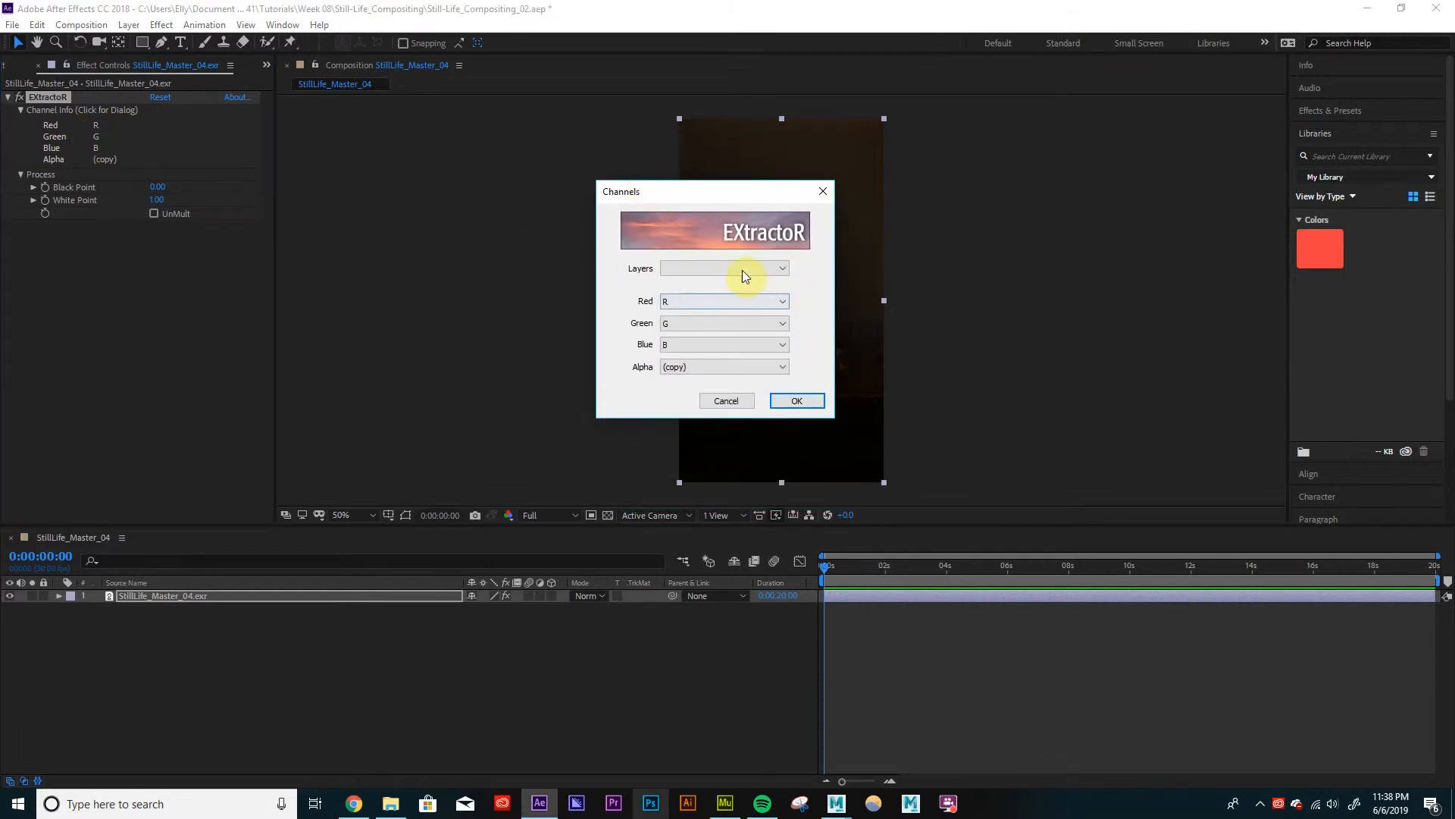
{"action": "left_click", "coordinate": [724, 268]}
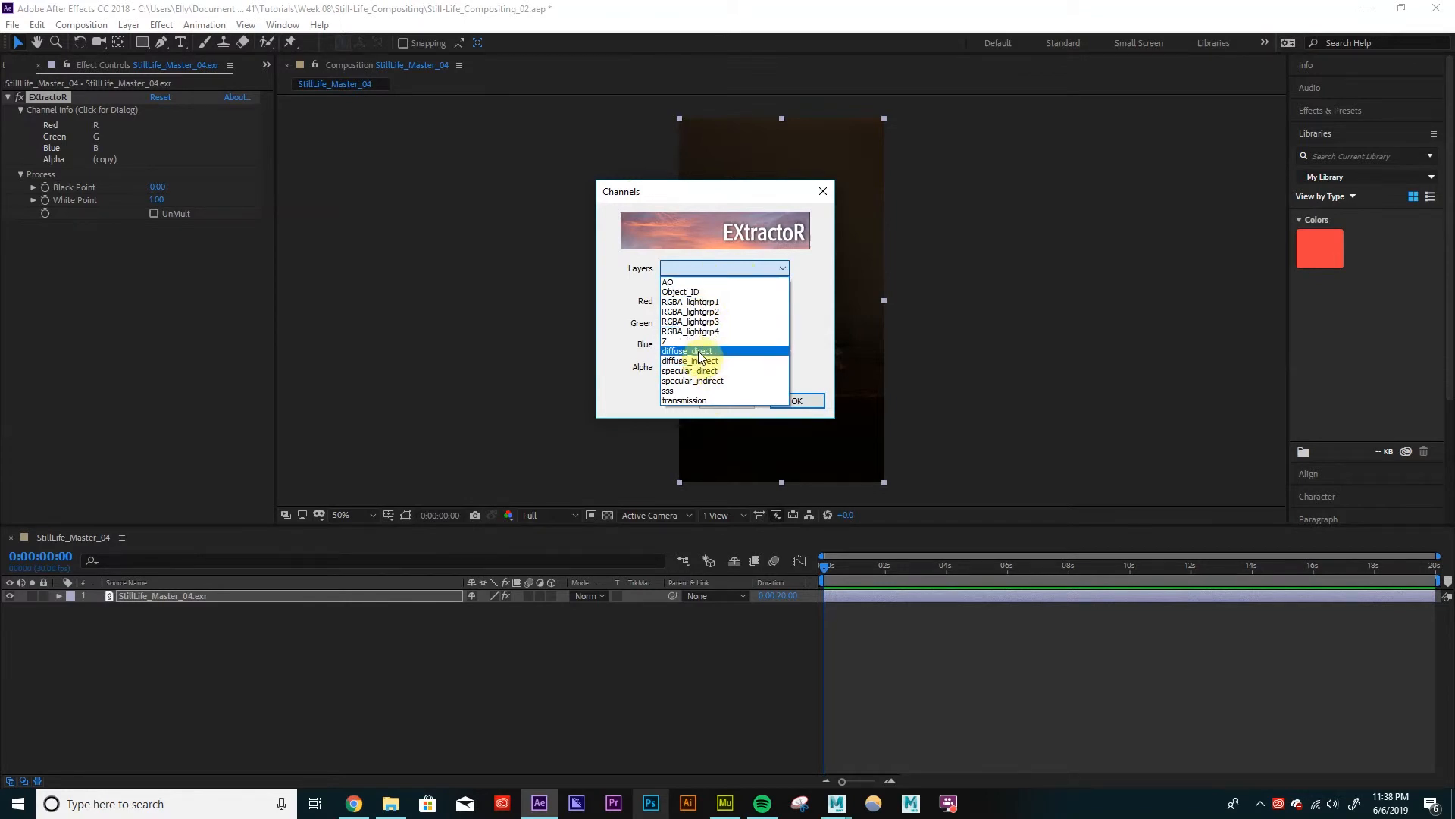
{"action": "left_click", "coordinate": [689, 350]}
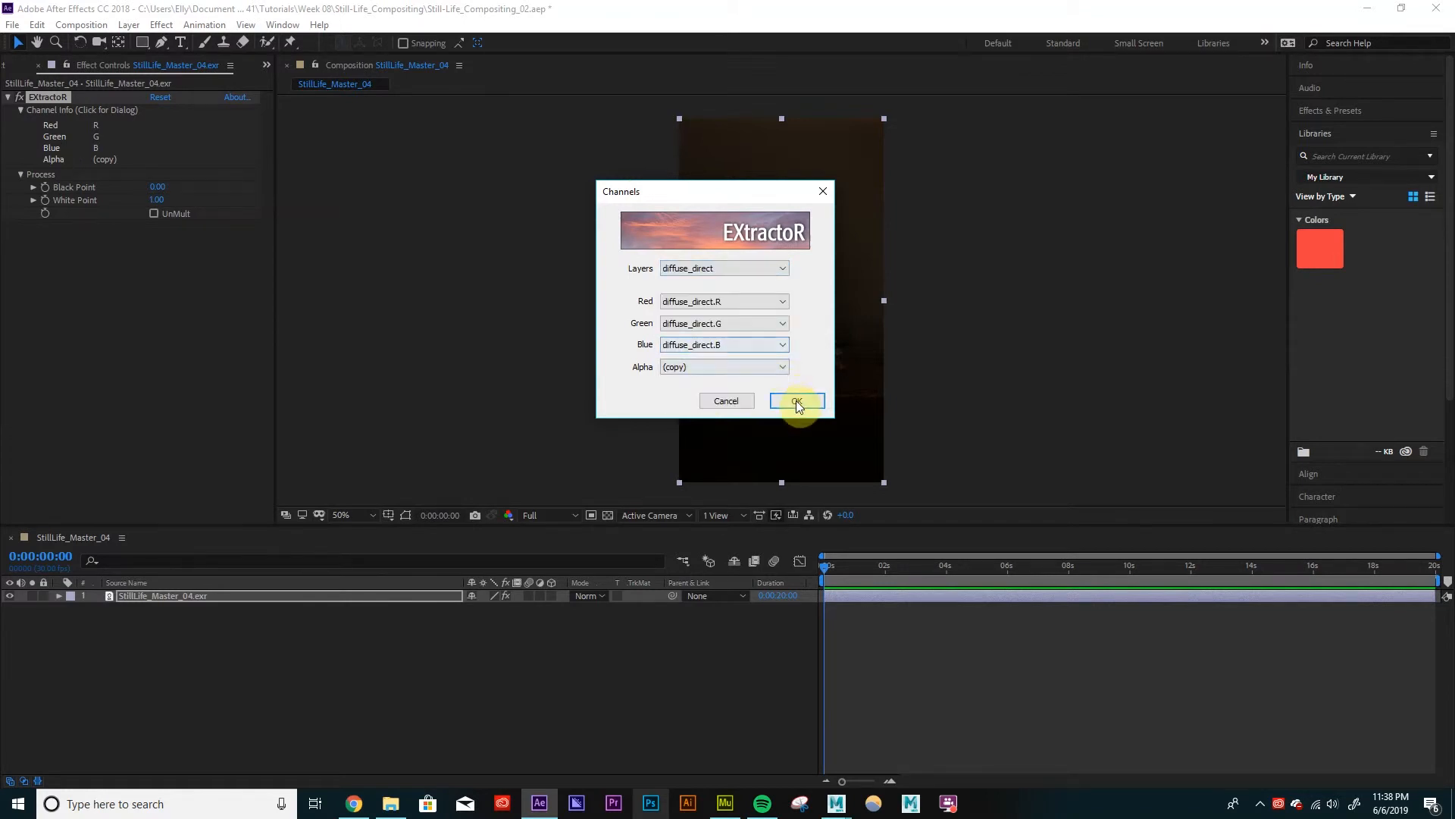
{"action": "left_click", "coordinate": [795, 400]}
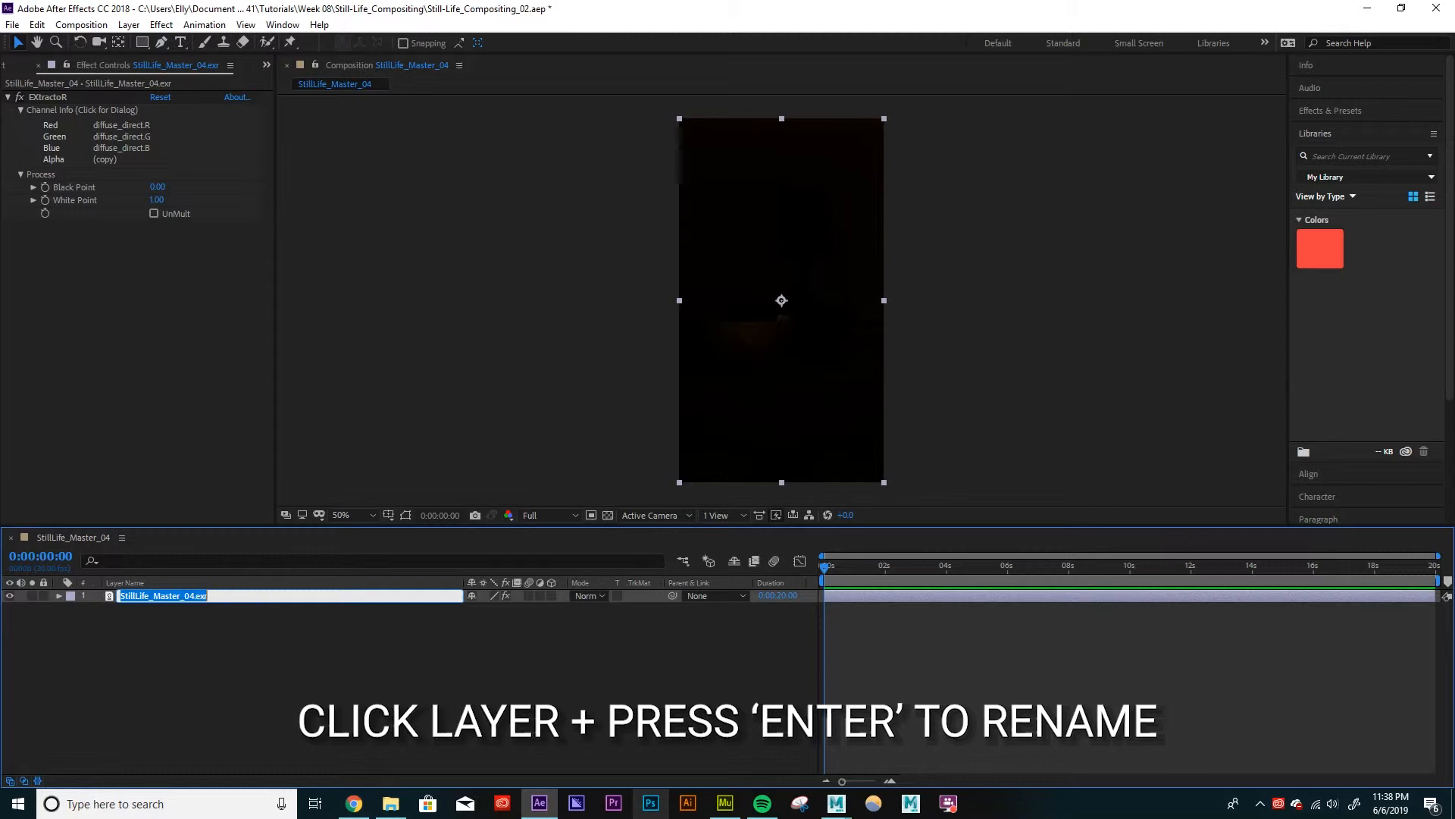
Rename the layer DIFF_DIR, duplicate it, and begin renaming the copy.
{"action": "type", "text": "DIFF"}
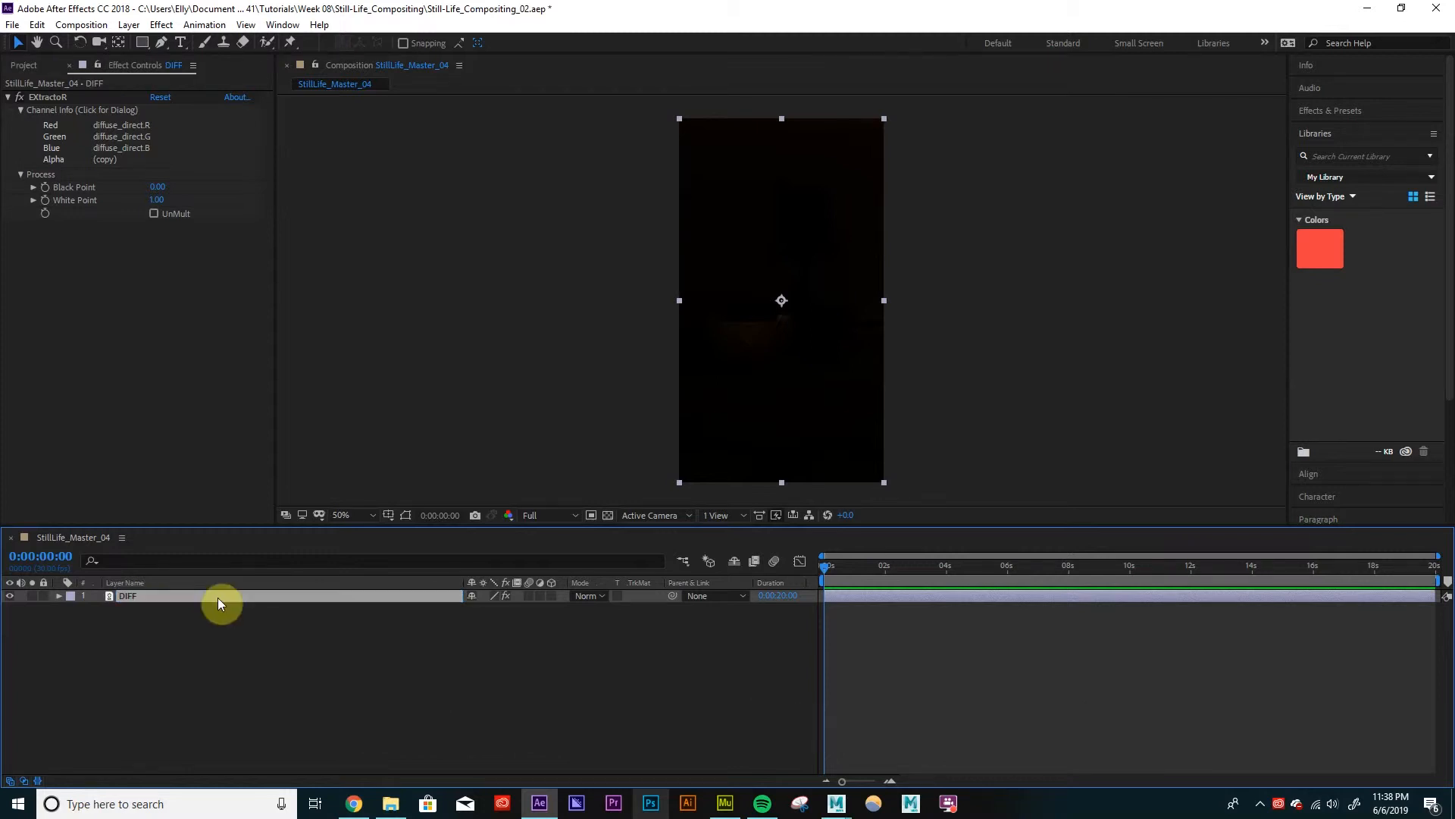
{"action": "double_click", "coordinate": [128, 595]}
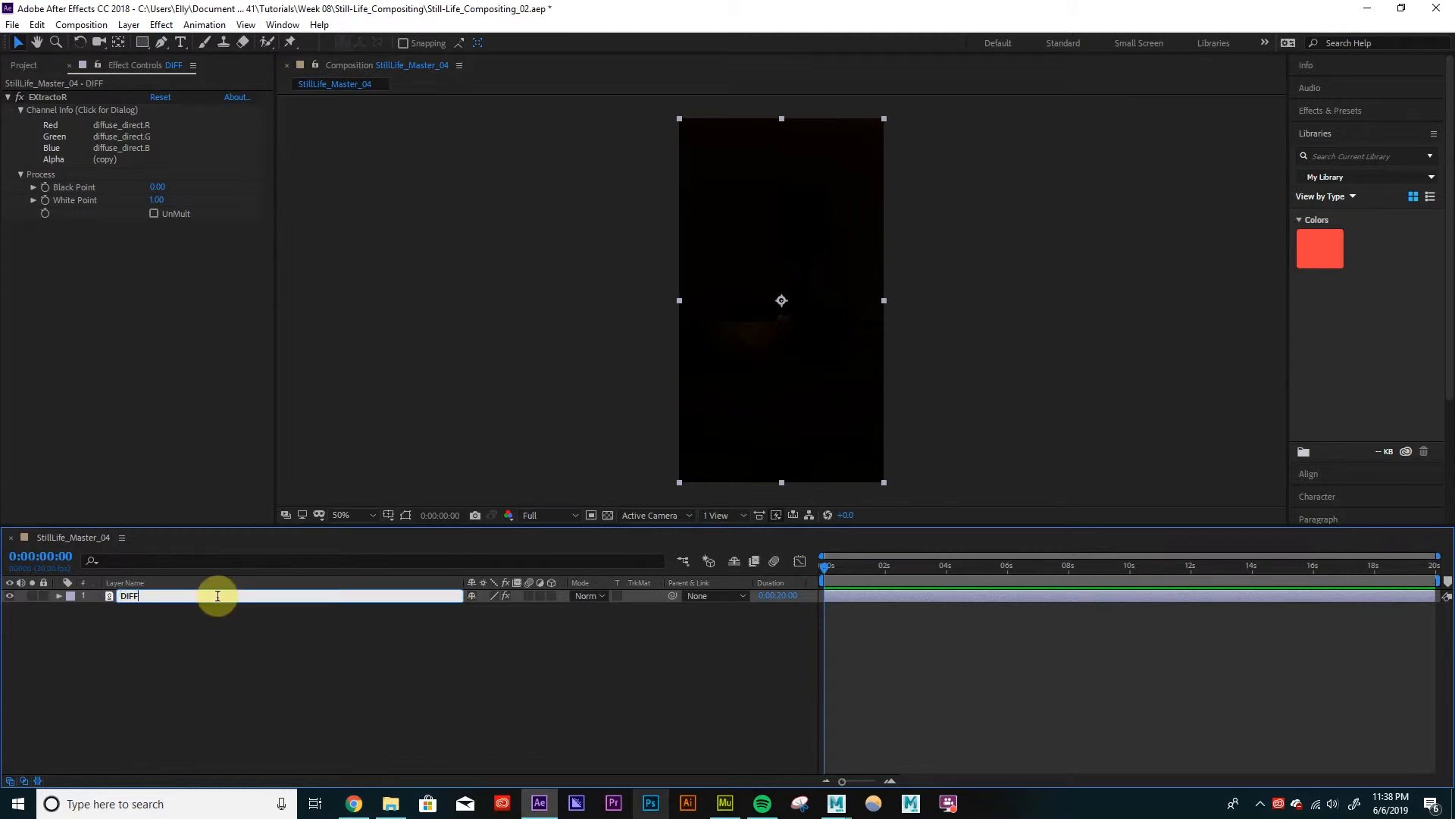
{"action": "type", "text": "_DIR"}
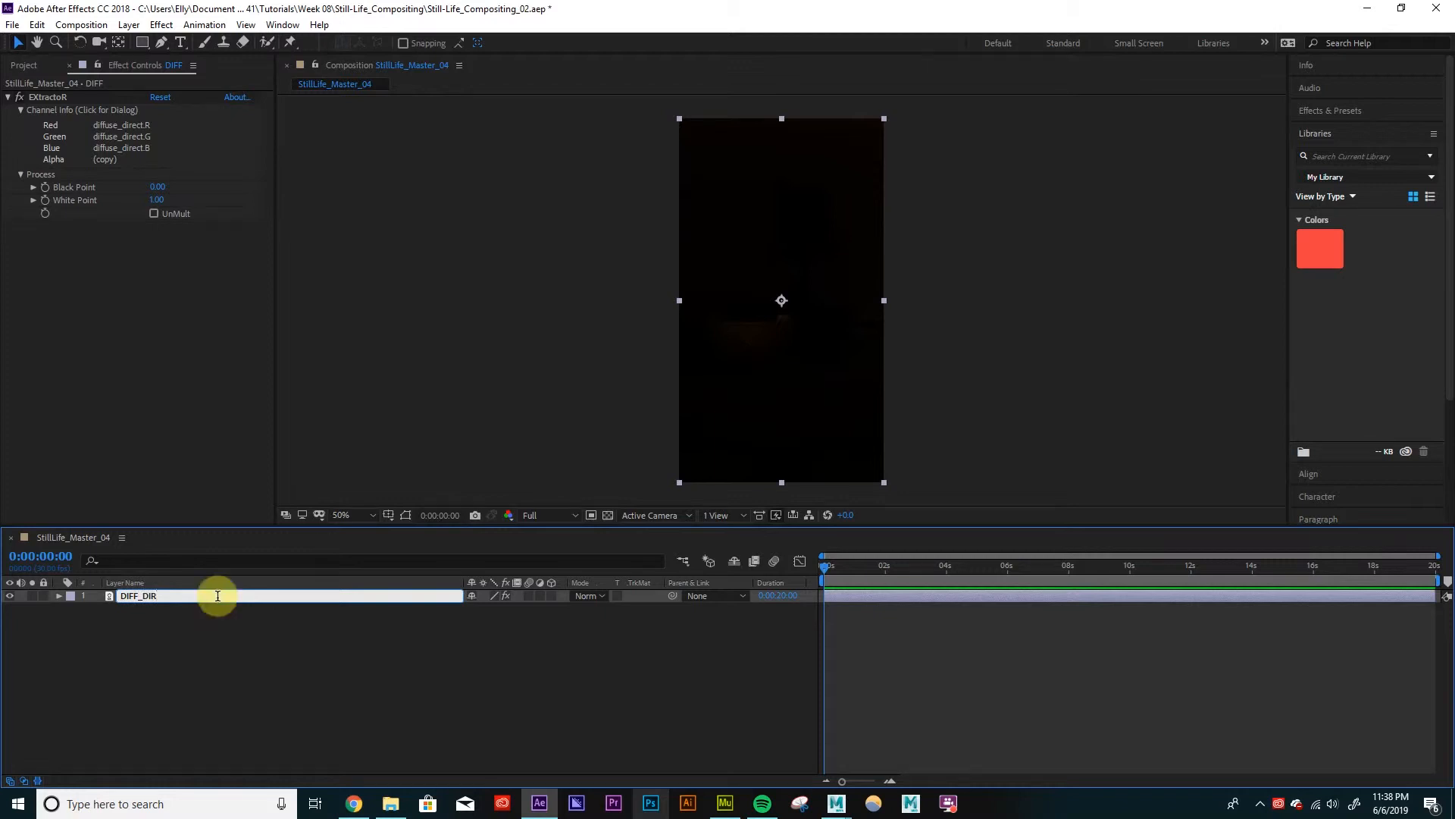
{"action": "key", "text": "ctrl+d"}
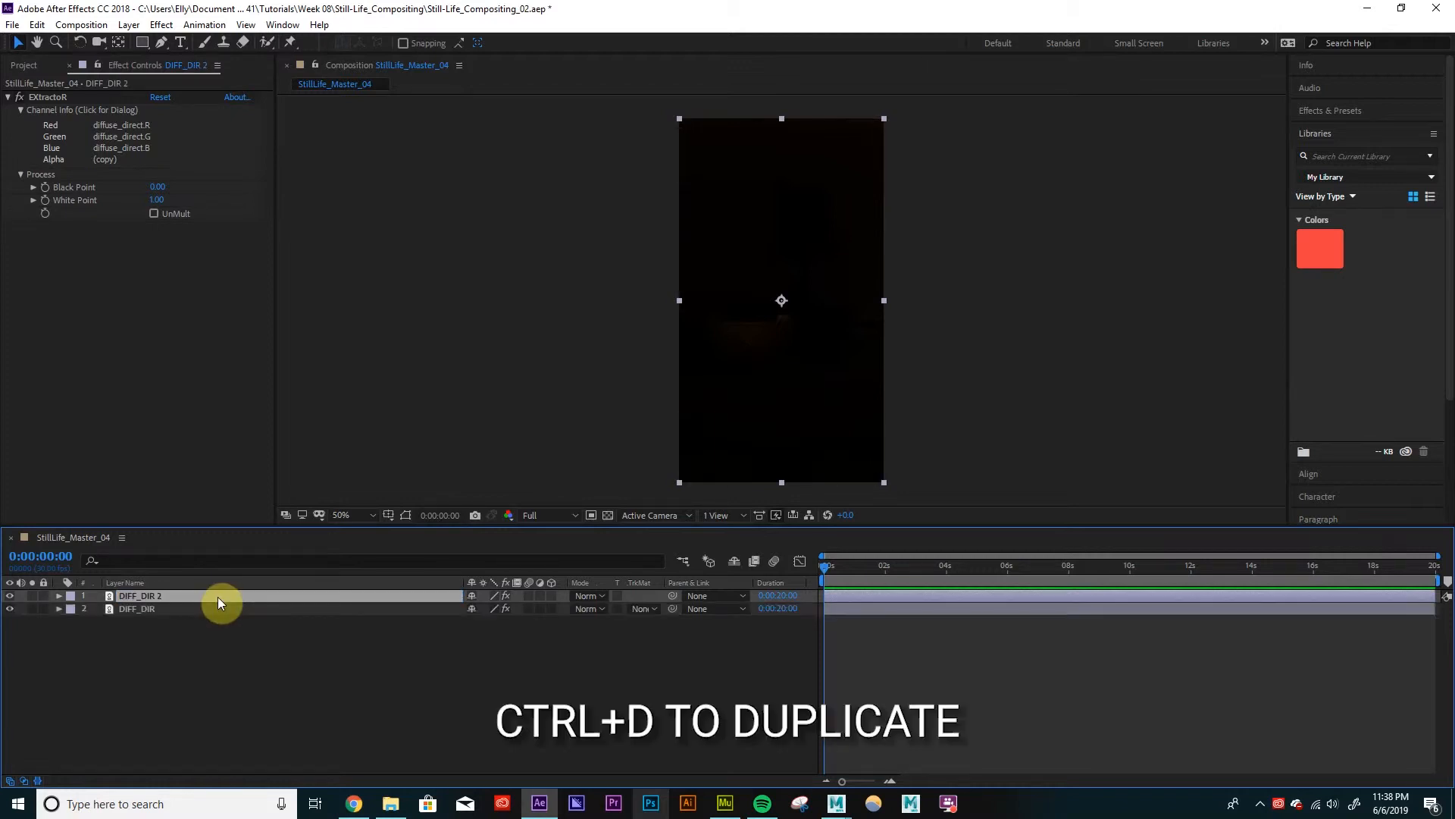
{"action": "key", "text": "ctrl+d"}
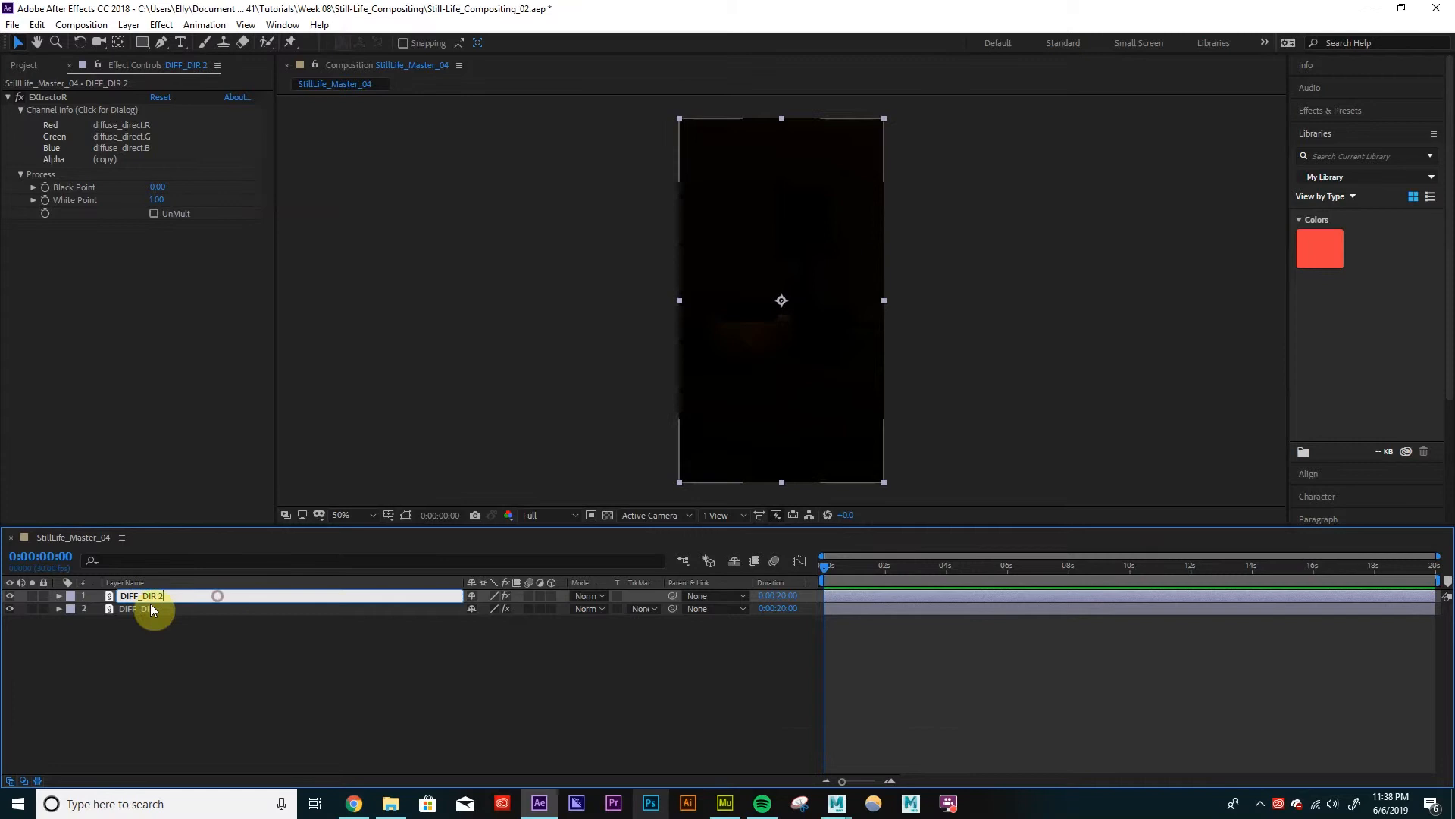
{"action": "double_click", "coordinate": [140, 595]}
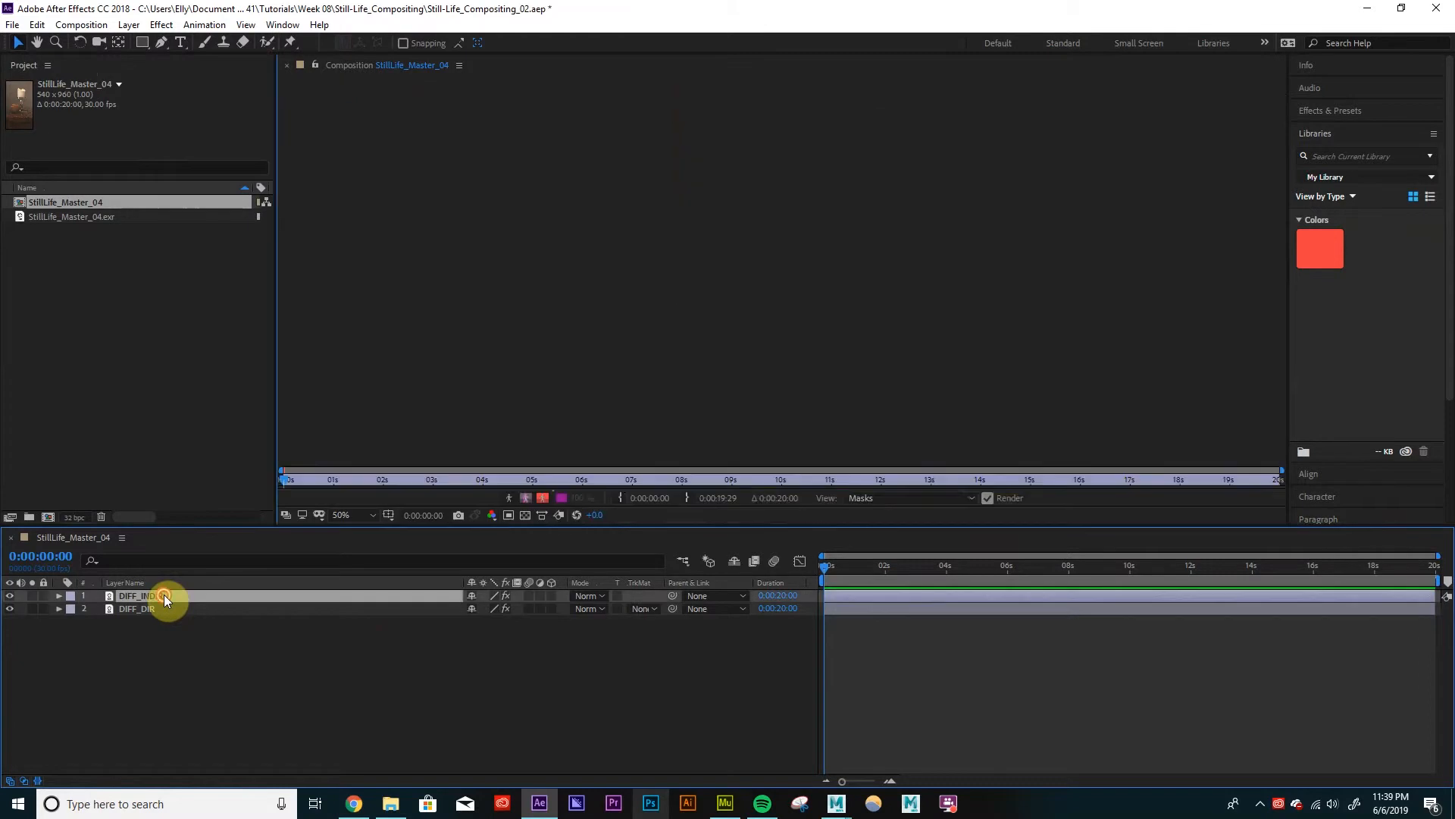
{"action": "double_click", "coordinate": [137, 595]}
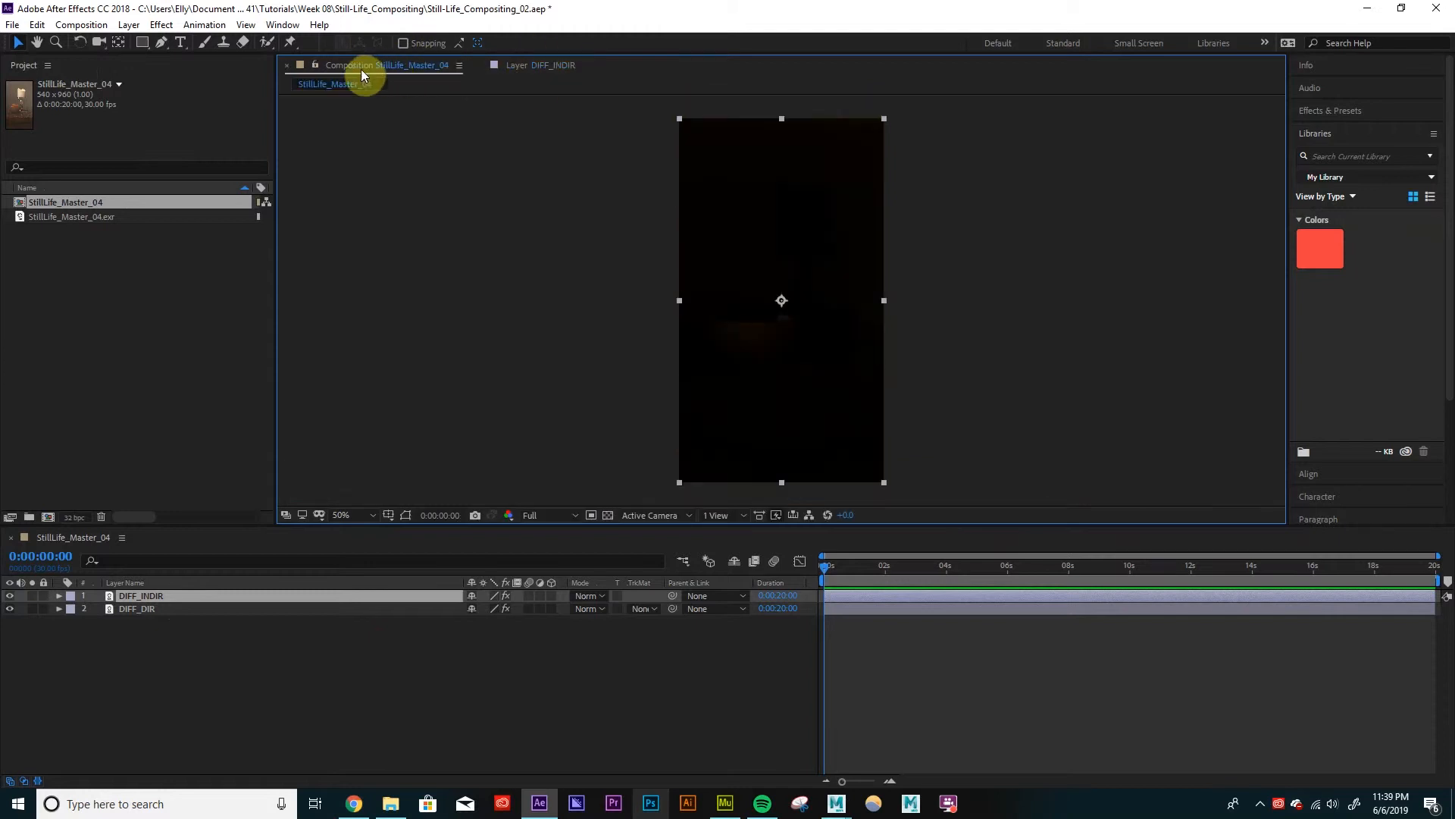
{"action": "left_click", "coordinate": [548, 65]}
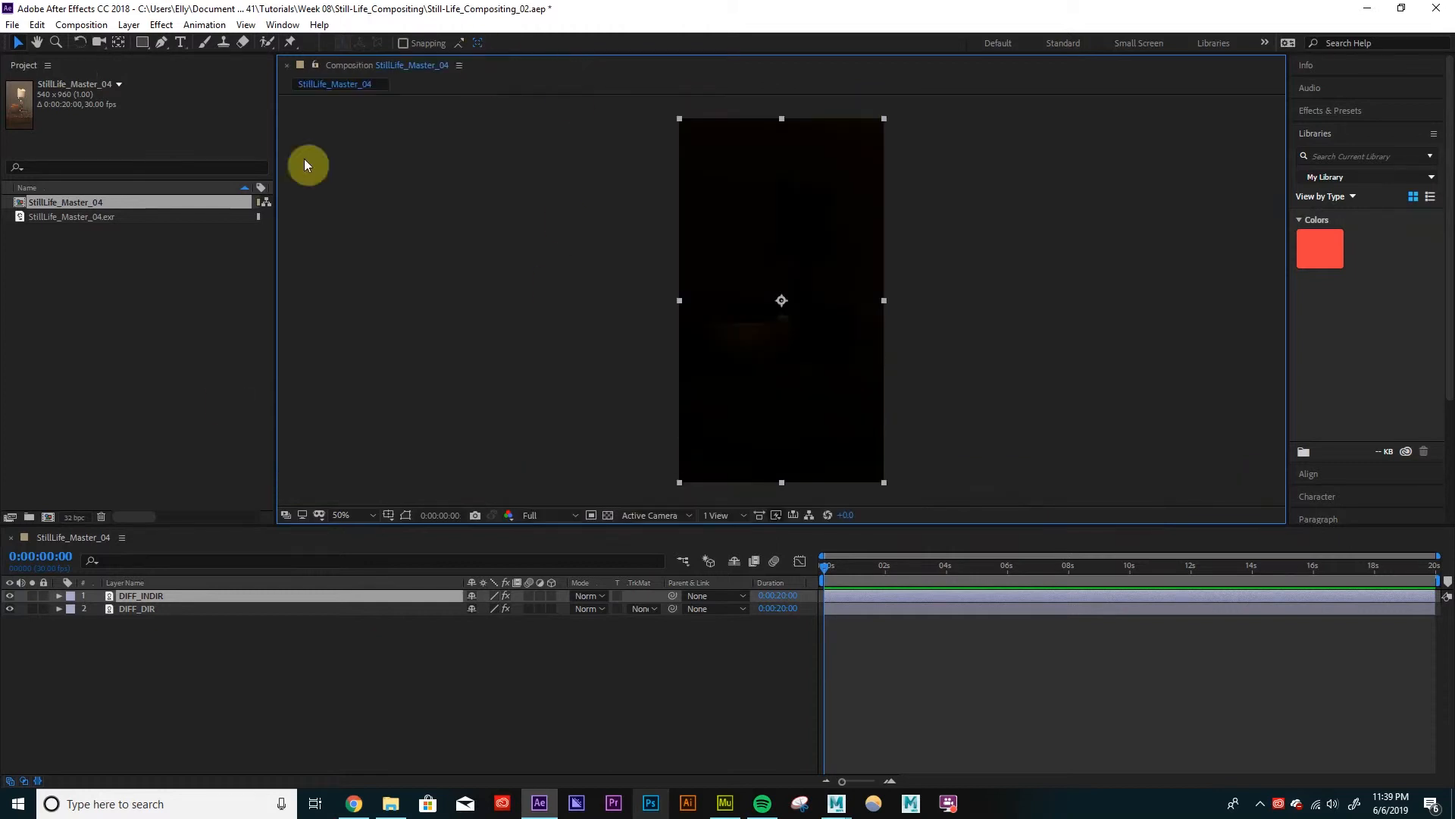
{"action": "mouse_move", "coordinate": [381, 71]}
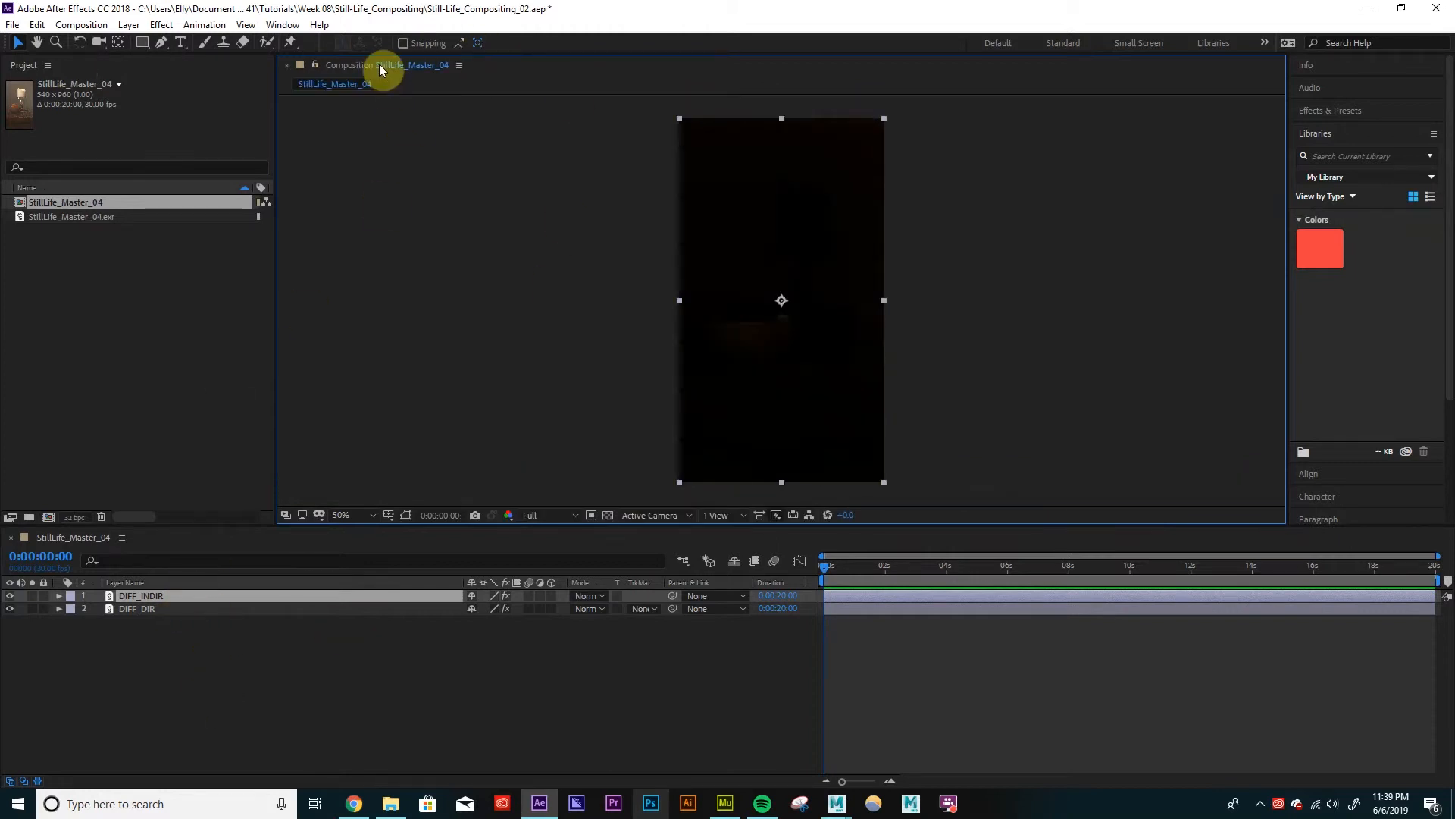
{"action": "mouse_move", "coordinate": [359, 181]}
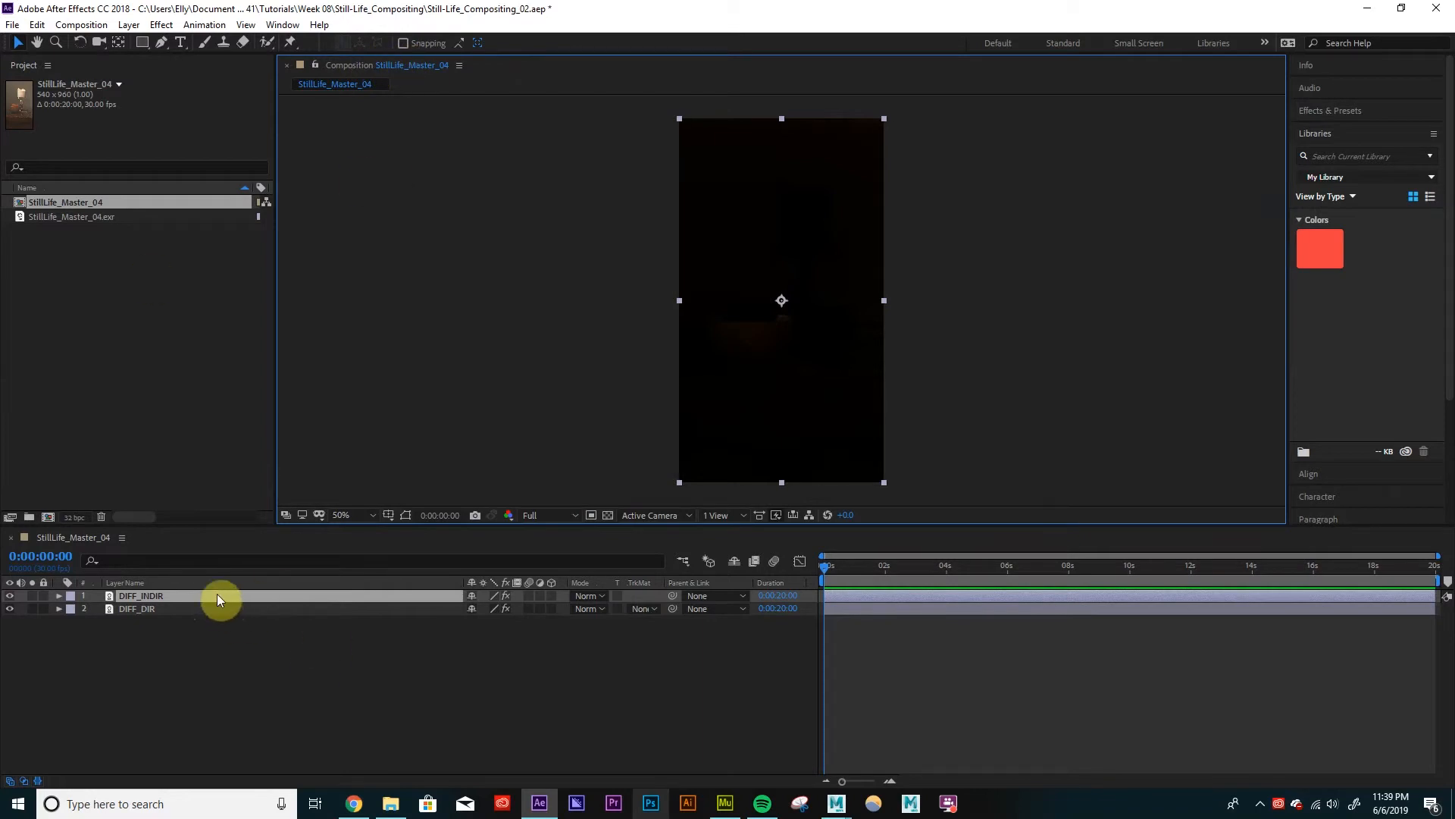
{"action": "mouse_move", "coordinate": [202, 599]}
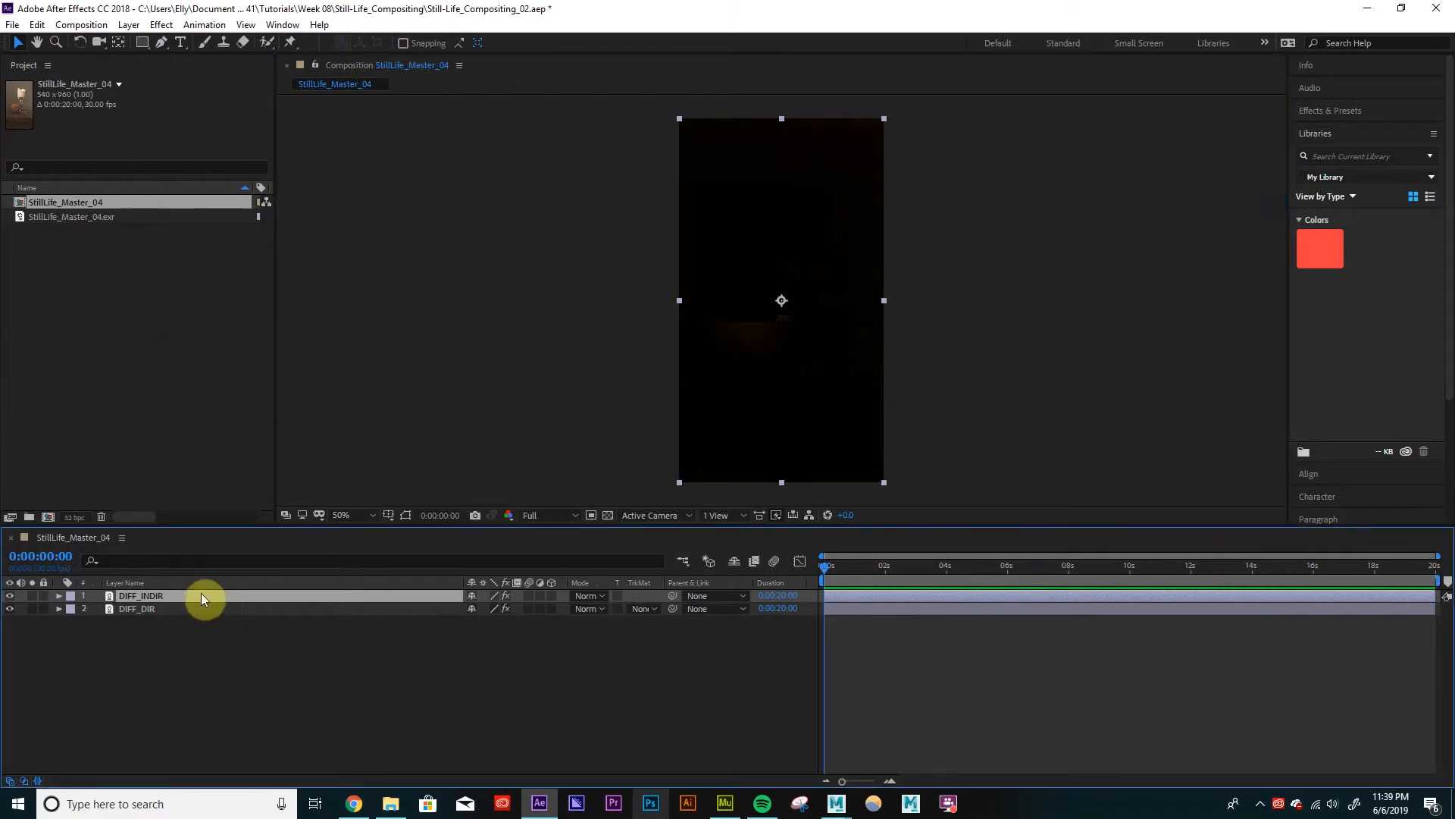
Set DIFF_INDIR's EXtractoR channels to the diffuse_indirect pass.
{"action": "left_click", "coordinate": [59, 595]}
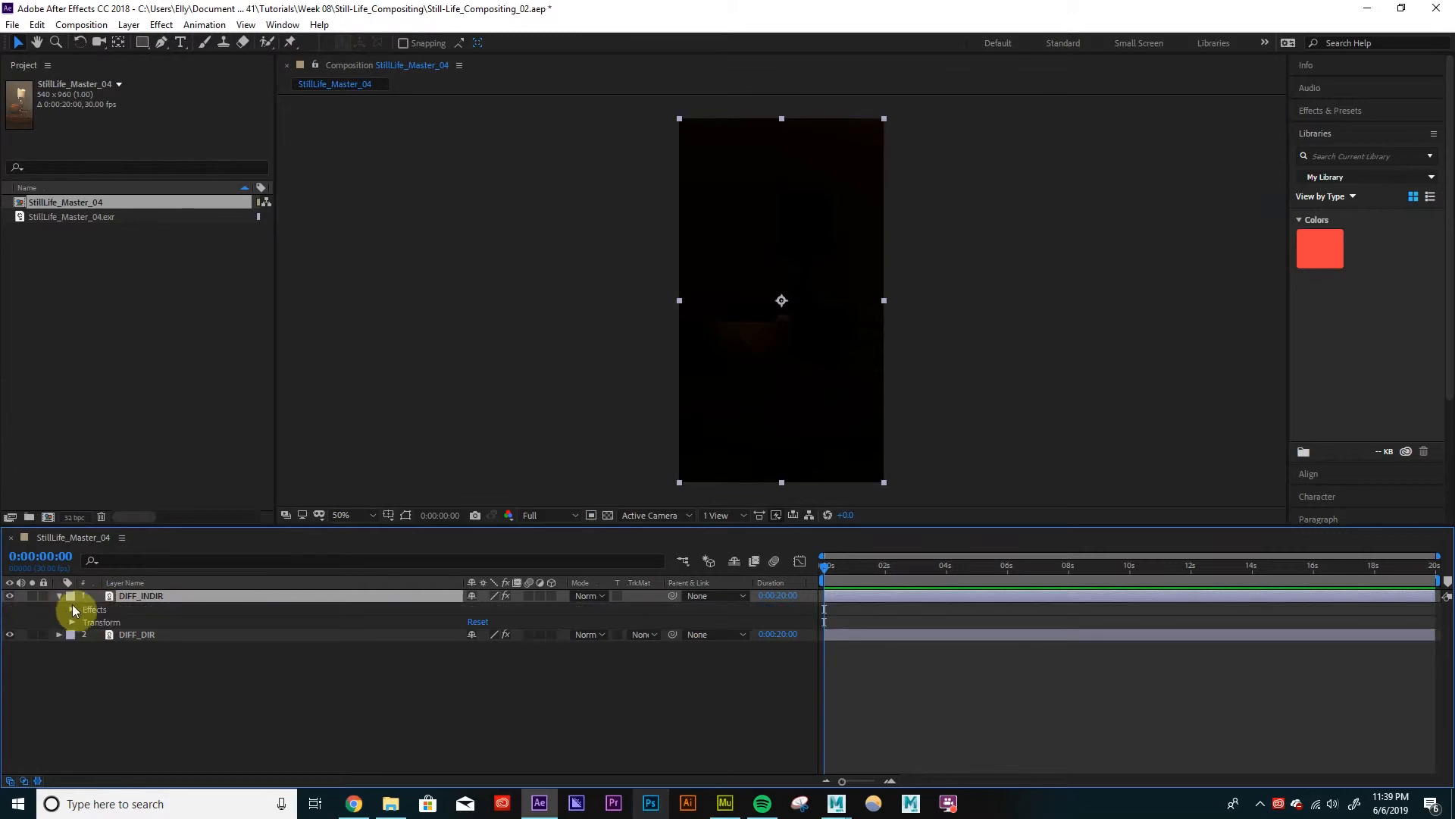
{"action": "left_click", "coordinate": [72, 609]}
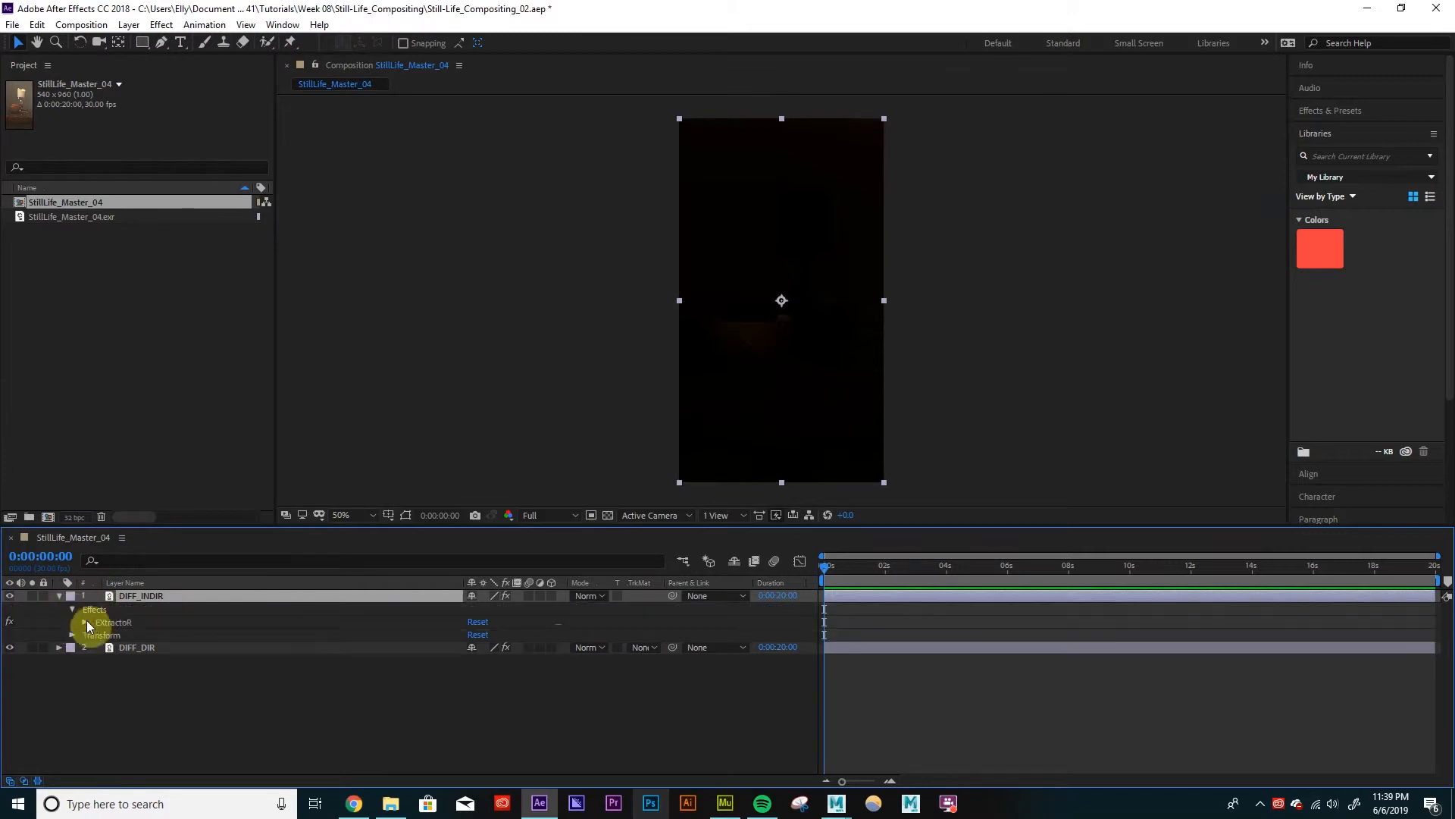
{"action": "left_click", "coordinate": [113, 621]}
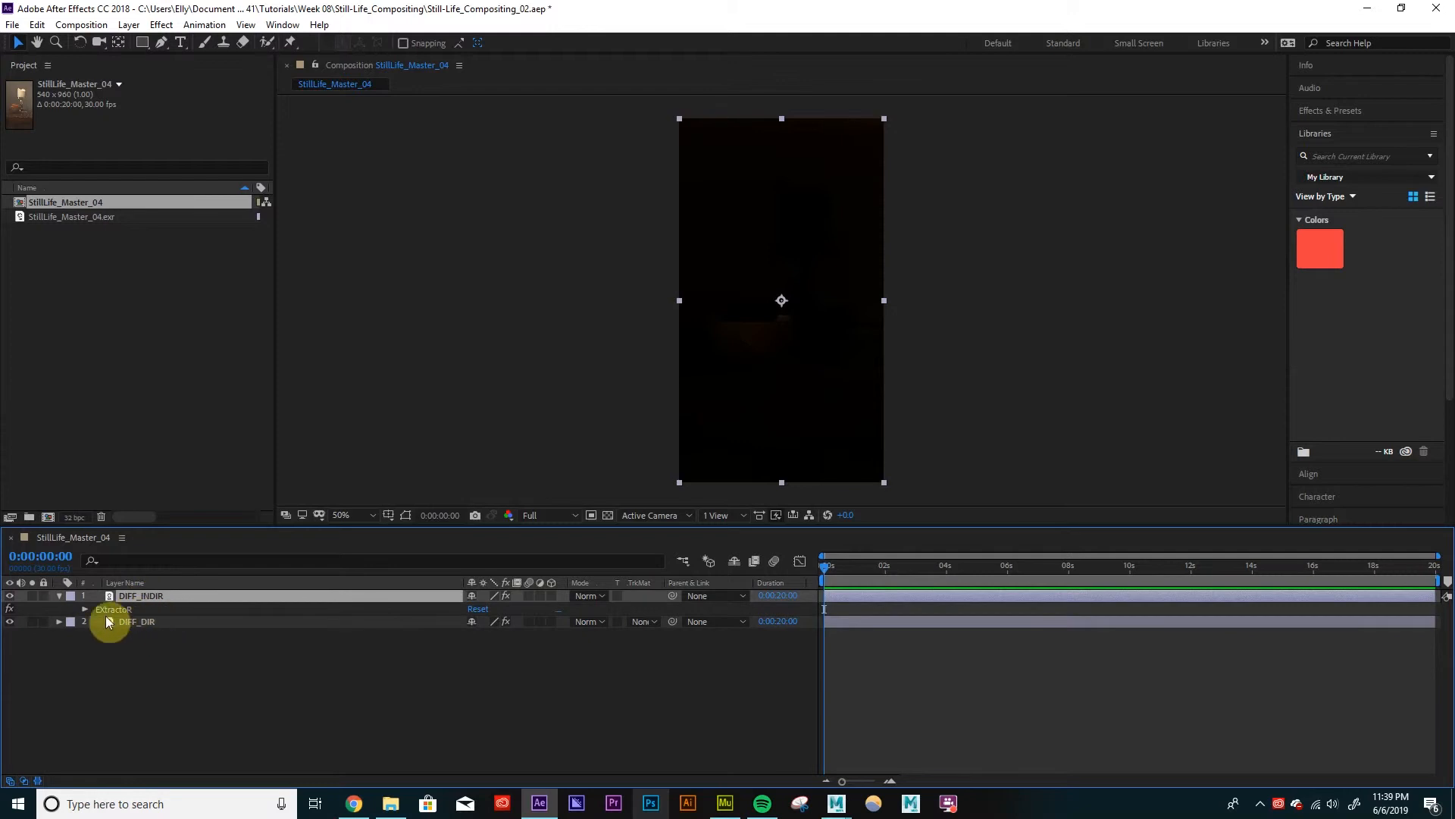
{"action": "left_click", "coordinate": [141, 595]}
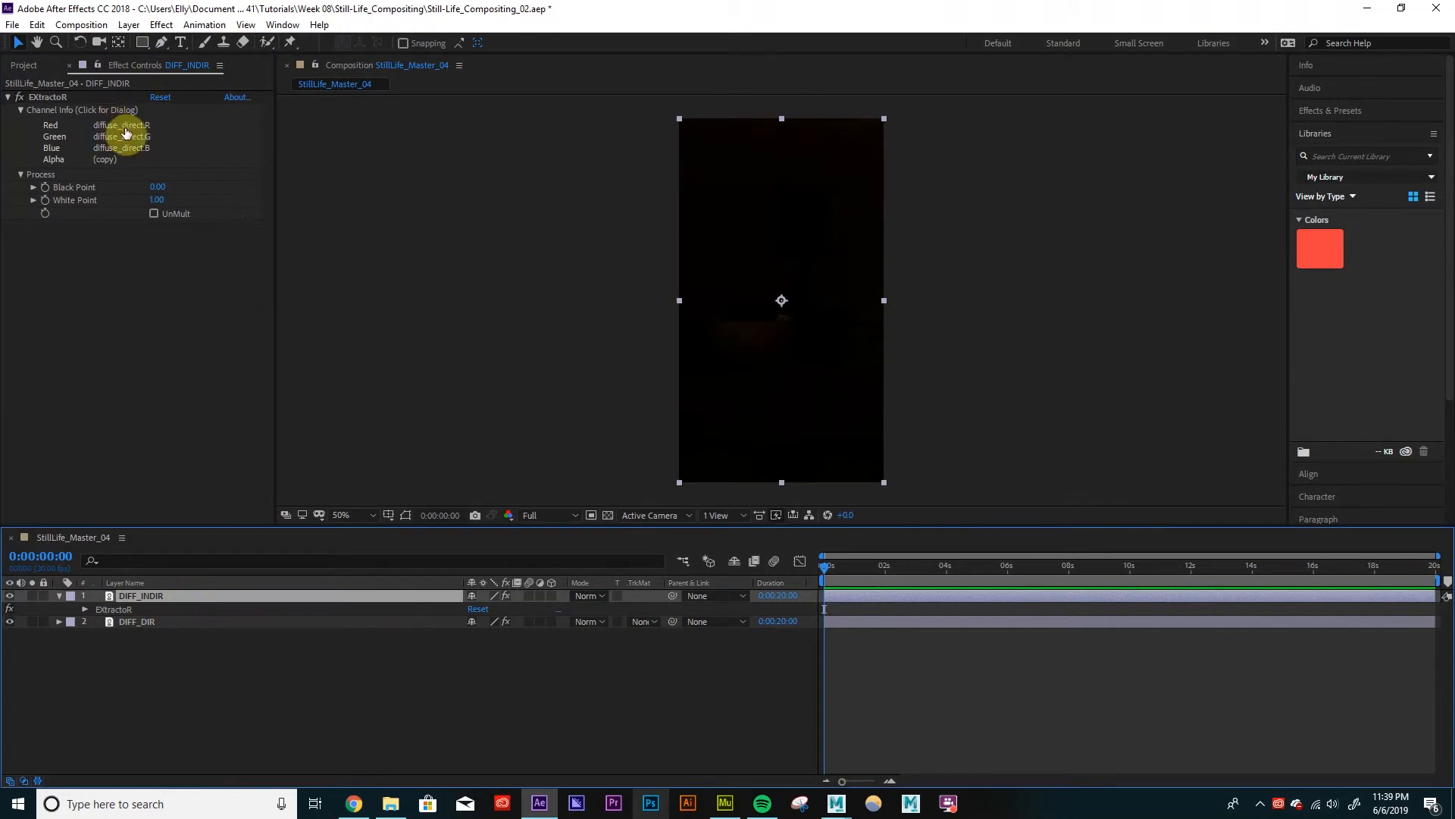
{"action": "left_click", "coordinate": [120, 125]}
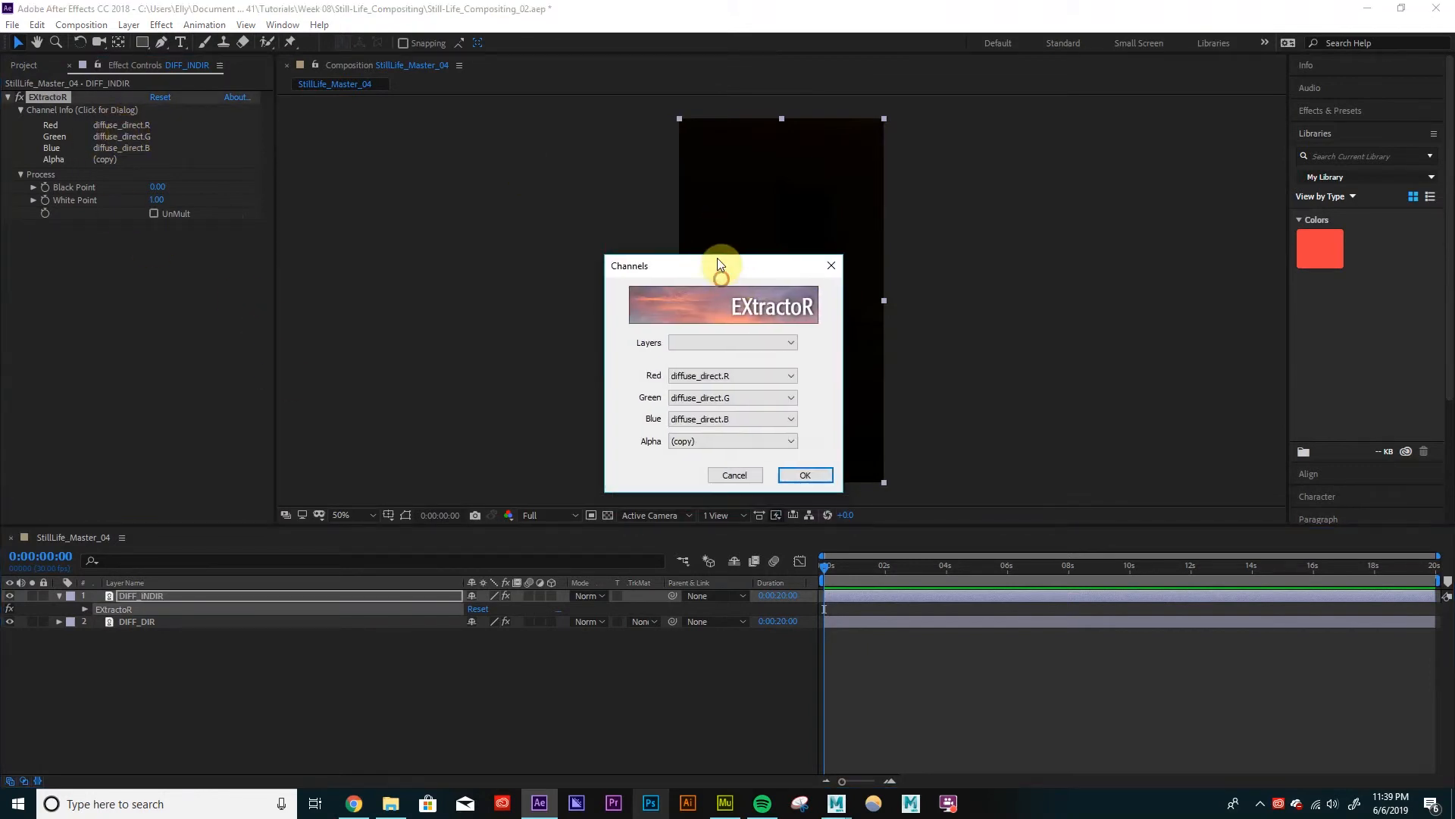
{"action": "left_click", "coordinate": [730, 341]}
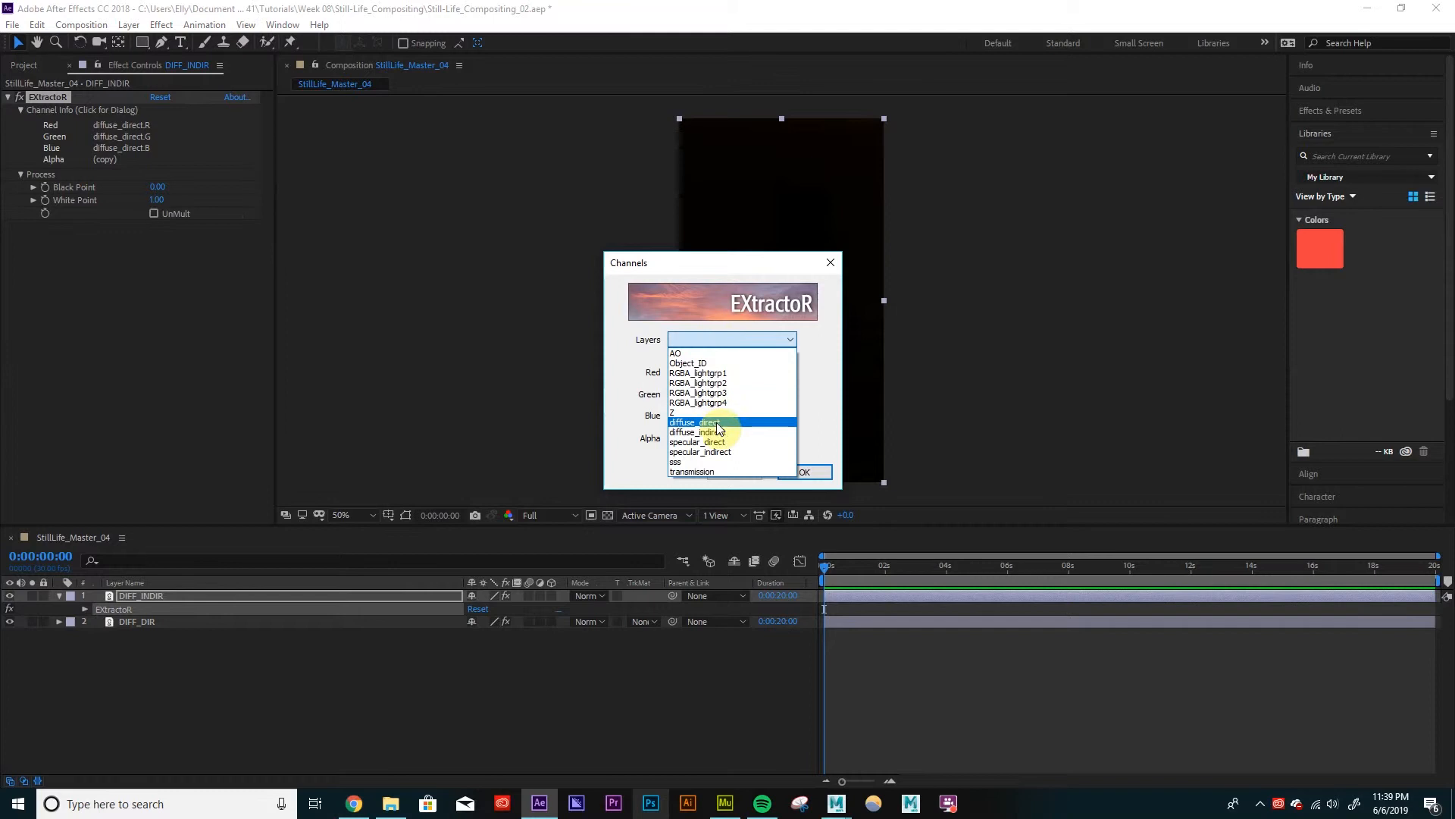
{"action": "left_click", "coordinate": [696, 432]}
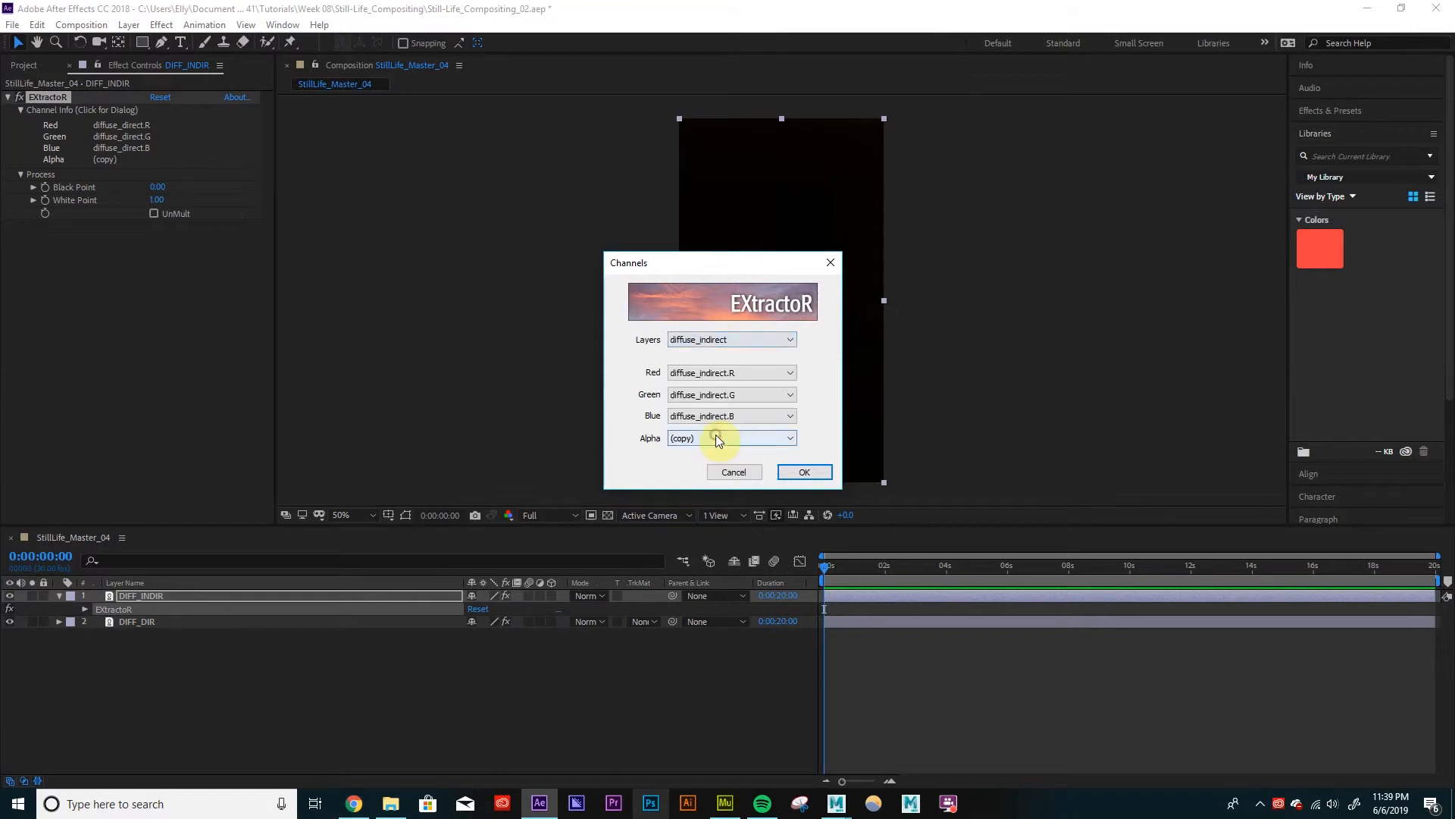
{"action": "left_click", "coordinate": [803, 472]}
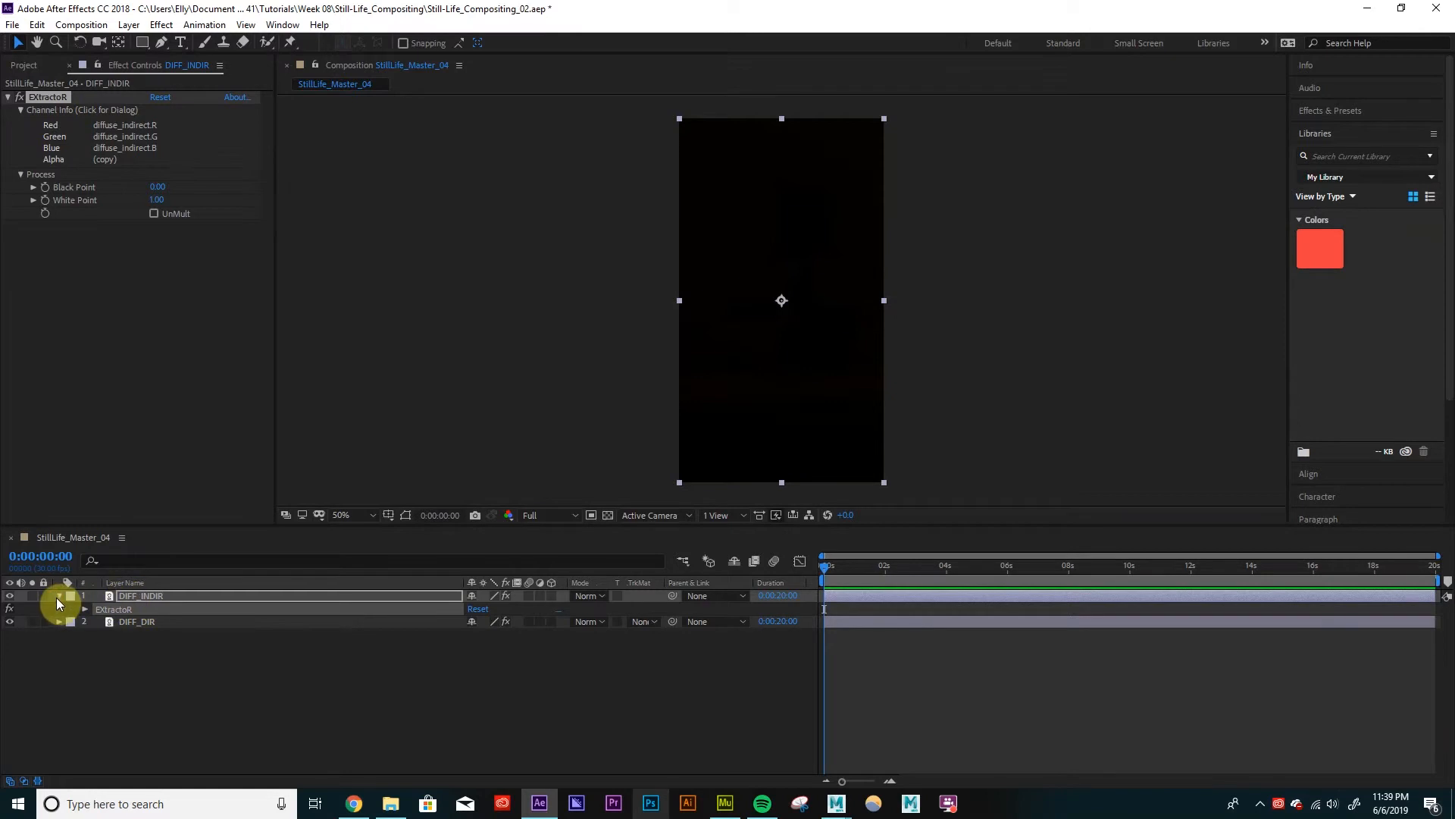
Collapse DIFF_INDIR, check its contribution, and select it for duplicating.
{"action": "left_click", "coordinate": [9, 595]}
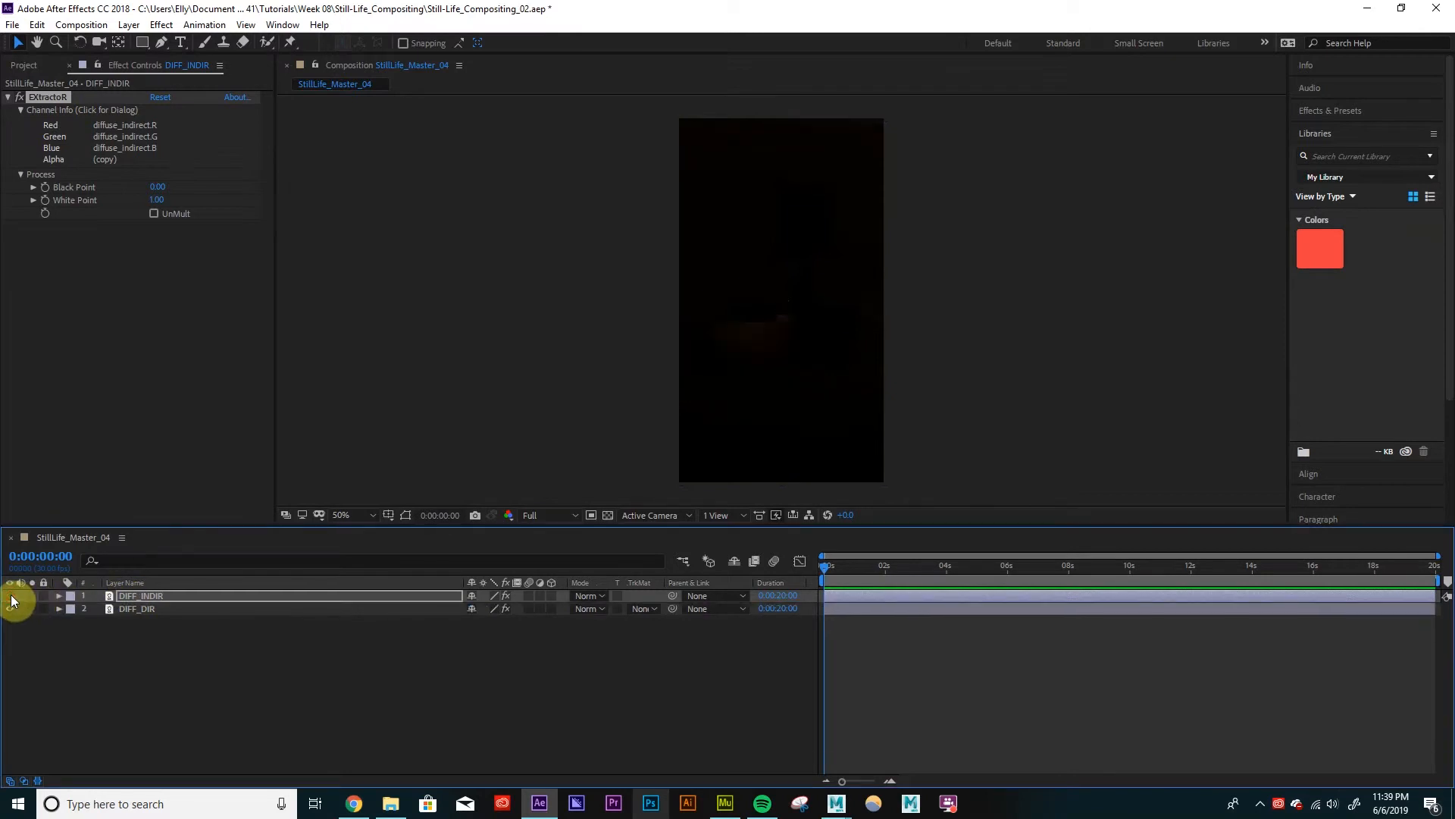
{"action": "left_click", "coordinate": [140, 595]}
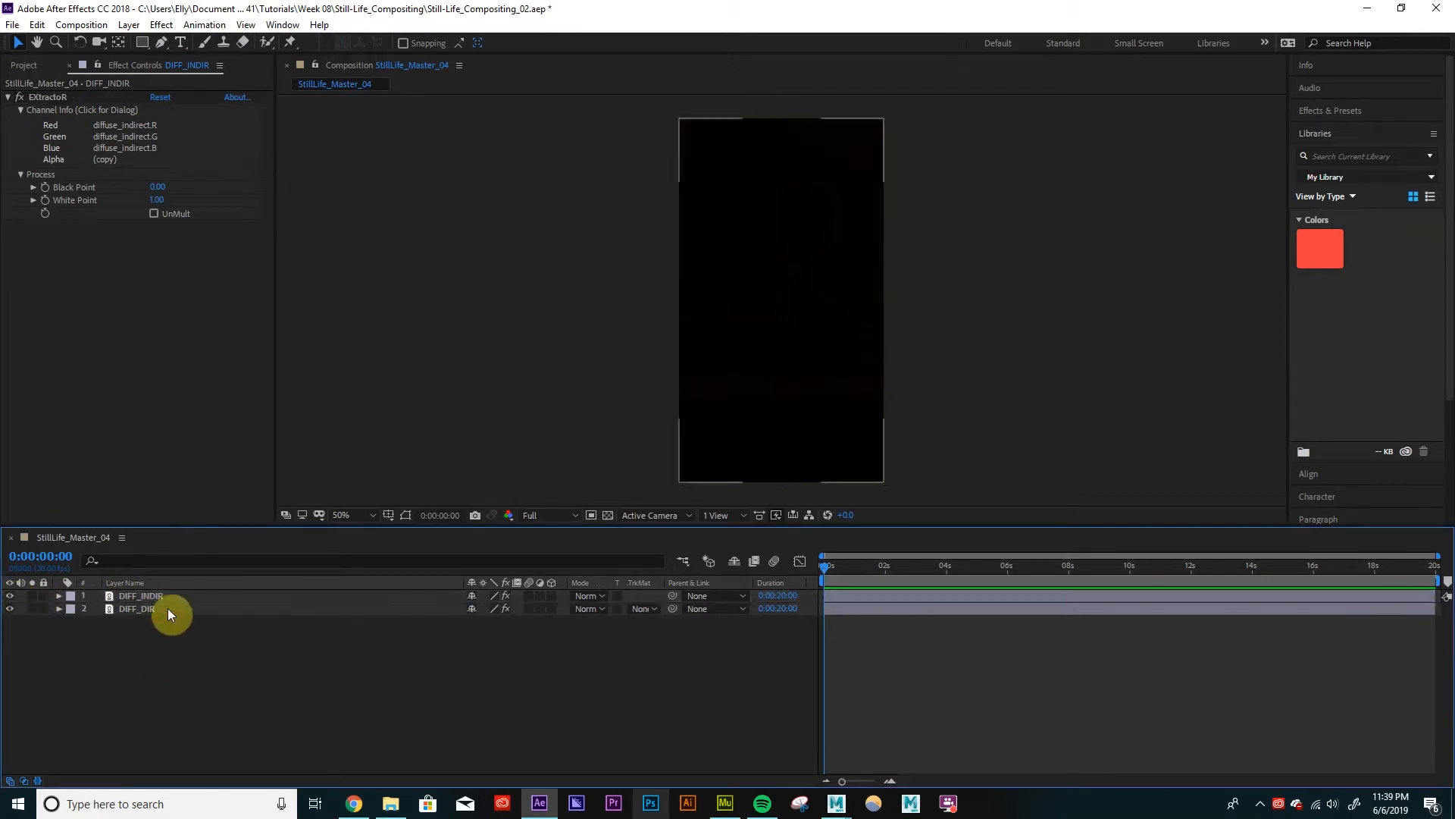
{"action": "left_click", "coordinate": [140, 595]}
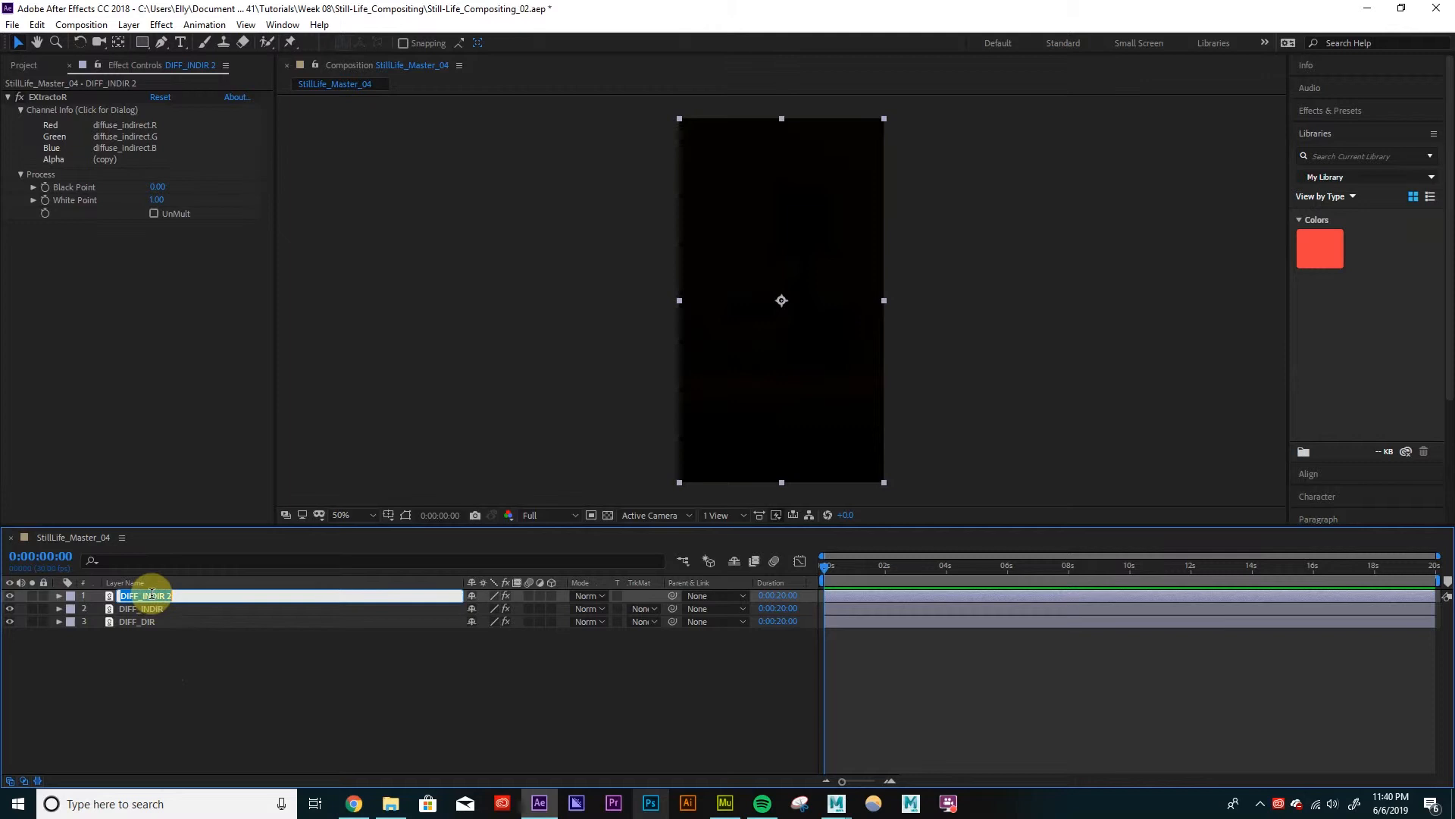
Create SPEC_DIR and SPEC_INDIR layers extracting their specular passes, then name Transmission.
{"action": "type", "text": "SPEC_DIR"}
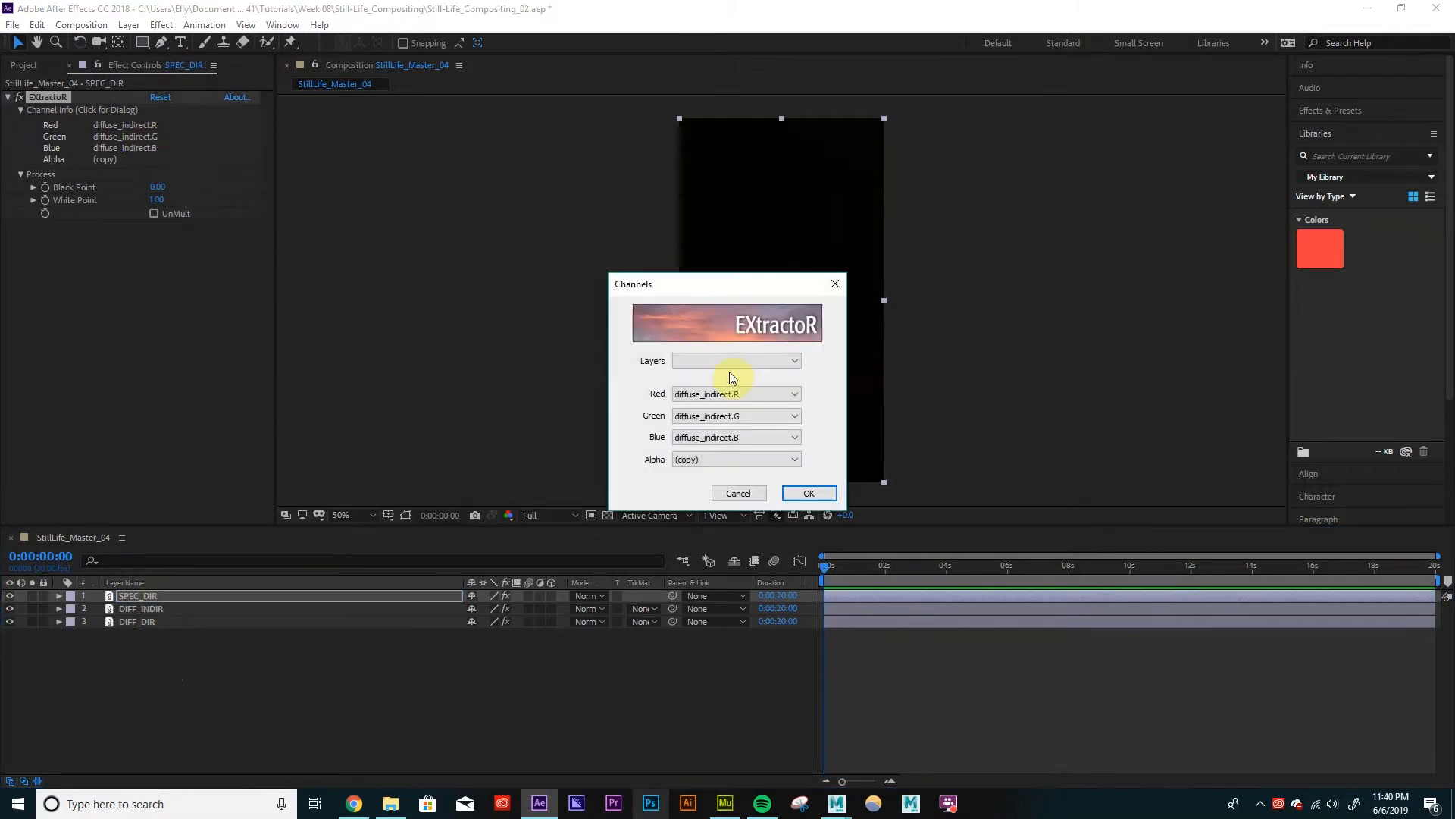
{"action": "left_click", "coordinate": [736, 360]}
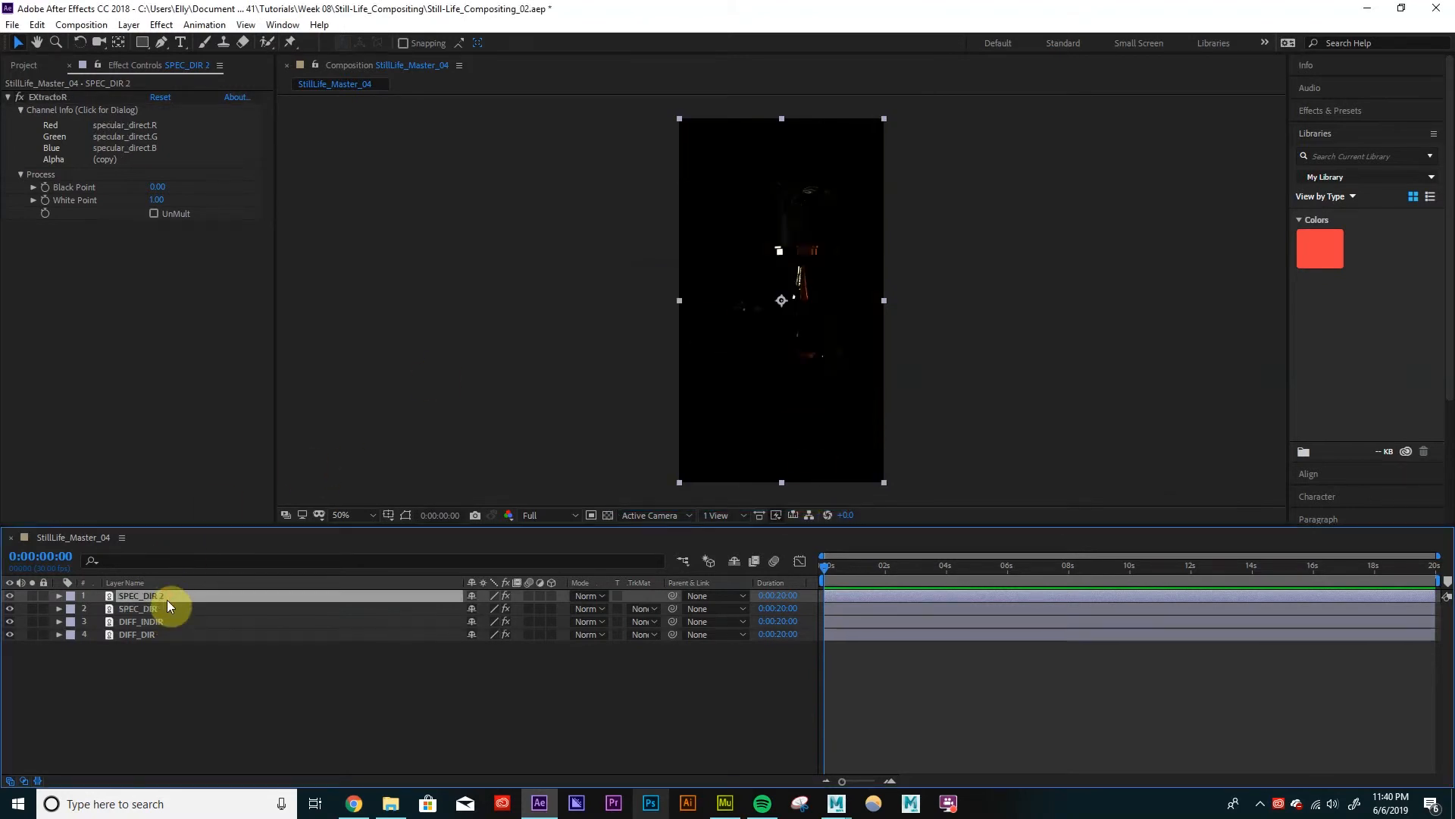
{"action": "double_click", "coordinate": [137, 595]}
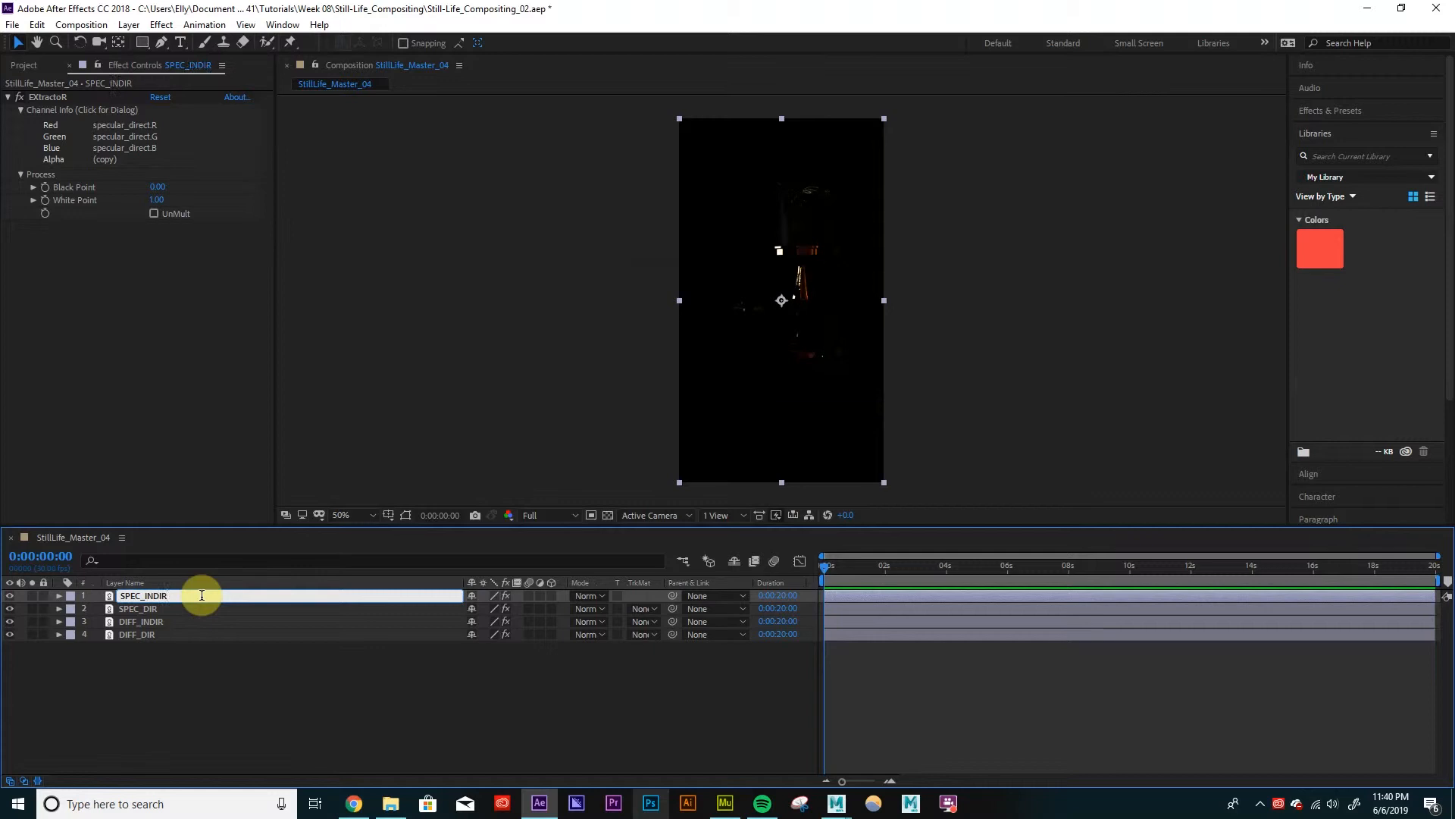
{"action": "left_click", "coordinate": [81, 109]}
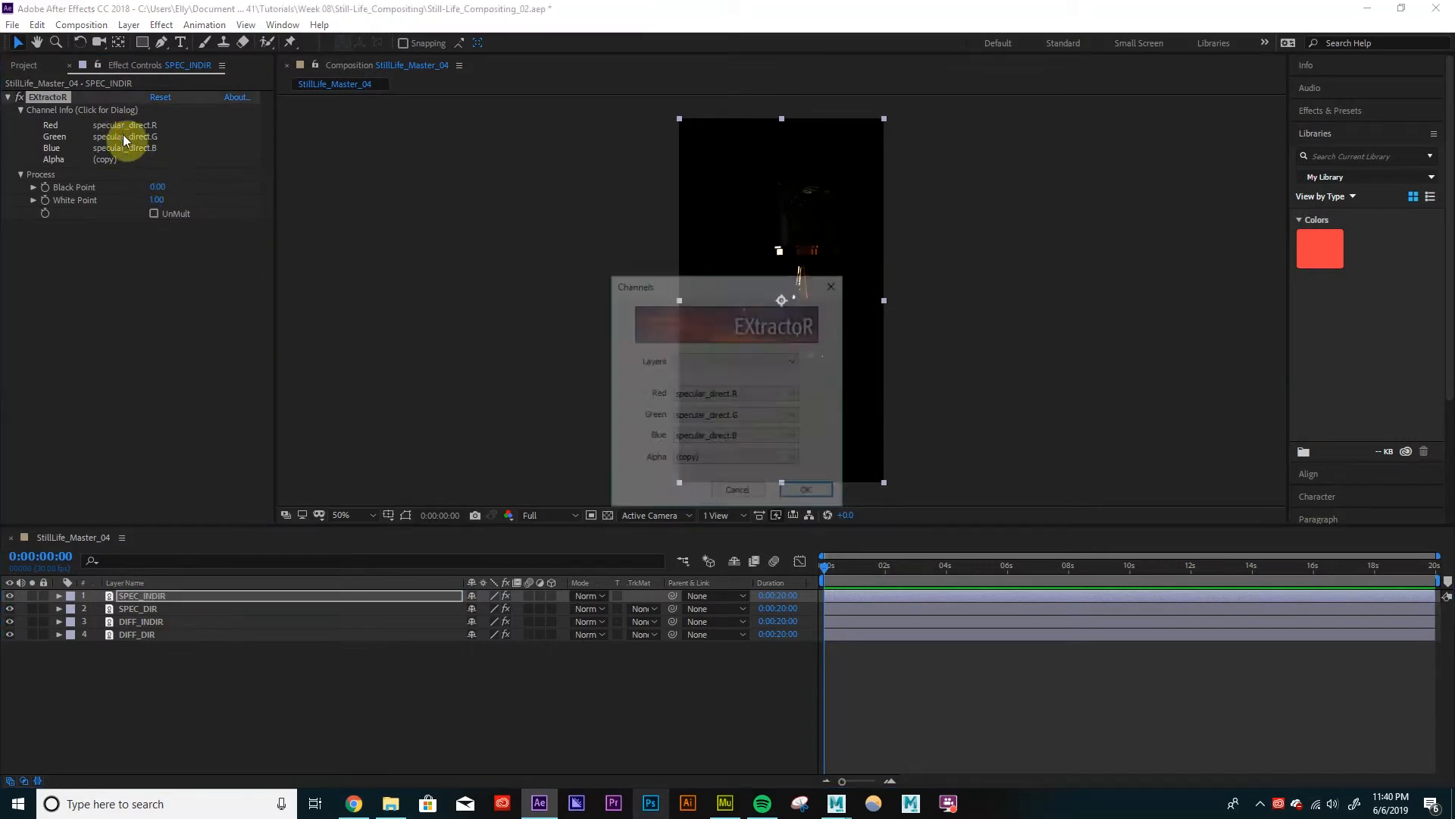
{"action": "left_click", "coordinate": [733, 360]}
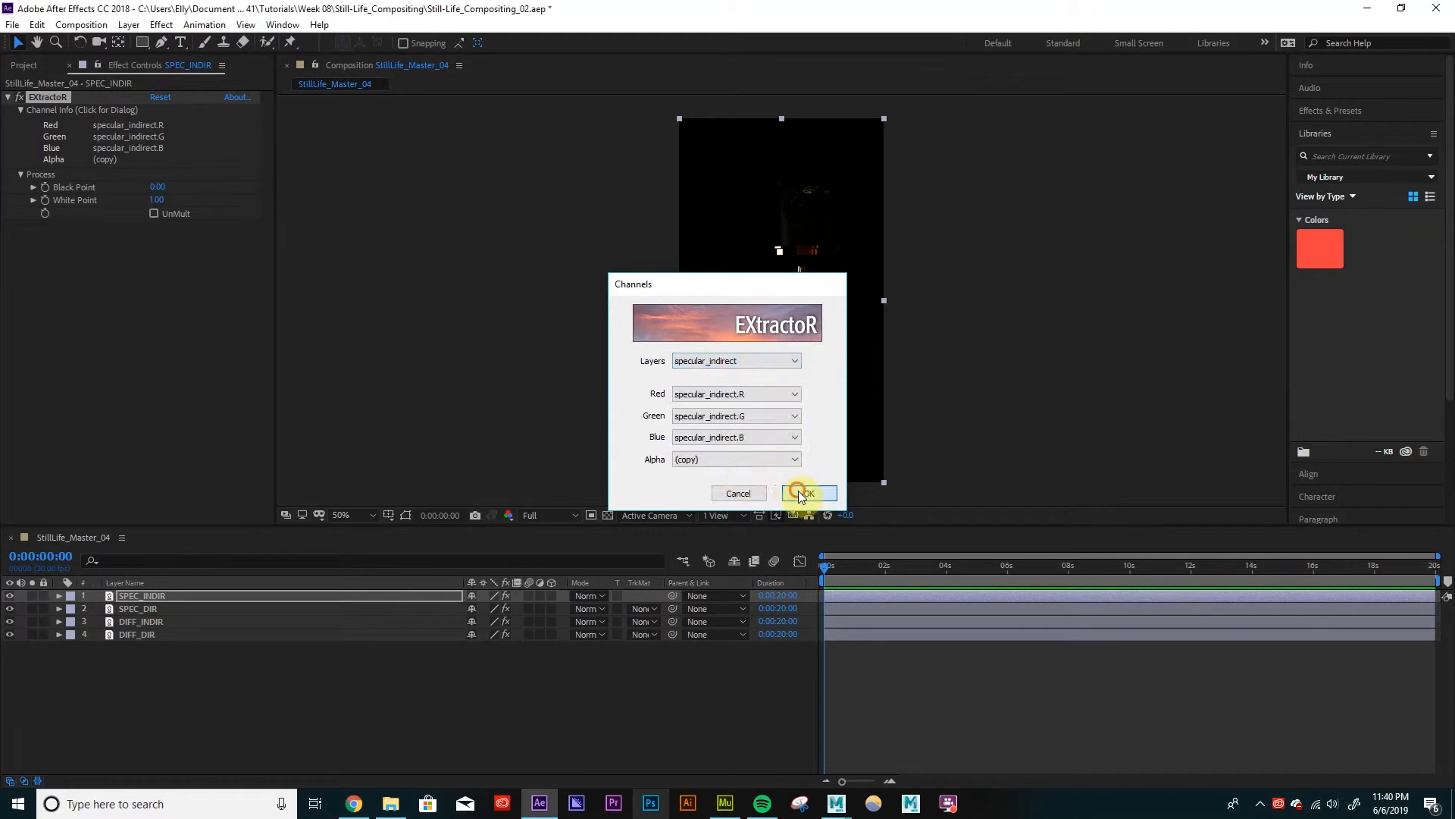
{"action": "left_click", "coordinate": [803, 493]}
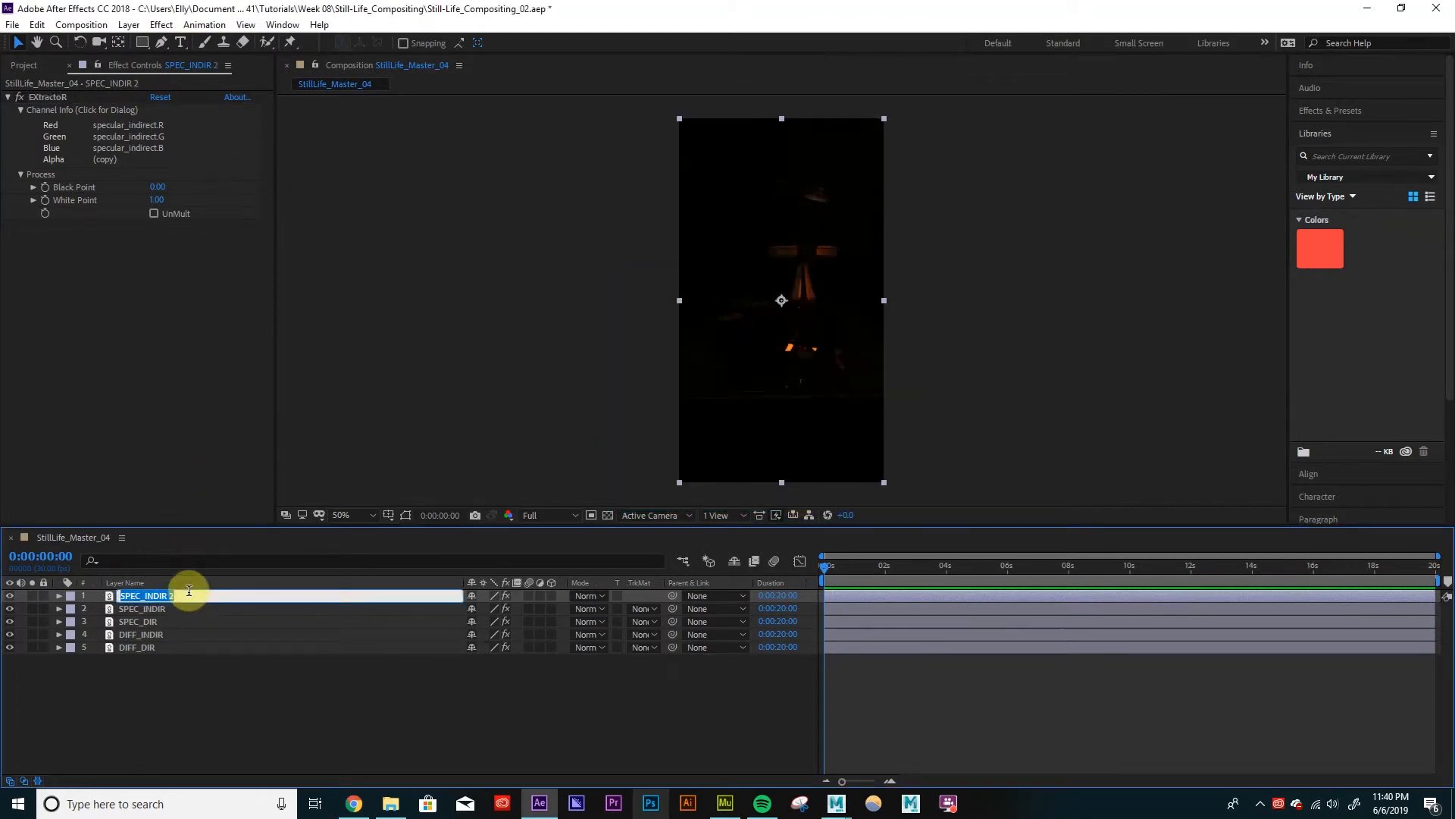
{"action": "type", "text": "Transmission"}
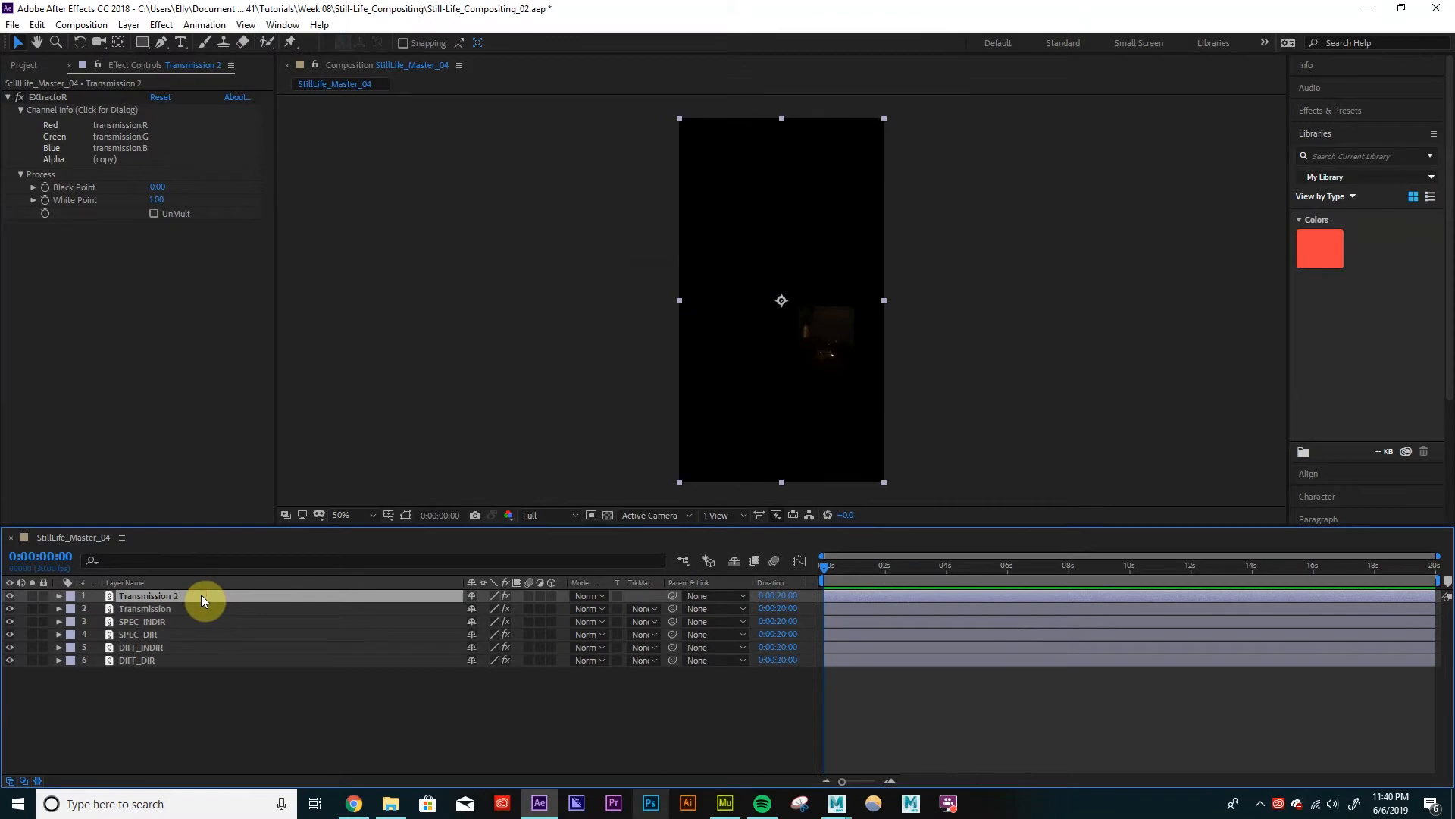
Set the copy's EXtractoR to the sss pass and rename the layer SSS.
{"action": "left_click", "coordinate": [82, 109]}
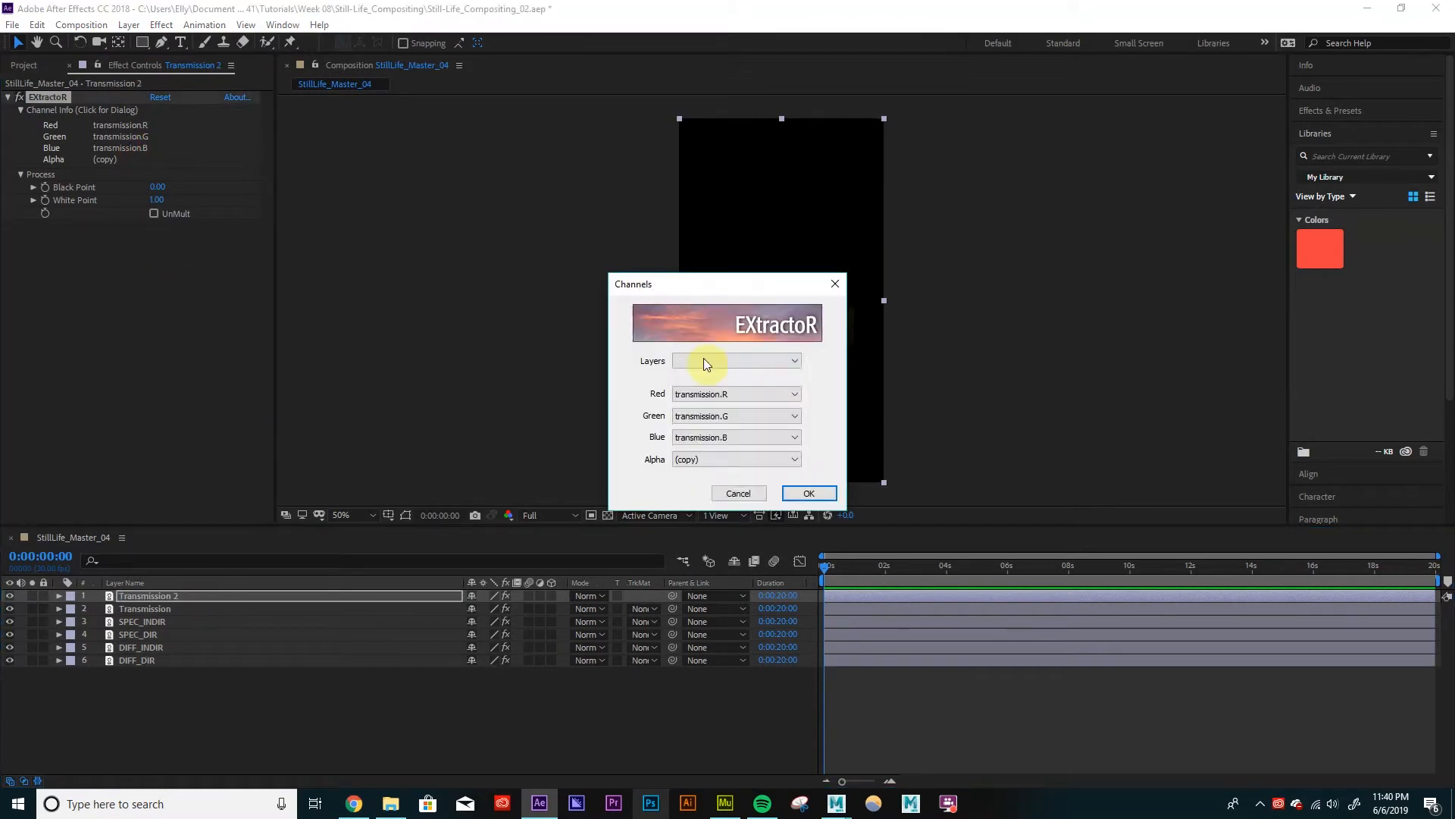
{"action": "left_click", "coordinate": [732, 360]}
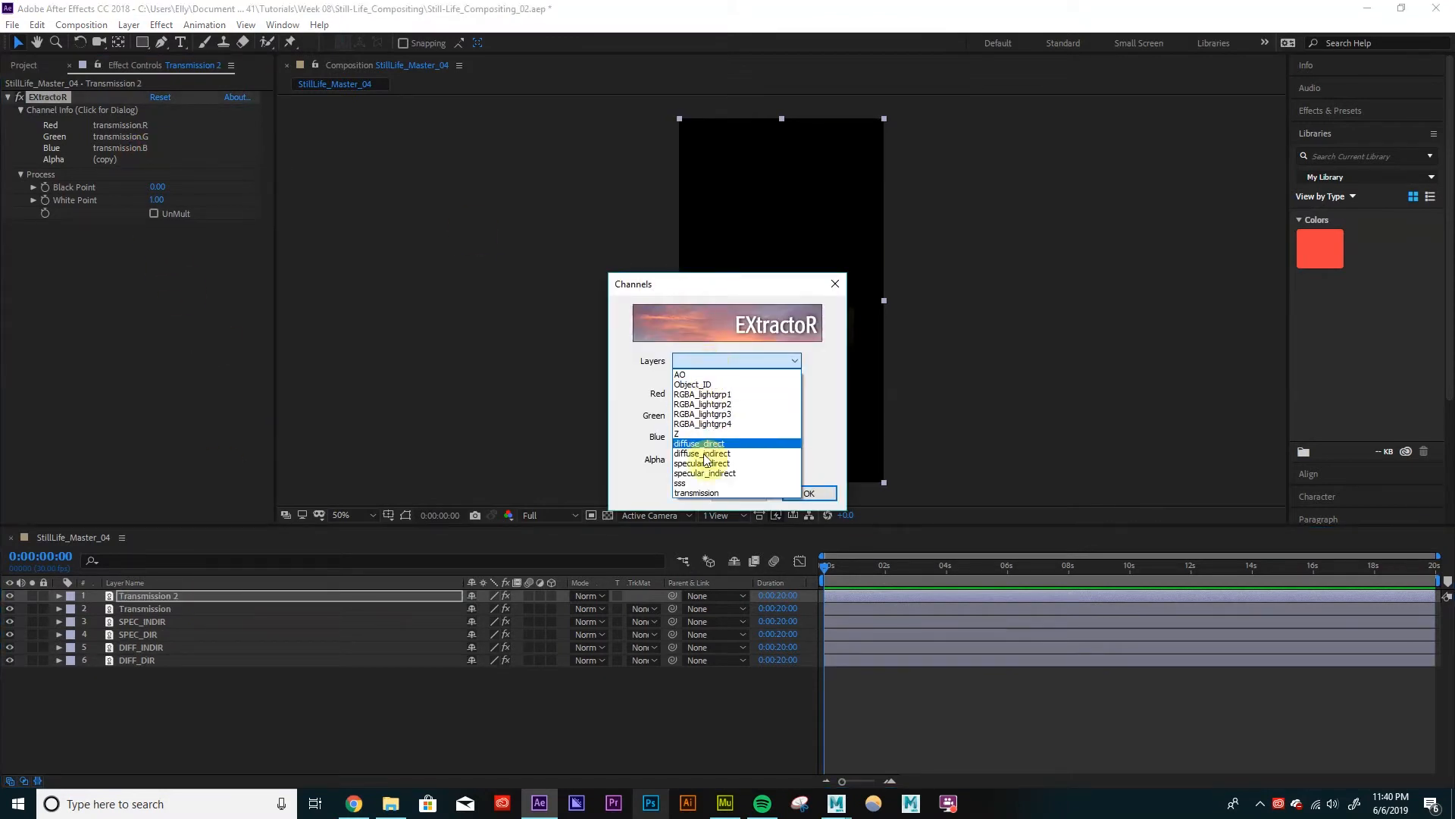
{"action": "left_click", "coordinate": [681, 483]}
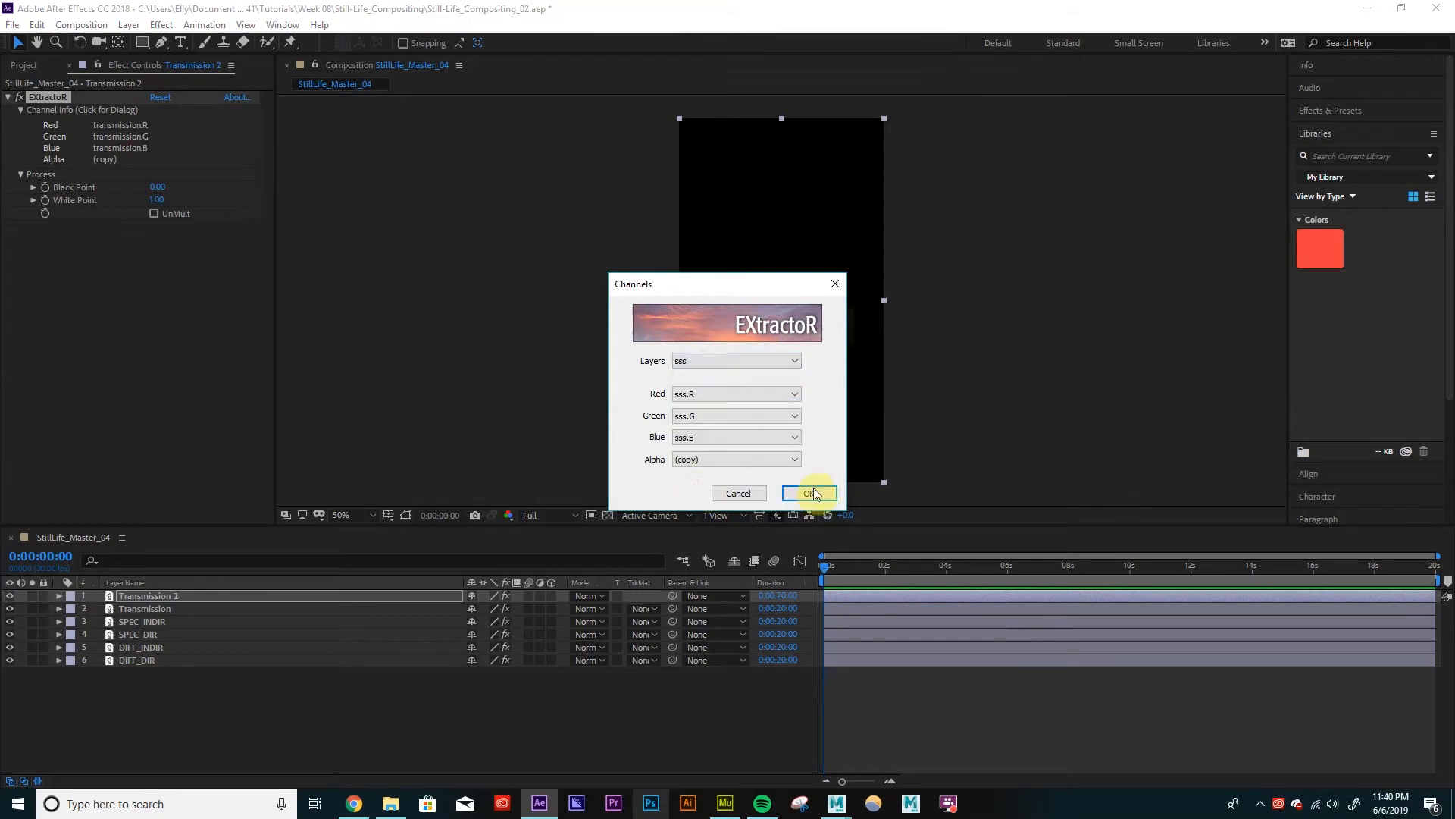
{"action": "left_click", "coordinate": [809, 492]}
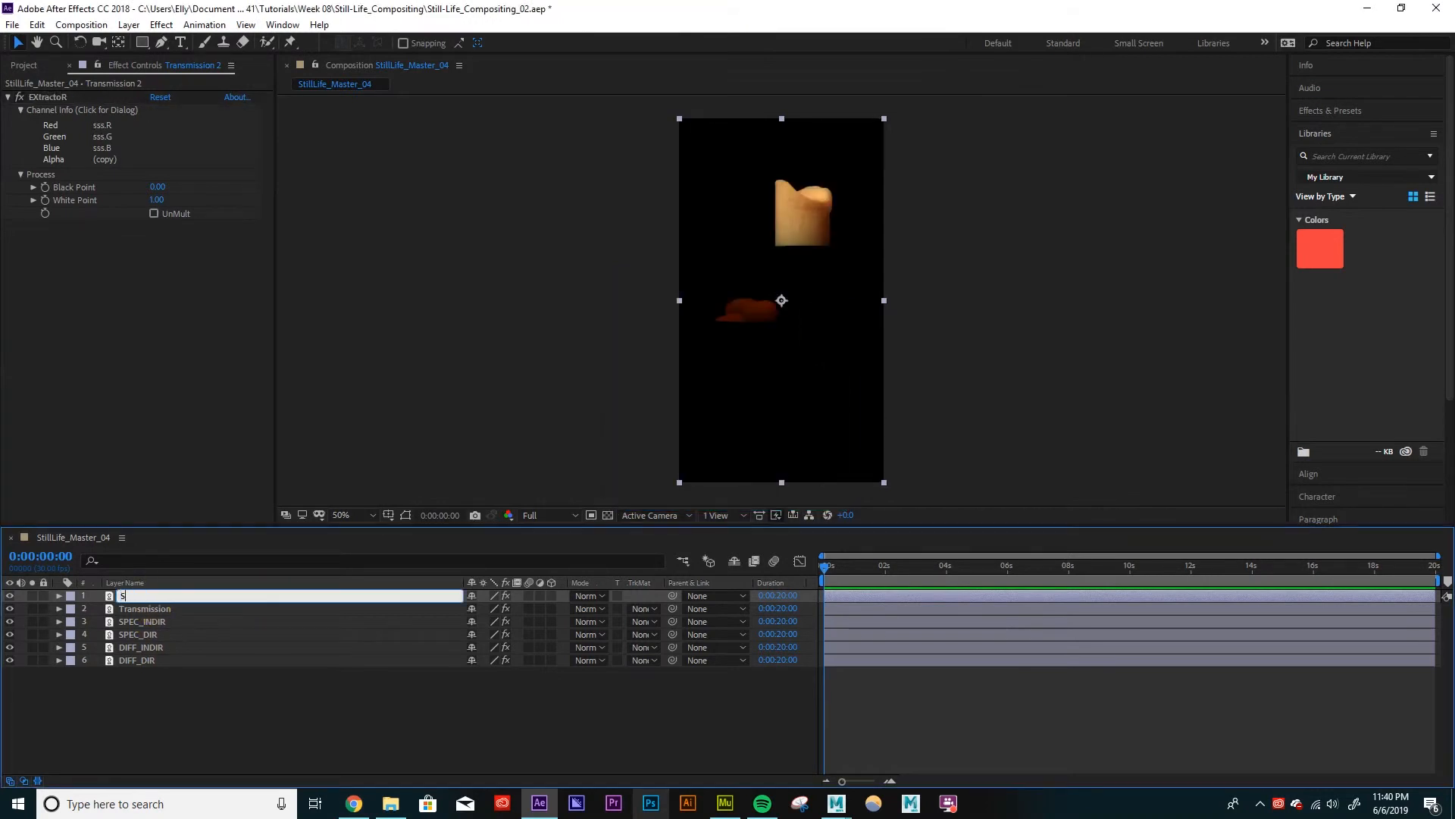
{"action": "type", "text": "SS"}
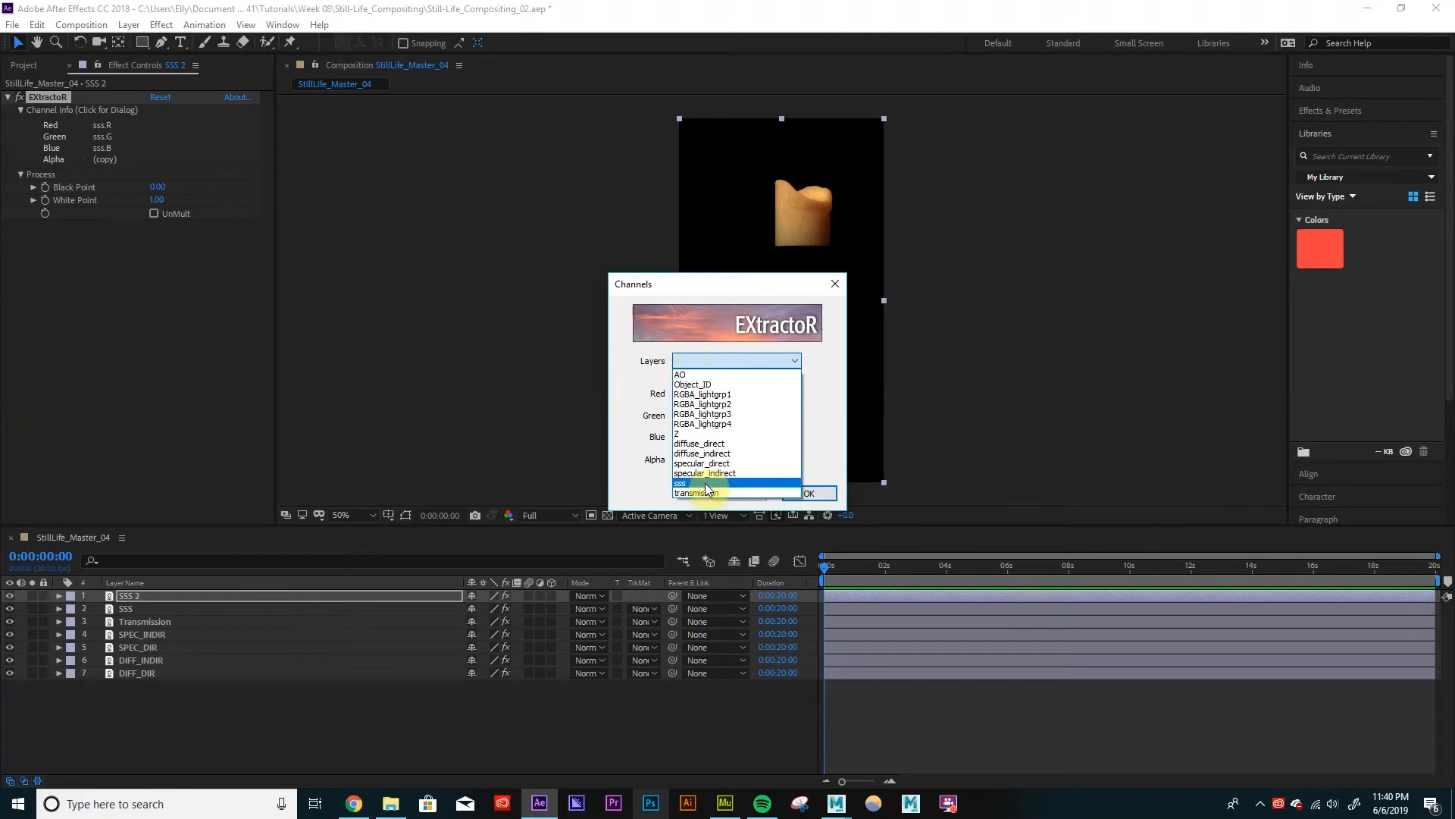
{"action": "mouse_move", "coordinate": [700, 373]}
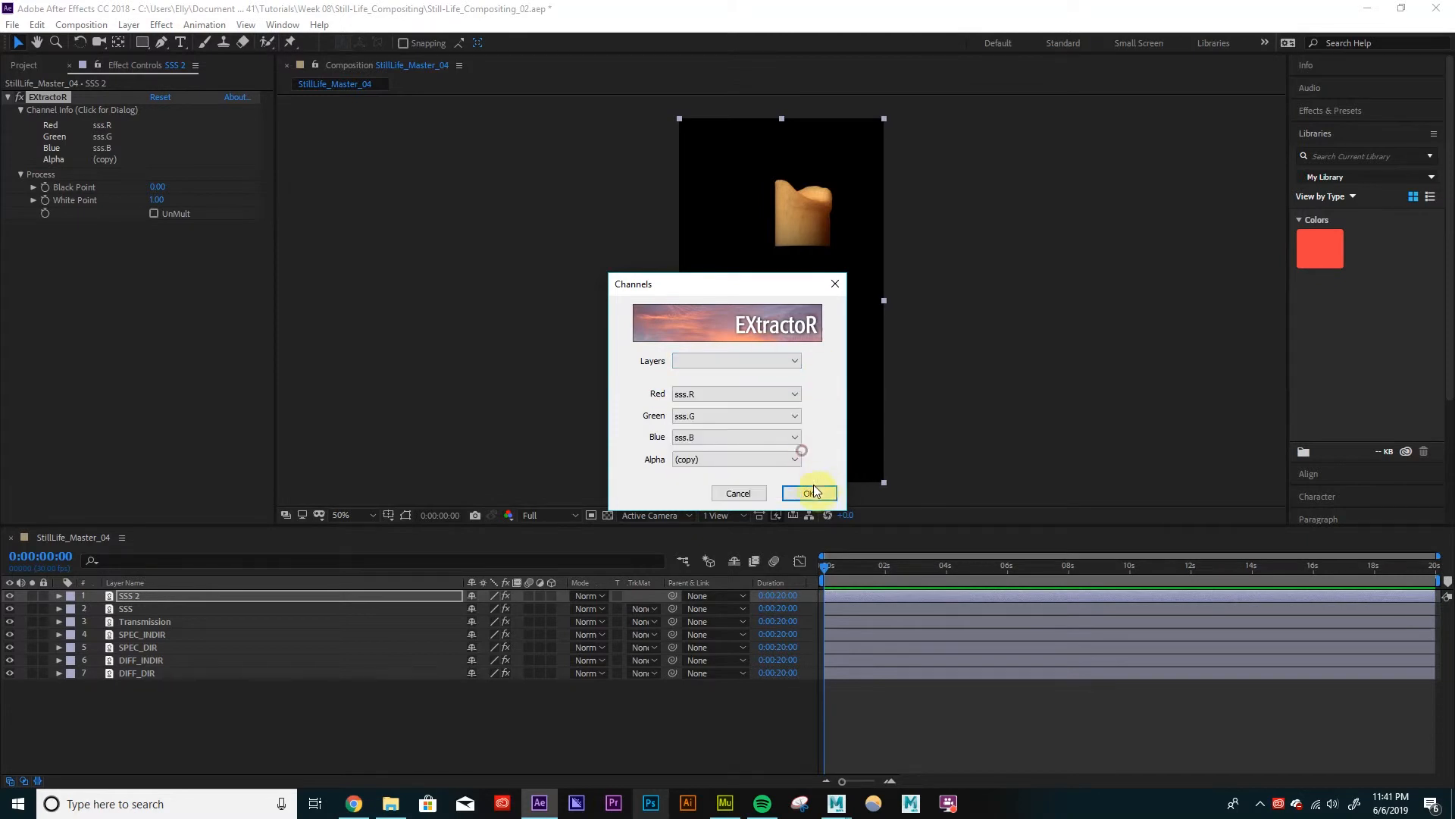
{"action": "left_click", "coordinate": [809, 493]}
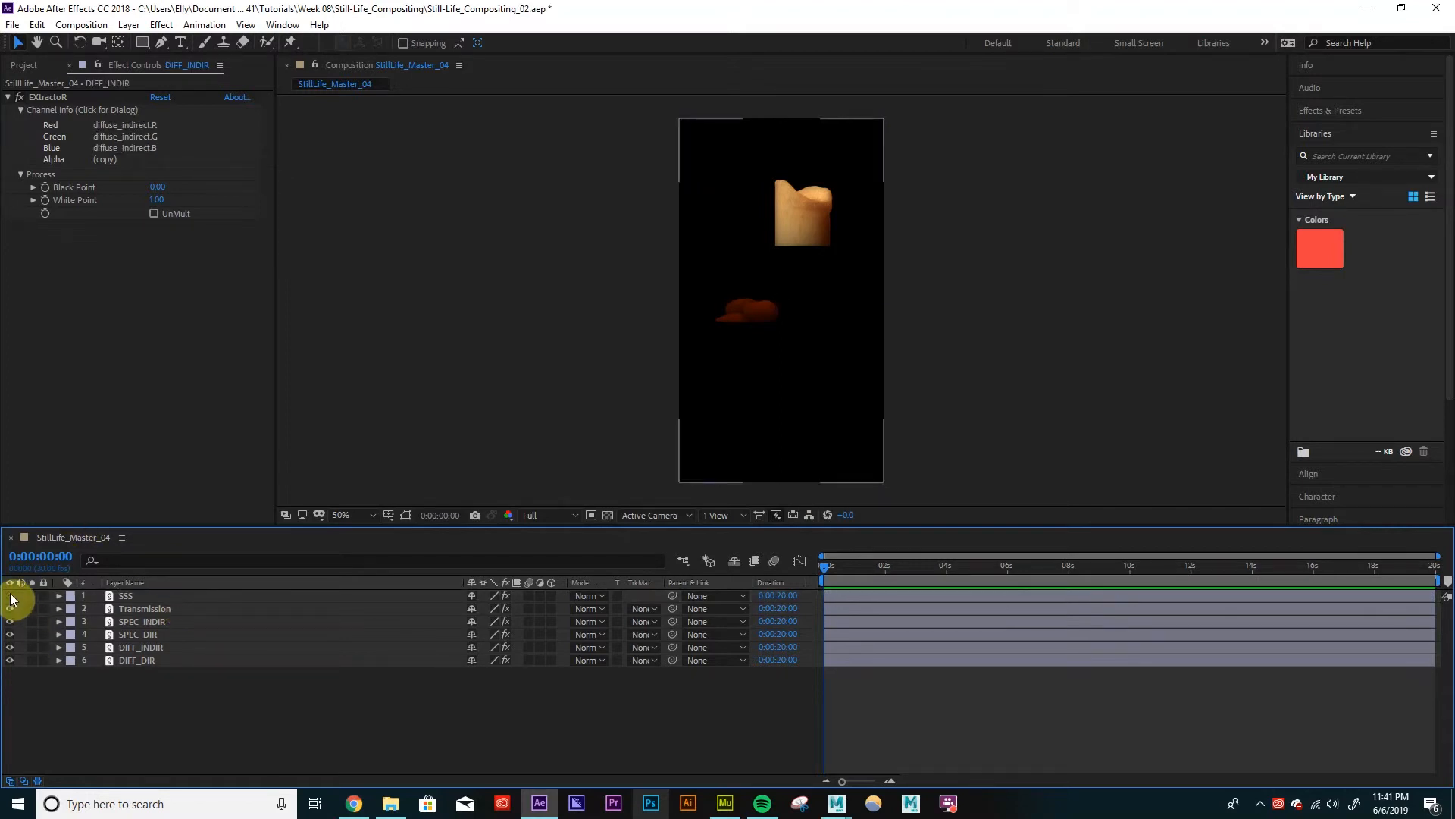
Toggle SSS and SPEC_DIR visibility to check contributions, then select DIFF_DIR's blending mode.
{"action": "left_click", "coordinate": [127, 595]}
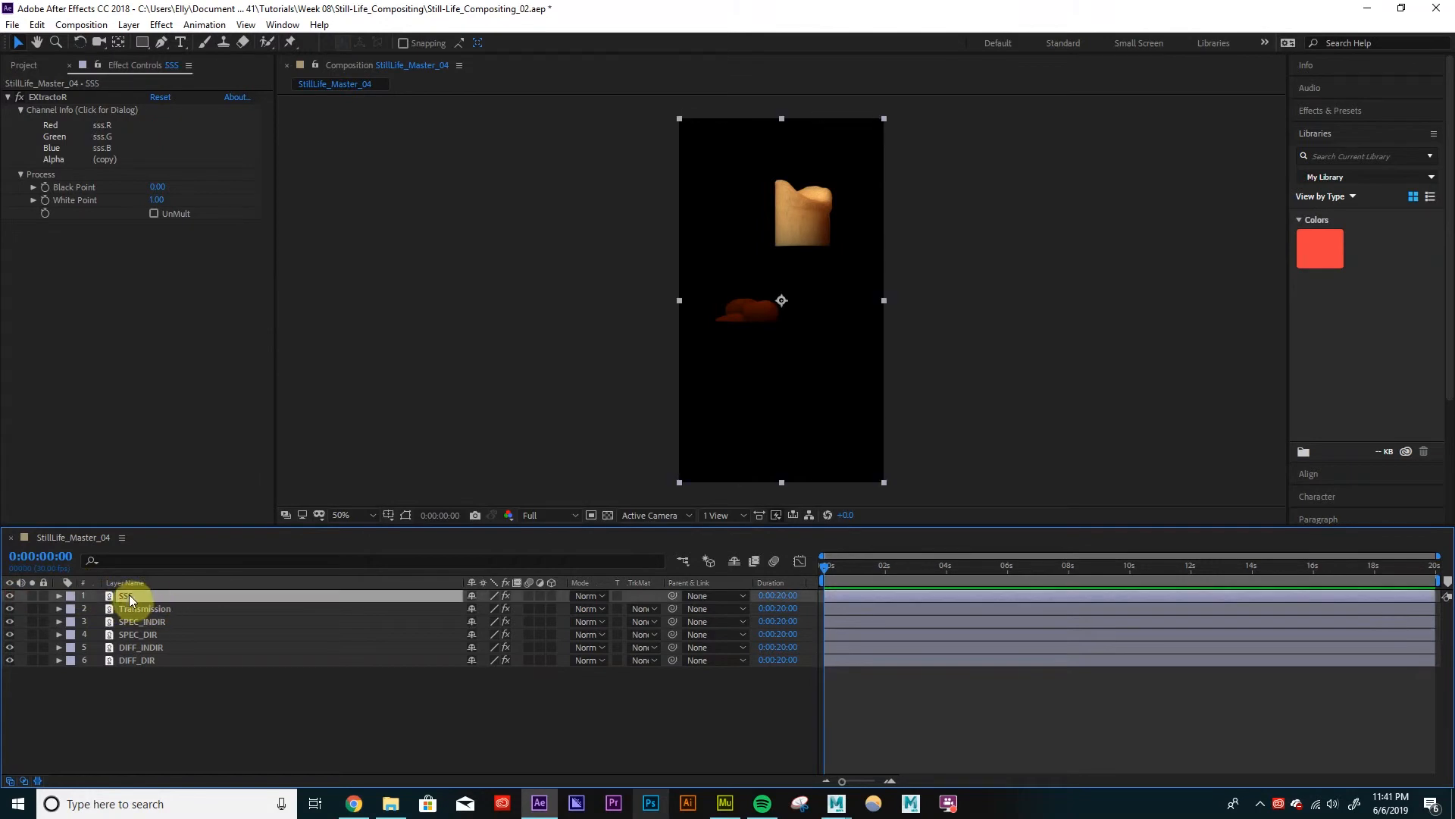
{"action": "left_click", "coordinate": [144, 608]}
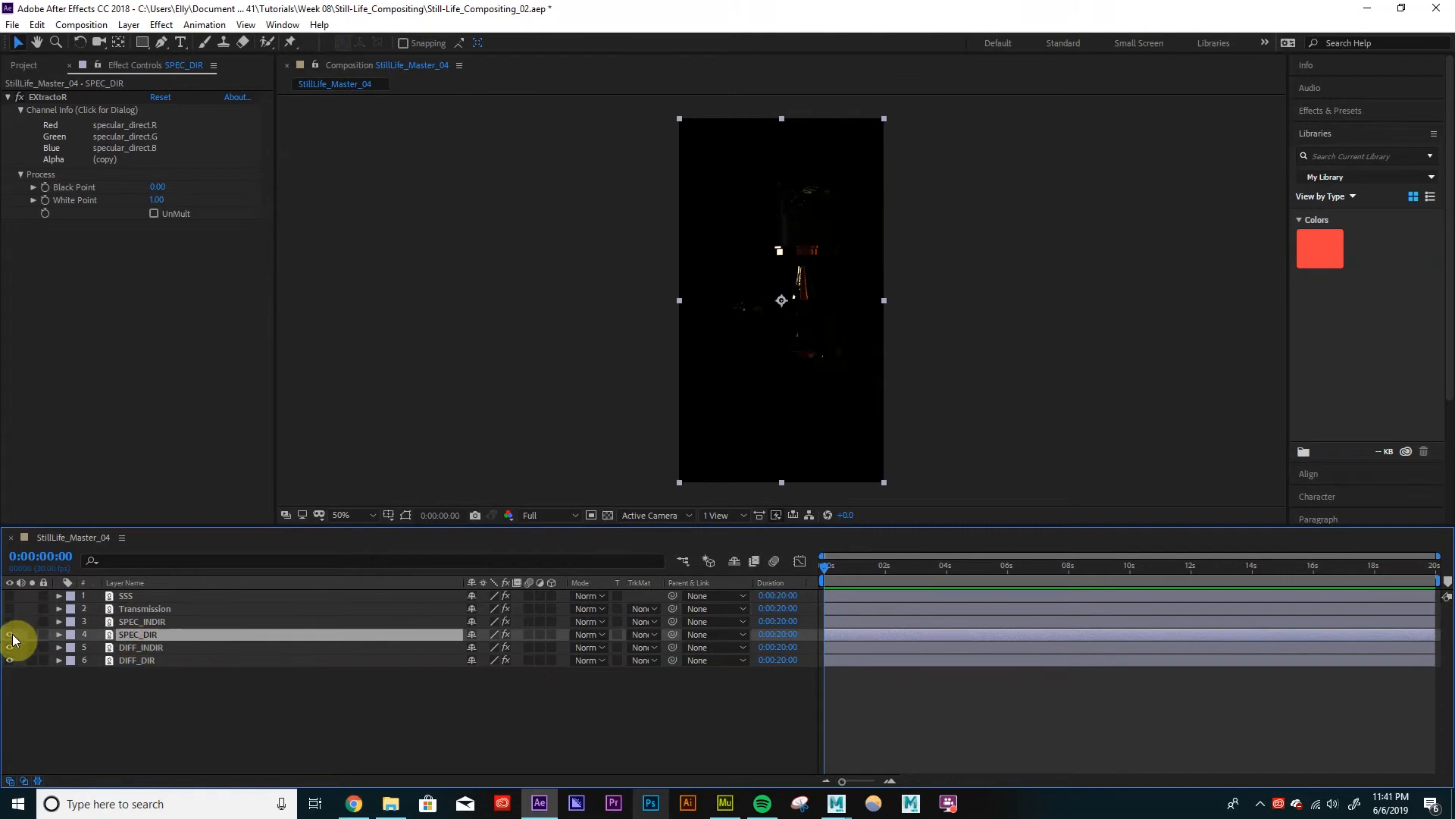
{"action": "left_click", "coordinate": [141, 646]}
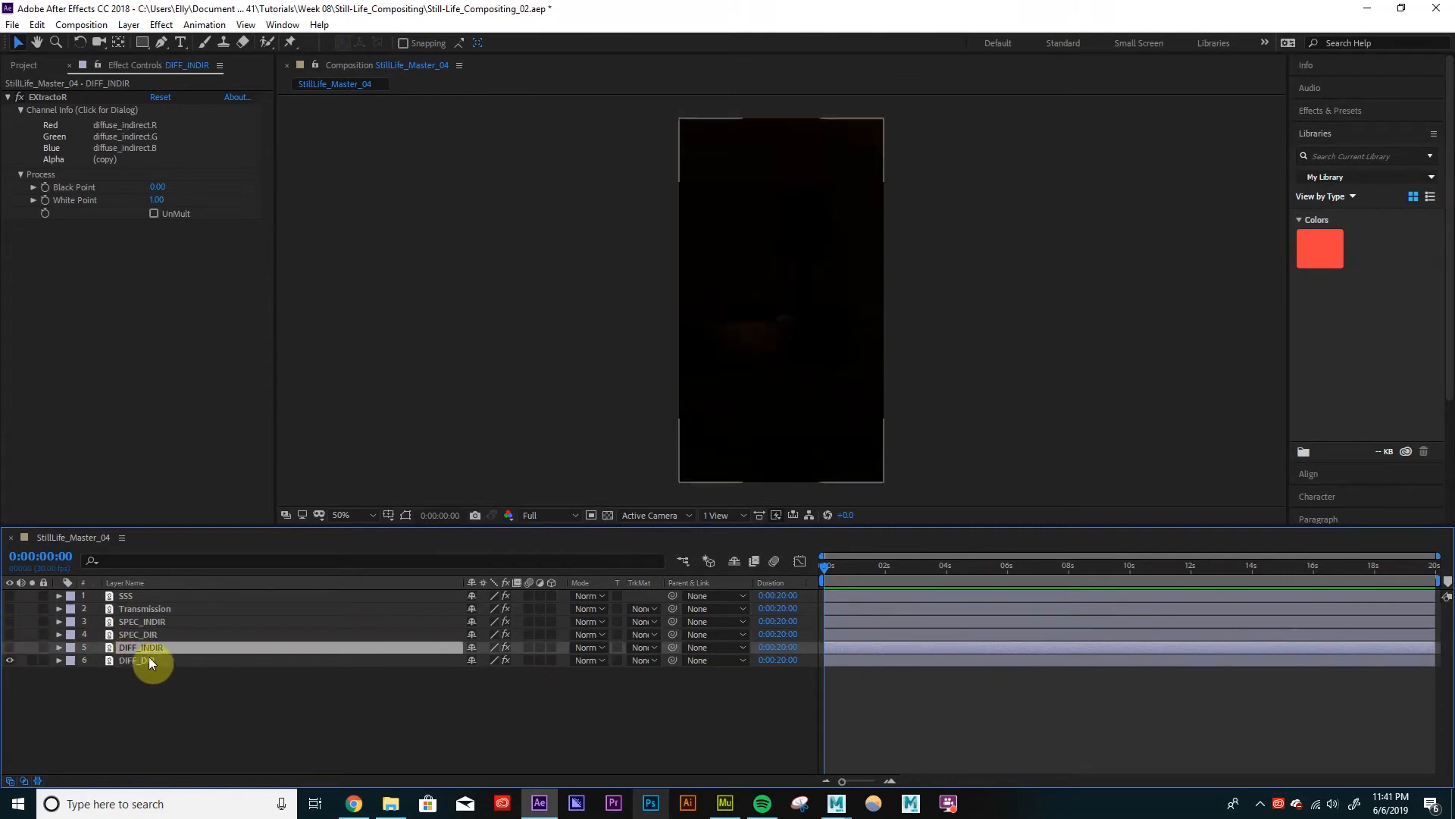
{"action": "left_click", "coordinate": [10, 660]}
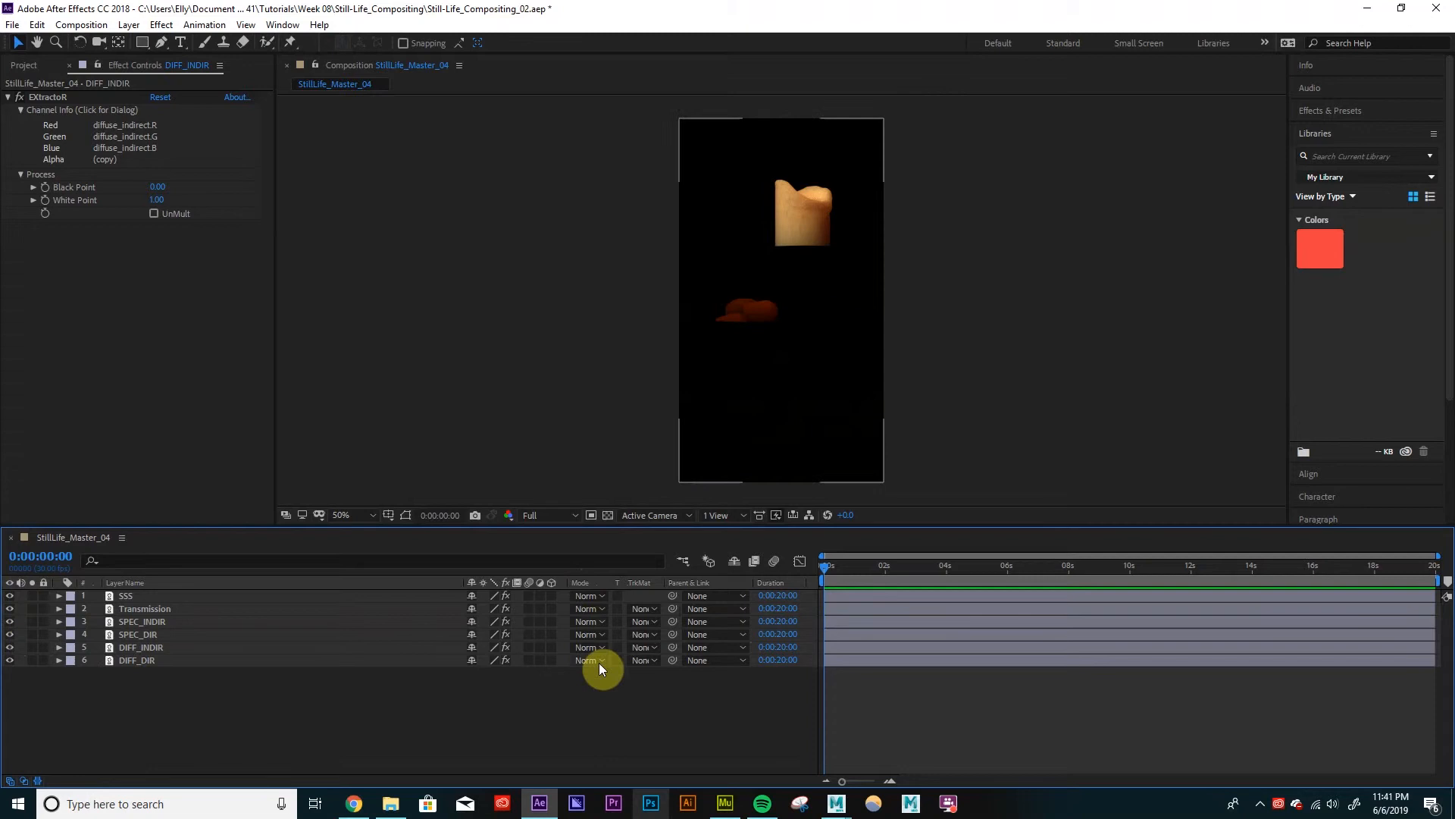
{"action": "left_click", "coordinate": [589, 660]}
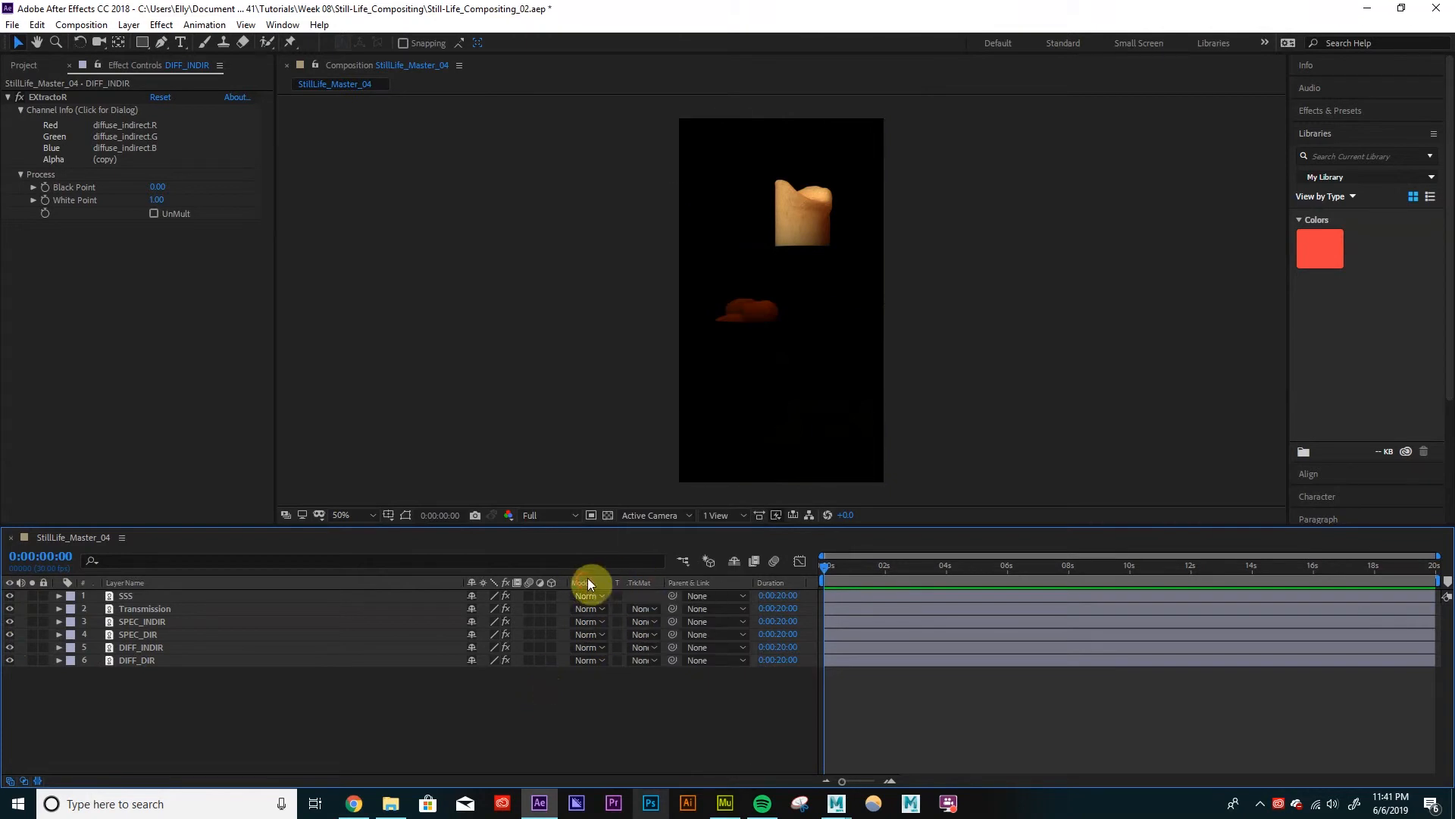
{"action": "mouse_move", "coordinate": [311, 596]}
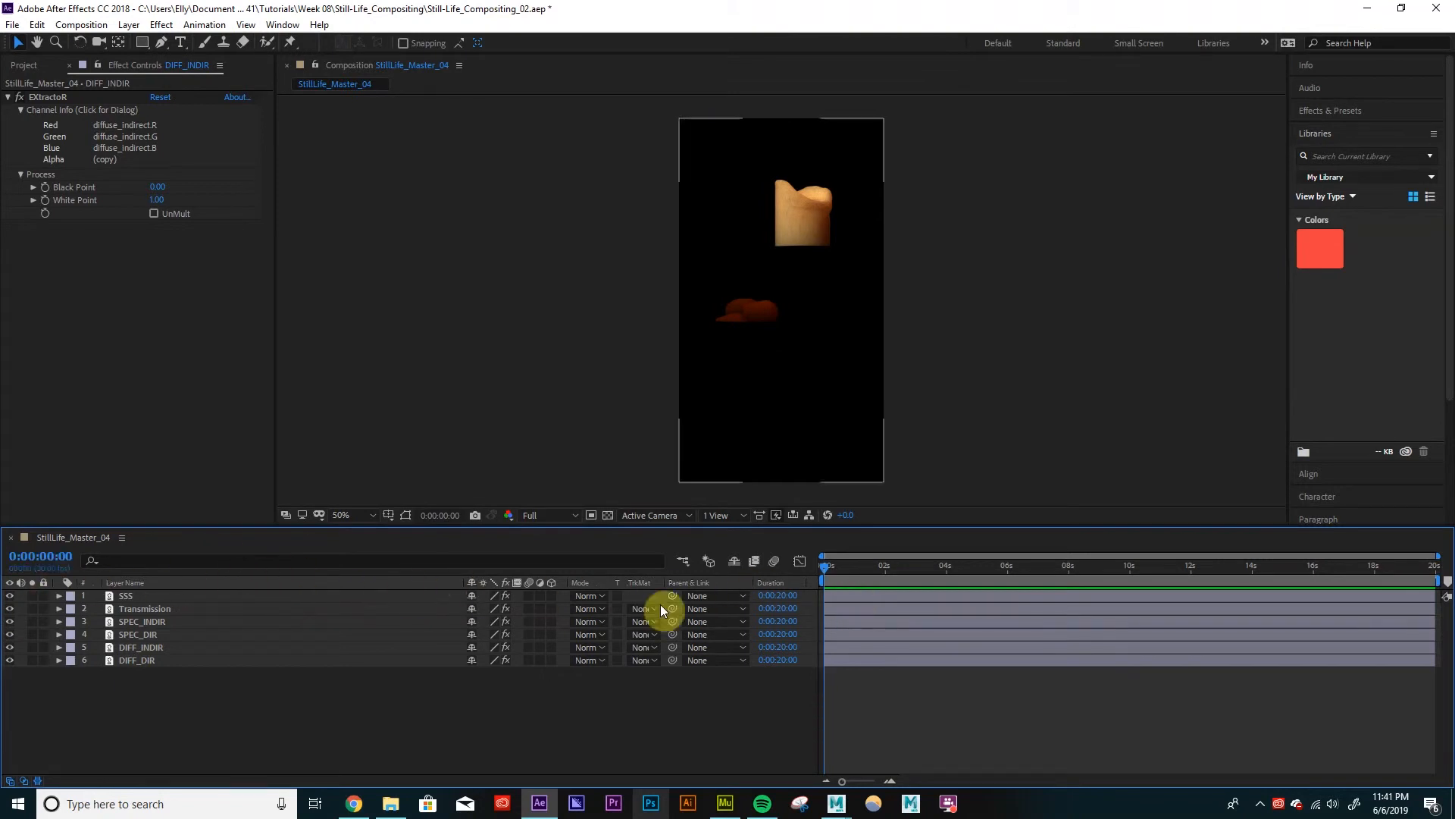
{"action": "mouse_move", "coordinate": [445, 587]}
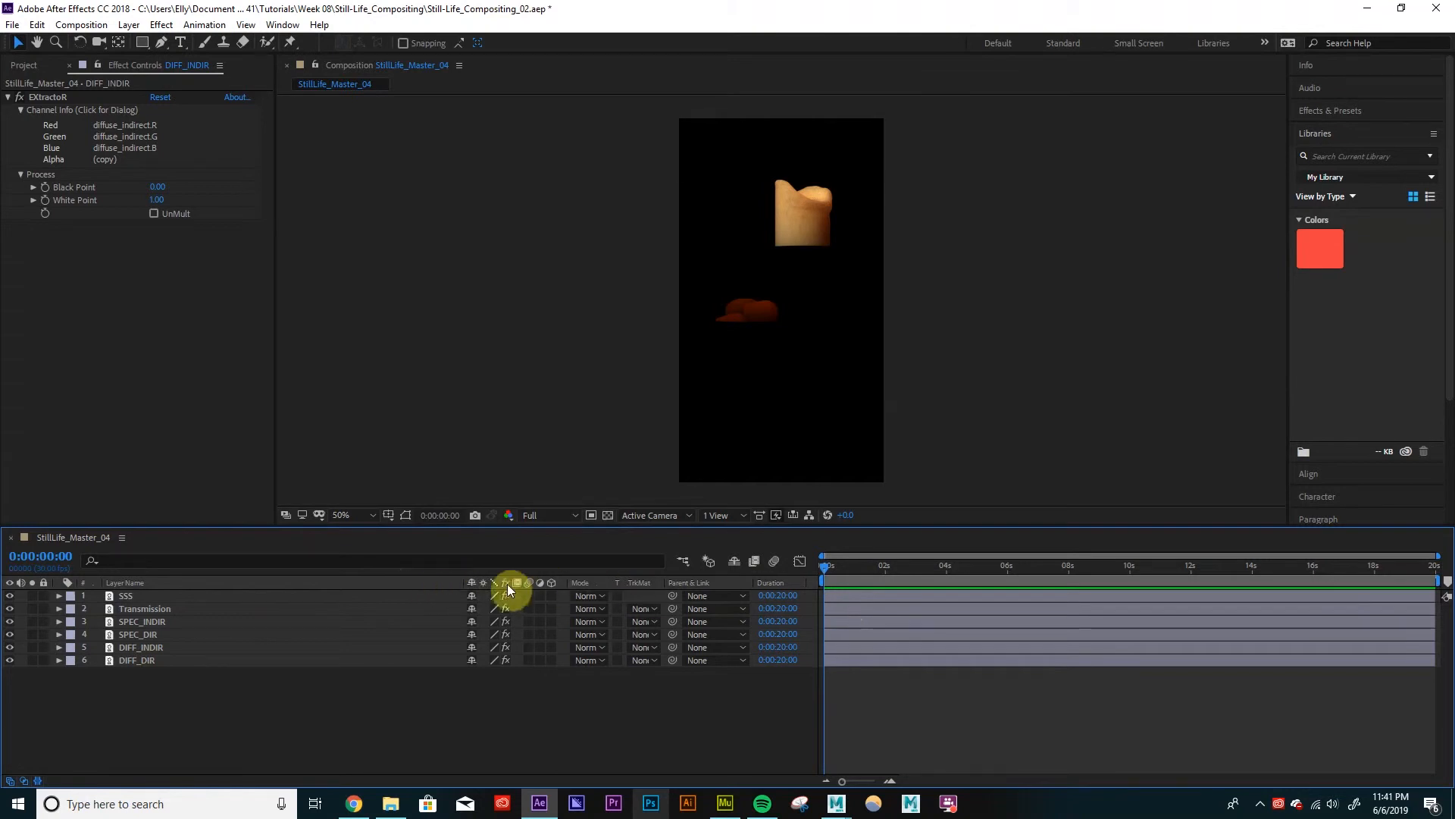
Bring back the Mode column and select DIFF_DIR through the other pass layers.
{"action": "right_click", "coordinate": [509, 583]}
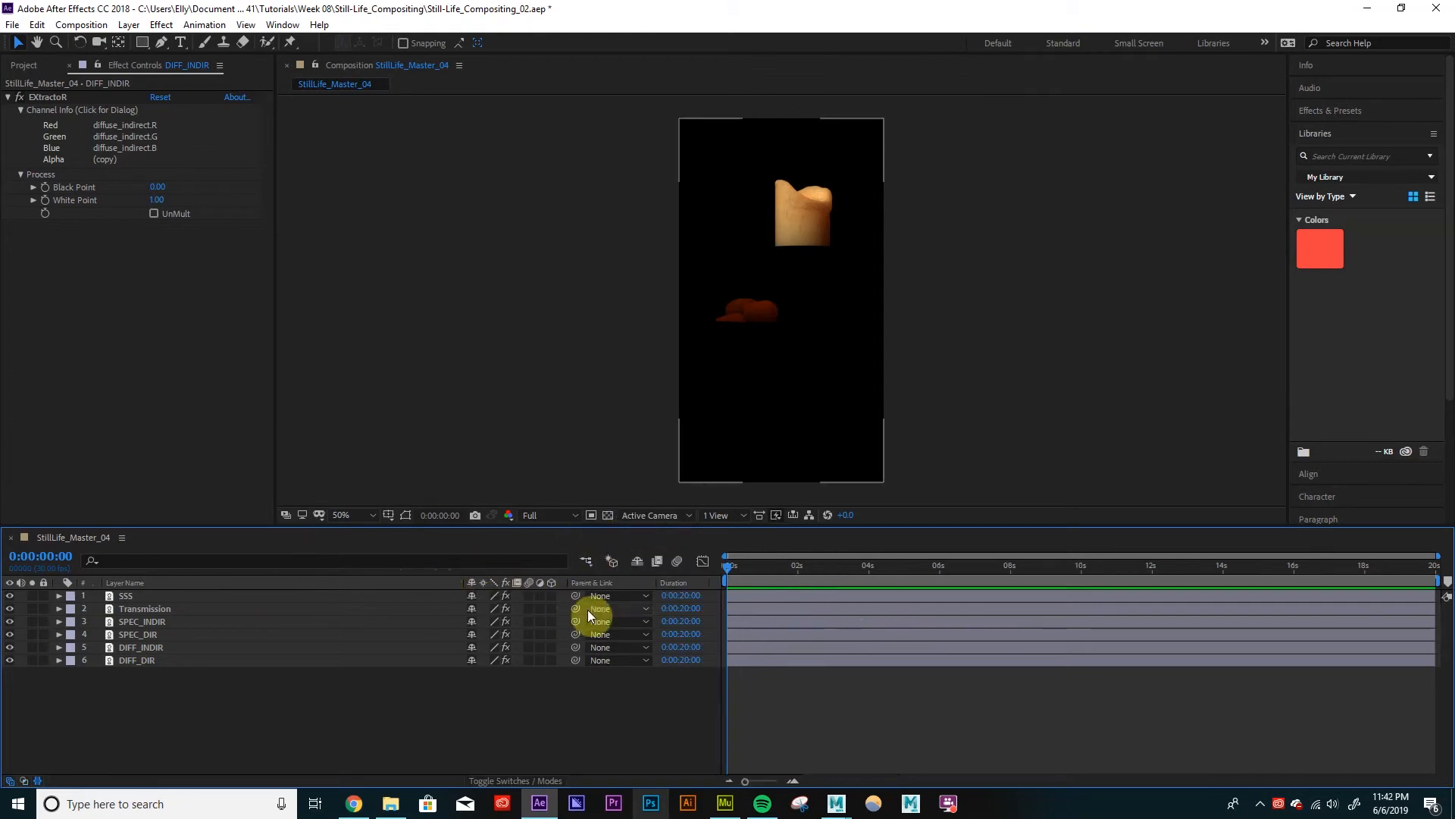
{"action": "mouse_move", "coordinate": [436, 589]}
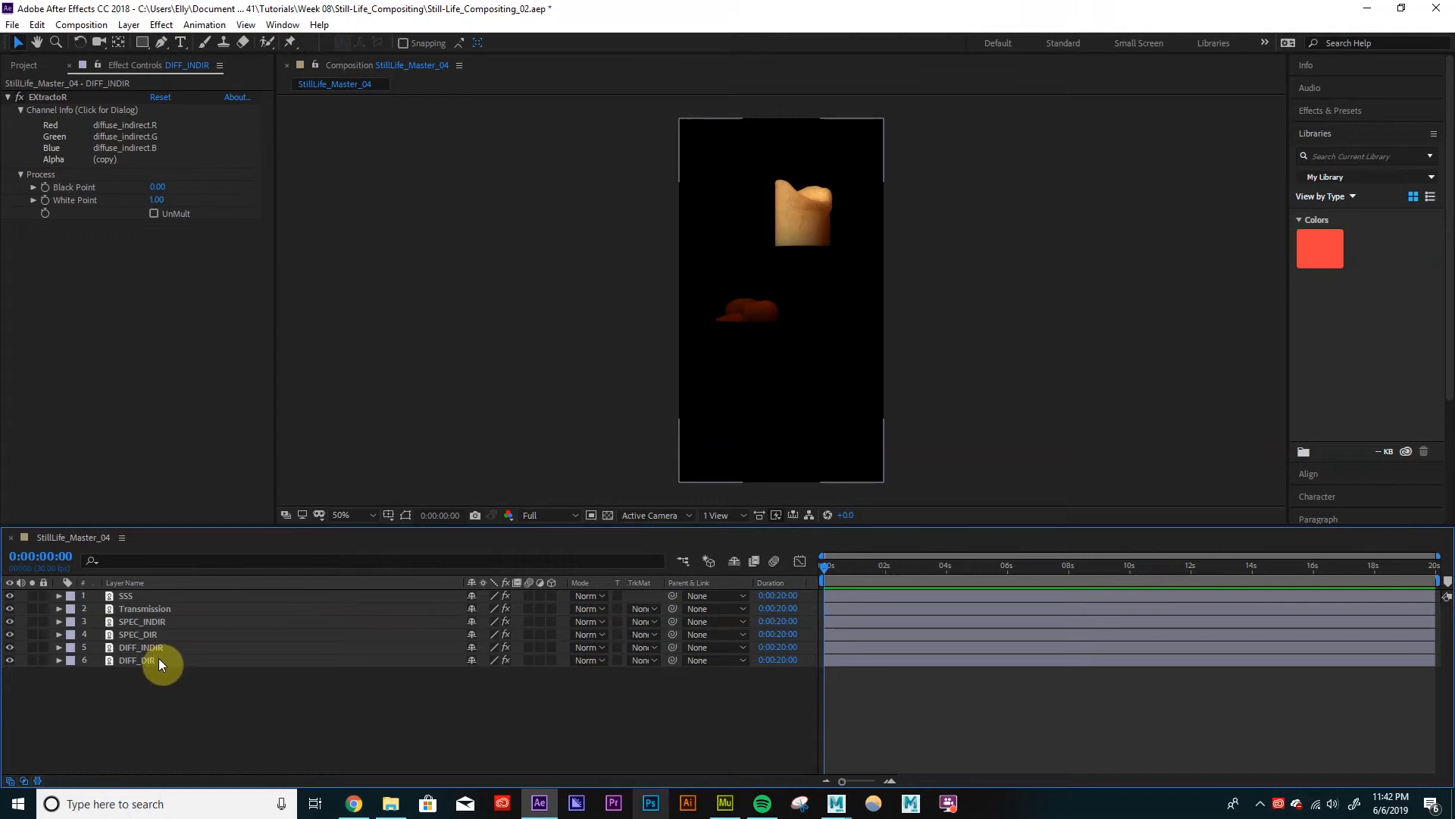
{"action": "left_click", "coordinate": [137, 659]}
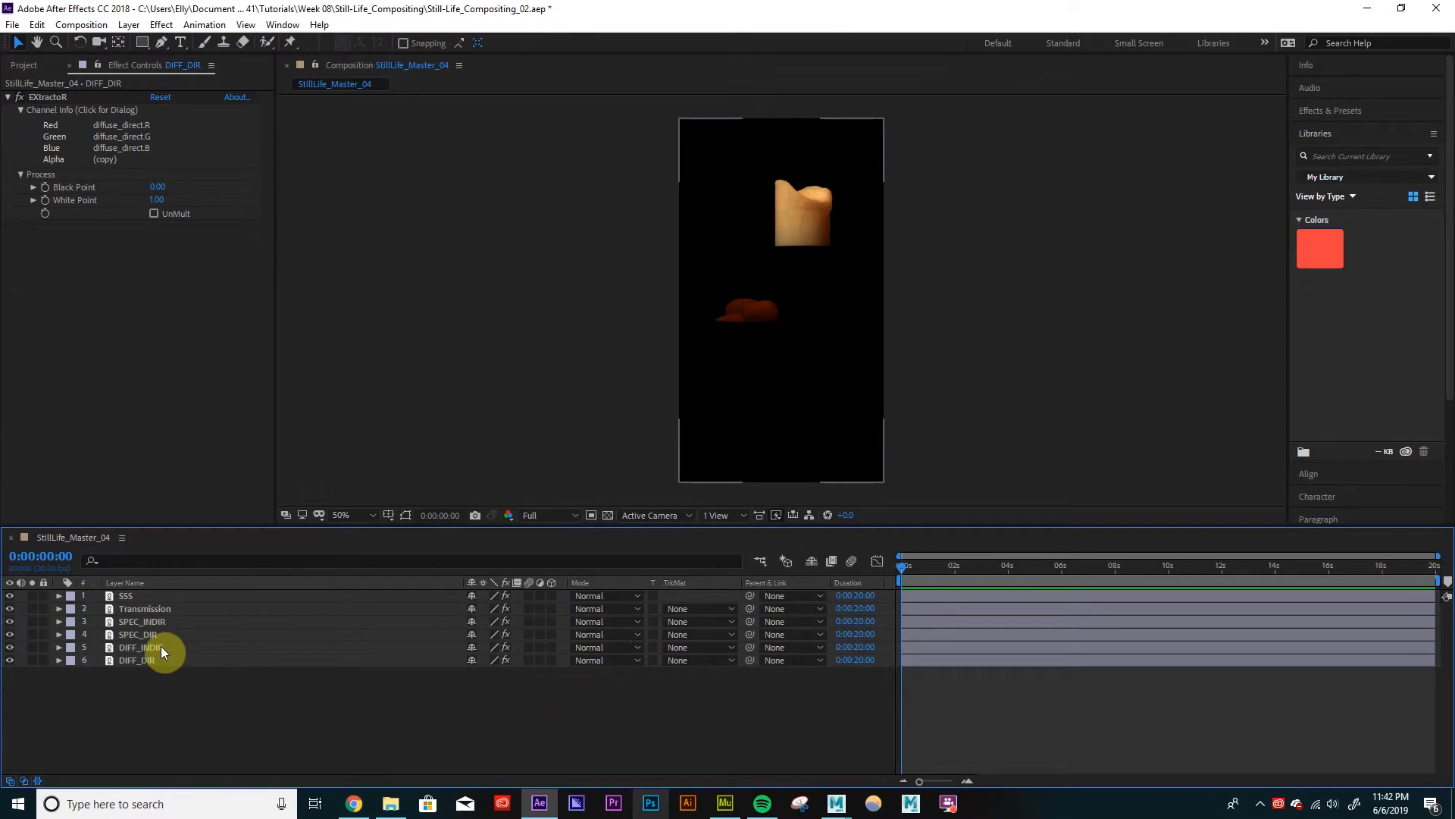
{"action": "left_click", "coordinate": [140, 647]}
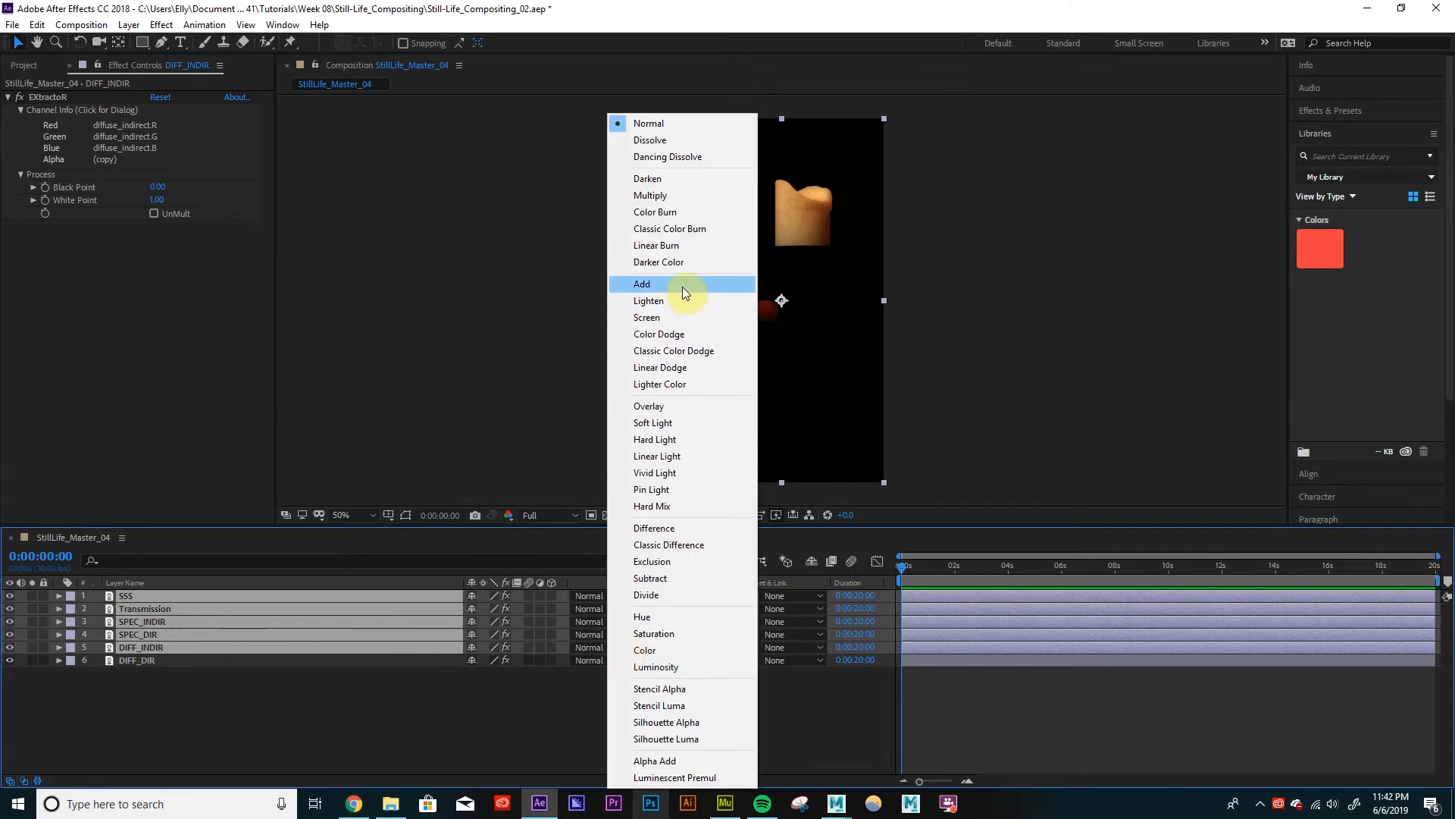
Set SSS, Transmission, SPEC_INDIR, SPEC_DIR and DIFF_INDIR to Add blending.
{"action": "left_click", "coordinate": [641, 283]}
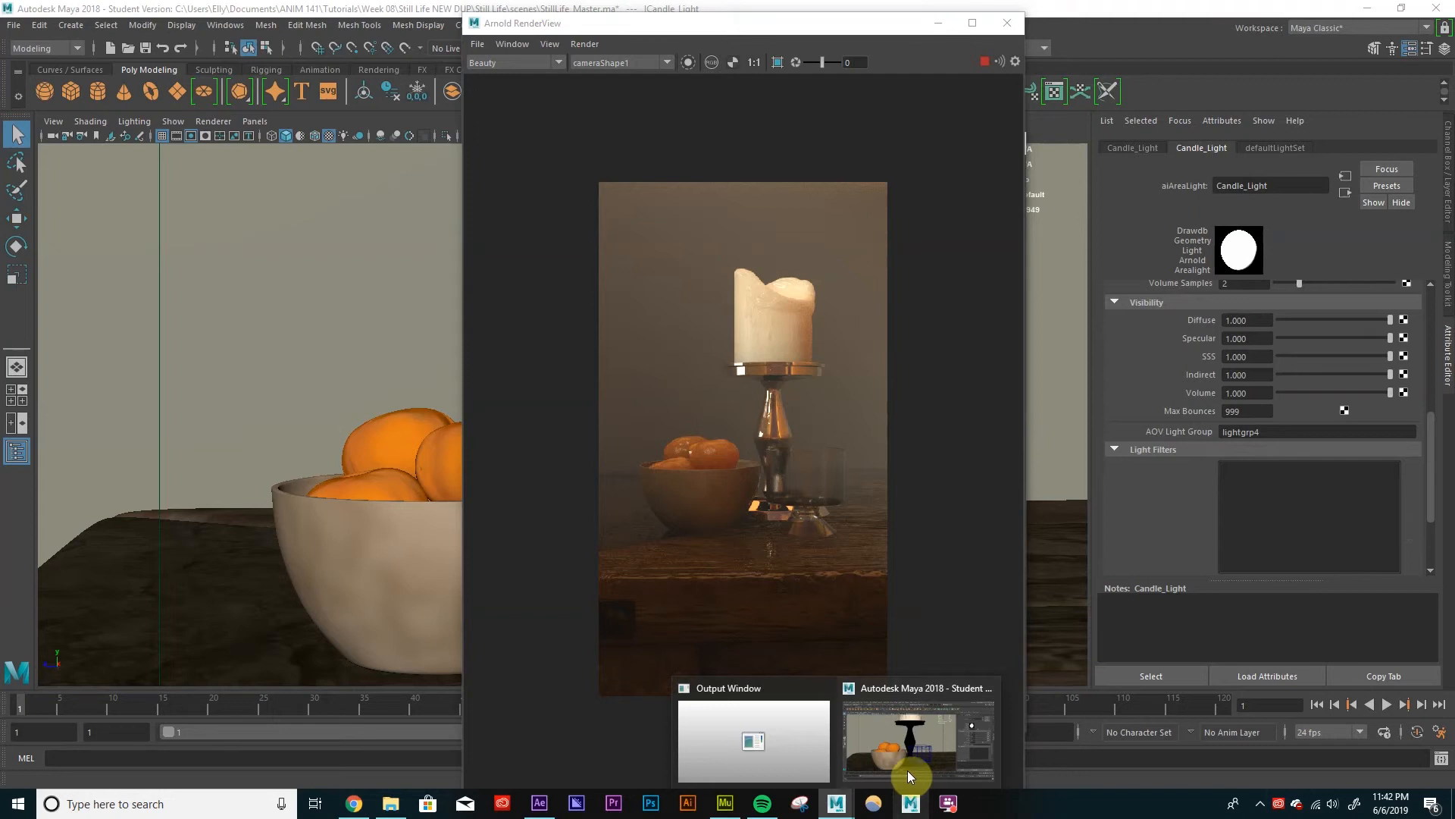
{"action": "mouse_move", "coordinate": [913, 803]}
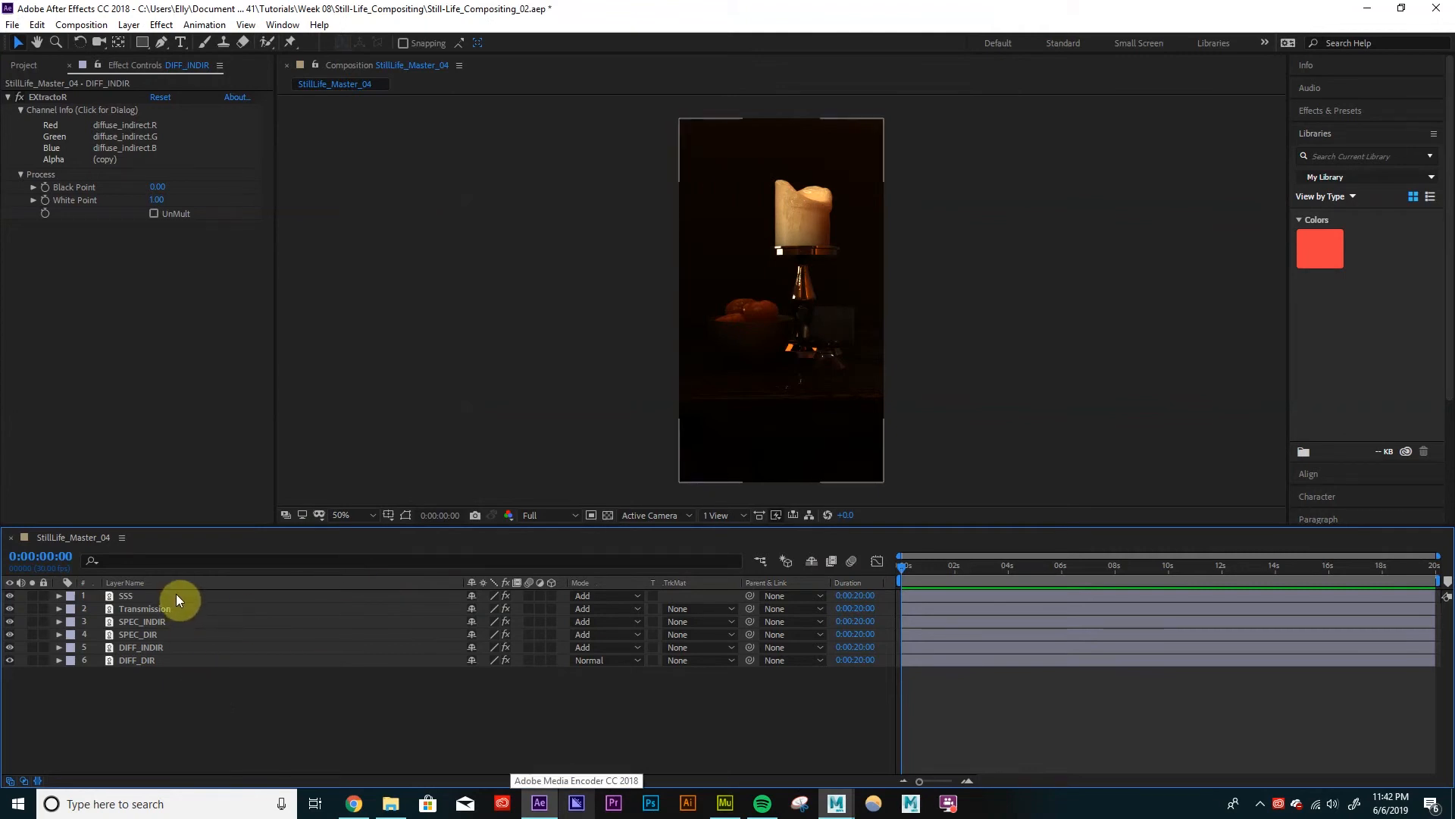
Create a new adjustment layer above the passes and name it GAMMA Correct.
{"action": "left_click", "coordinate": [24, 65]}
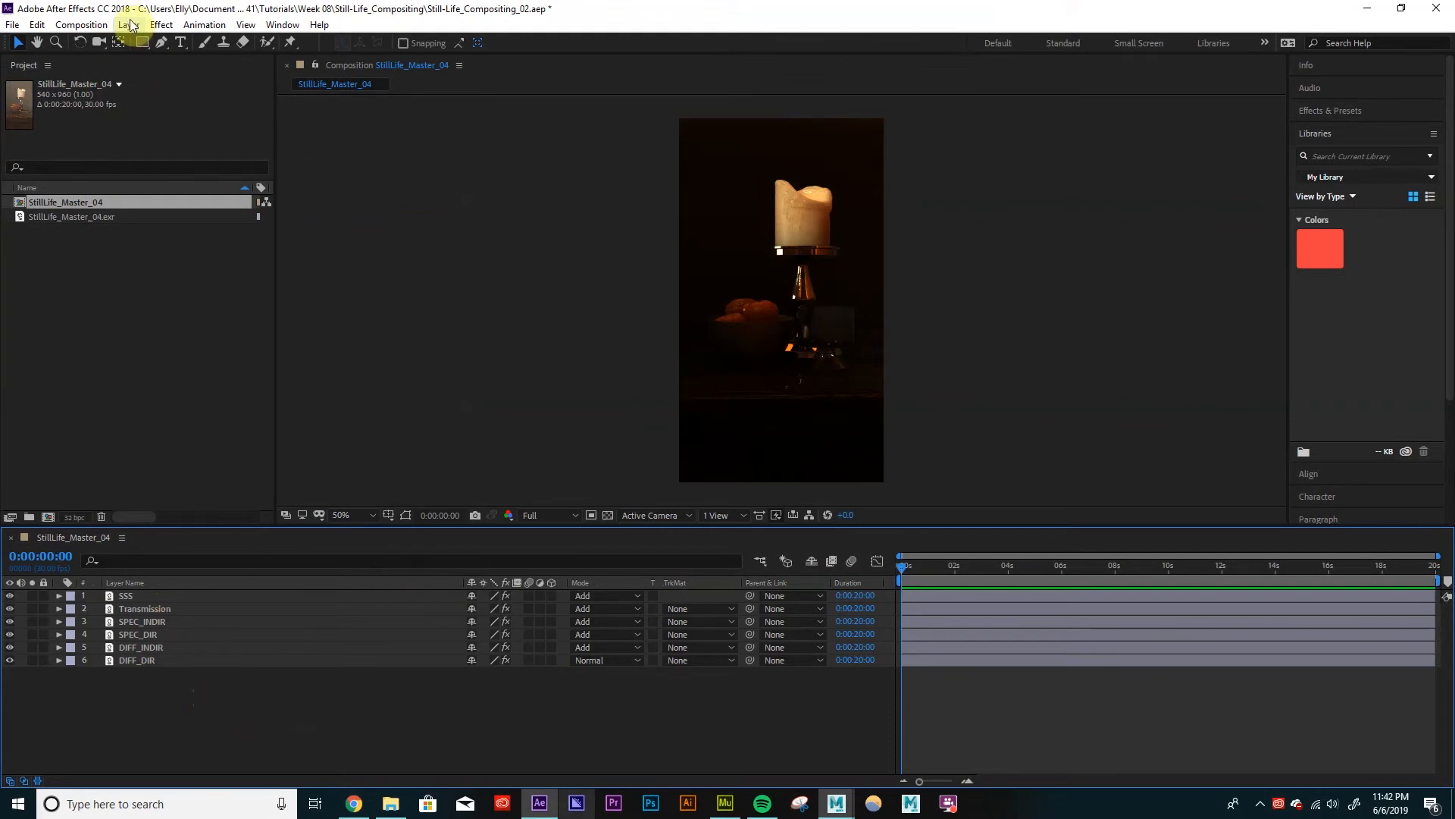
{"action": "left_click", "coordinate": [128, 24]}
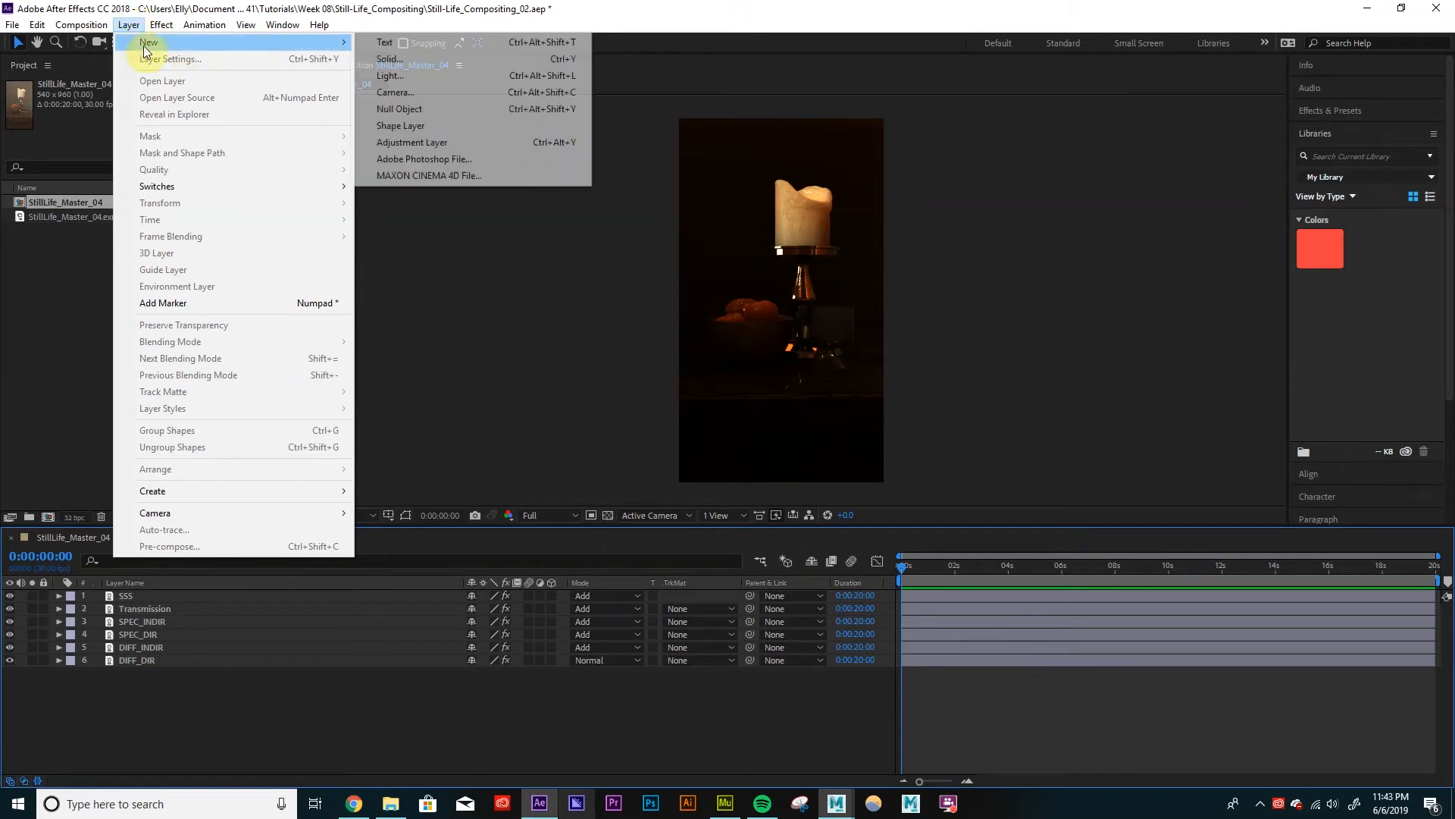
{"action": "left_click", "coordinate": [411, 142]}
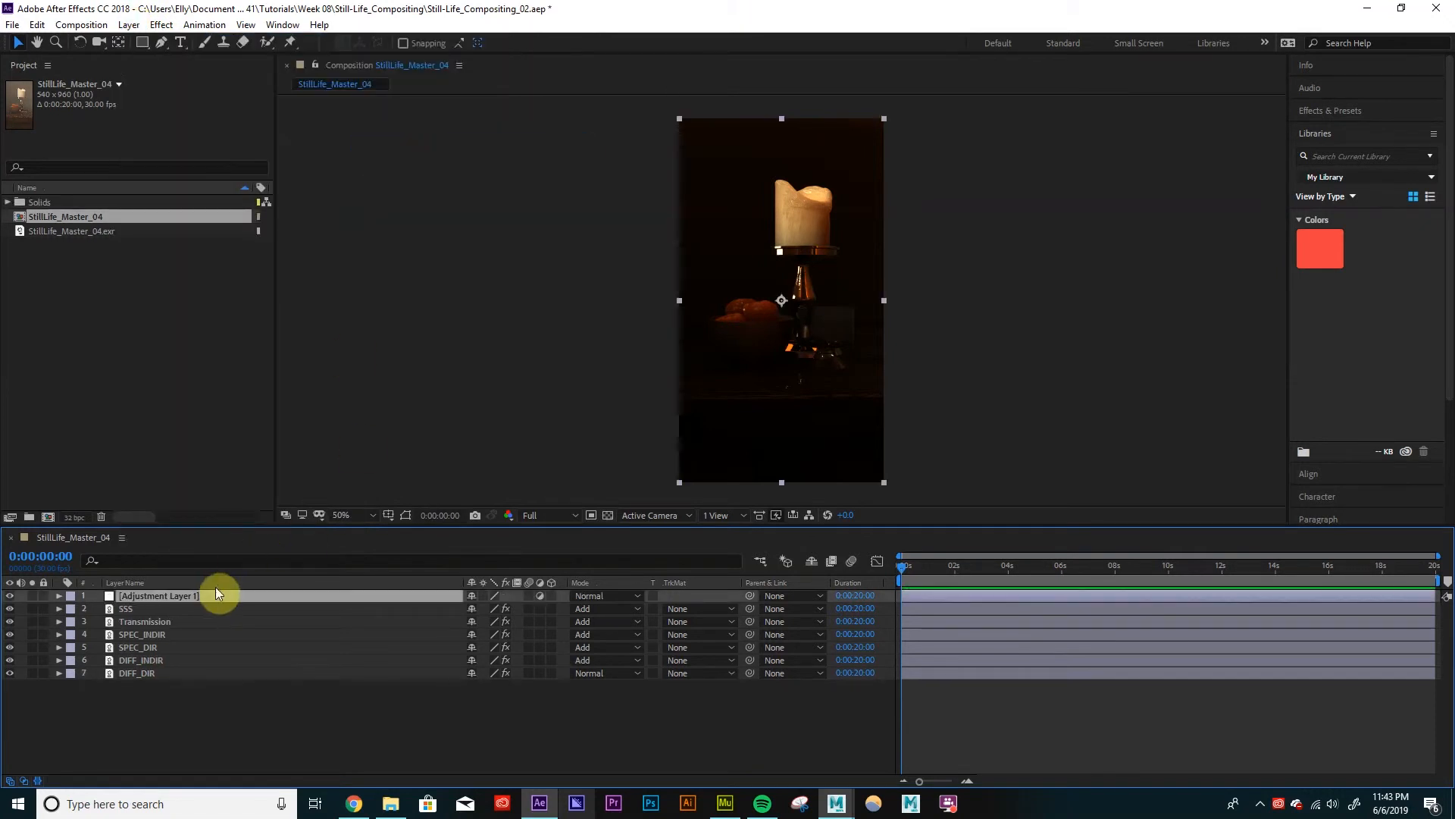
{"action": "type", "text": "G"}
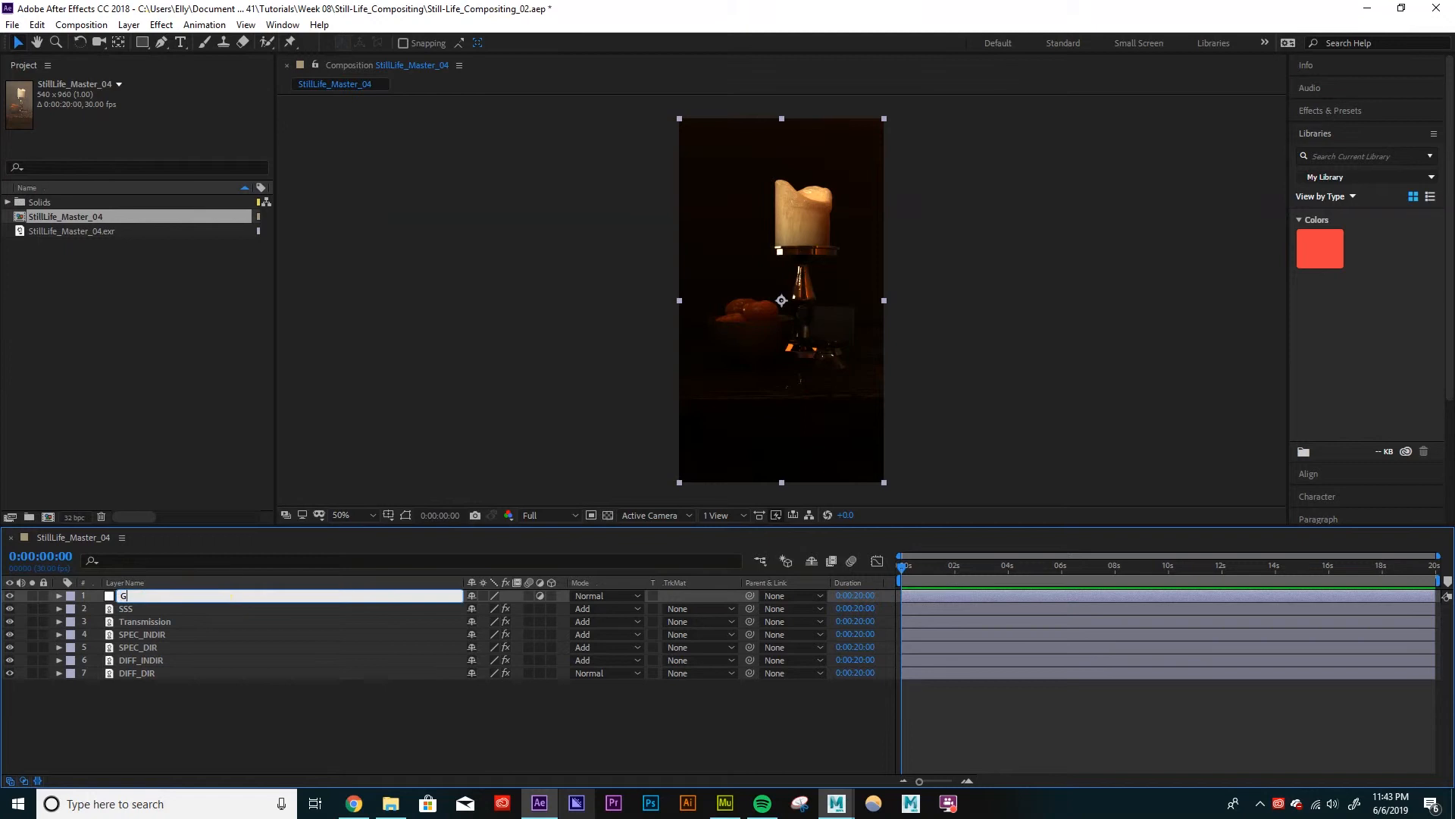
{"action": "type", "text": "AMMA CO"}
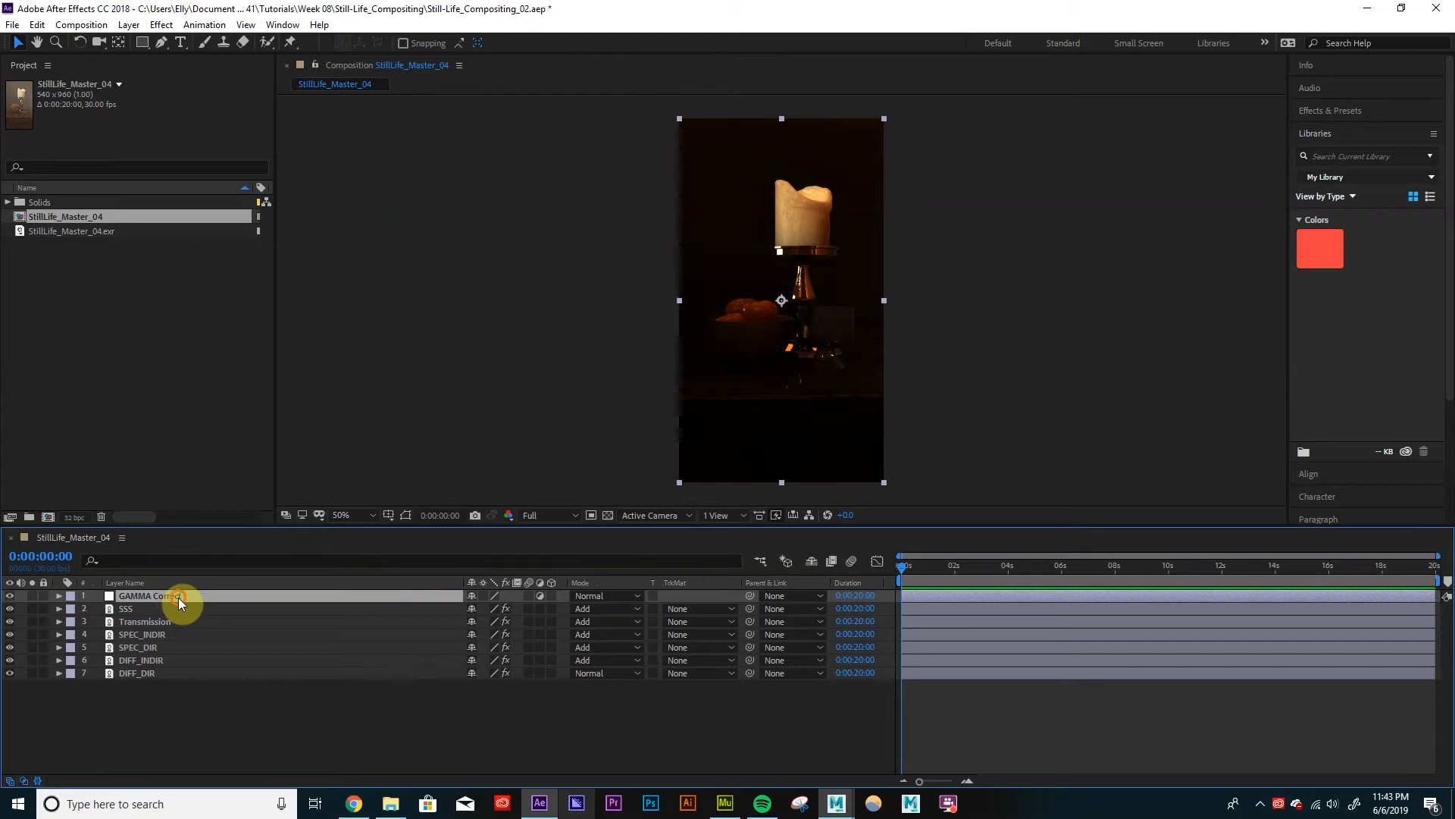
Apply Exposure to GAMMA Correct with Gamma Correction 2.20, then close Effect Controls.
{"action": "left_click", "coordinate": [160, 24]}
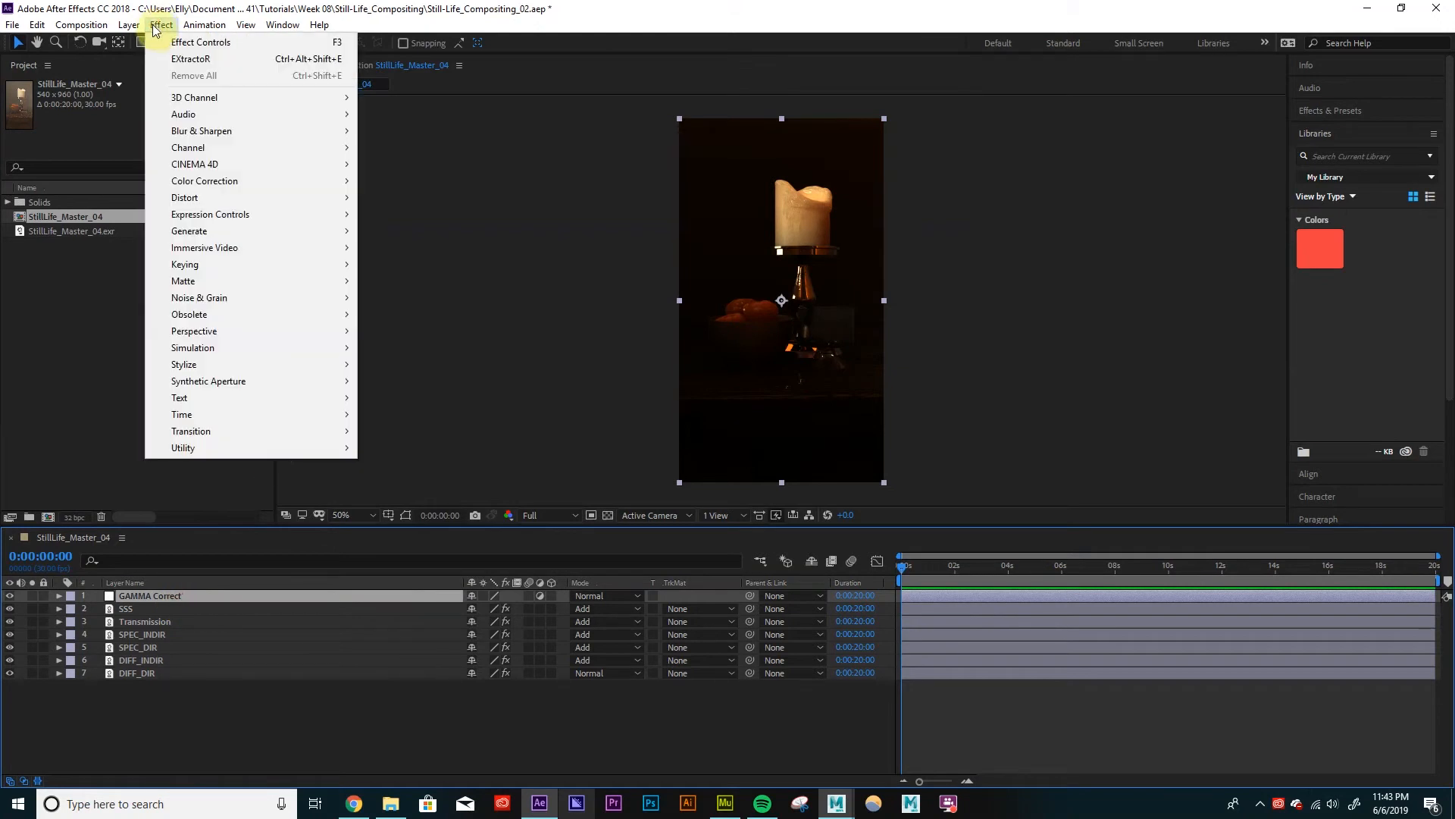
{"action": "mouse_move", "coordinate": [204, 181]}
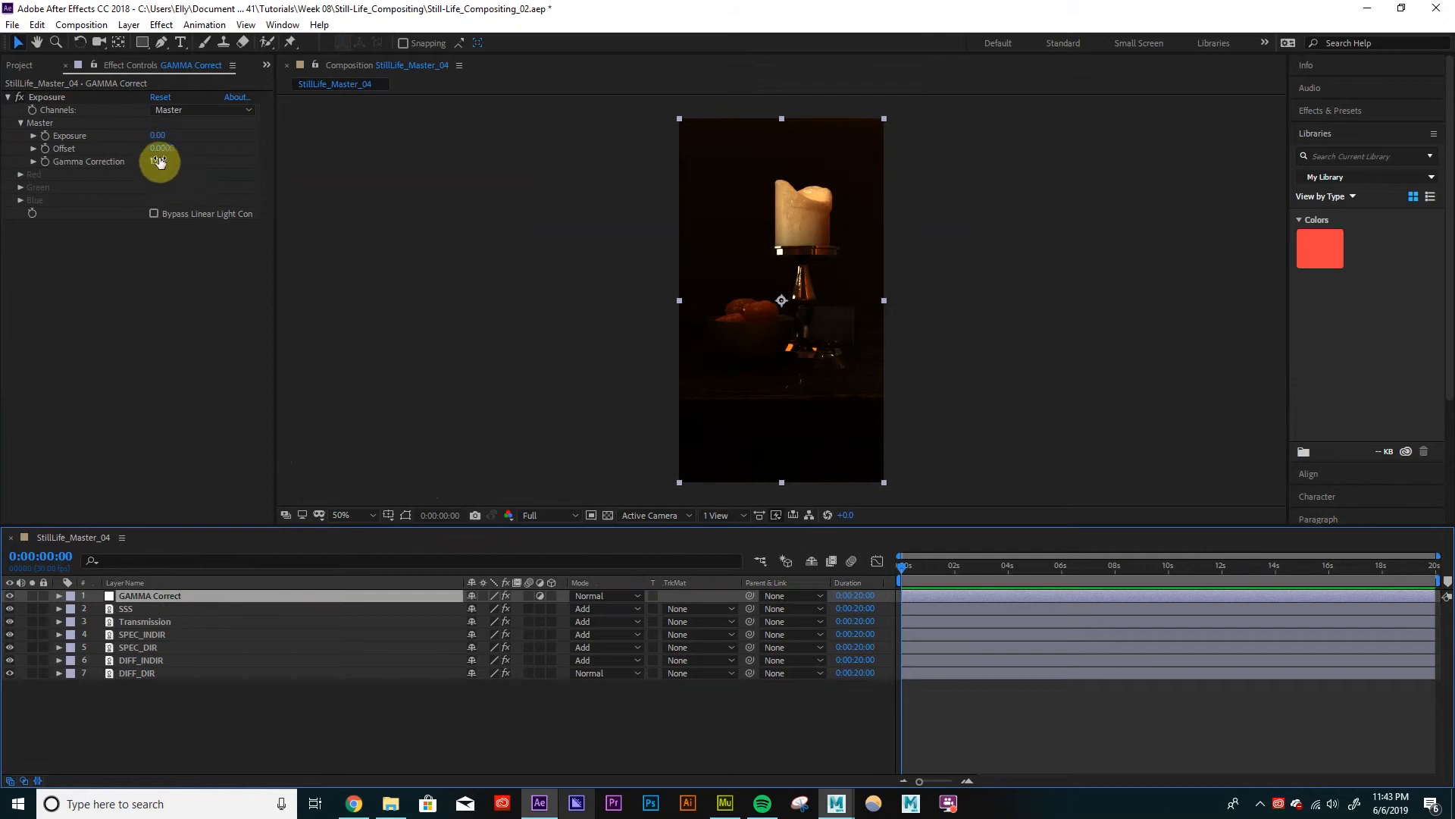
{"action": "left_click", "coordinate": [161, 160]}
{"action": "type", "text": "2.2"}
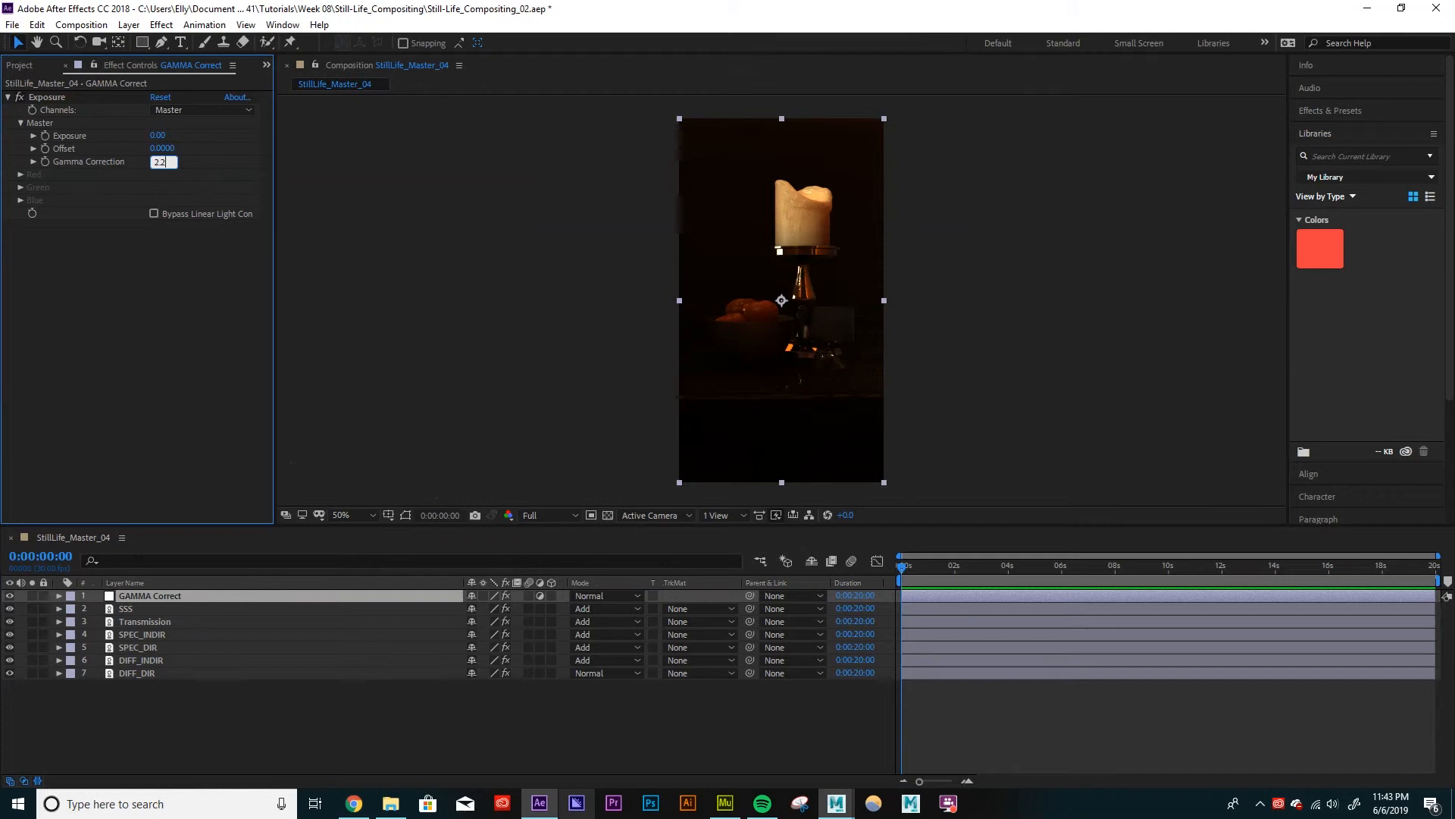
{"action": "key", "text": "enter"}
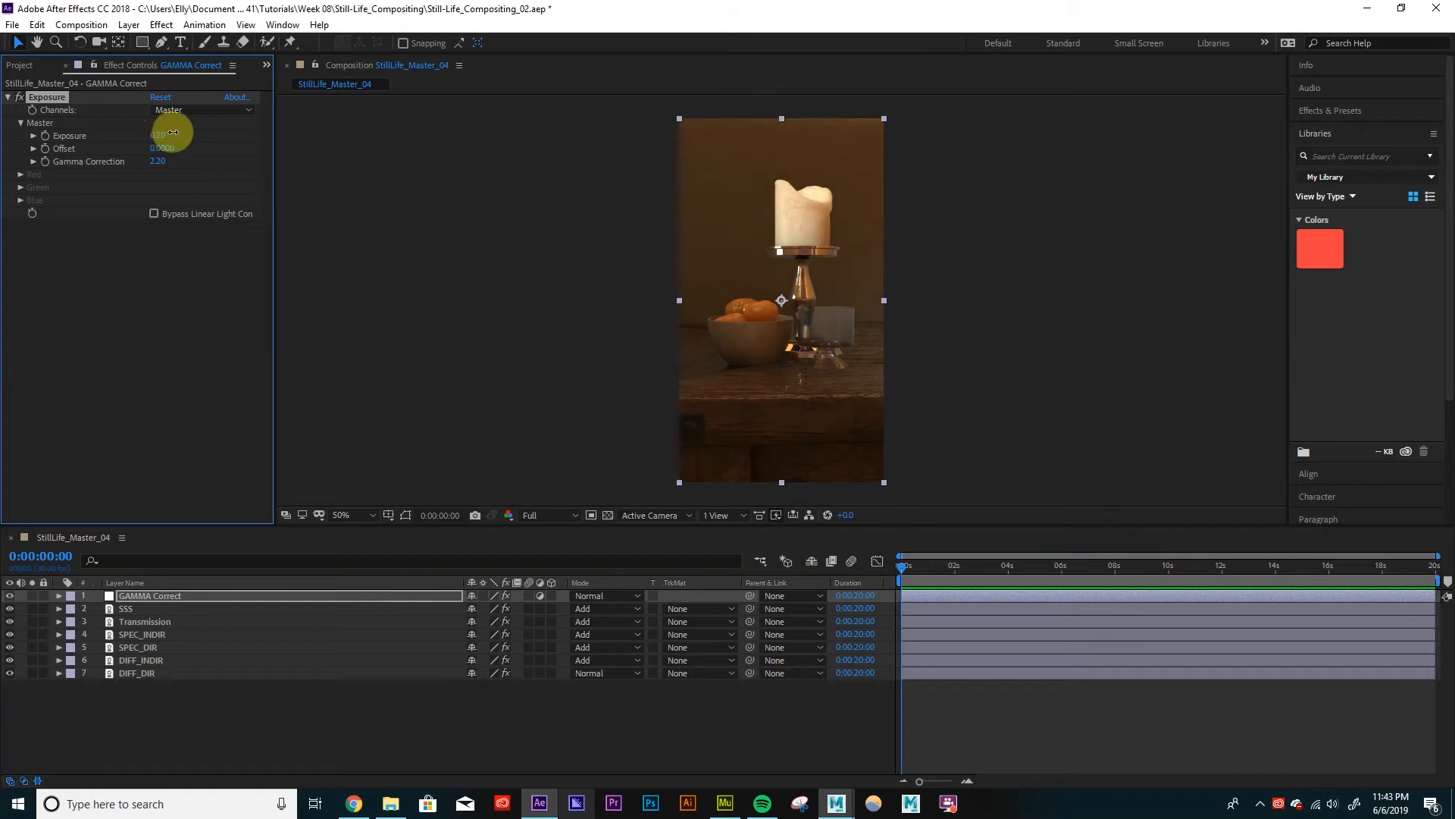
{"action": "left_click_drag", "start_coordinate": [172, 134], "coordinate": [162, 134]}
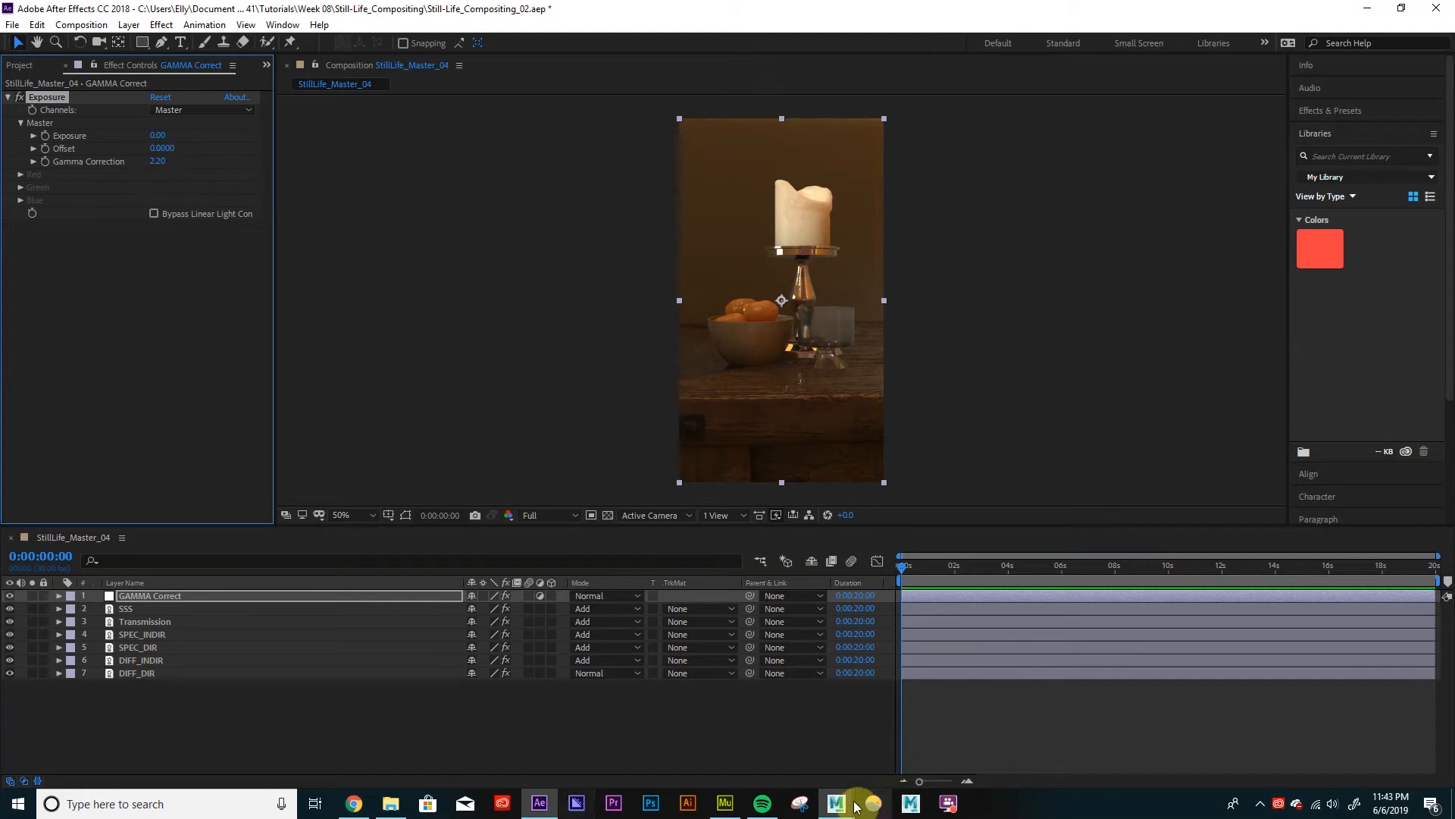
{"action": "left_click", "coordinate": [835, 803]}
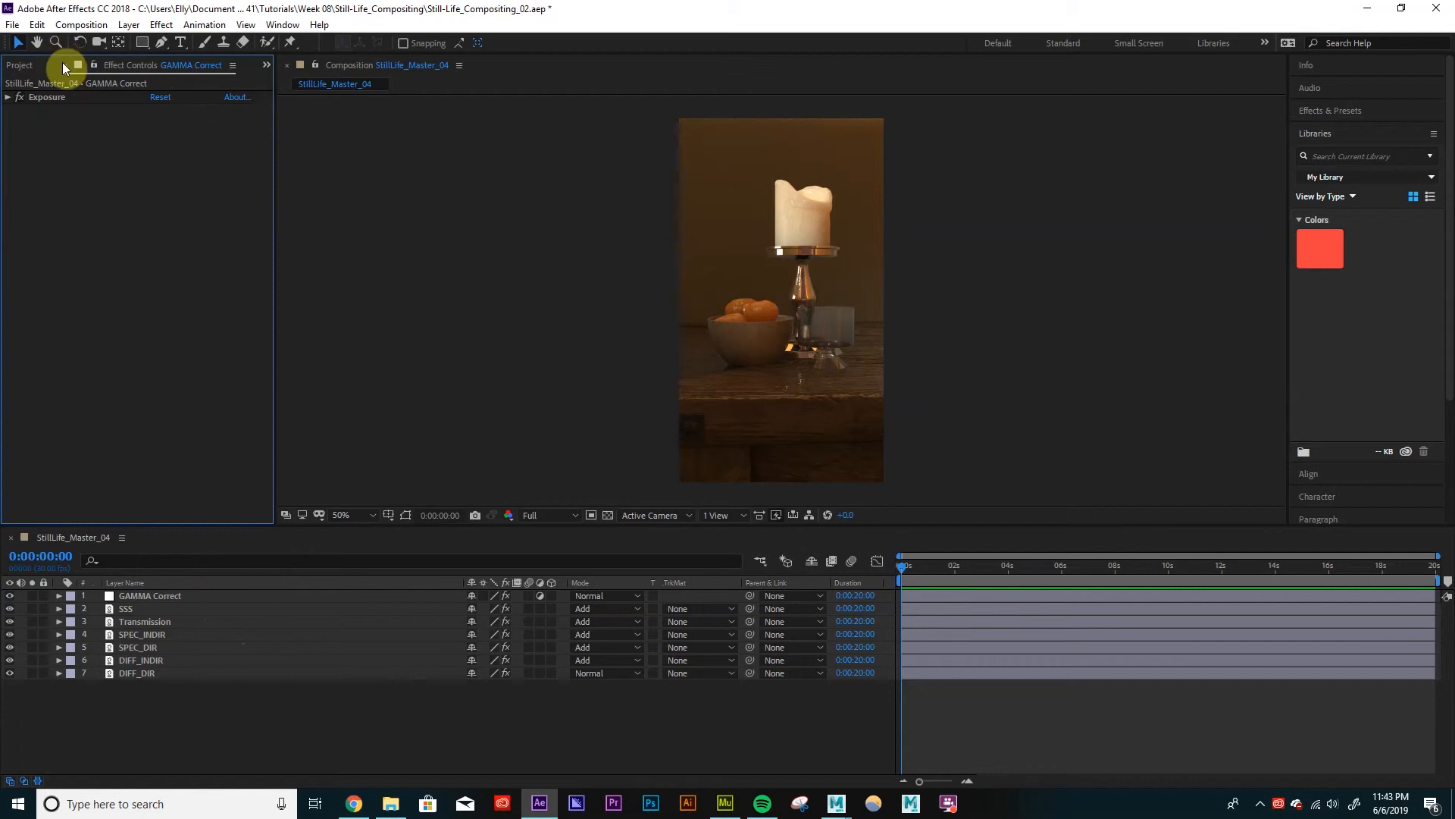
{"action": "mouse_move", "coordinate": [66, 73]}
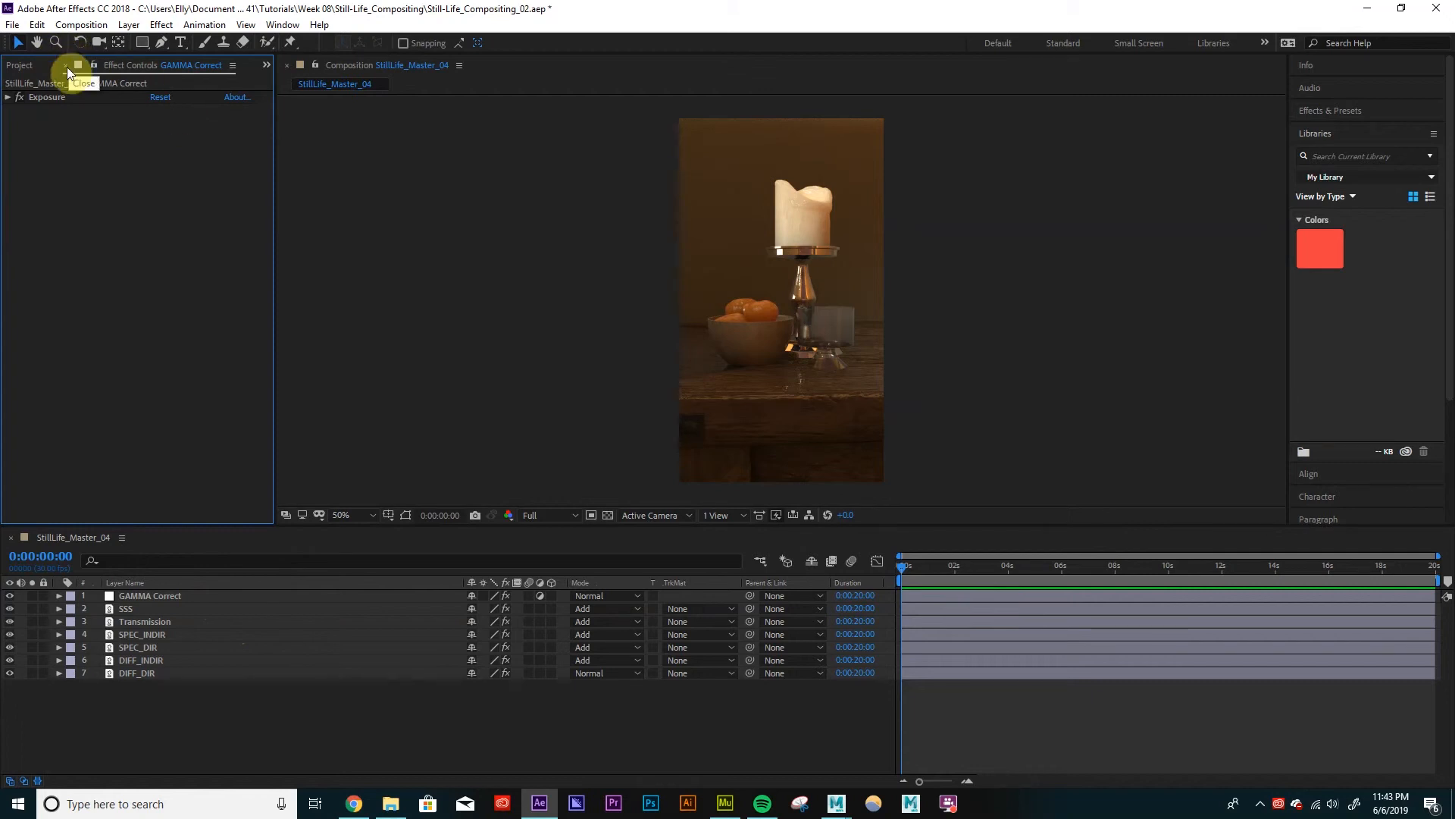
{"action": "left_click", "coordinate": [79, 65]}
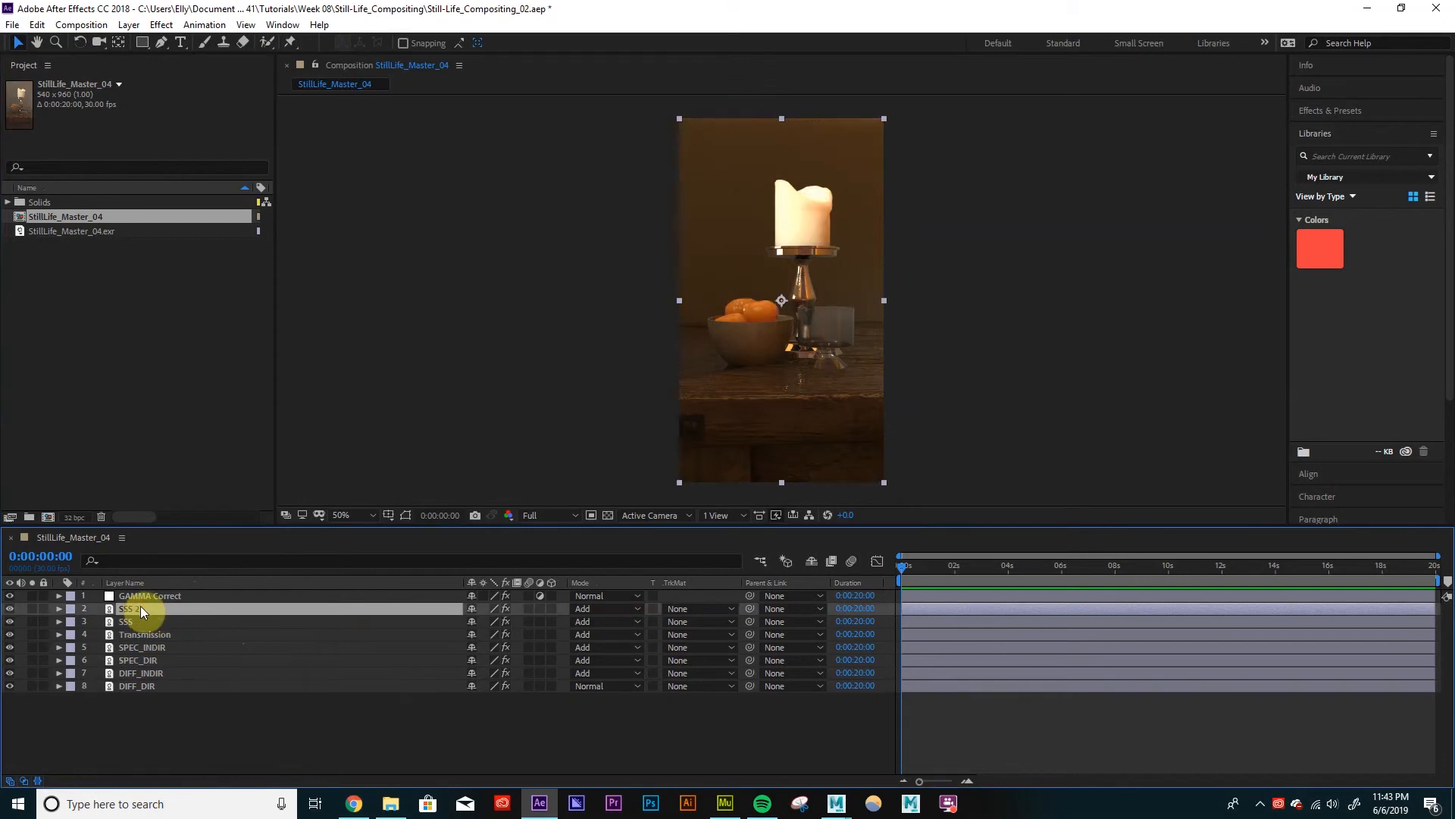
Rename the SSS duplicate to KEY and set its EXtractoR layer to RGBA_lightgrp1.
{"action": "double_click", "coordinate": [139, 608]}
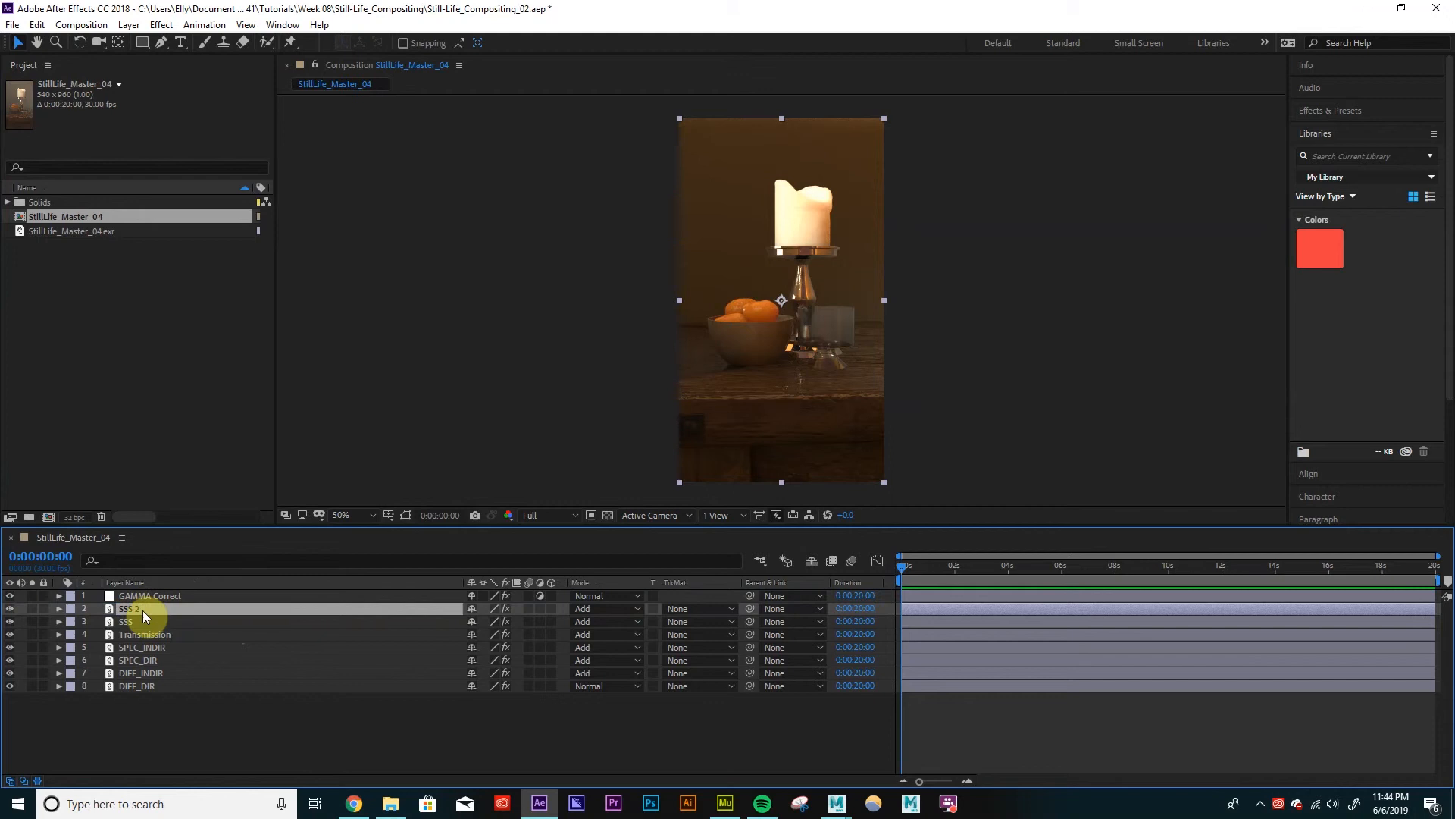
{"action": "double_click", "coordinate": [130, 608]}
{"action": "type", "text": "KEY"}
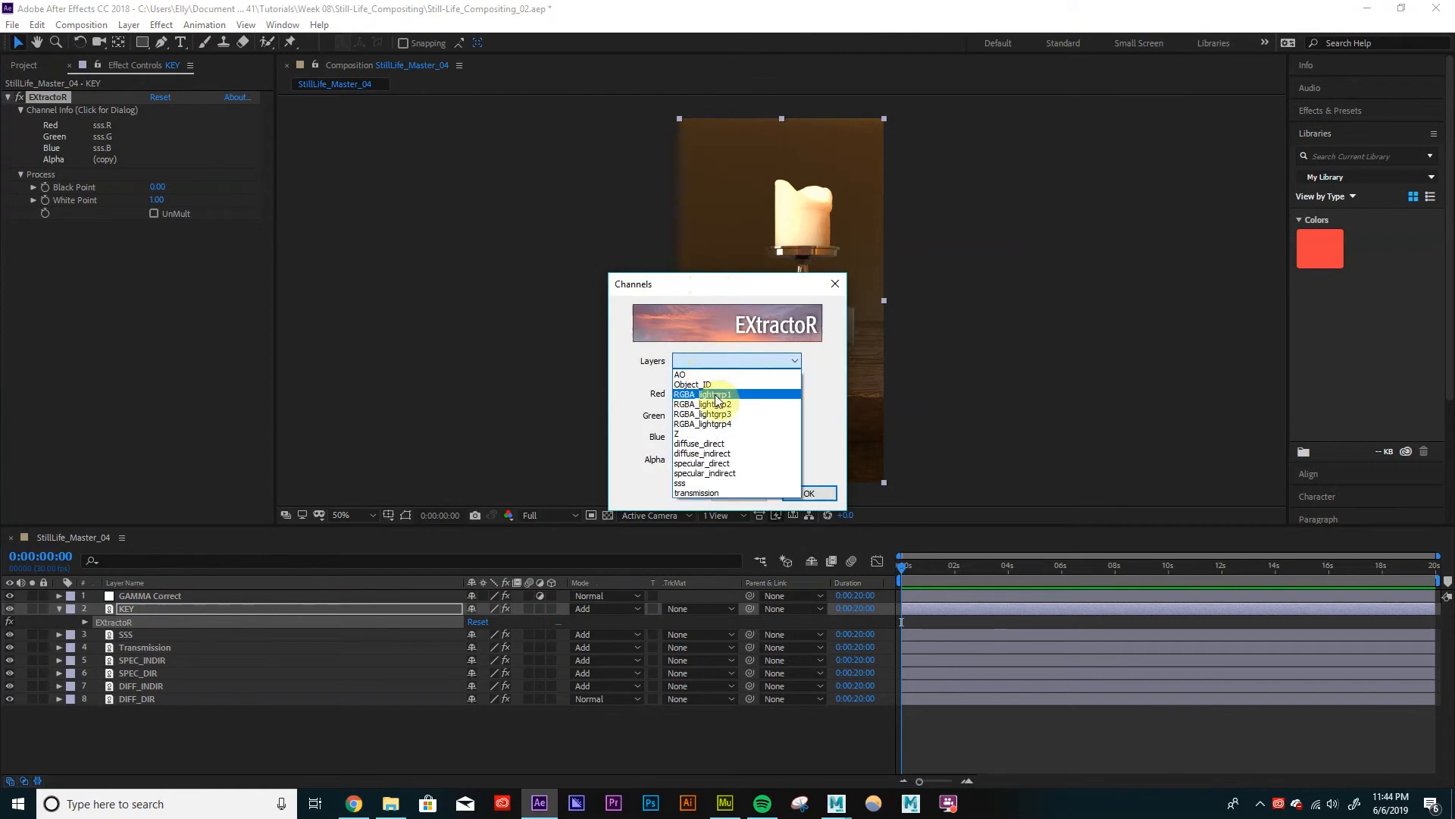
{"action": "left_click", "coordinate": [703, 393]}
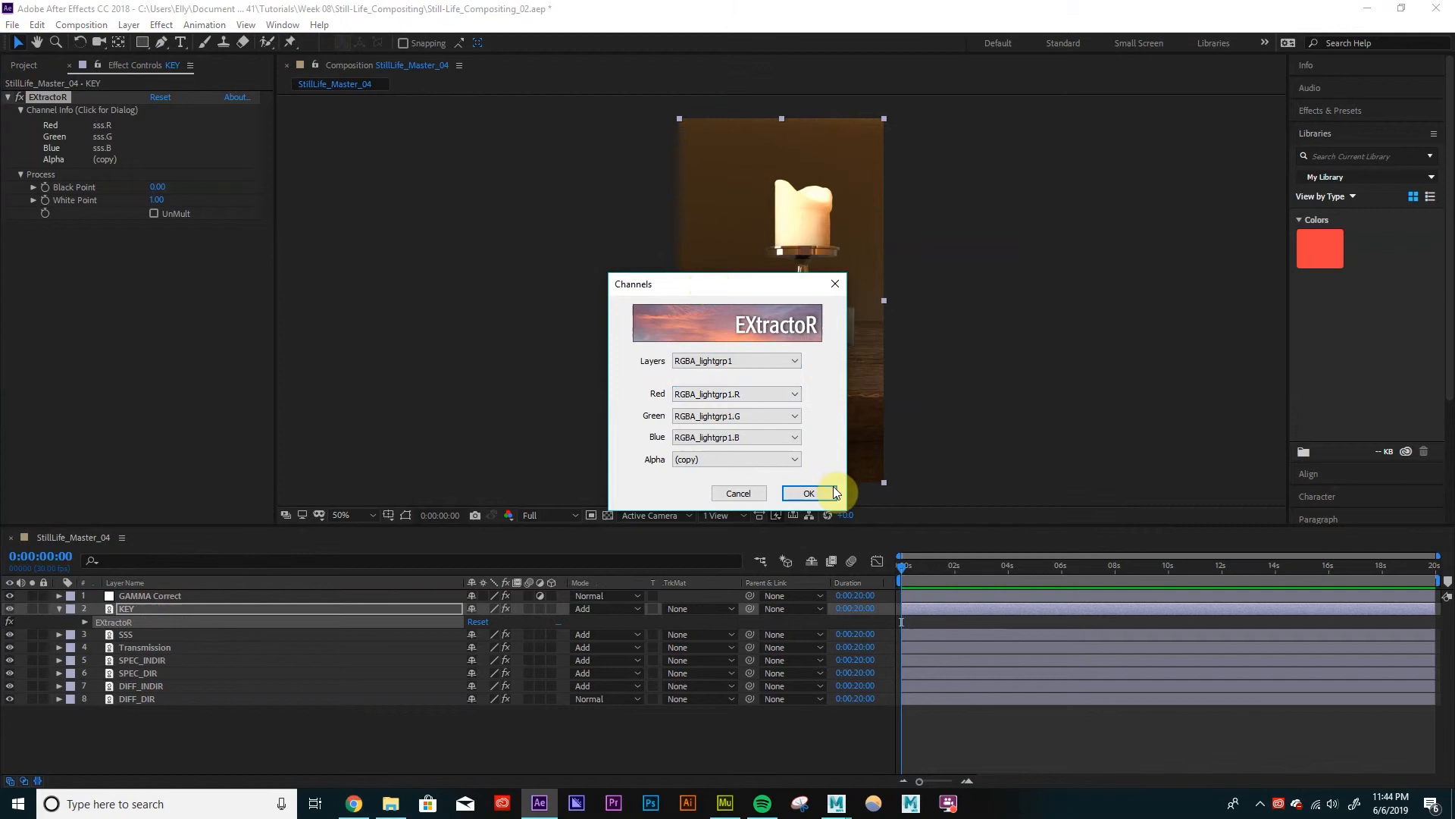
{"action": "left_click", "coordinate": [806, 493]}
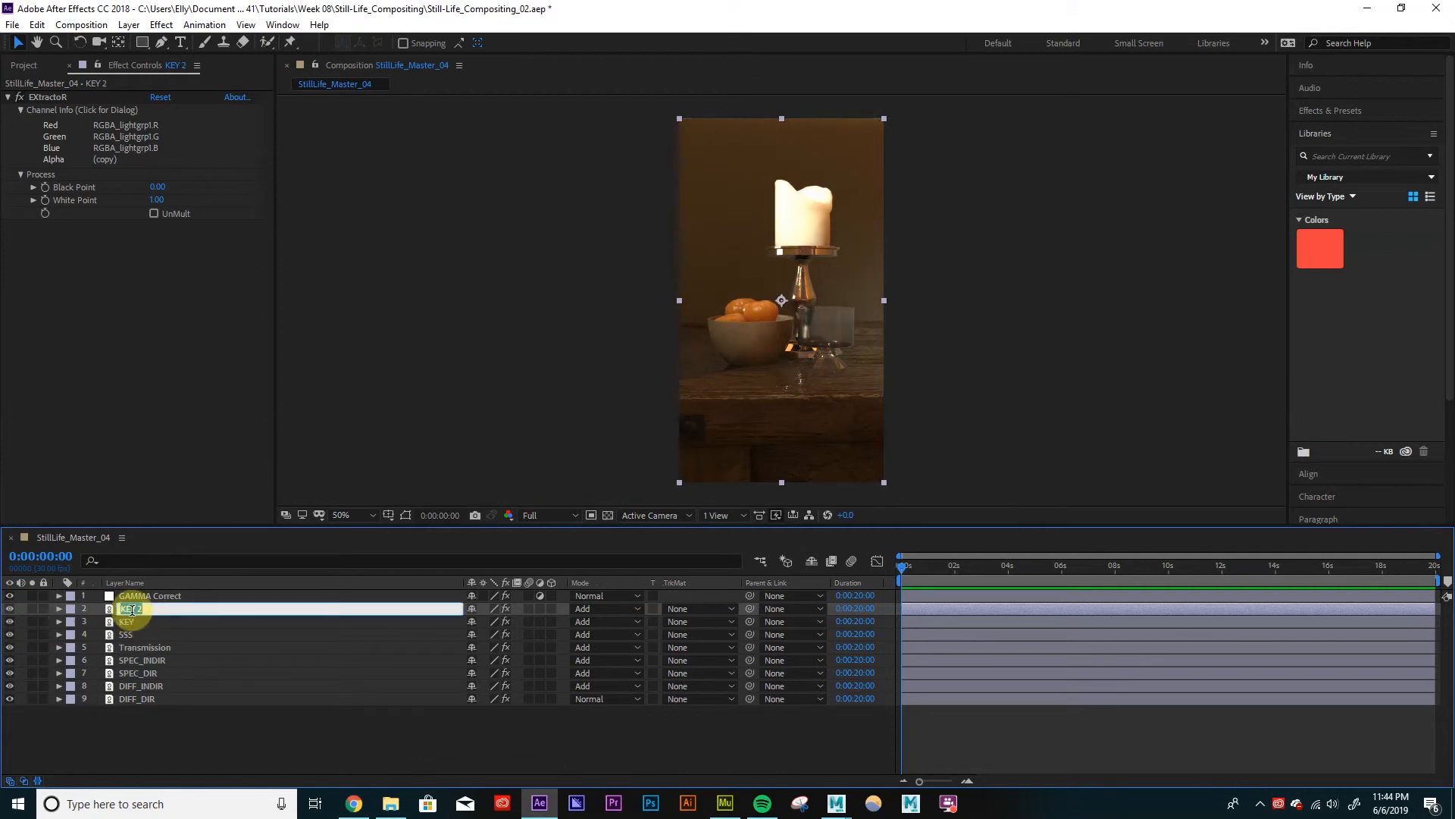
Rename the KEY copy to HDR and extract the RGBA_lightgrp2 light group.
{"action": "type", "text": "FILL"}
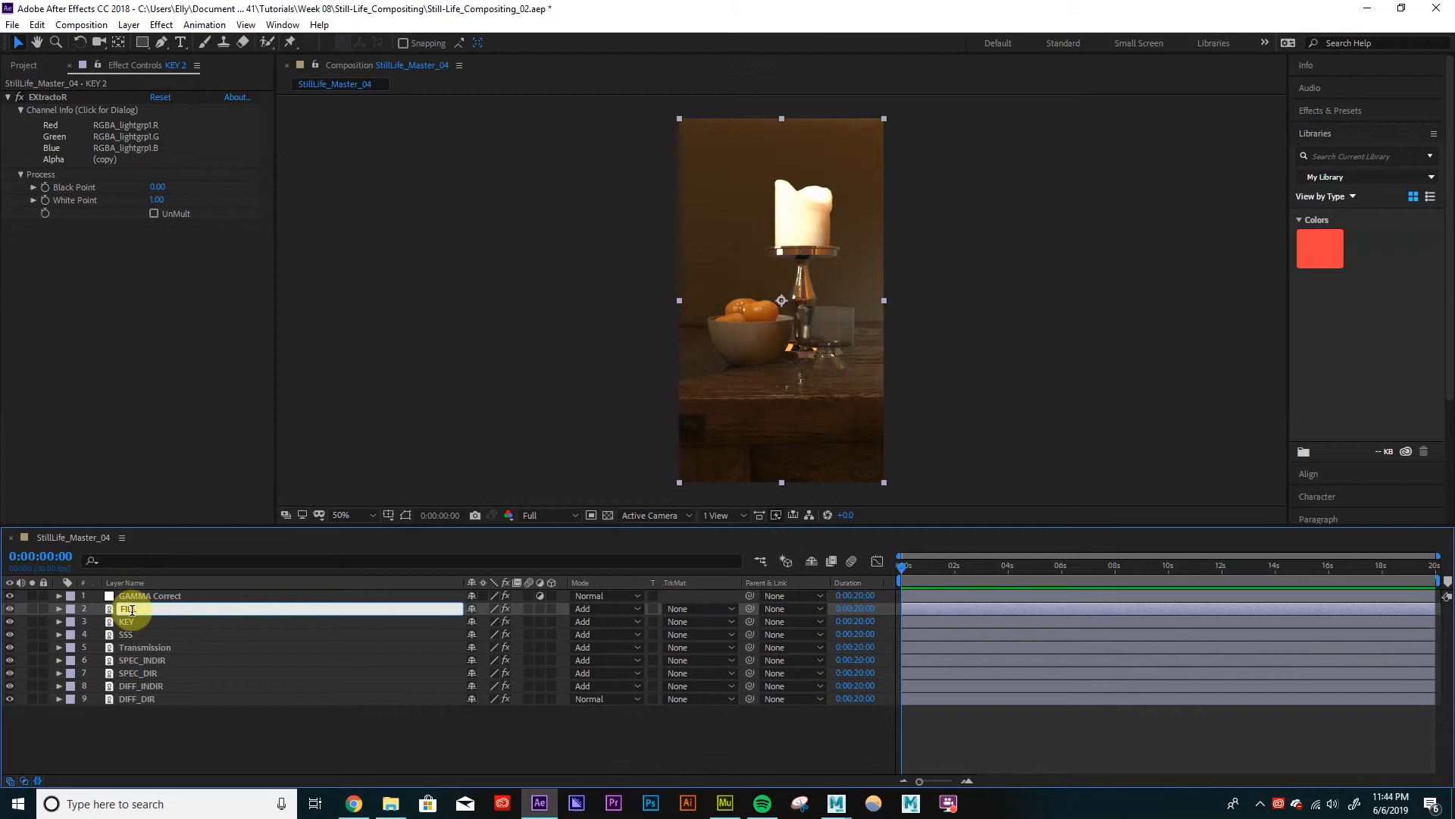
{"action": "type", "text": "HDR"}
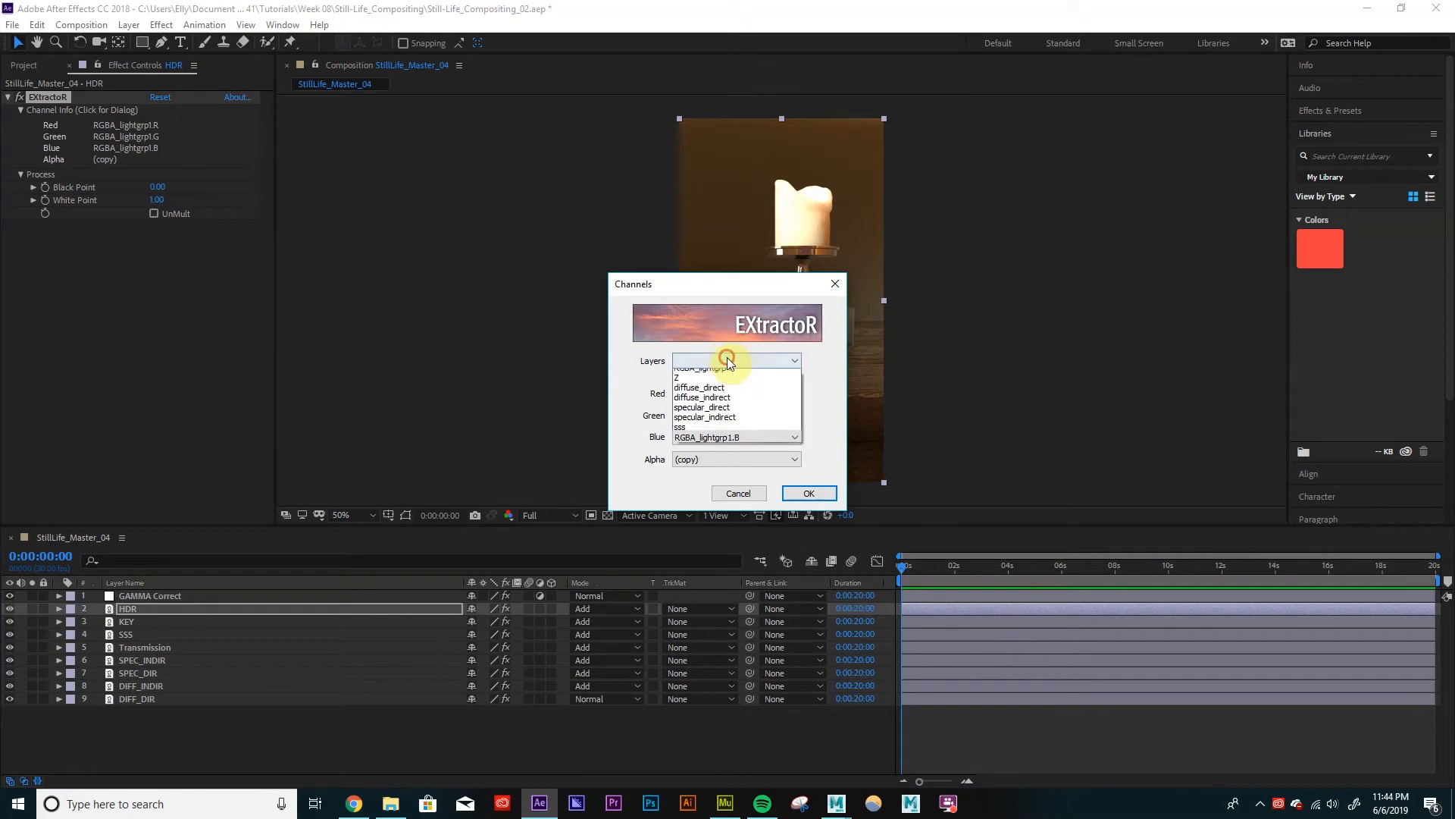
{"action": "left_click", "coordinate": [724, 360]}
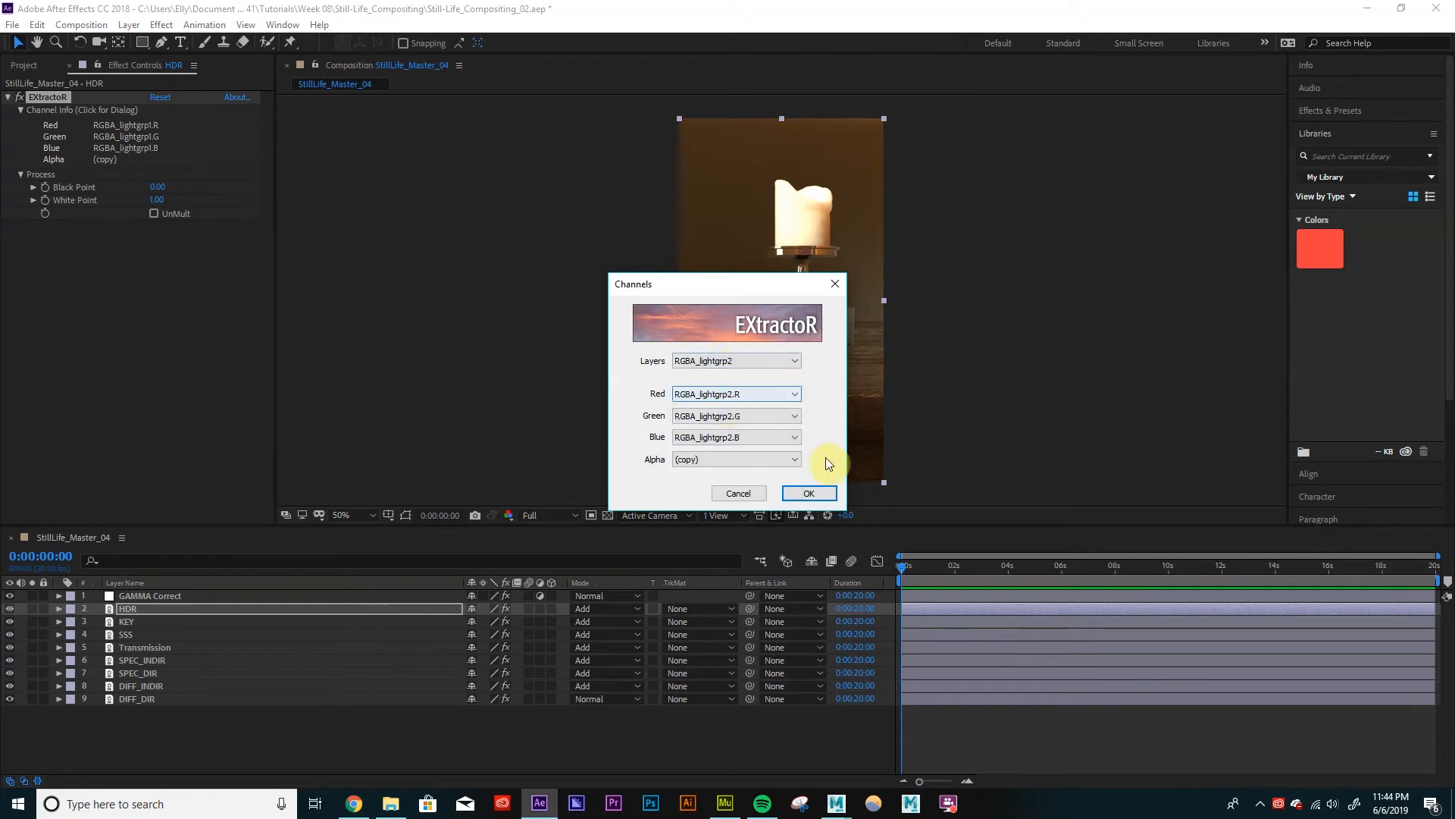
{"action": "left_click", "coordinate": [807, 492]}
{"action": "type", "text": "RIM"}
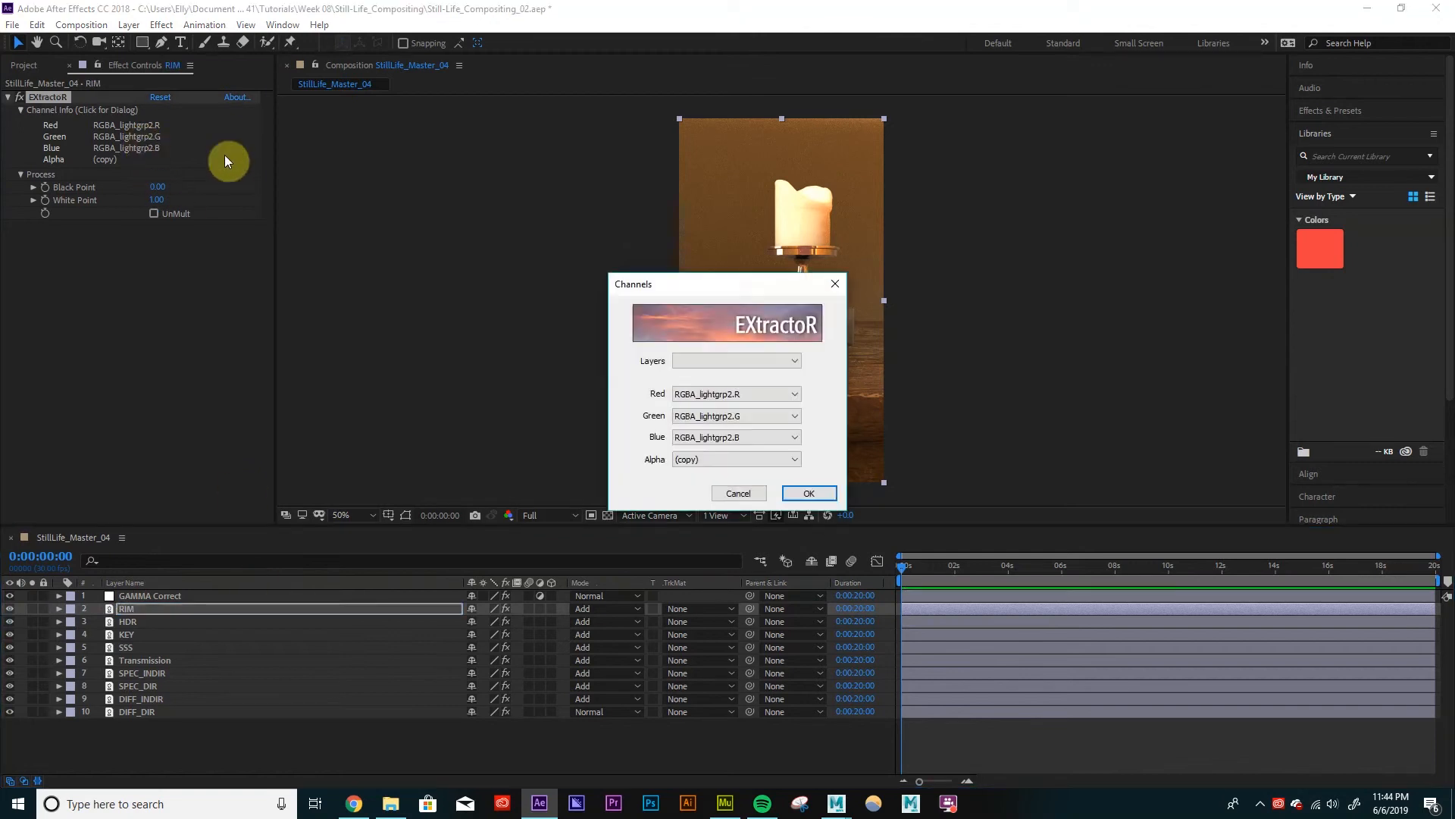
Switch RIM's EXtractoR layer to RGBA_lightgrp3 and confirm the channel choice.
{"action": "left_click", "coordinate": [736, 360]}
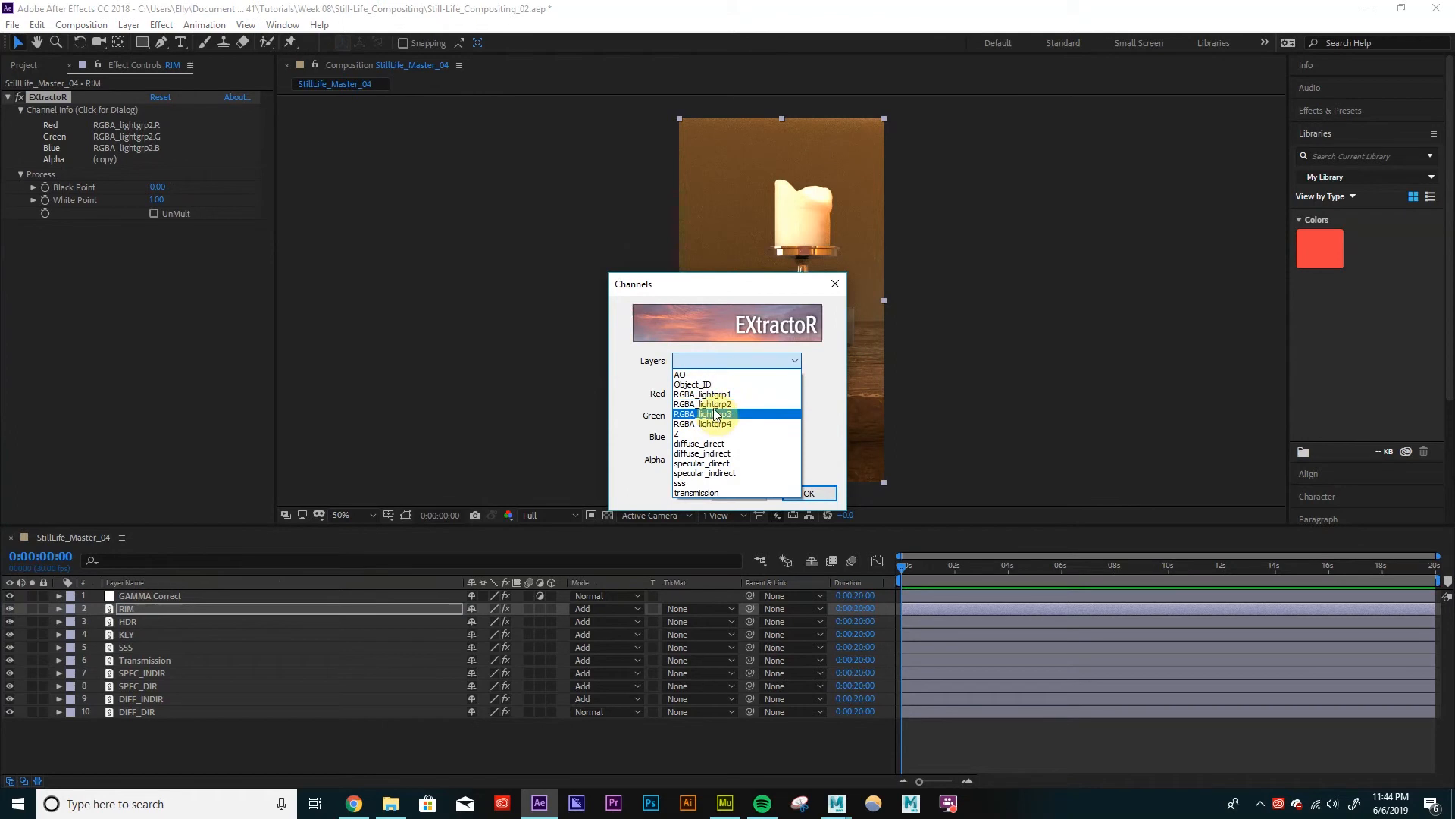
{"action": "left_click", "coordinate": [703, 414]}
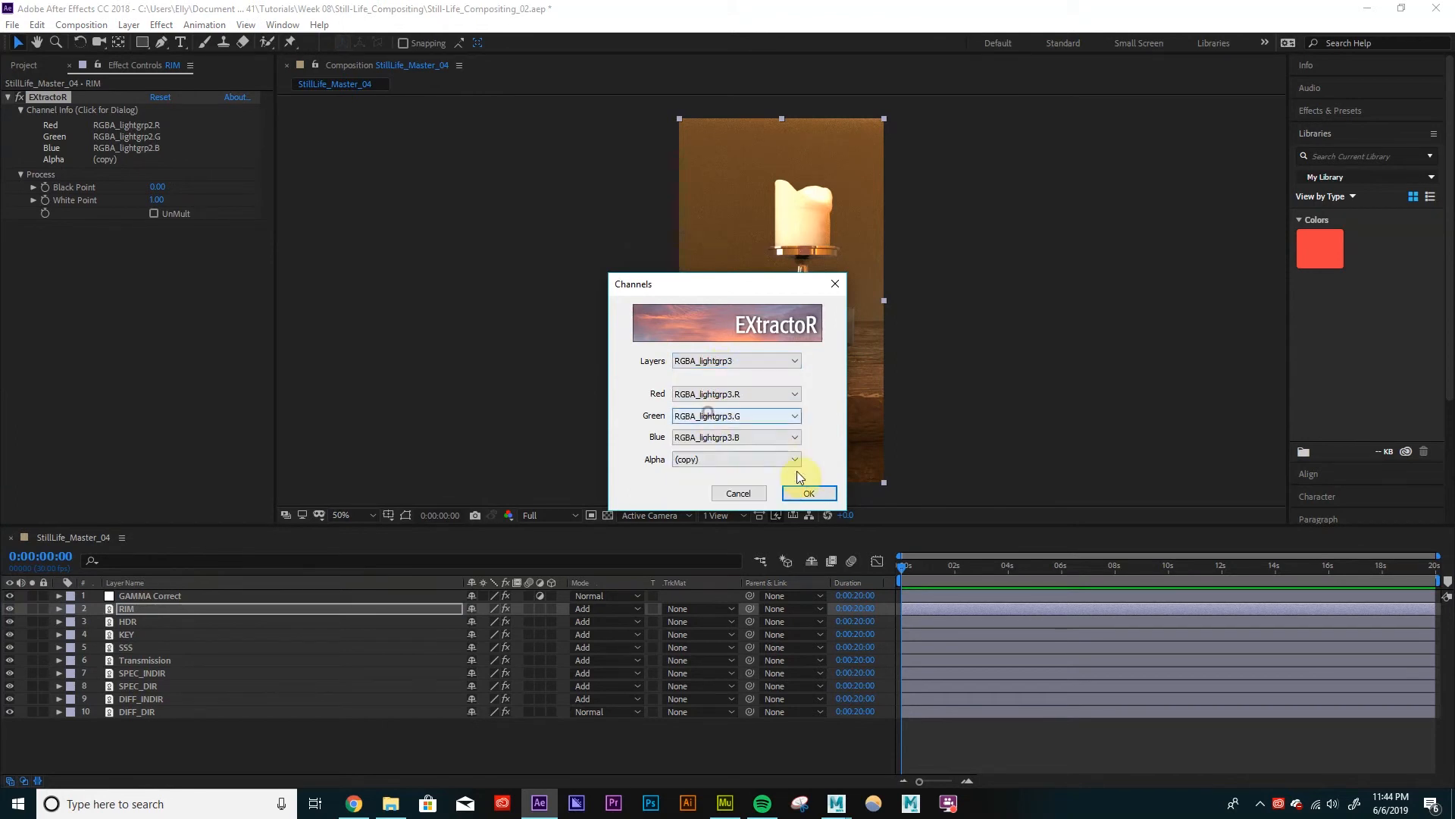
{"action": "left_click", "coordinate": [808, 492]}
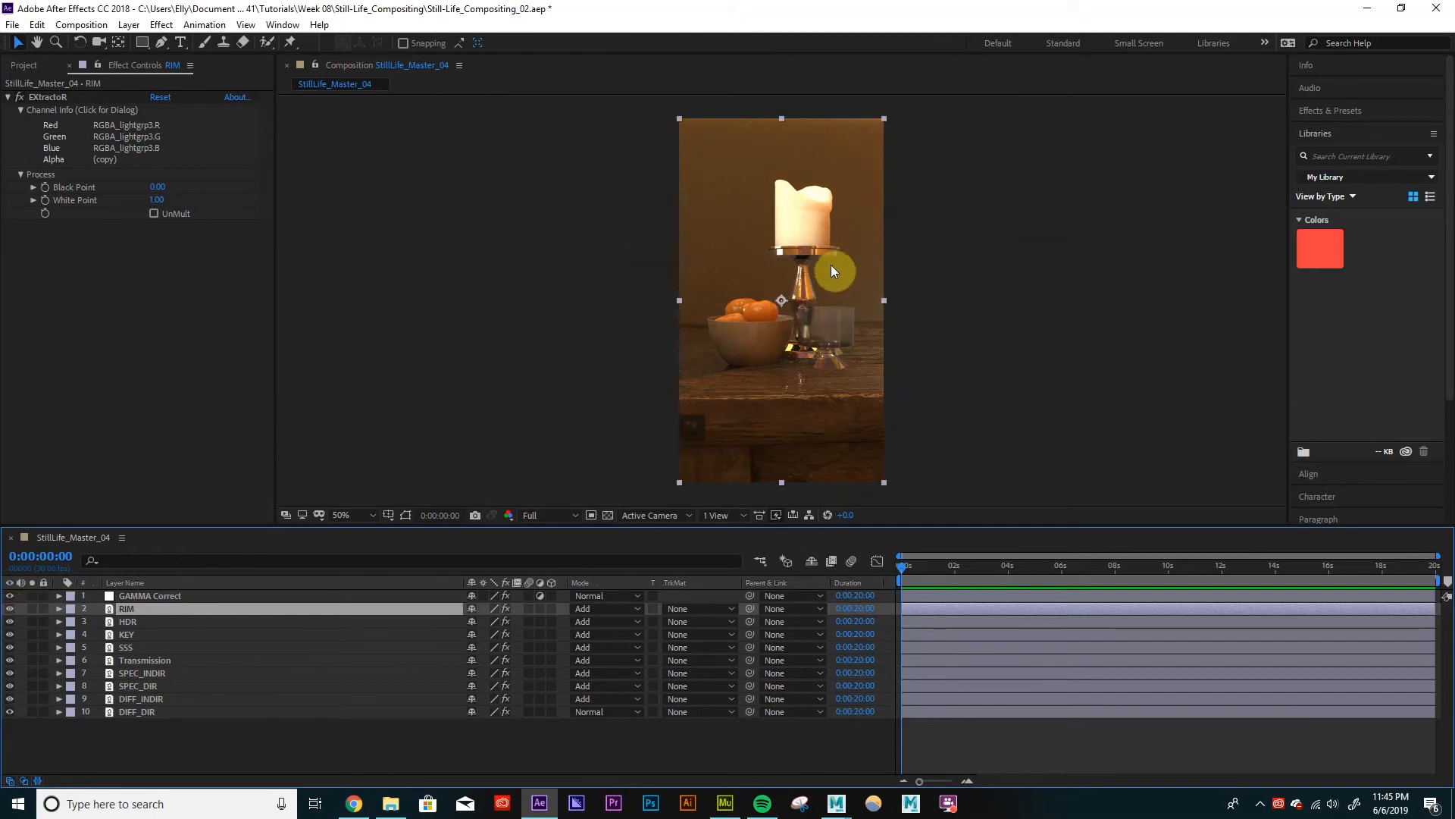
{"action": "left_click", "coordinate": [10, 595]}
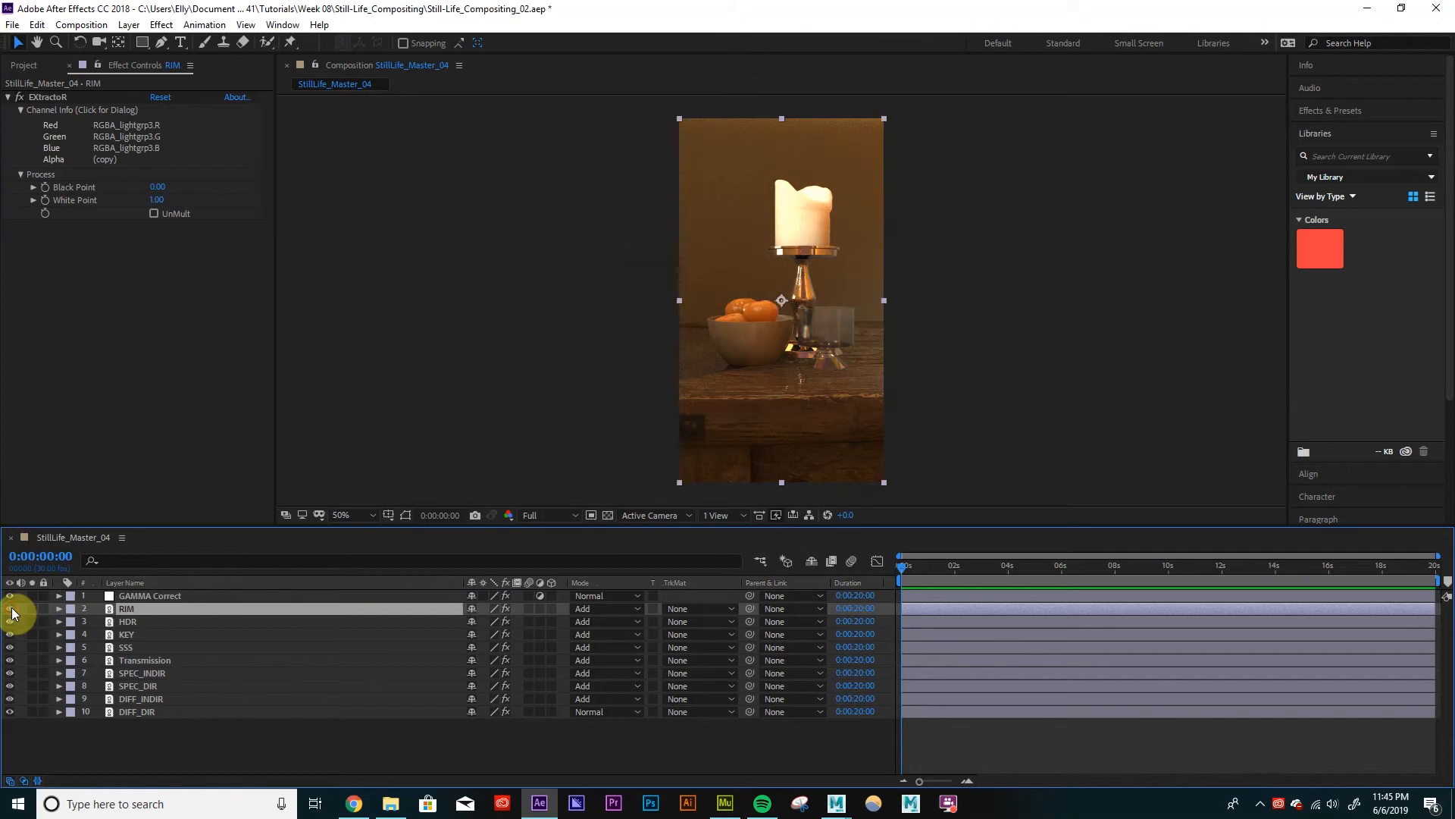
{"action": "mouse_move", "coordinate": [145, 615]}
{"action": "type", "text": "Candle_Light"}
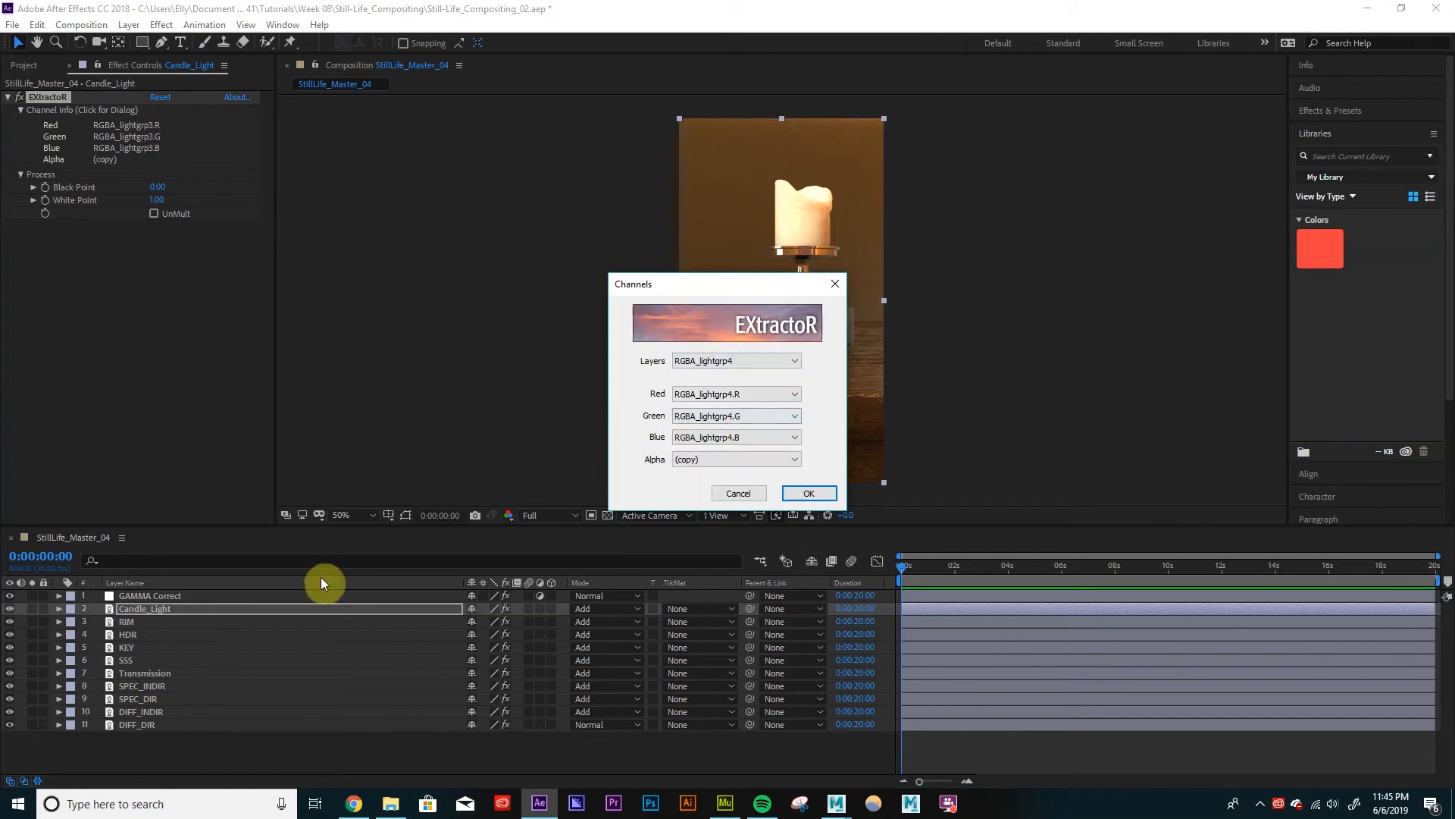
Confirm RGBA_lightgrp4 channels for Candle_Light and return the composition view to 50%.
{"action": "left_click", "coordinate": [806, 493]}
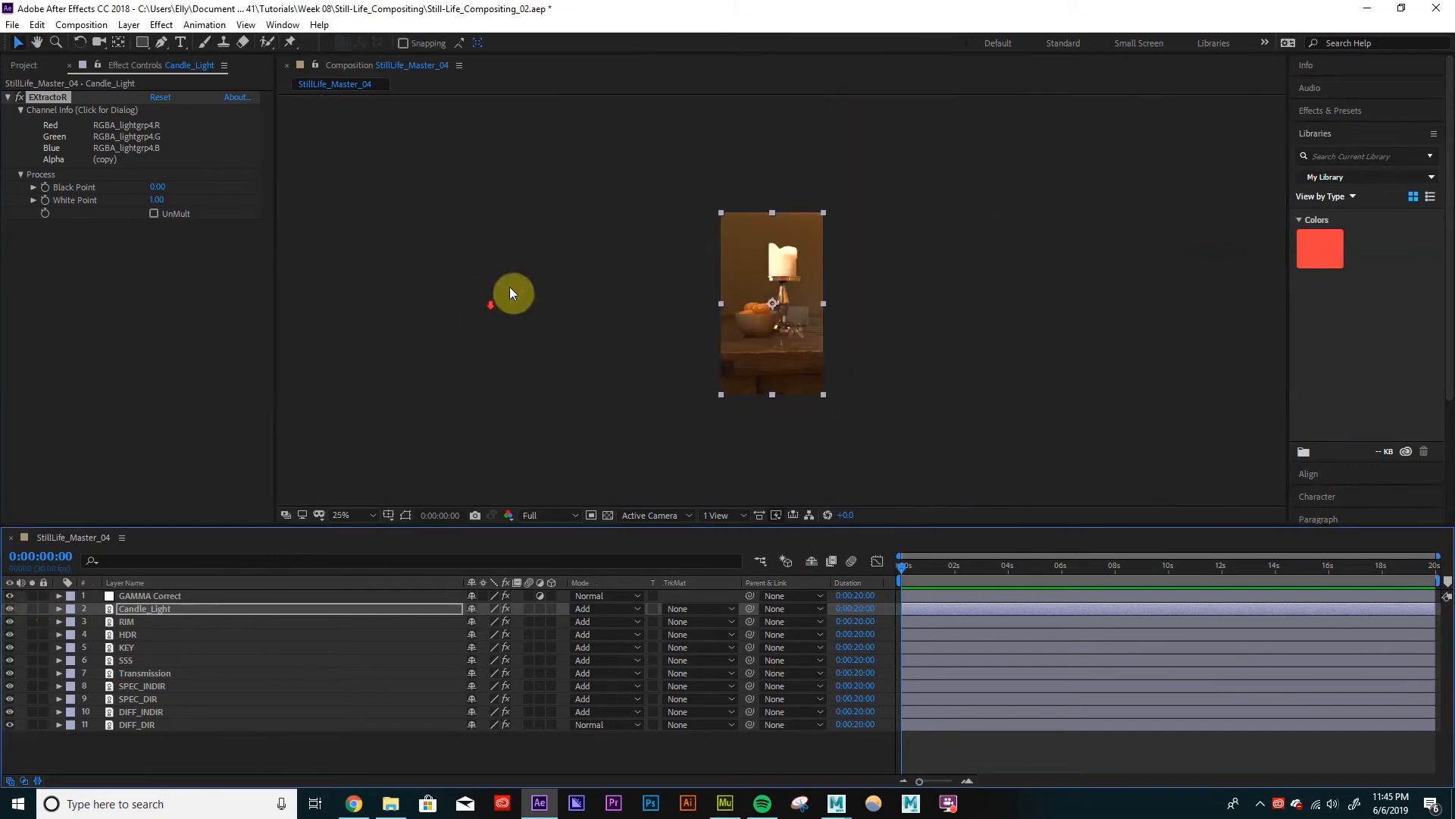
{"action": "left_click", "coordinate": [341, 515]}
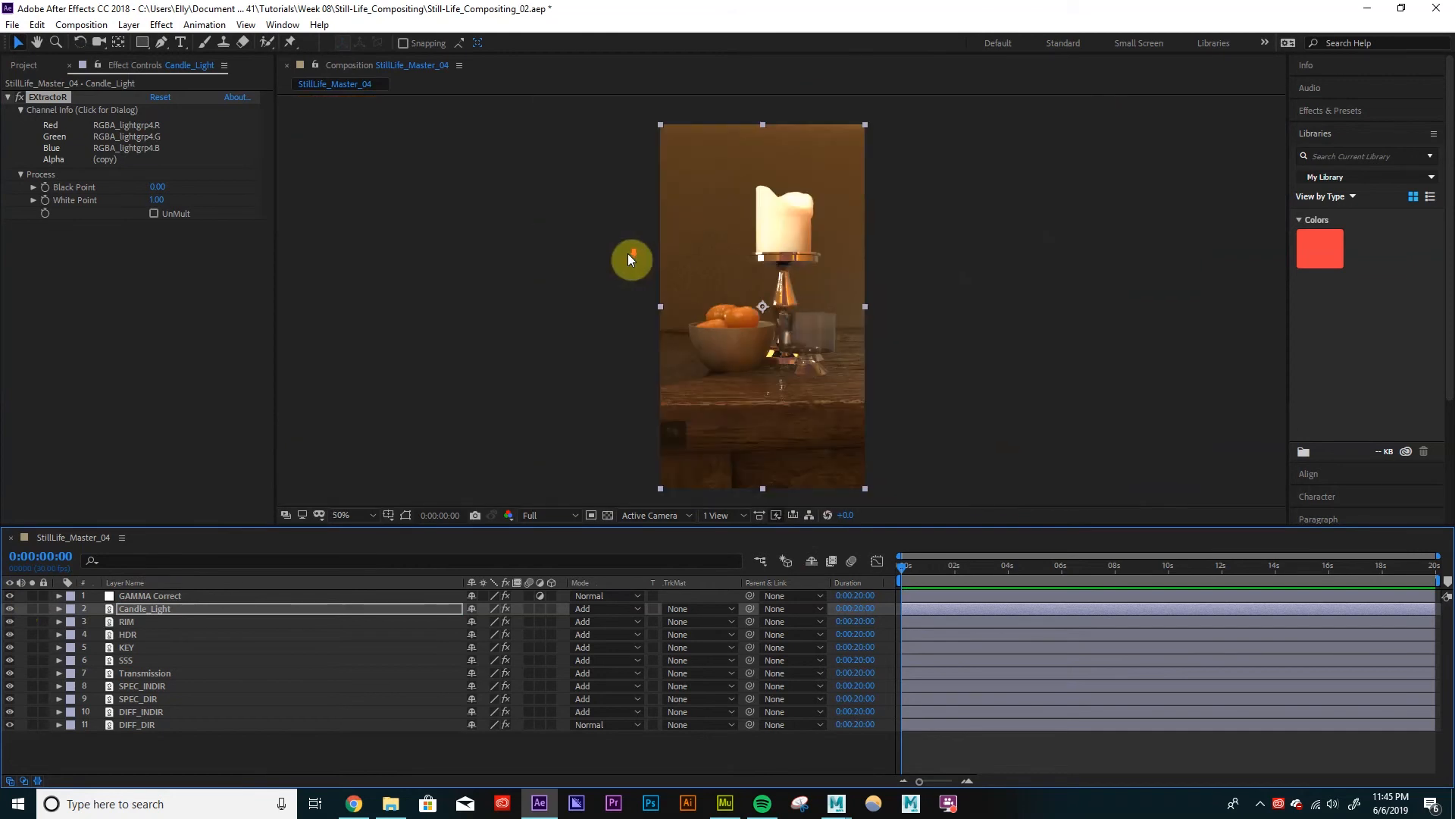
{"action": "mouse_move", "coordinate": [641, 214]}
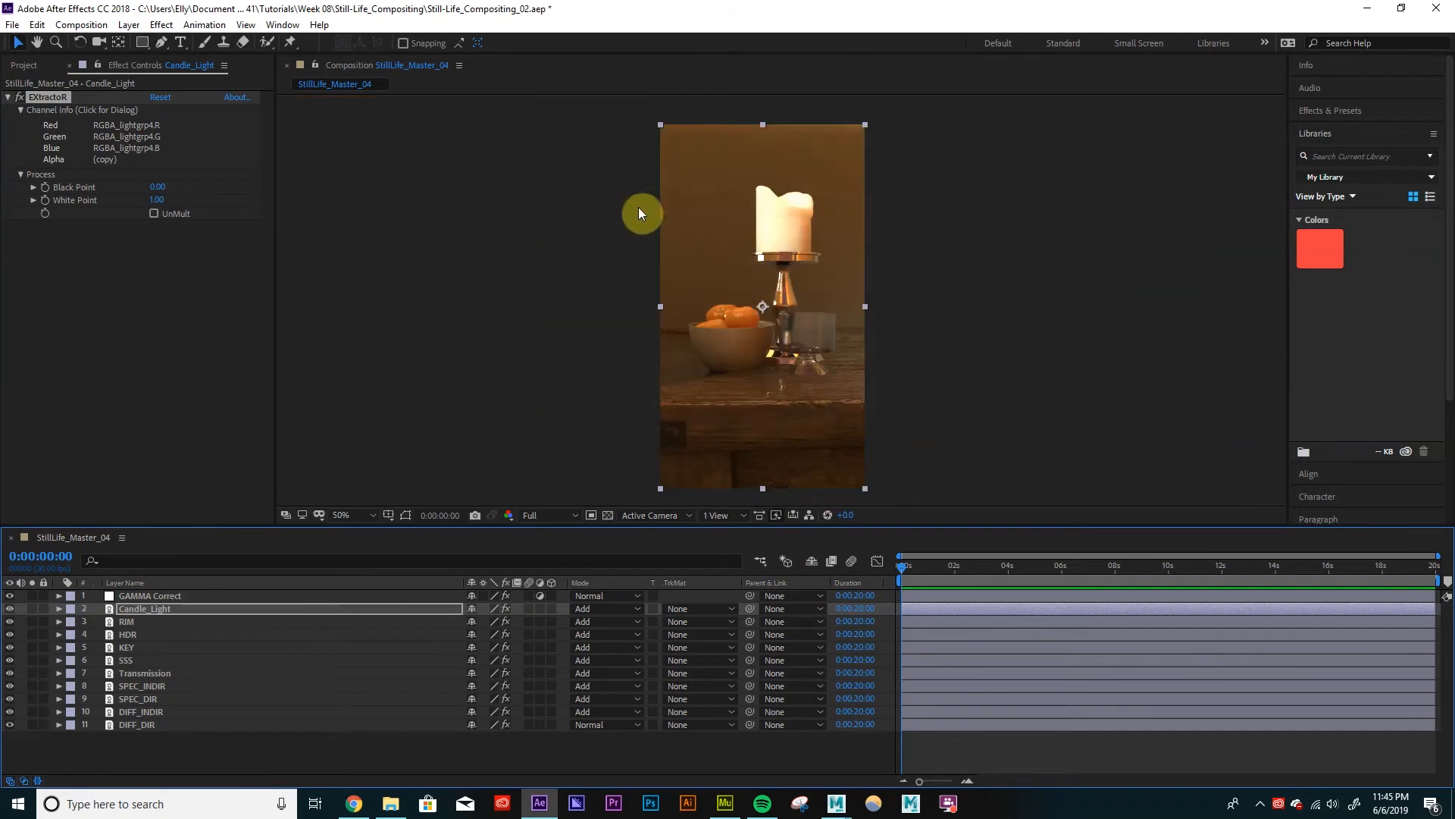
{"action": "mouse_move", "coordinate": [719, 295]}
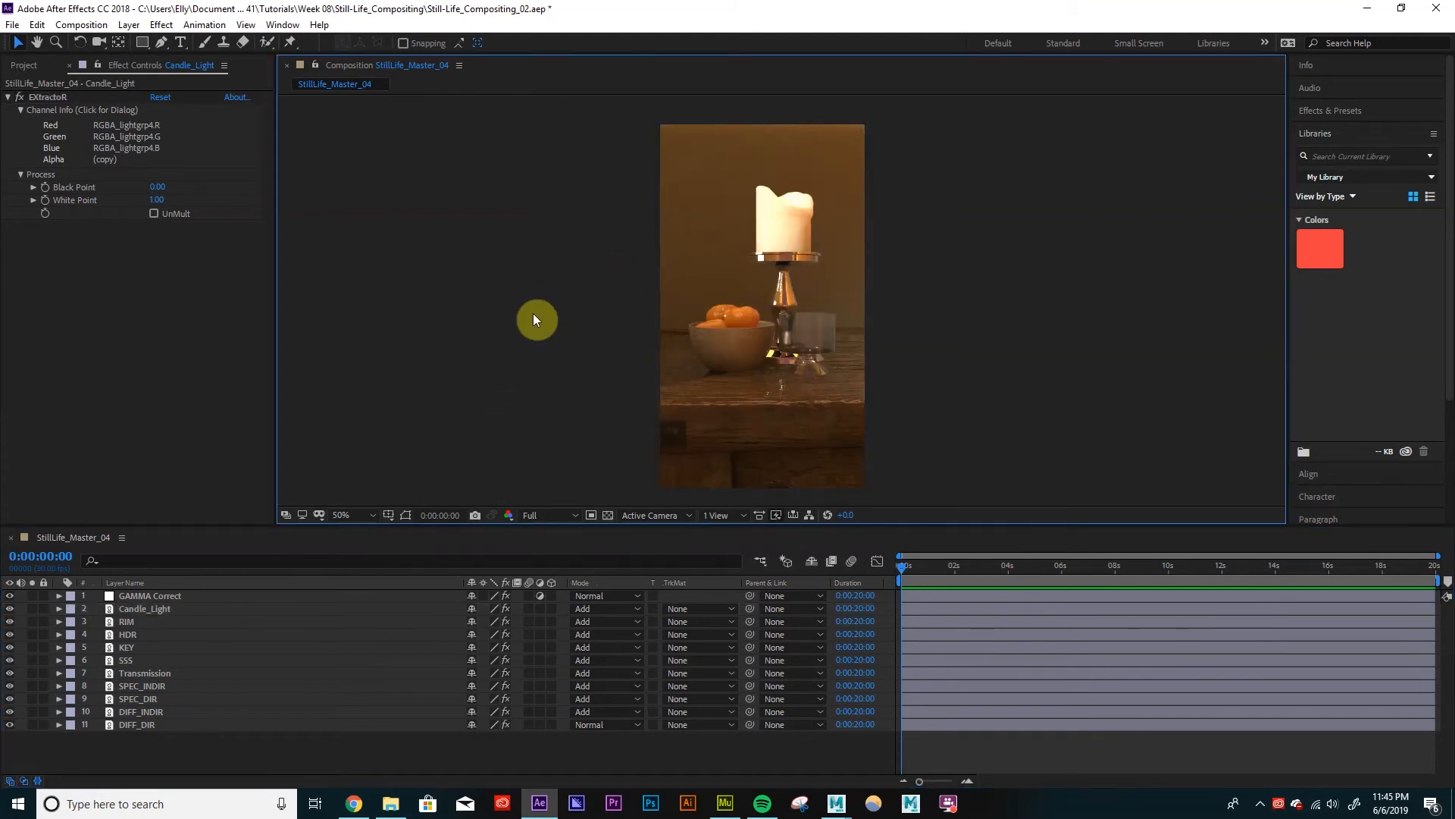
{"action": "left_click", "coordinate": [144, 608]}
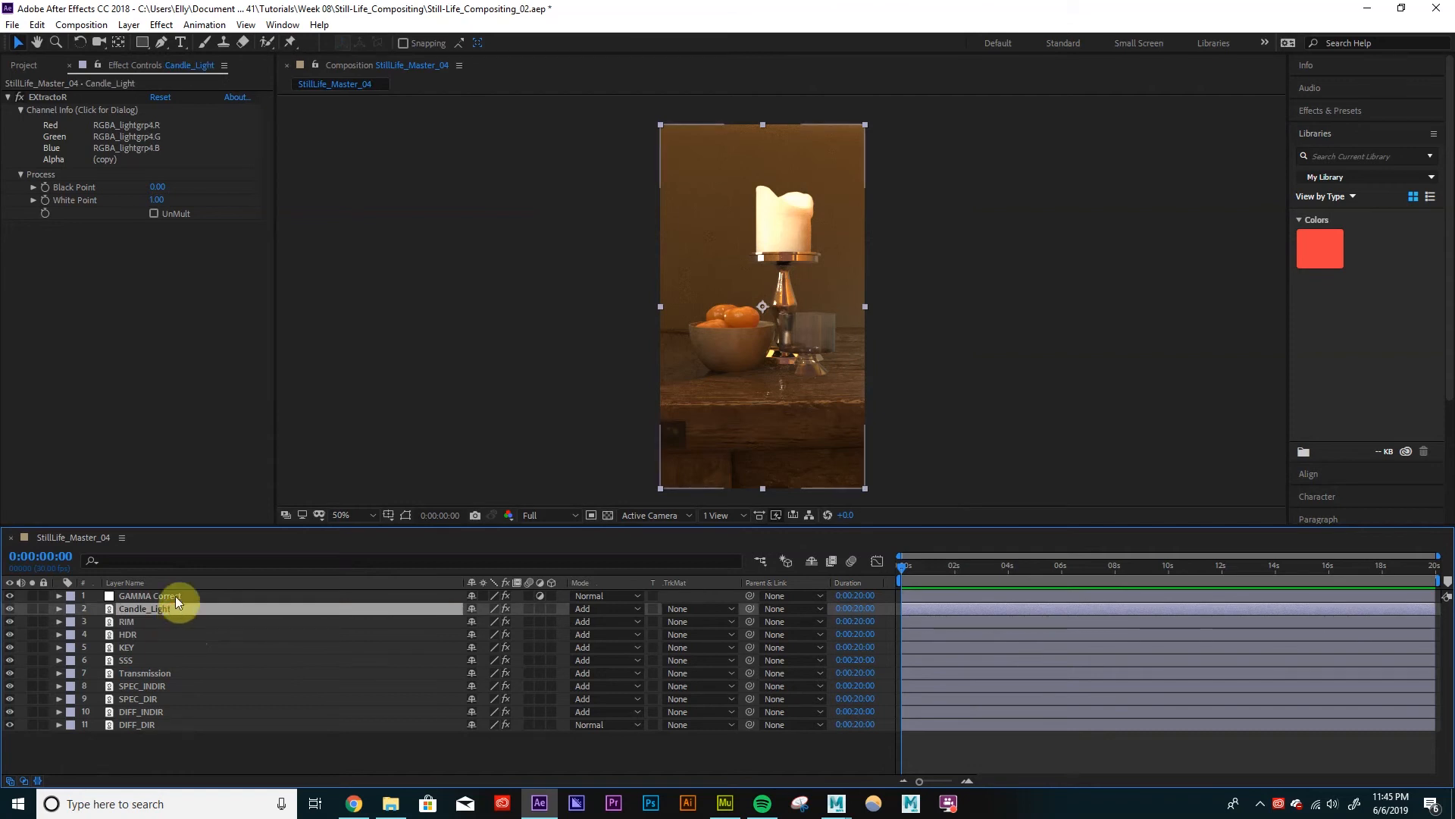
{"action": "left_click", "coordinate": [128, 621]}
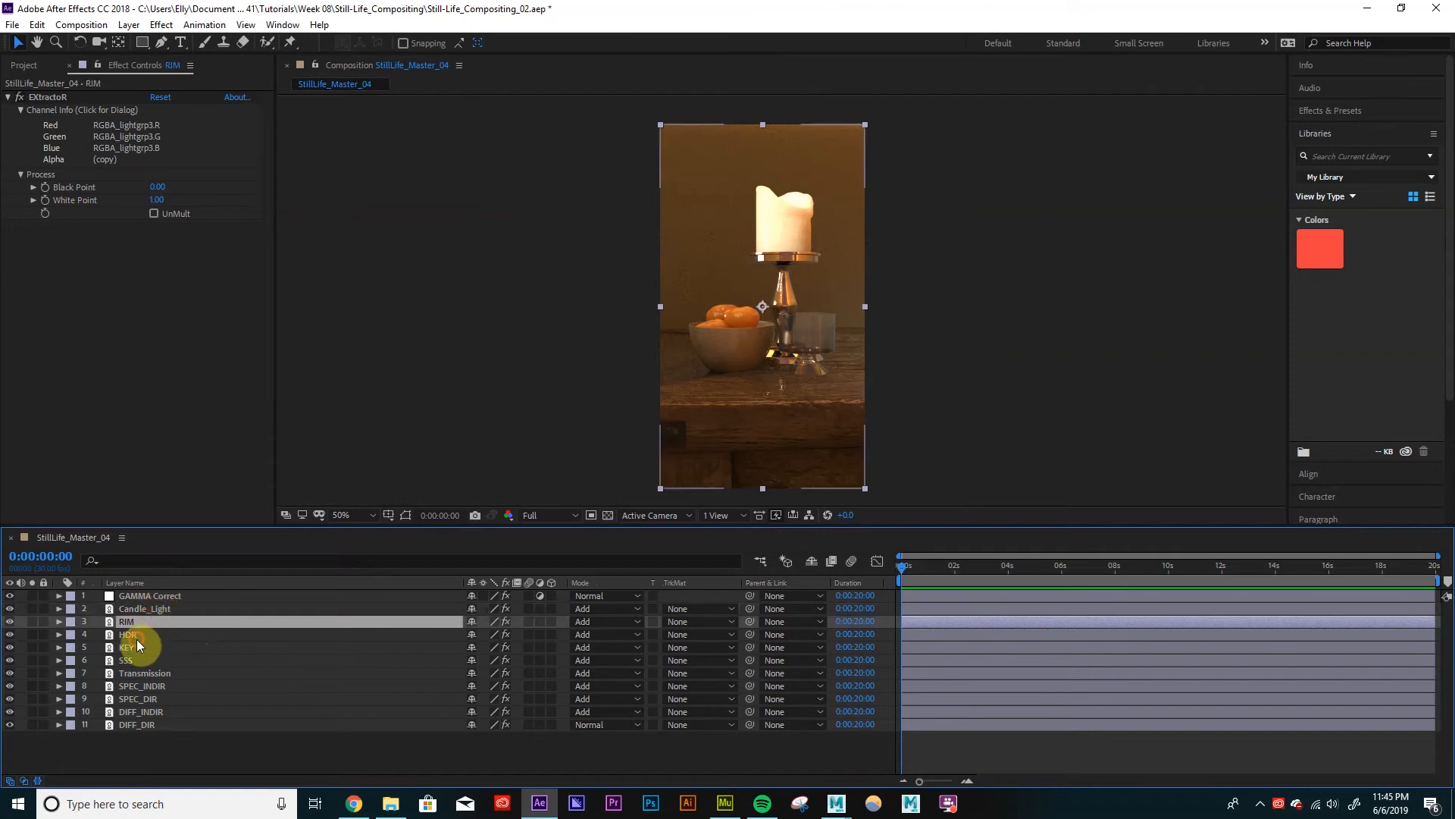
{"action": "left_click", "coordinate": [144, 608]}
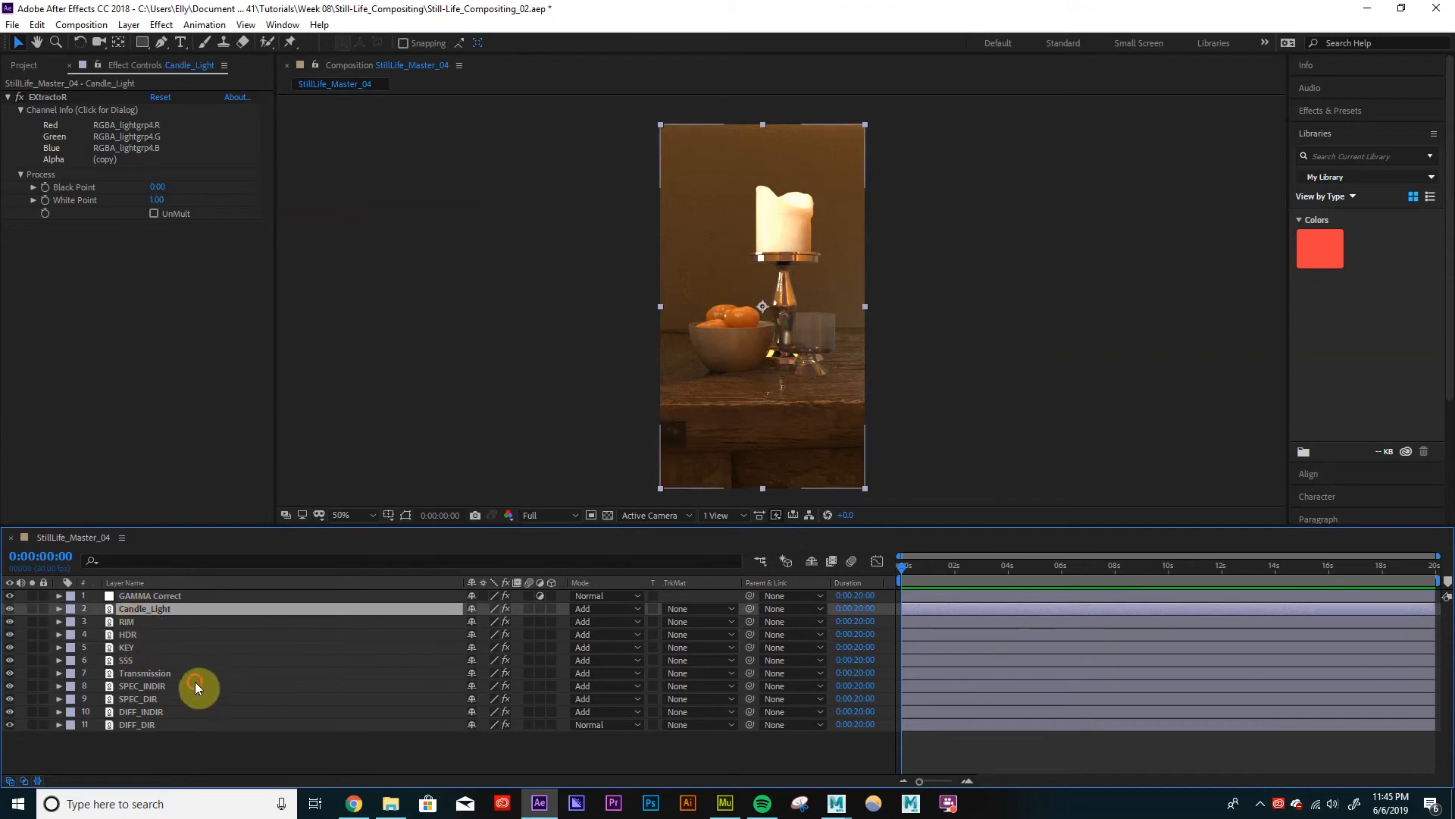
{"action": "left_click", "coordinate": [125, 660]}
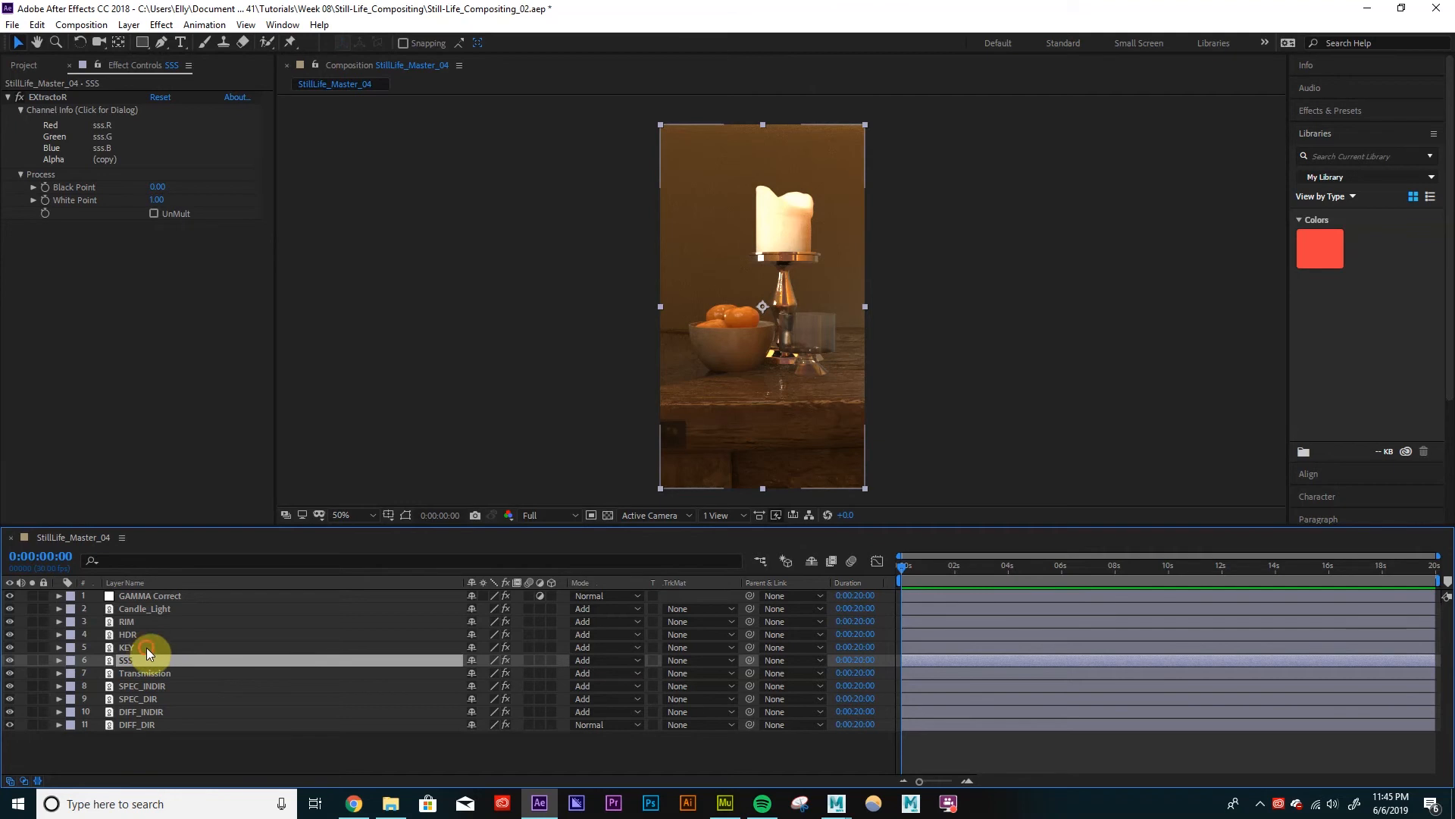
{"action": "left_click", "coordinate": [128, 621]}
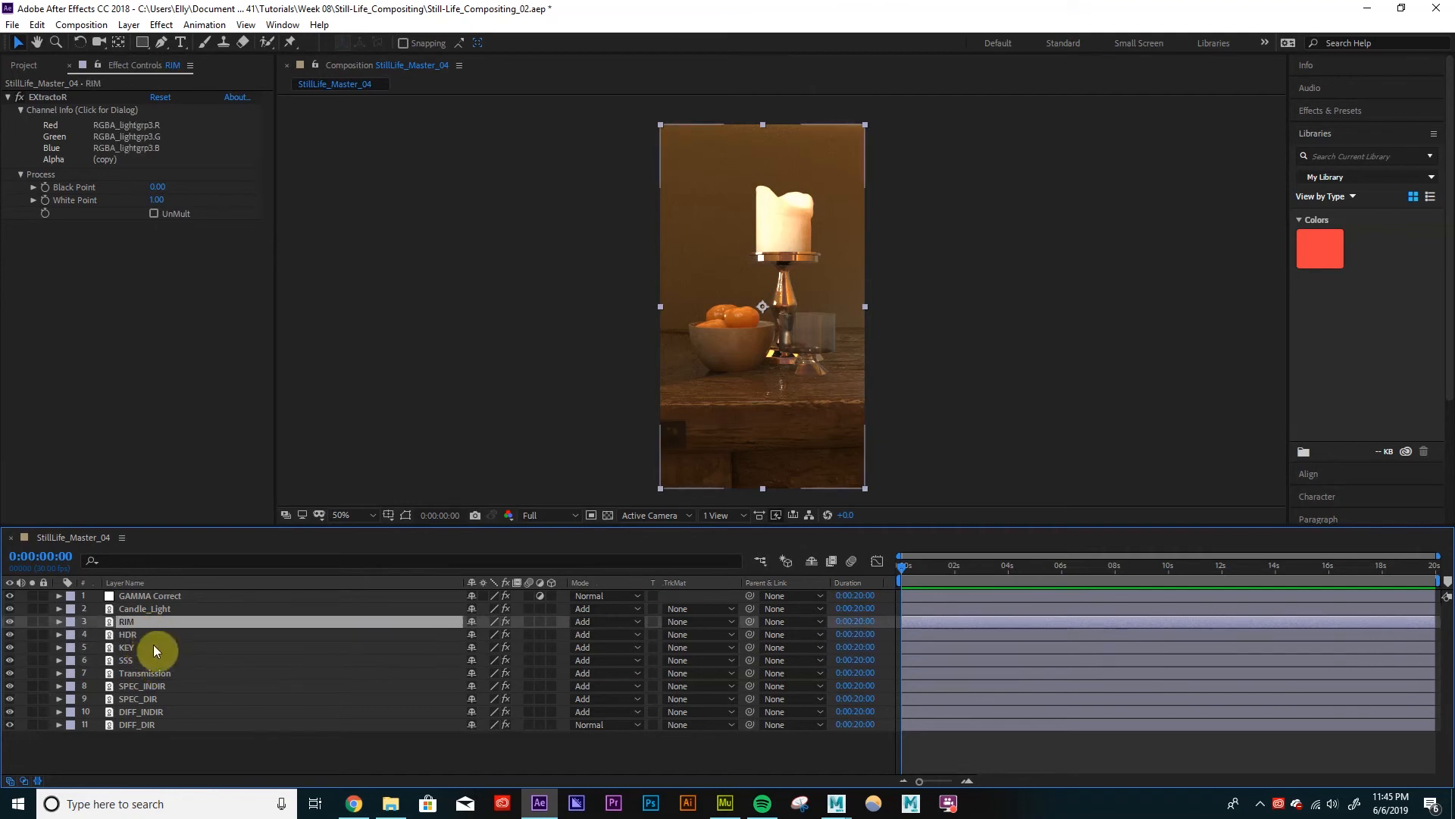
{"action": "left_click", "coordinate": [127, 647]}
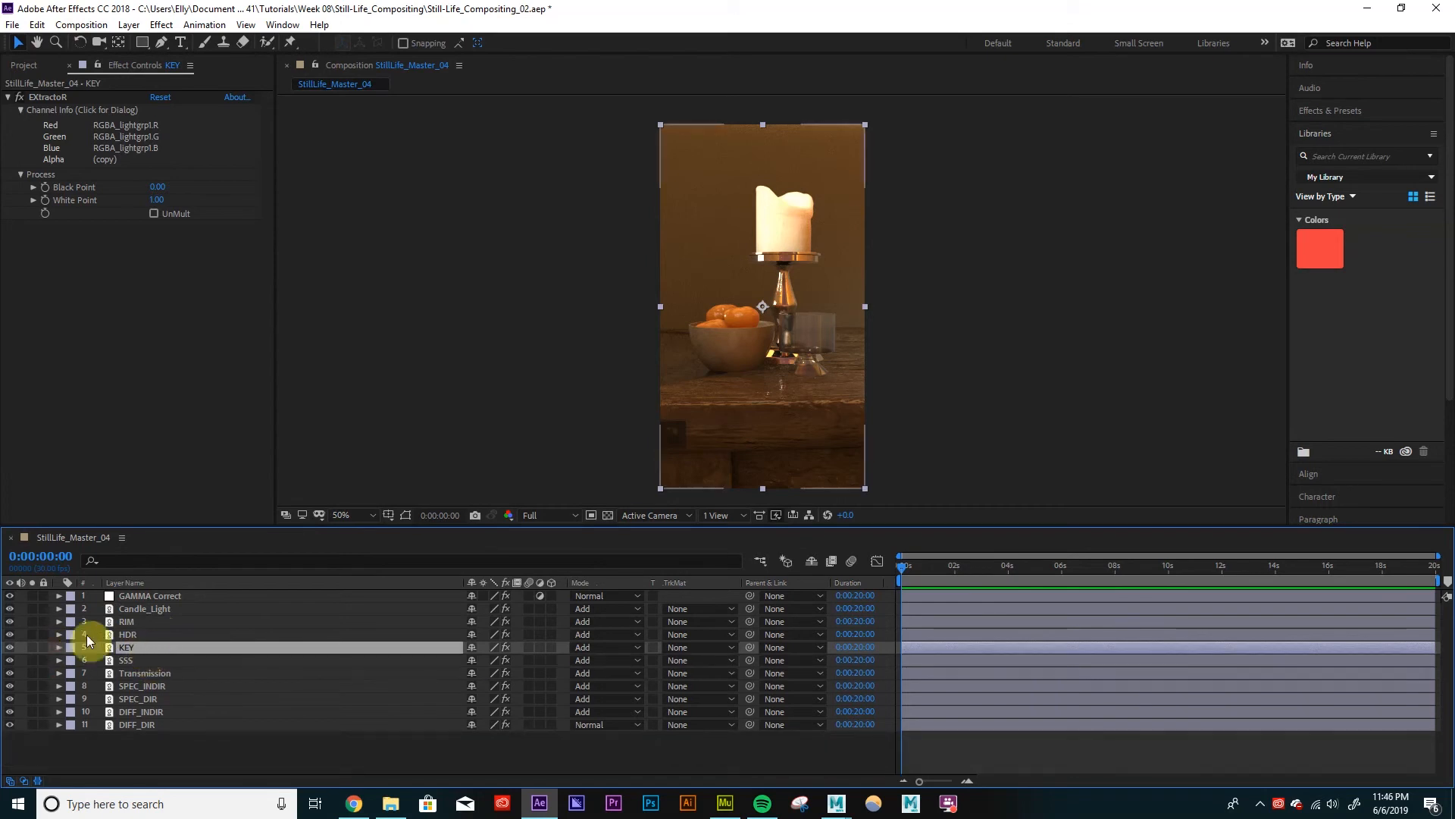
{"action": "left_click", "coordinate": [58, 647]}
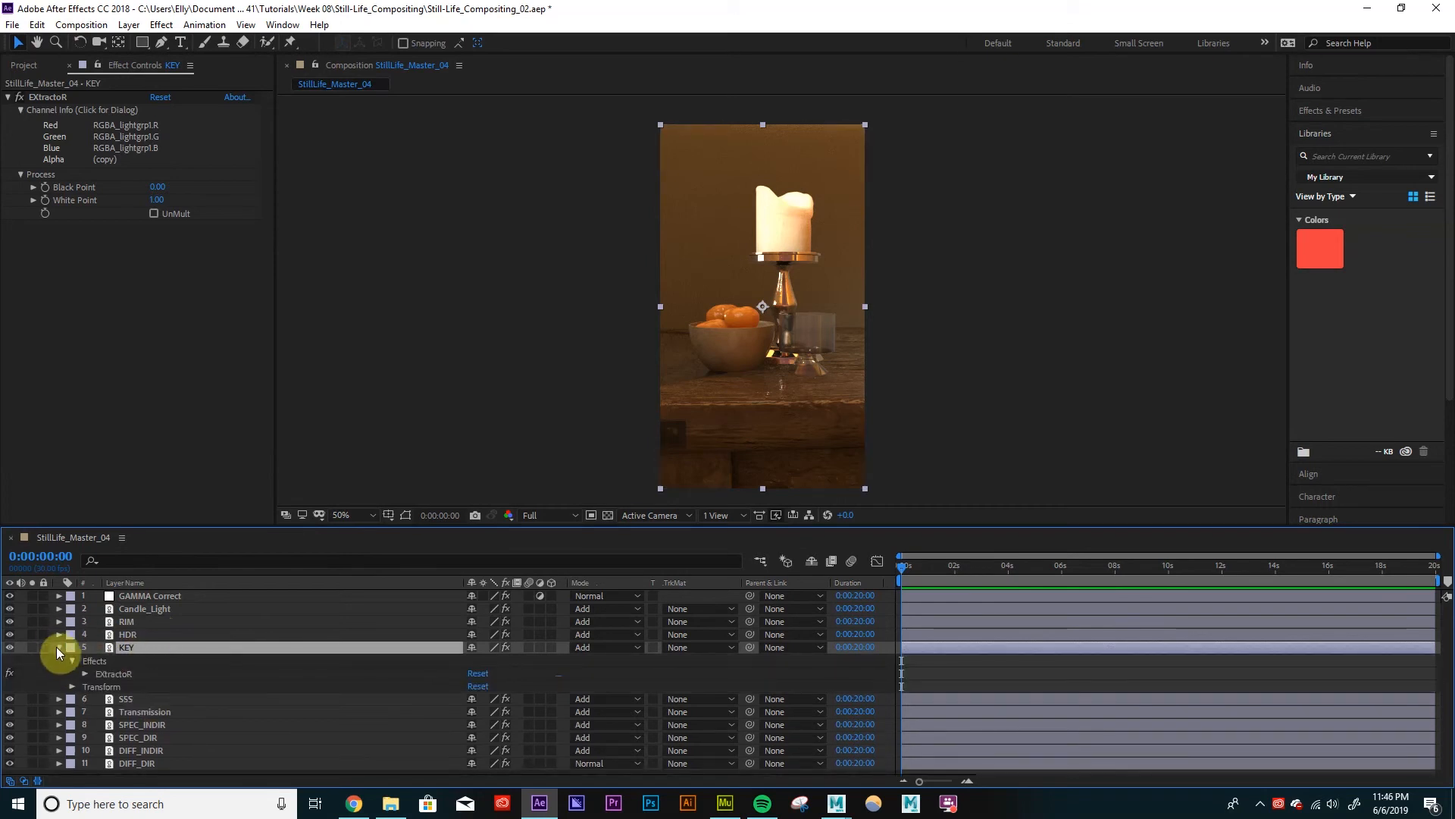
{"action": "left_click", "coordinate": [58, 646]}
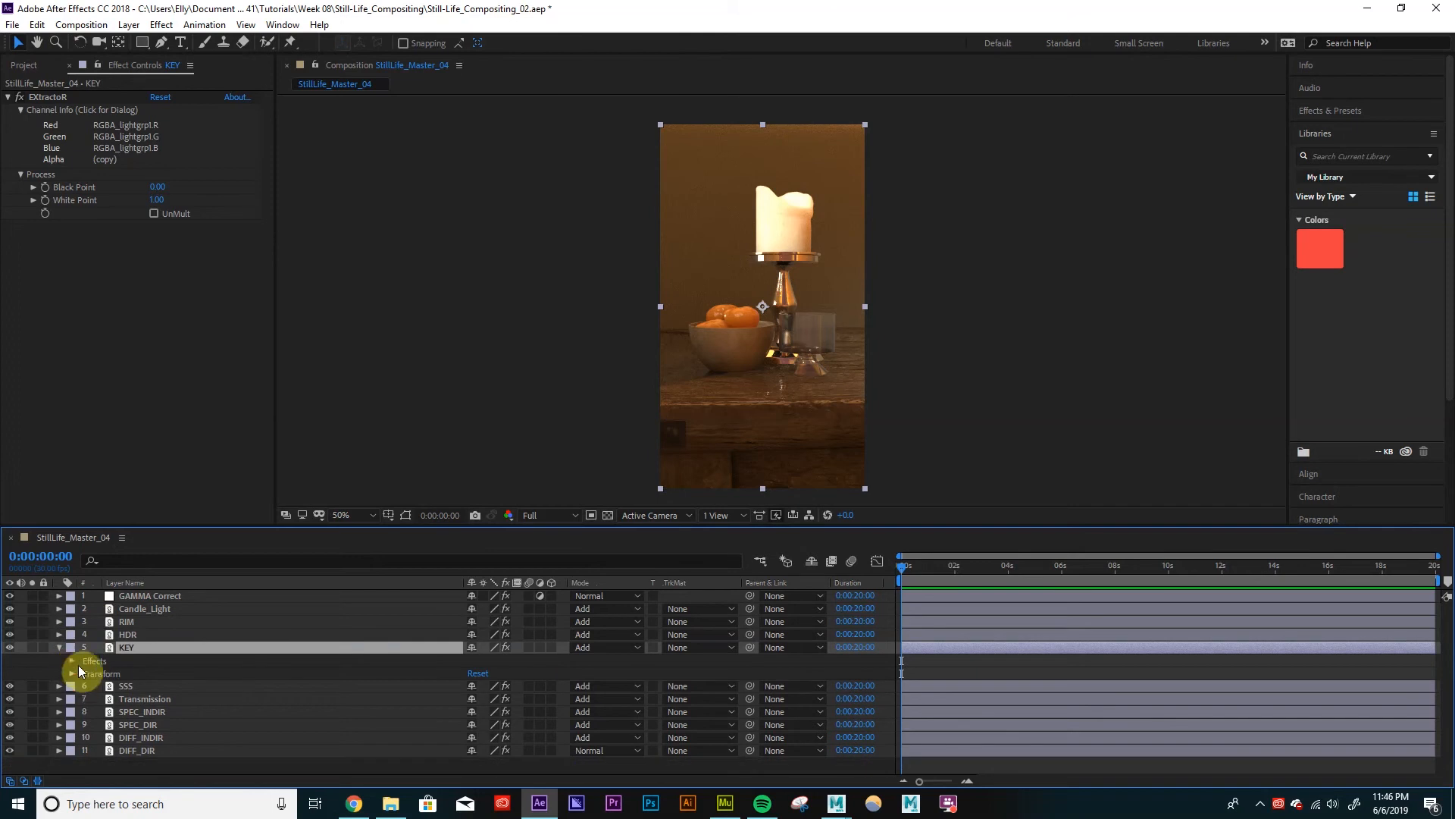
{"action": "mouse_move", "coordinate": [75, 677]}
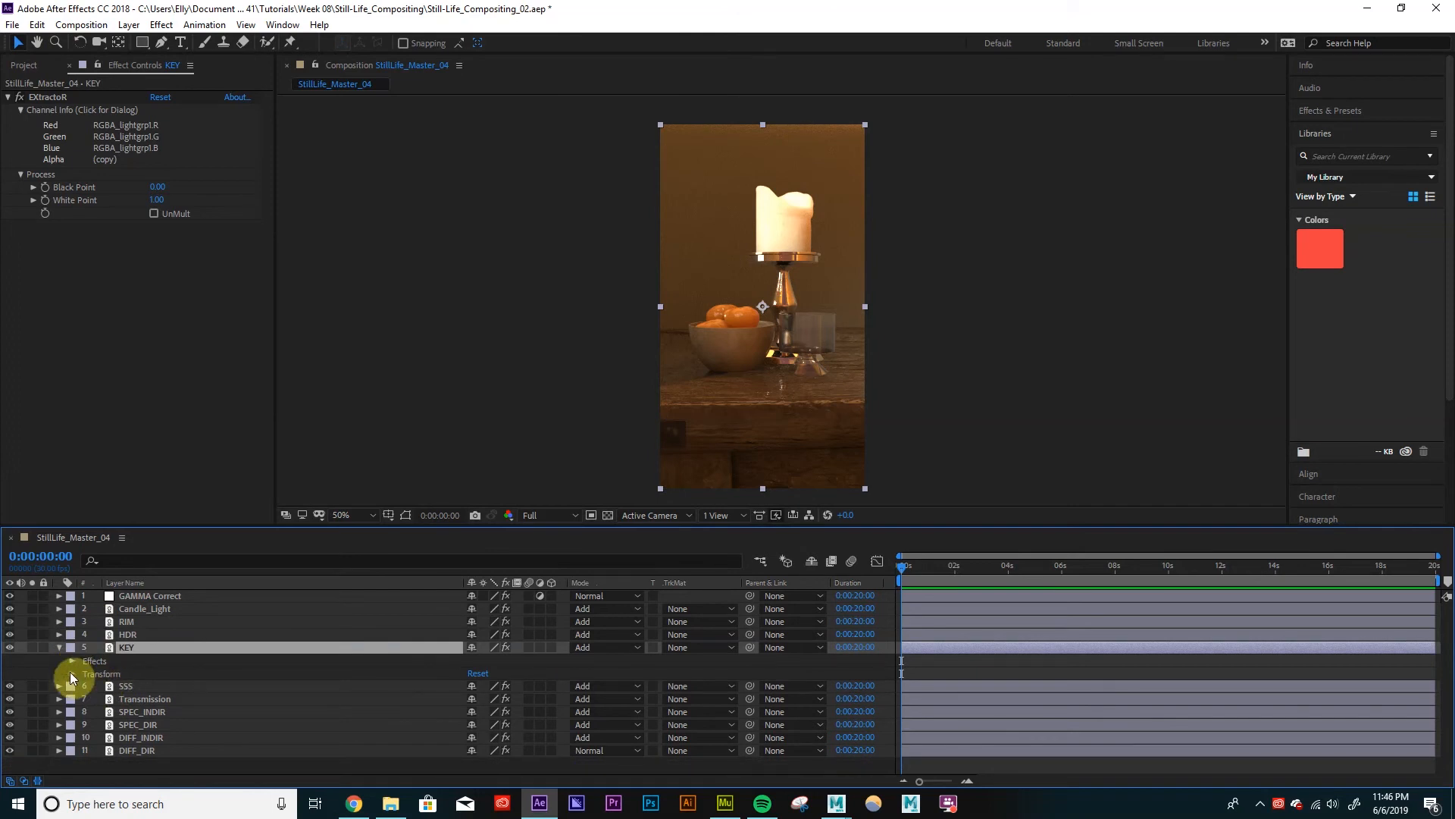
{"action": "left_click", "coordinate": [71, 673]}
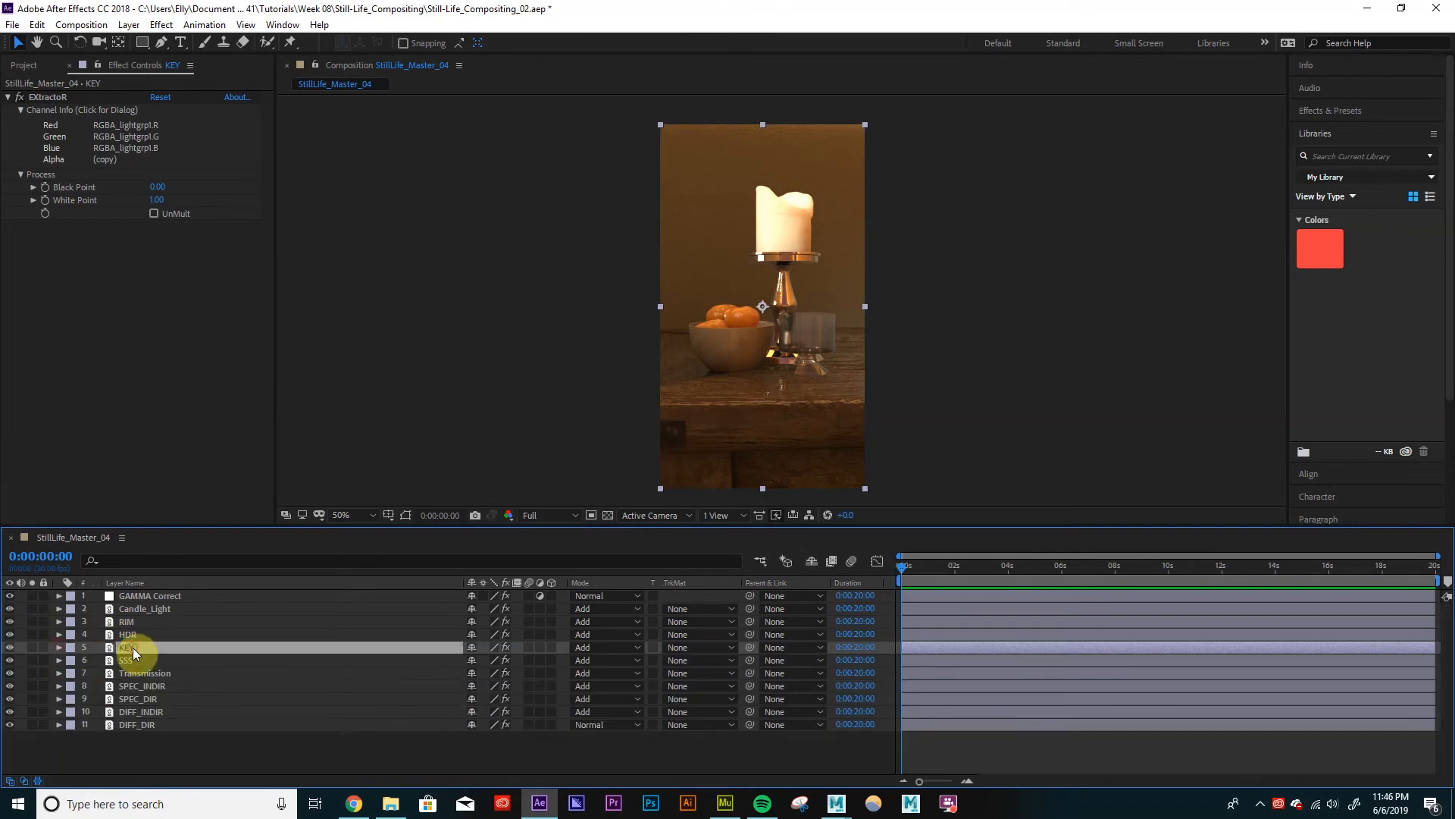
Reveal KEY's Opacity and scrub it down to about 17%.
{"action": "left_click", "coordinate": [58, 647]}
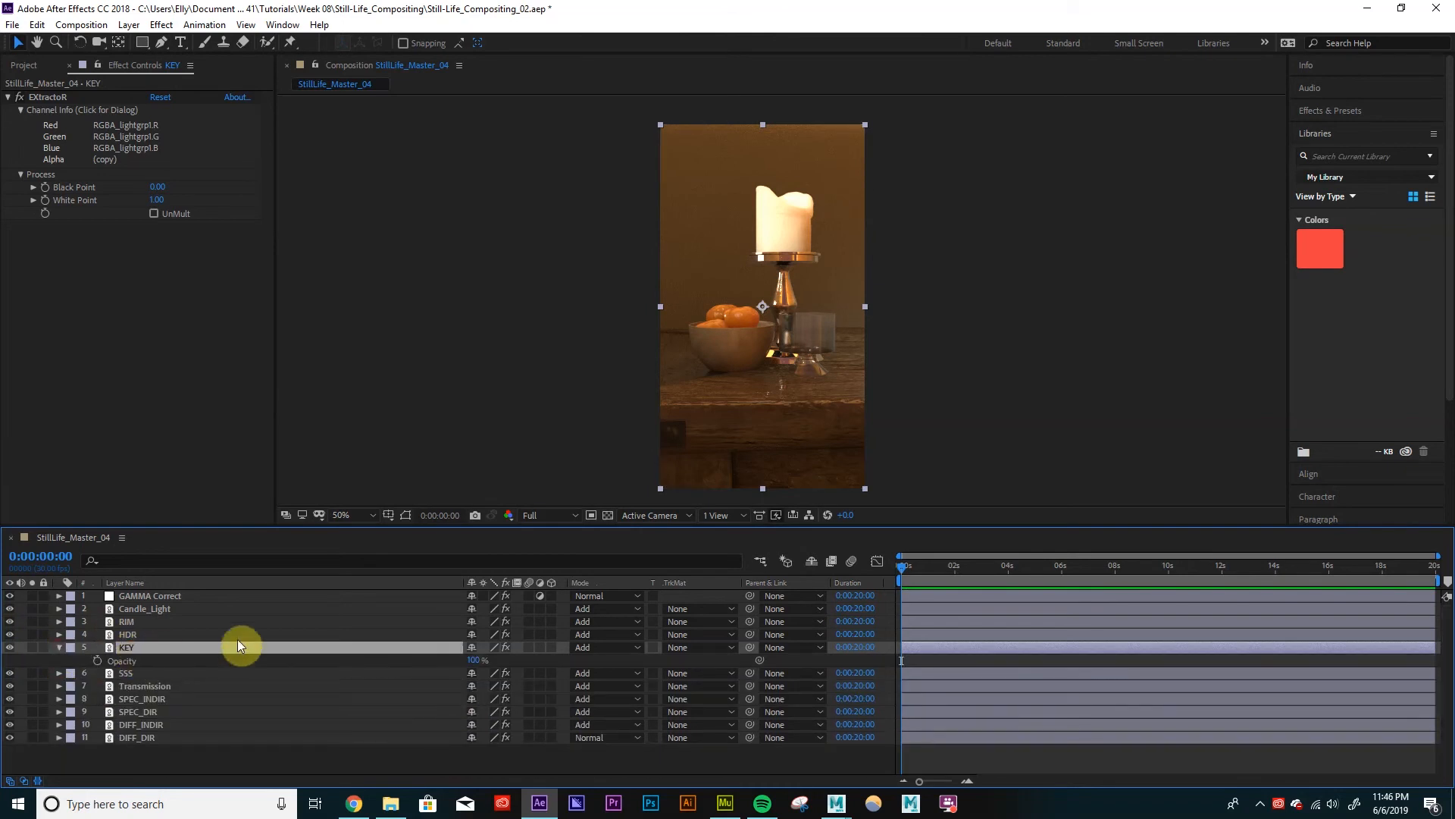
{"action": "left_click_drag", "start_coordinate": [241, 661], "coordinate": [383, 660]}
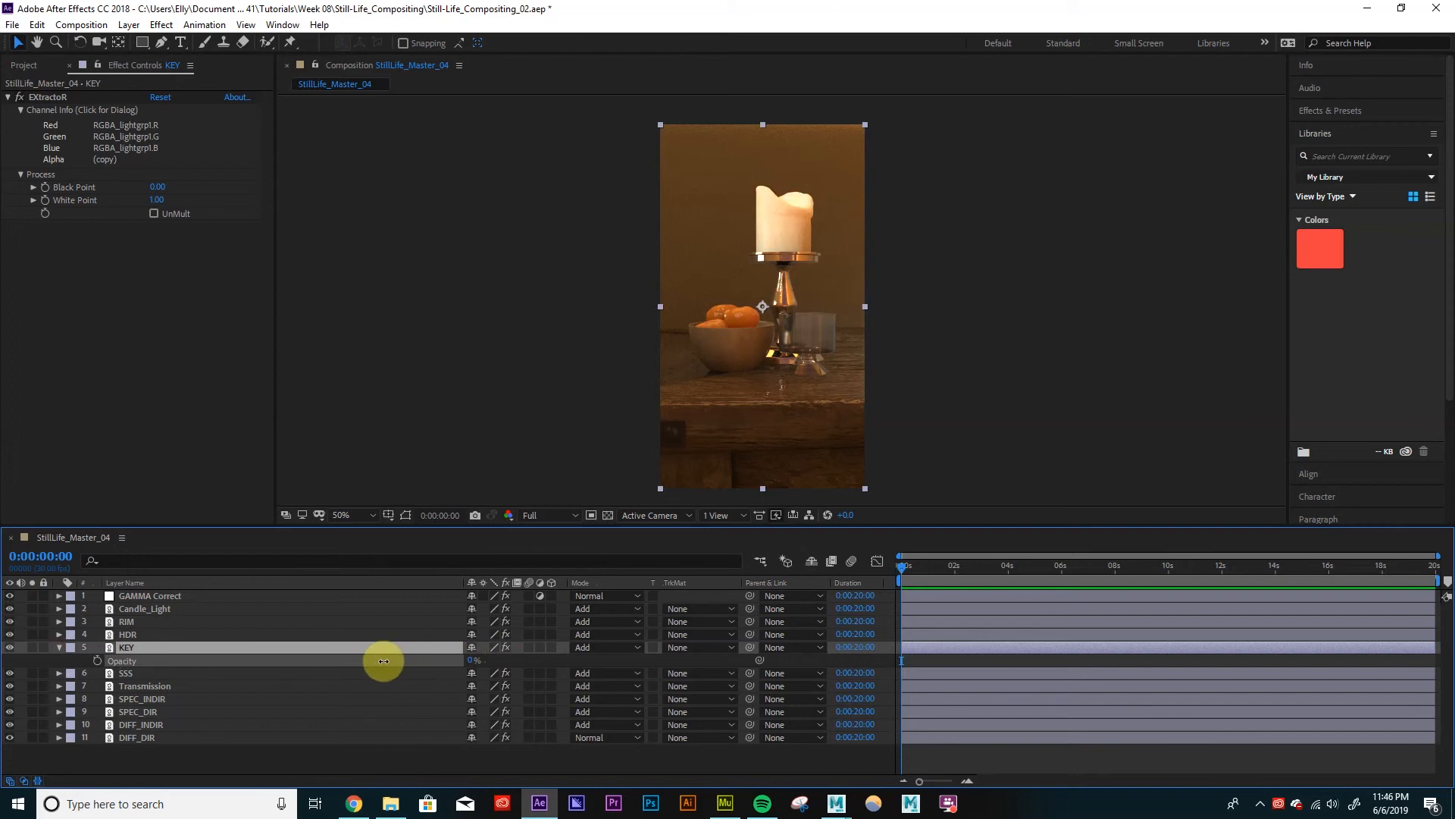
{"action": "left_click_drag", "start_coordinate": [384, 661], "coordinate": [360, 639]}
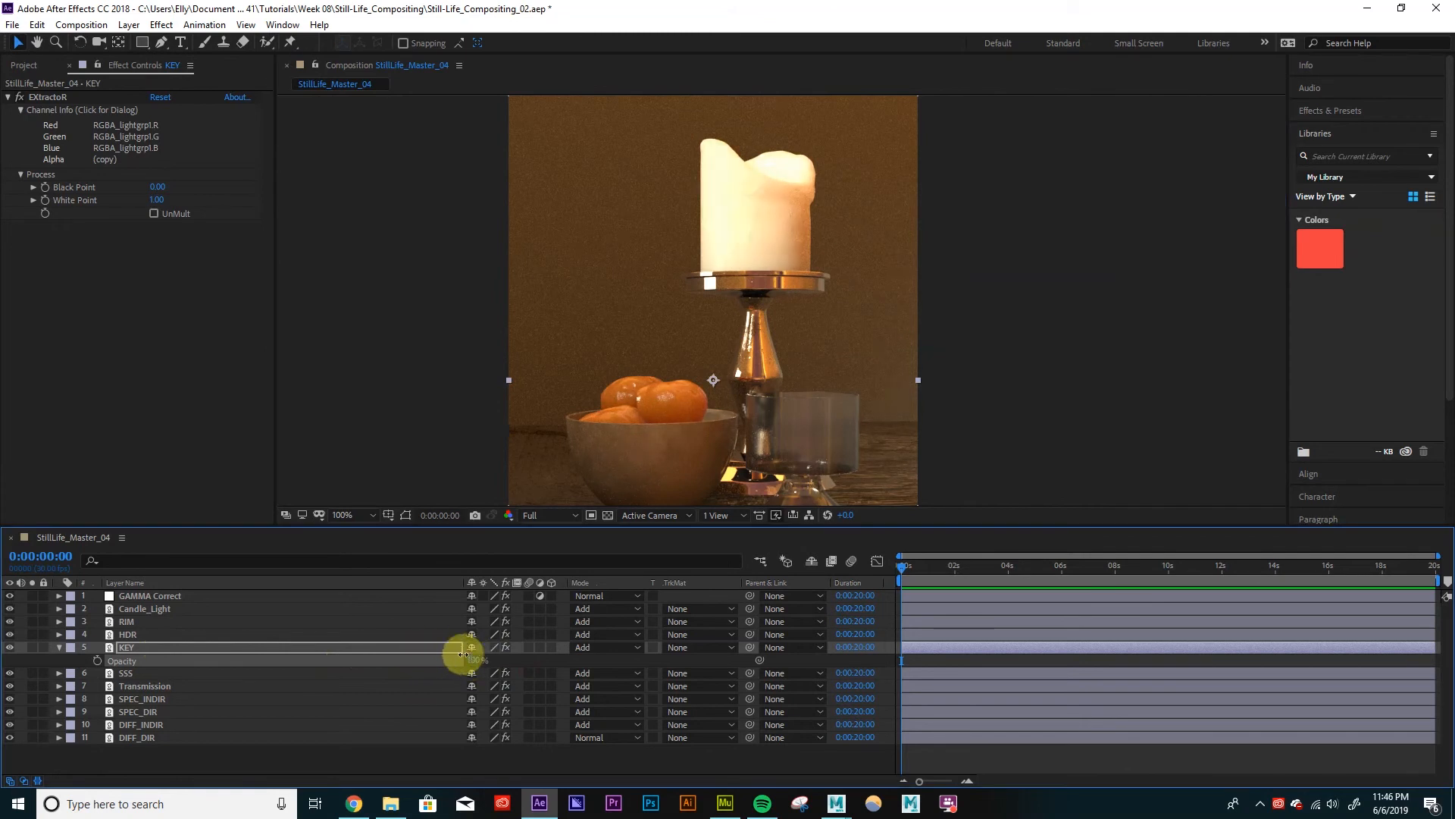
{"action": "left_click_drag", "start_coordinate": [462, 646], "coordinate": [411, 646]}
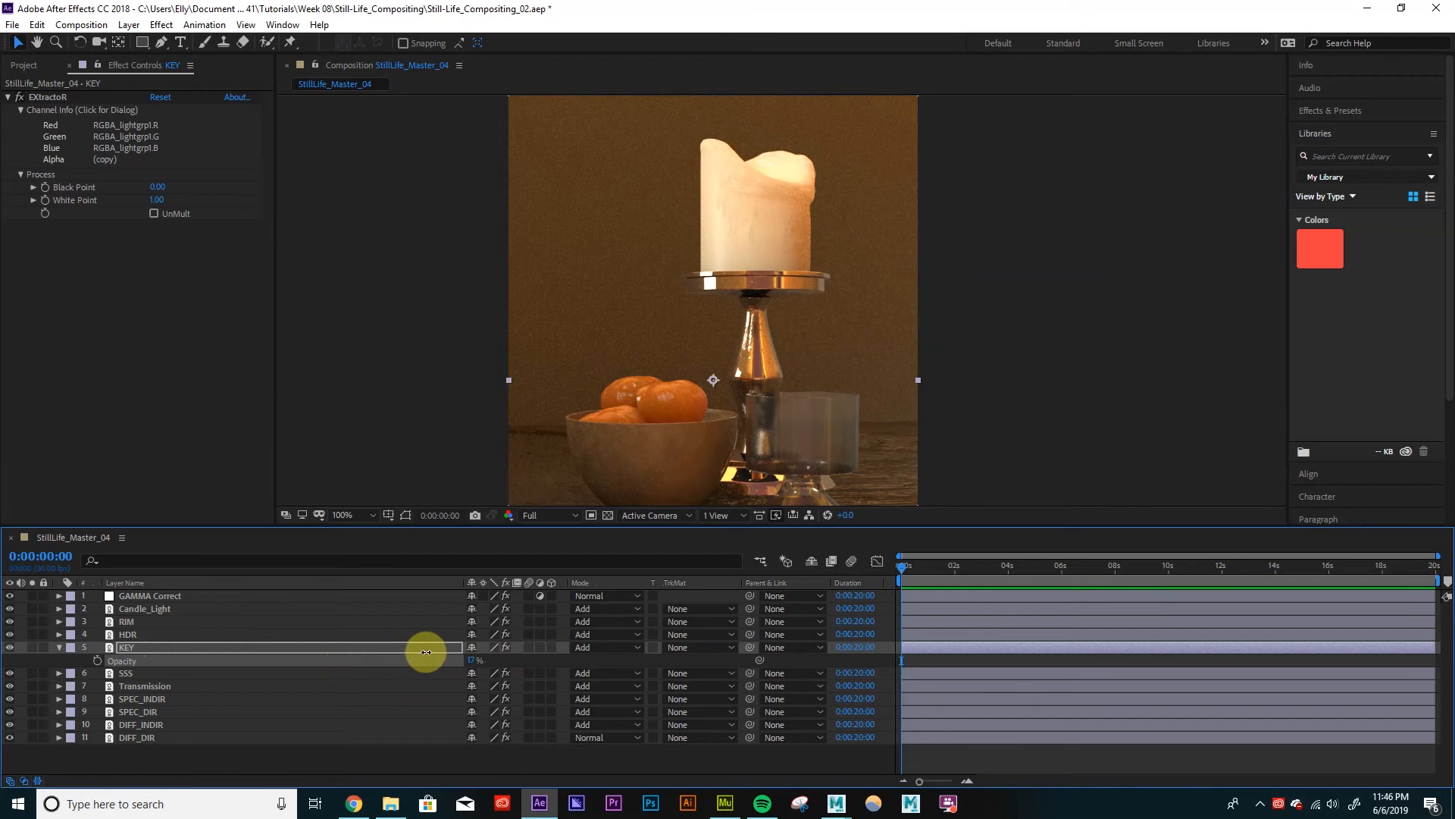
{"action": "left_click_drag", "start_coordinate": [425, 660], "coordinate": [429, 660]}
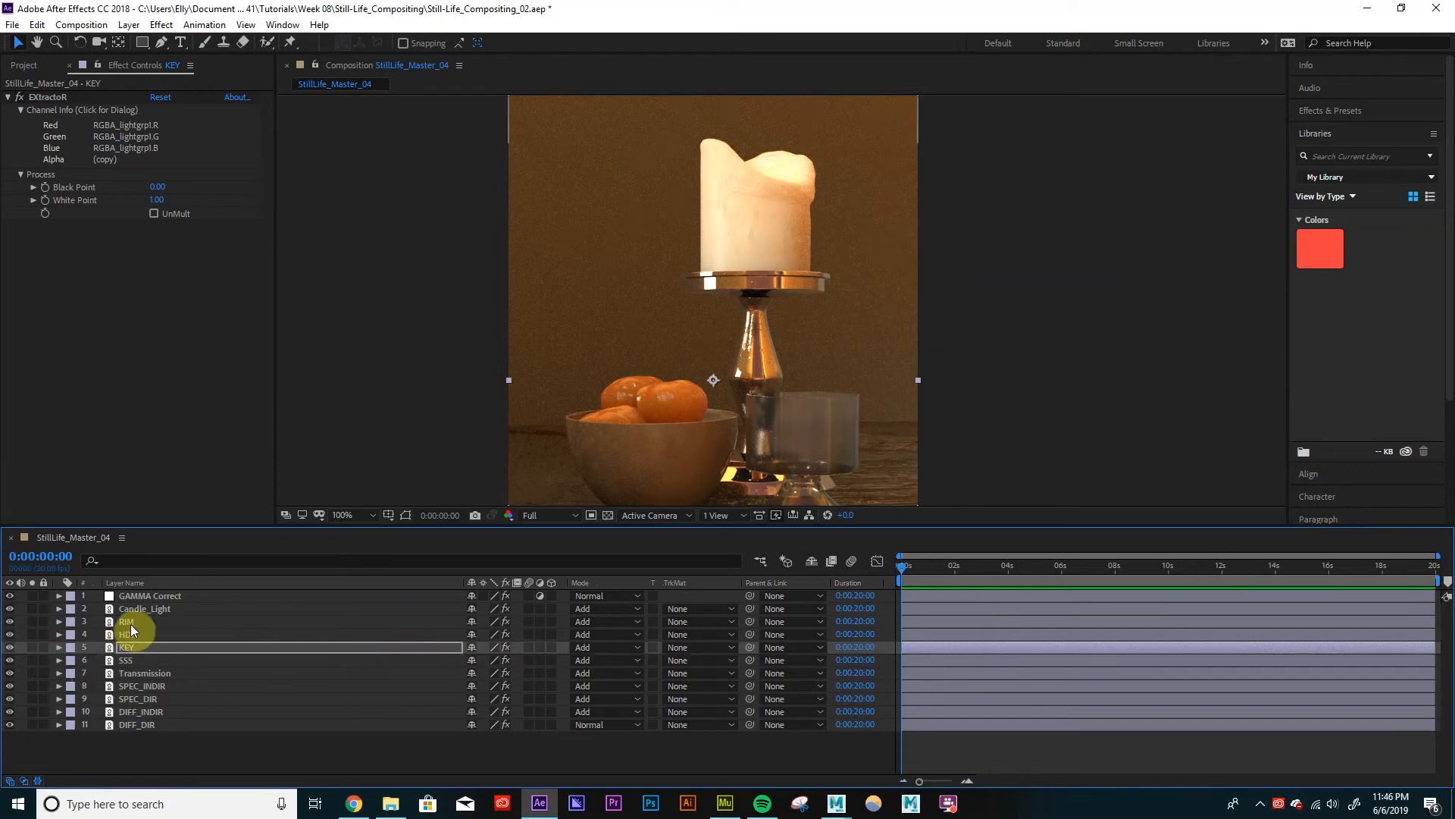
{"action": "left_click", "coordinate": [127, 621]}
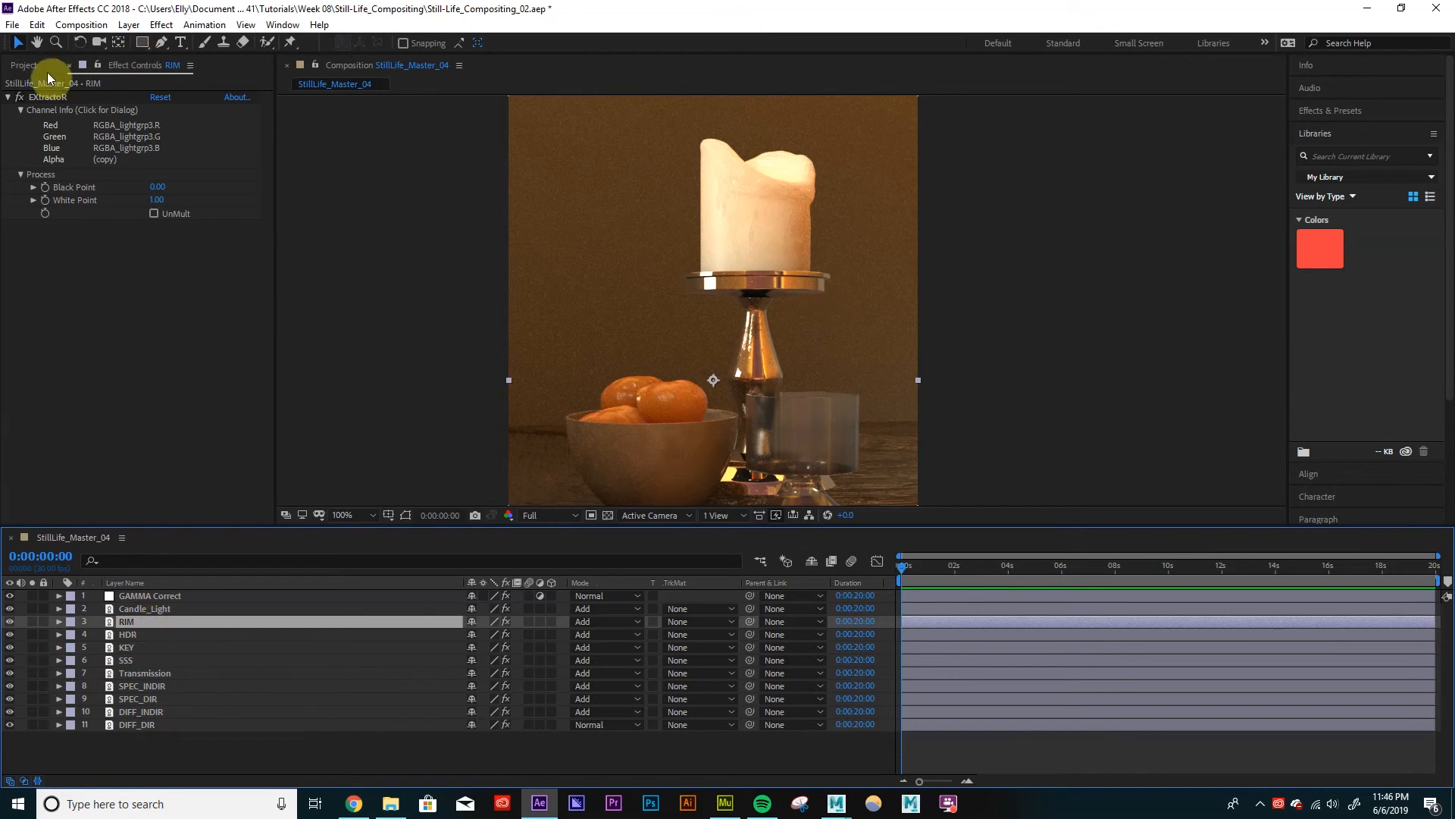
Apply Exposure to RIM and scrub Master Exposure up to about 10.49.
{"action": "left_click", "coordinate": [160, 24]}
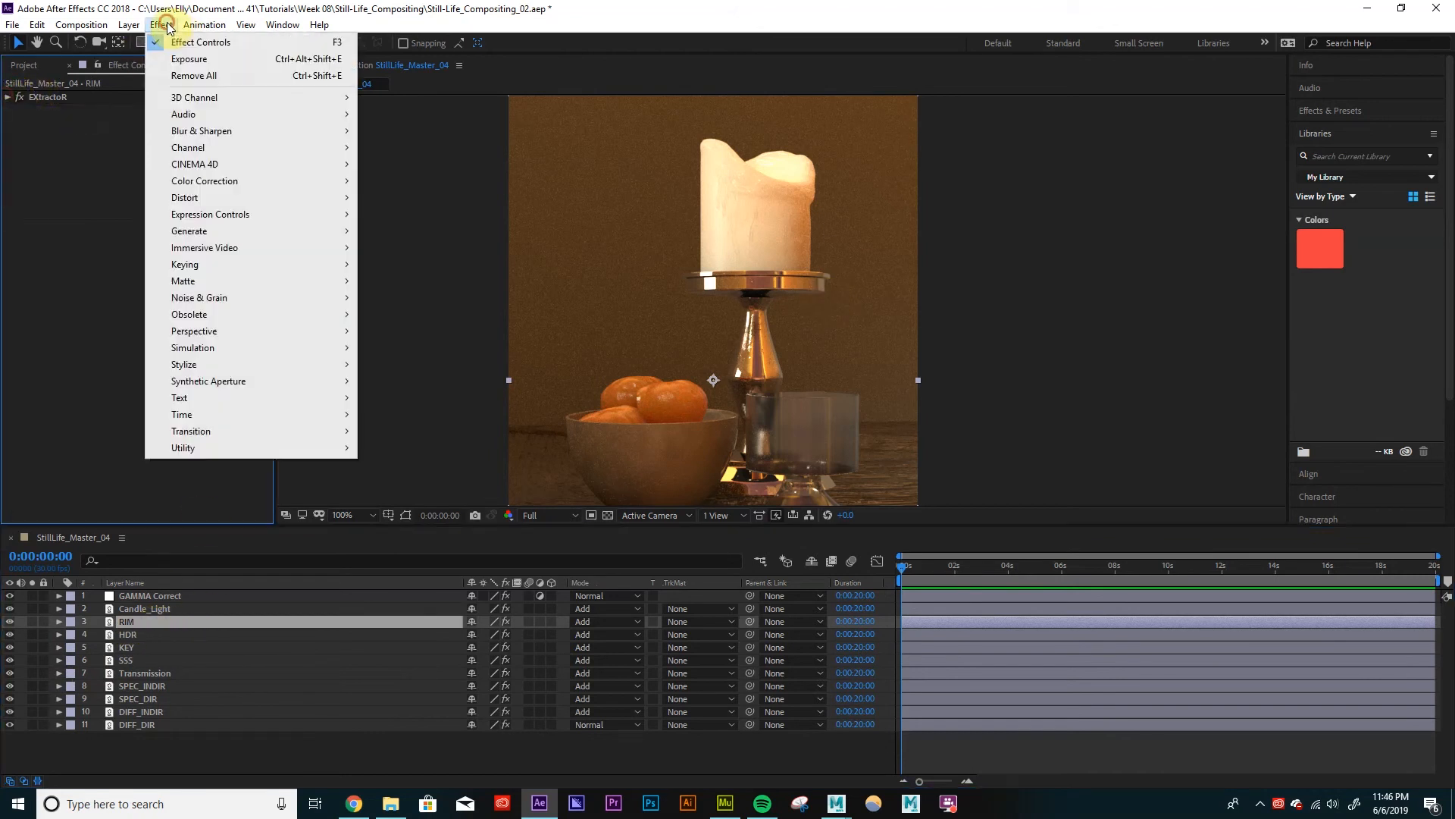
{"action": "mouse_move", "coordinate": [223, 131]}
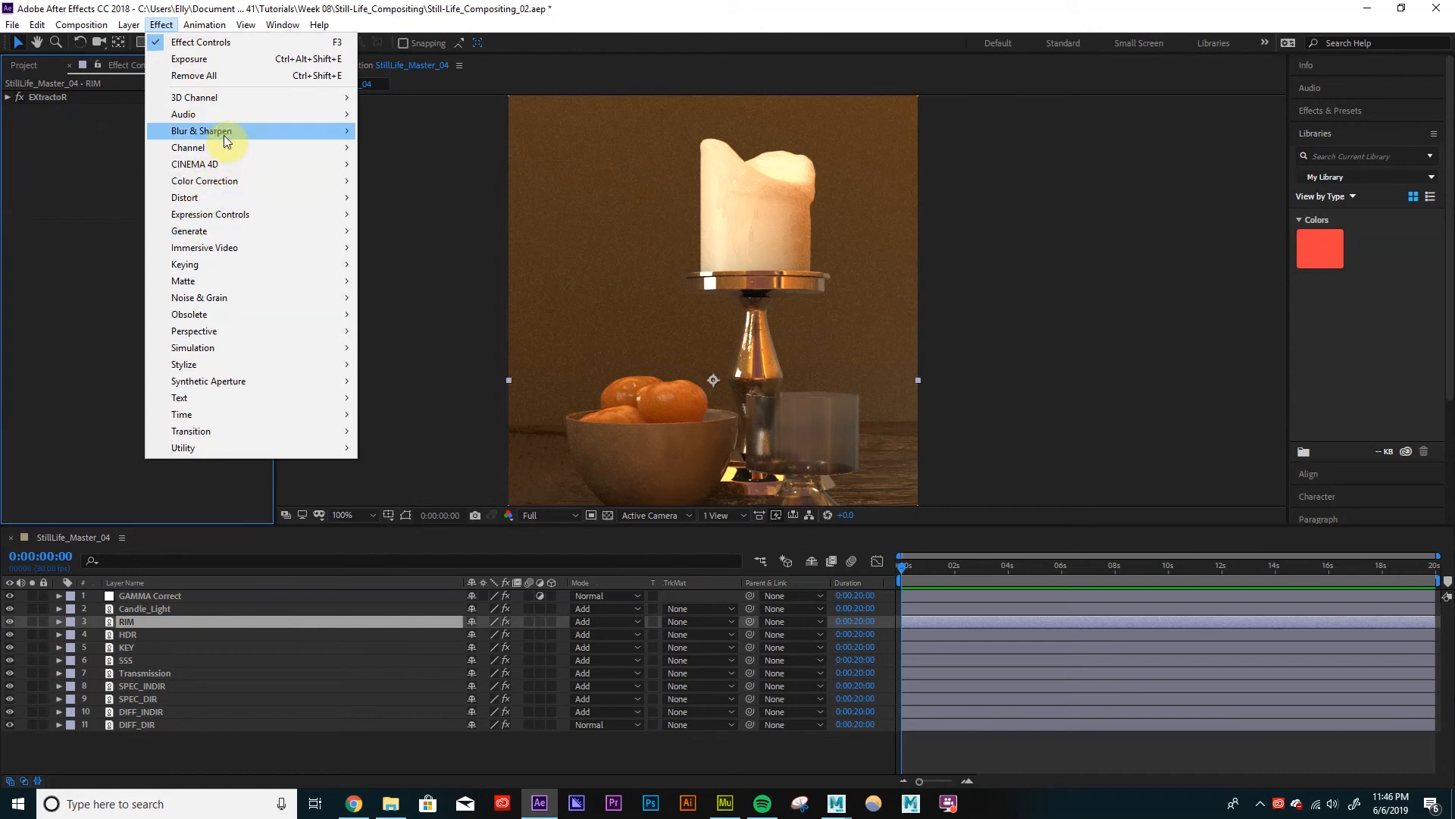
{"action": "mouse_move", "coordinate": [204, 181]}
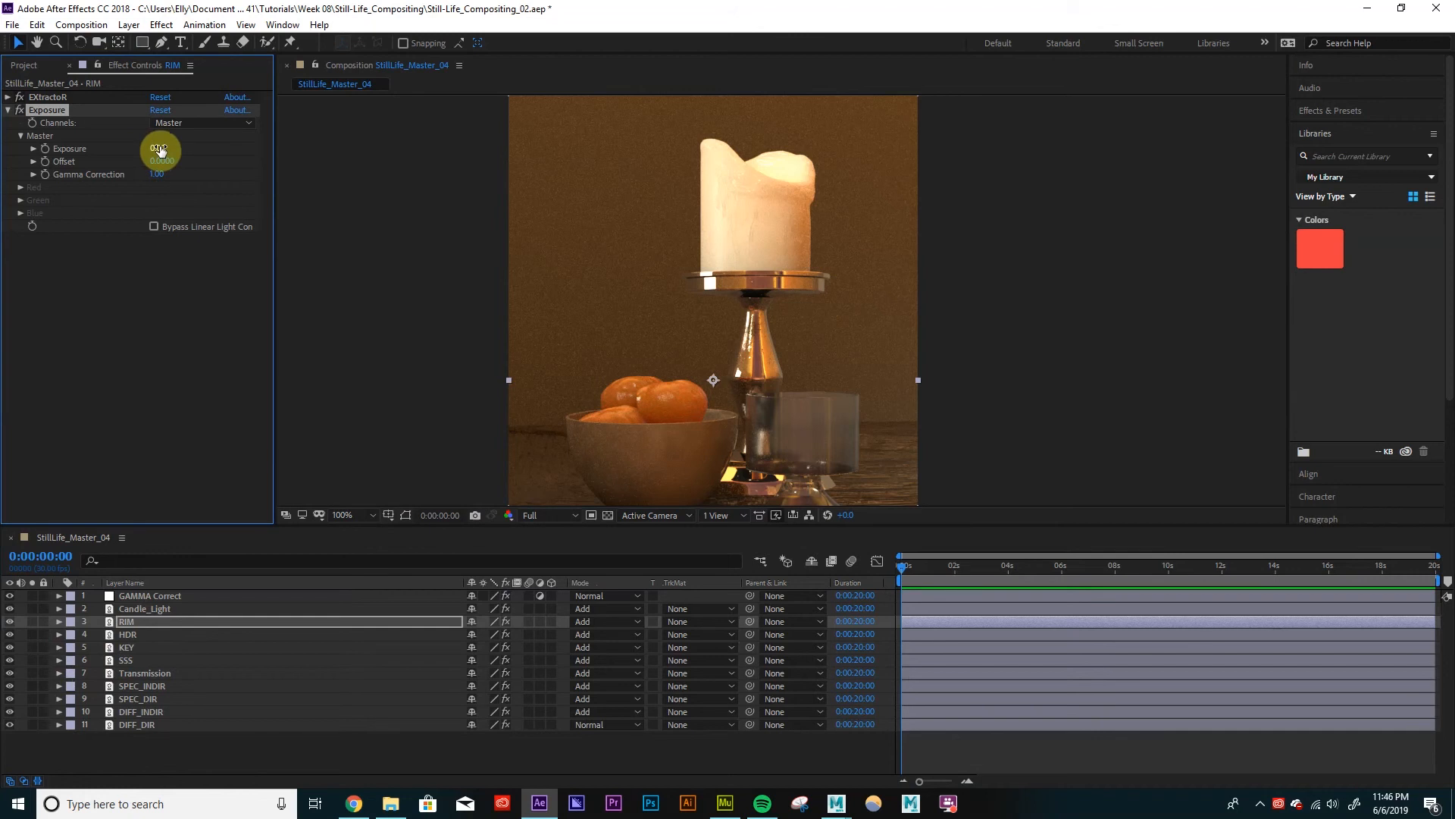
{"action": "left_click_drag", "start_coordinate": [160, 150], "coordinate": [322, 169]}
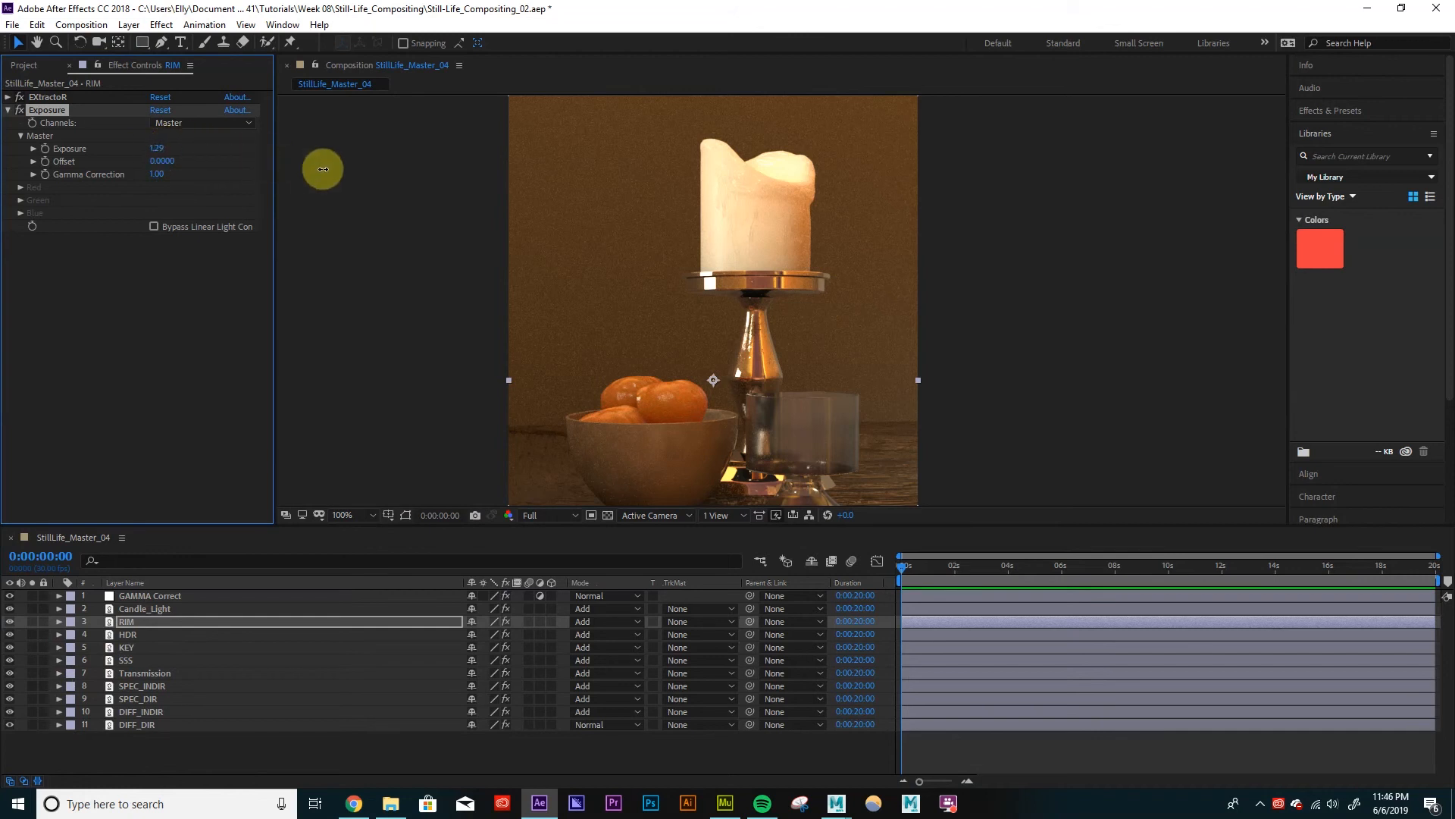
{"action": "left_click_drag", "start_coordinate": [322, 169], "coordinate": [1002, 299]}
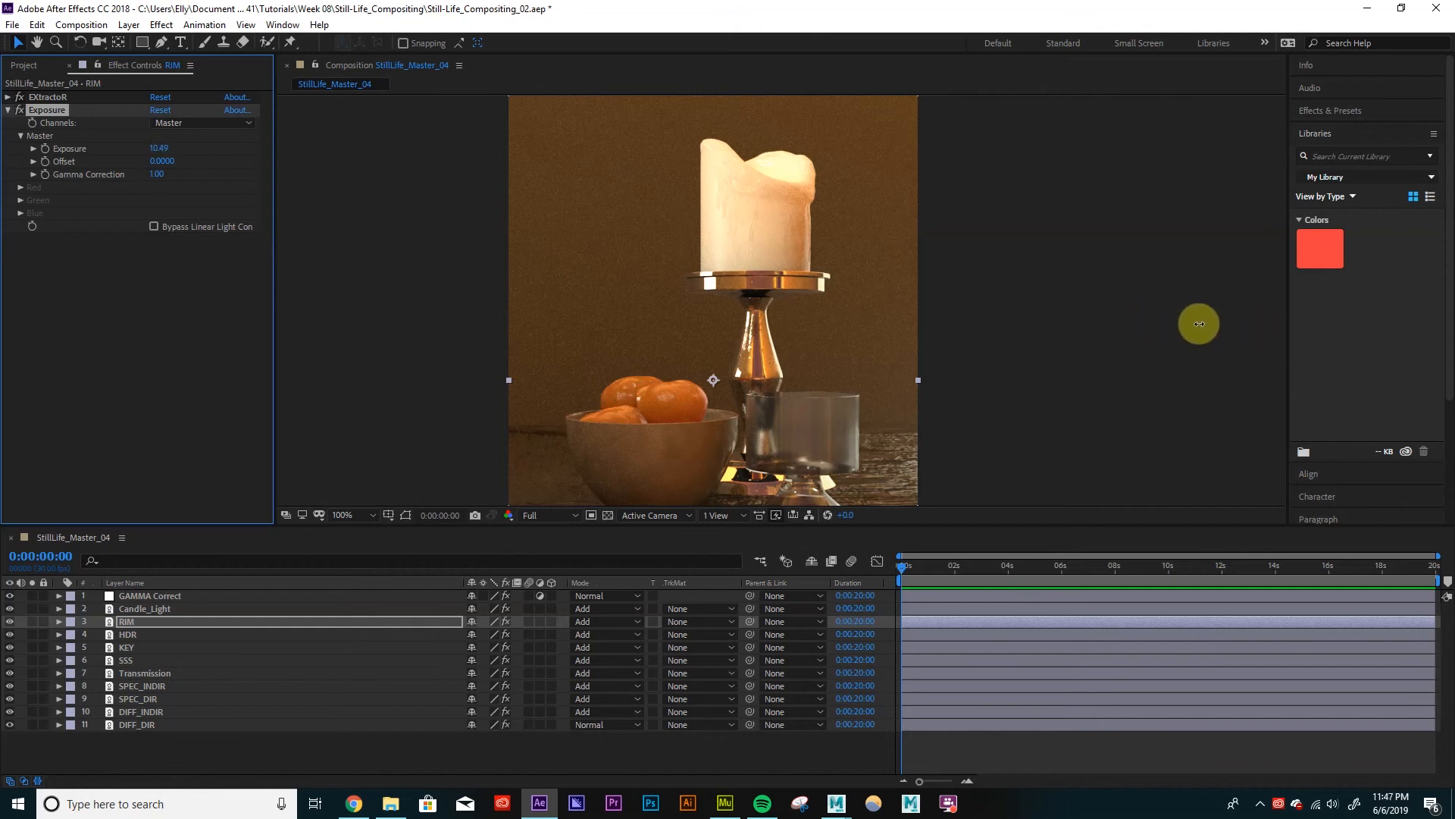
{"action": "left_click_drag", "start_coordinate": [1199, 323], "coordinate": [910, 387]}
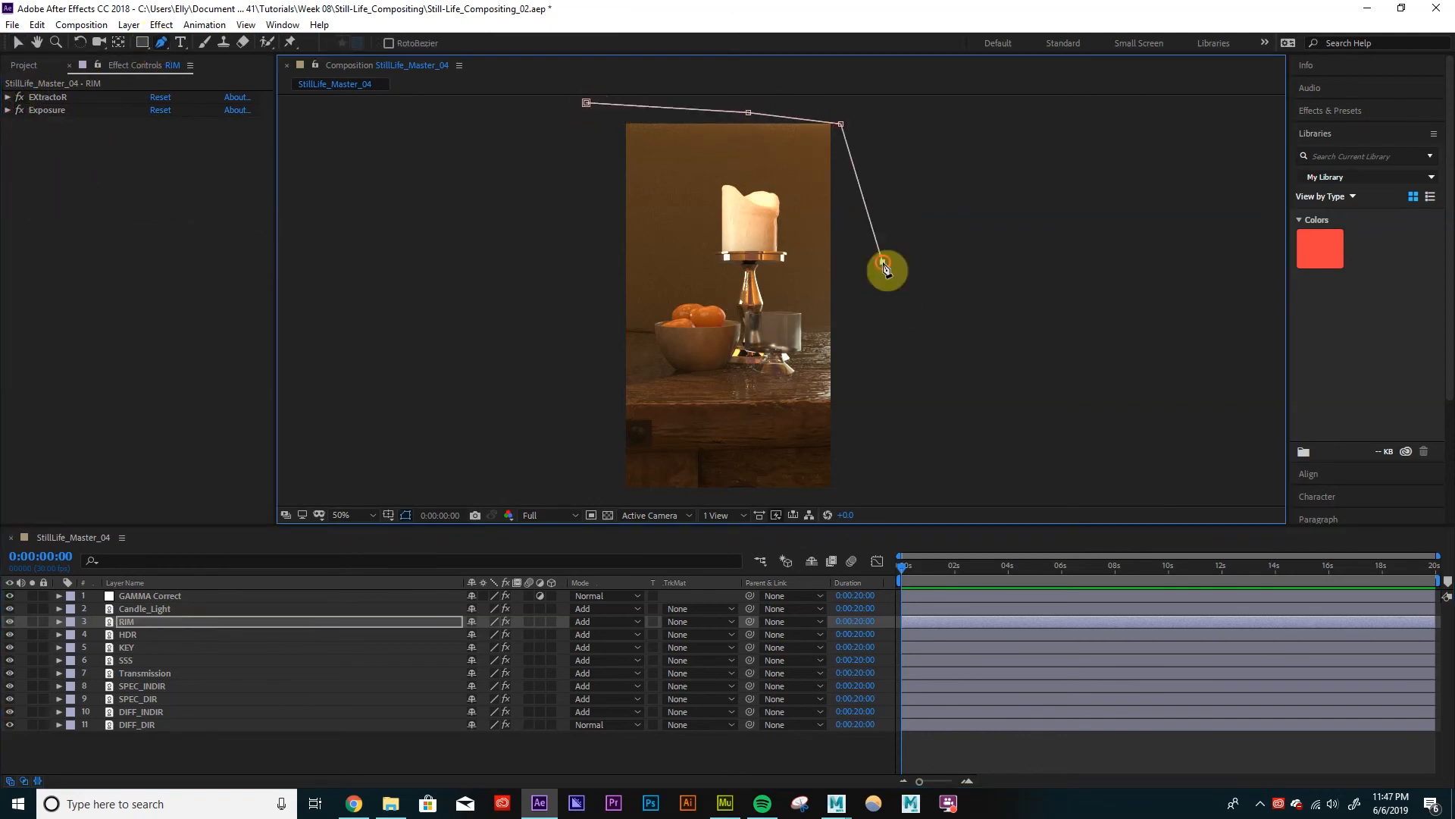
Draw a rectangular mask on the RIM layer and reshape its path.
{"action": "left_click_drag", "start_coordinate": [886, 269], "coordinate": [649, 211]}
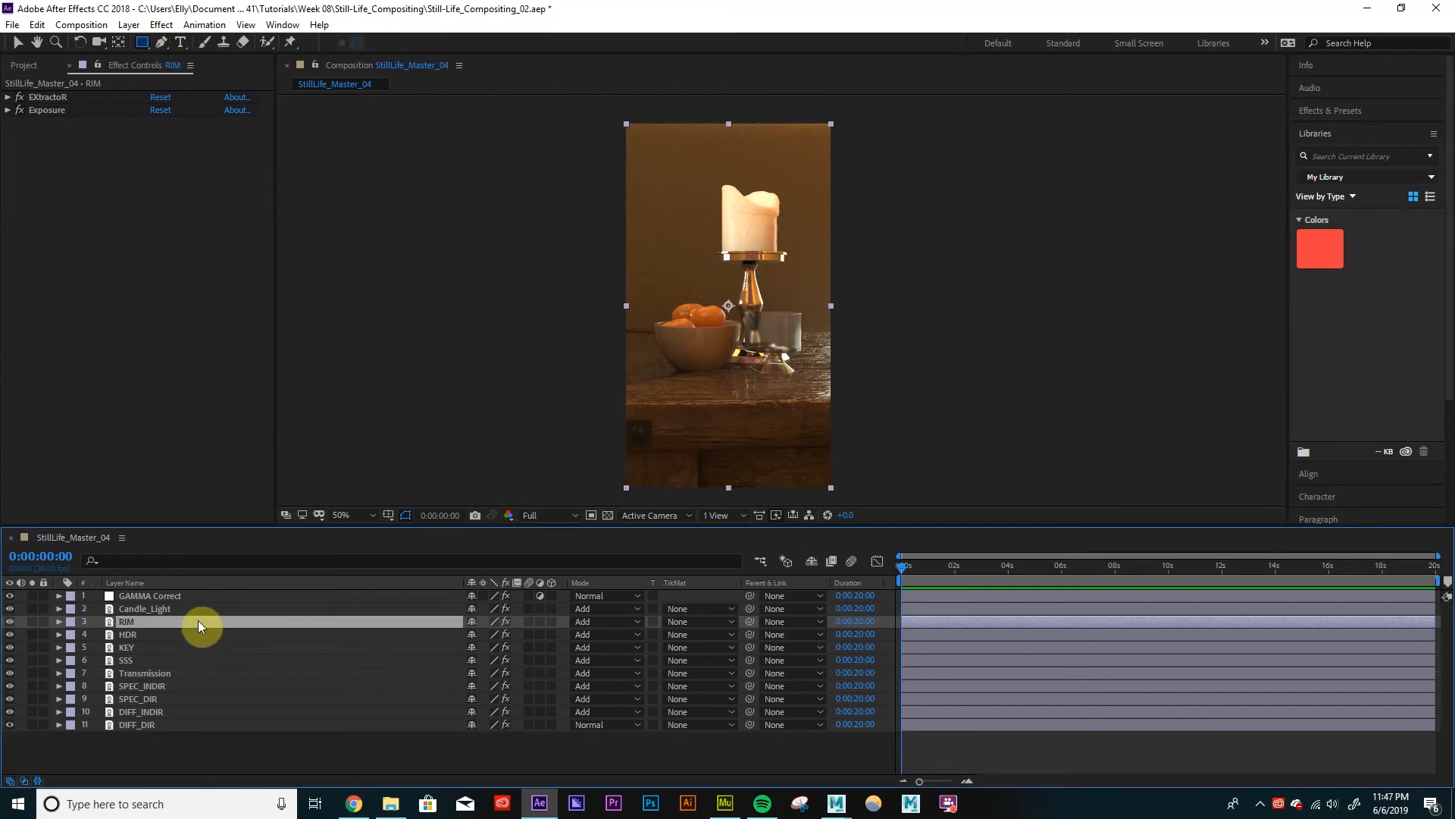
{"action": "mouse_move", "coordinate": [143, 42]}
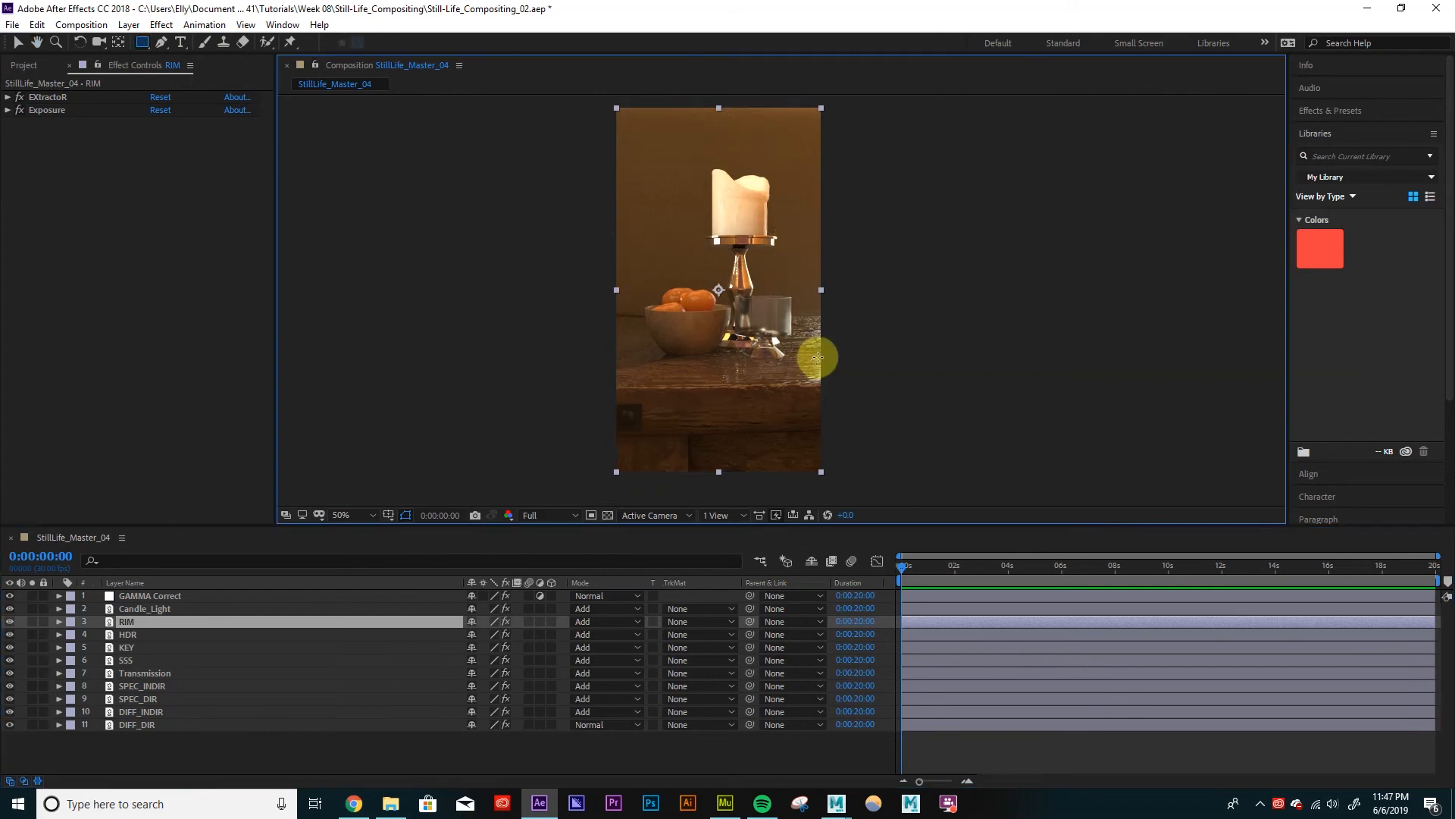
{"action": "mouse_move", "coordinate": [821, 357]}
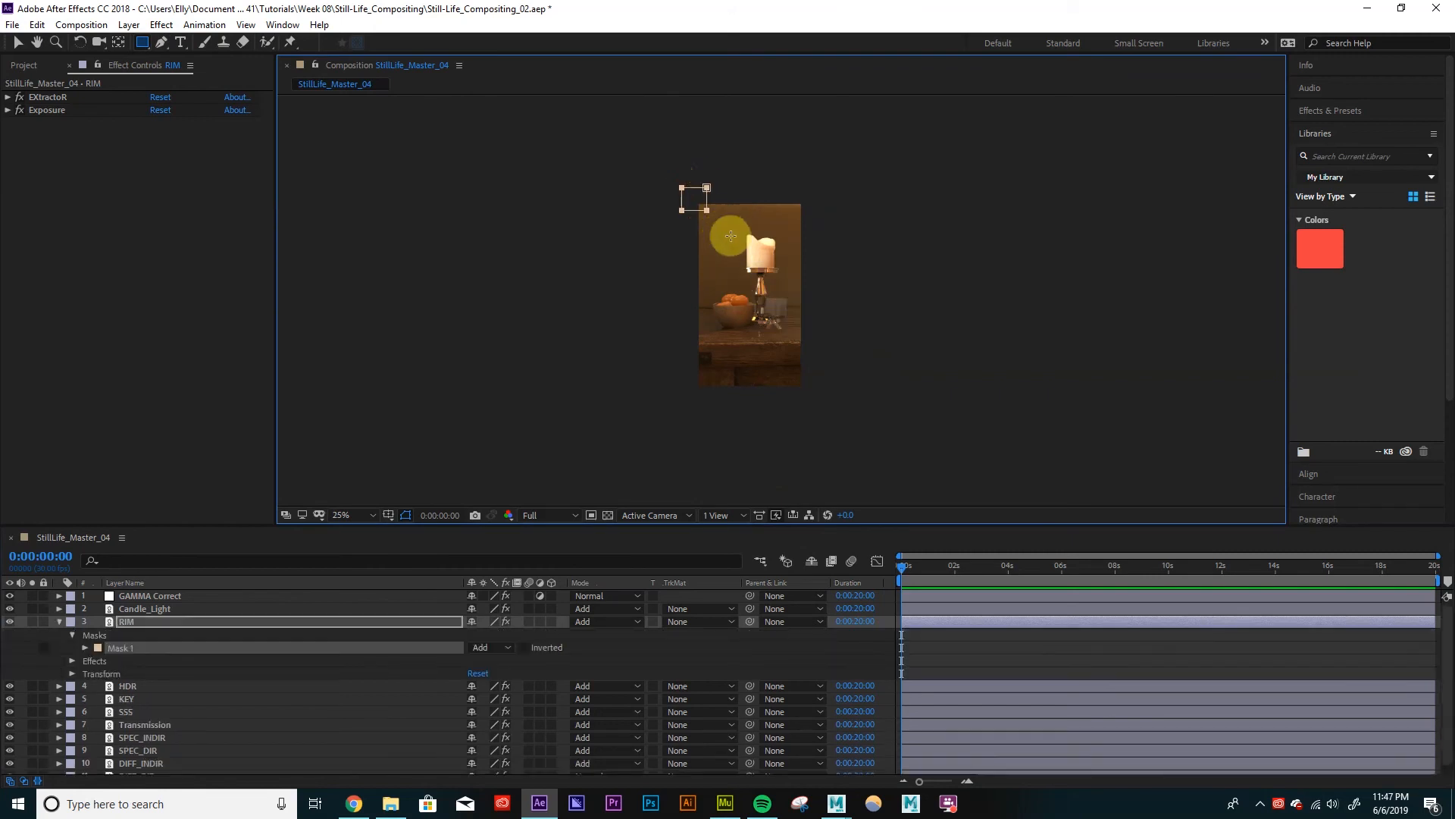
{"action": "left_click_drag", "start_coordinate": [728, 235], "coordinate": [789, 389]}
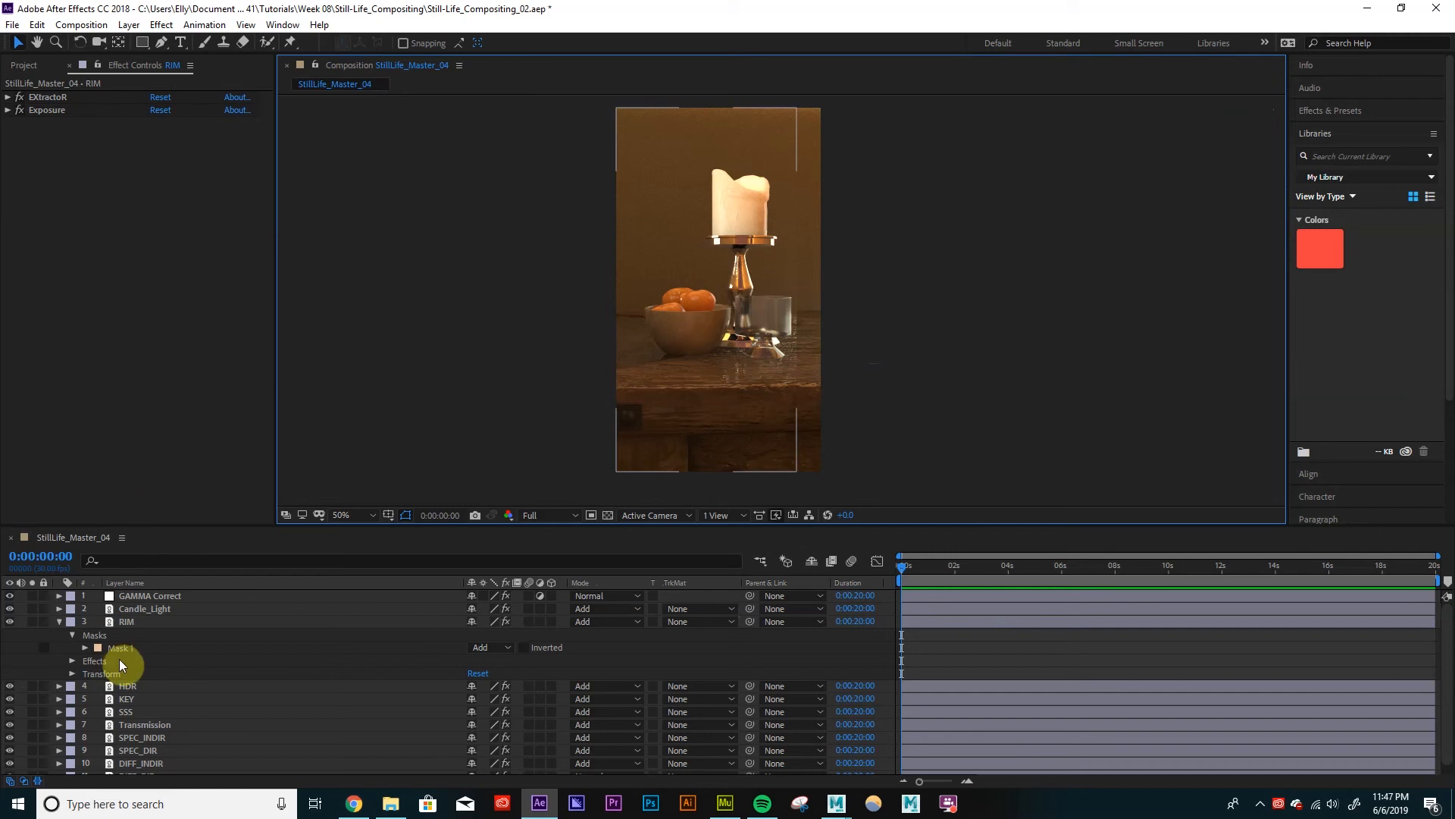
Reveal RIM's Mask 1 properties and scrub Mask Feather to 150,150 pixels.
{"action": "left_click", "coordinate": [58, 621]}
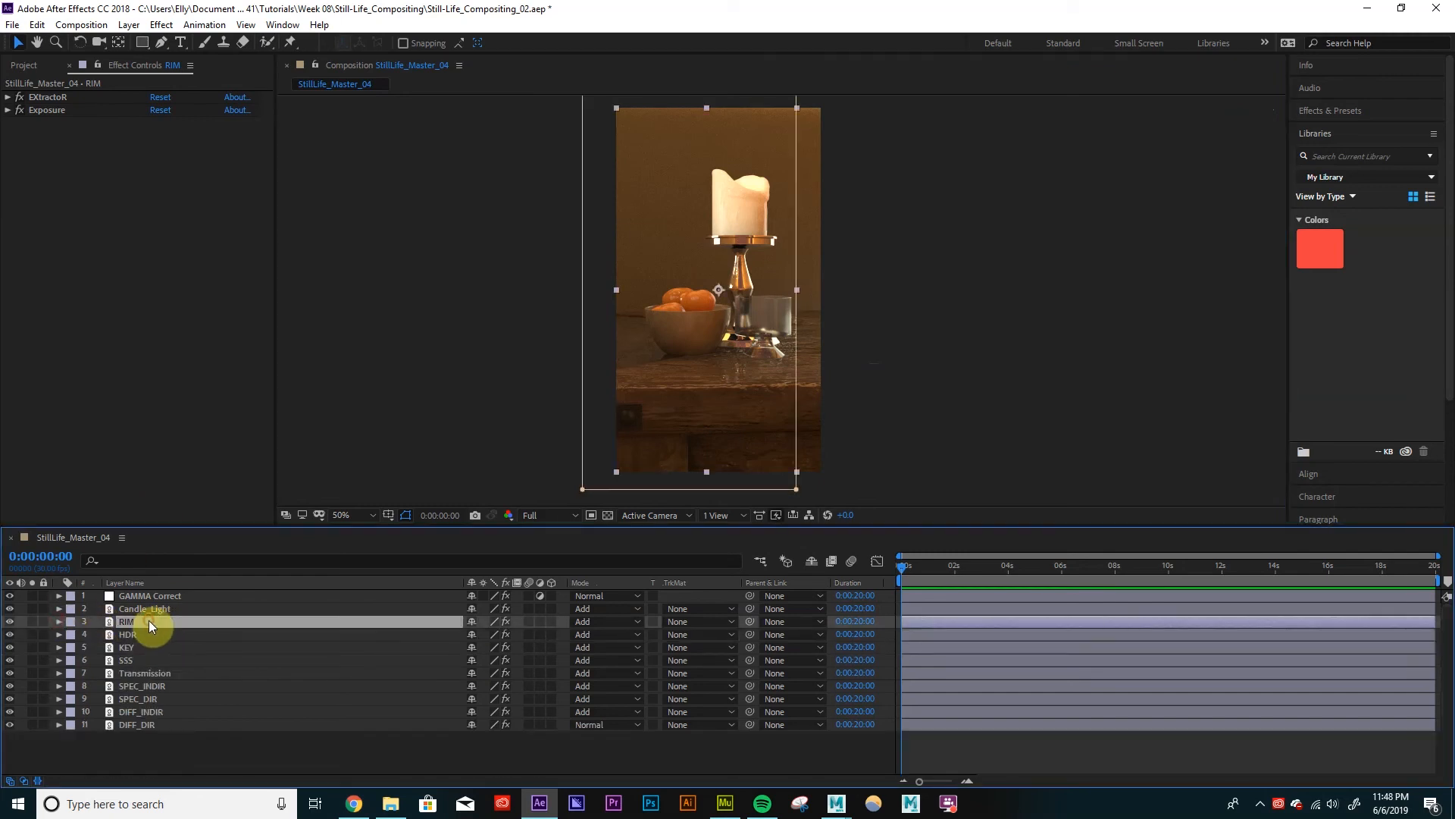
{"action": "left_click", "coordinate": [58, 621]}
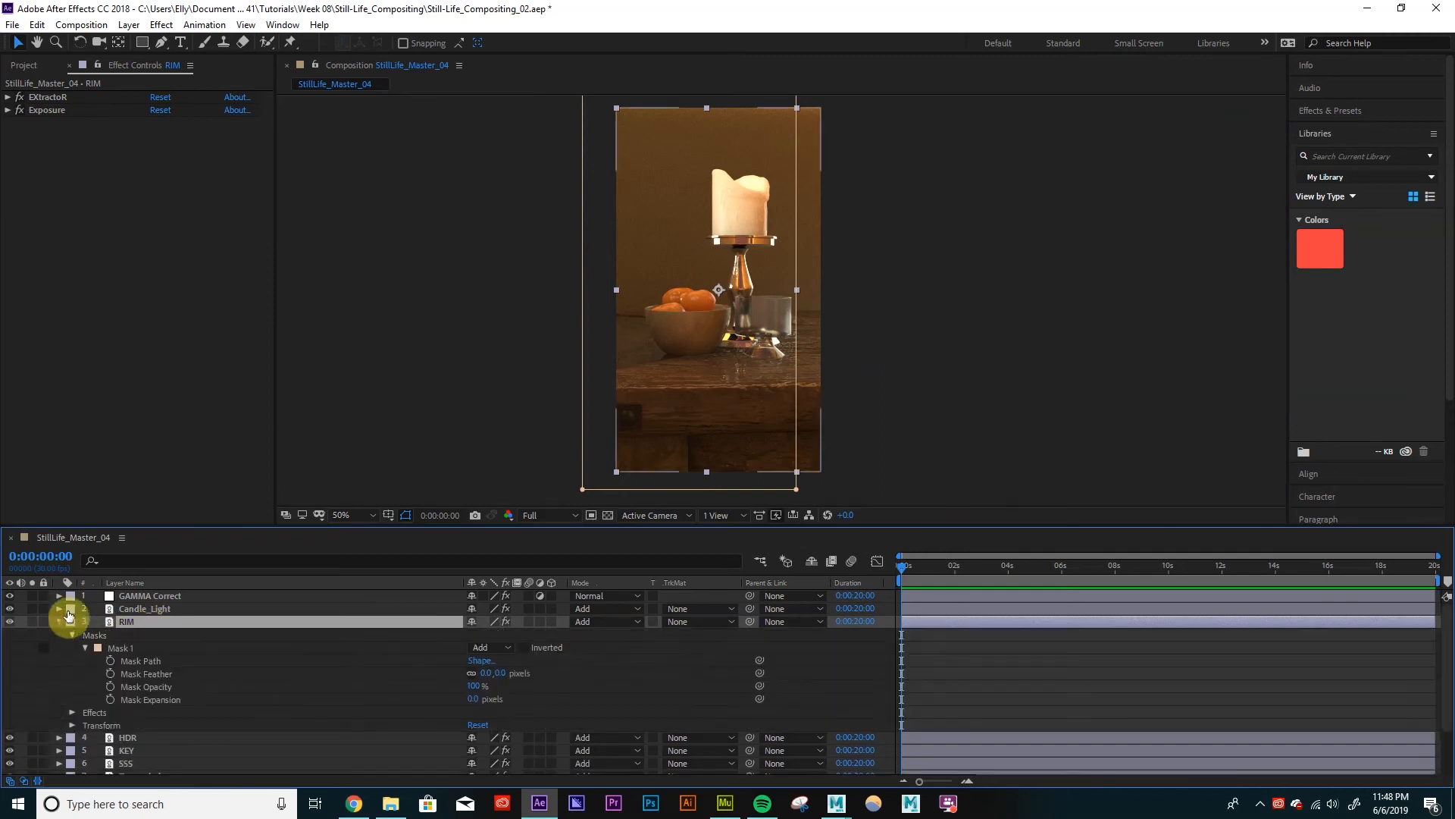
{"action": "left_click", "coordinate": [58, 621]}
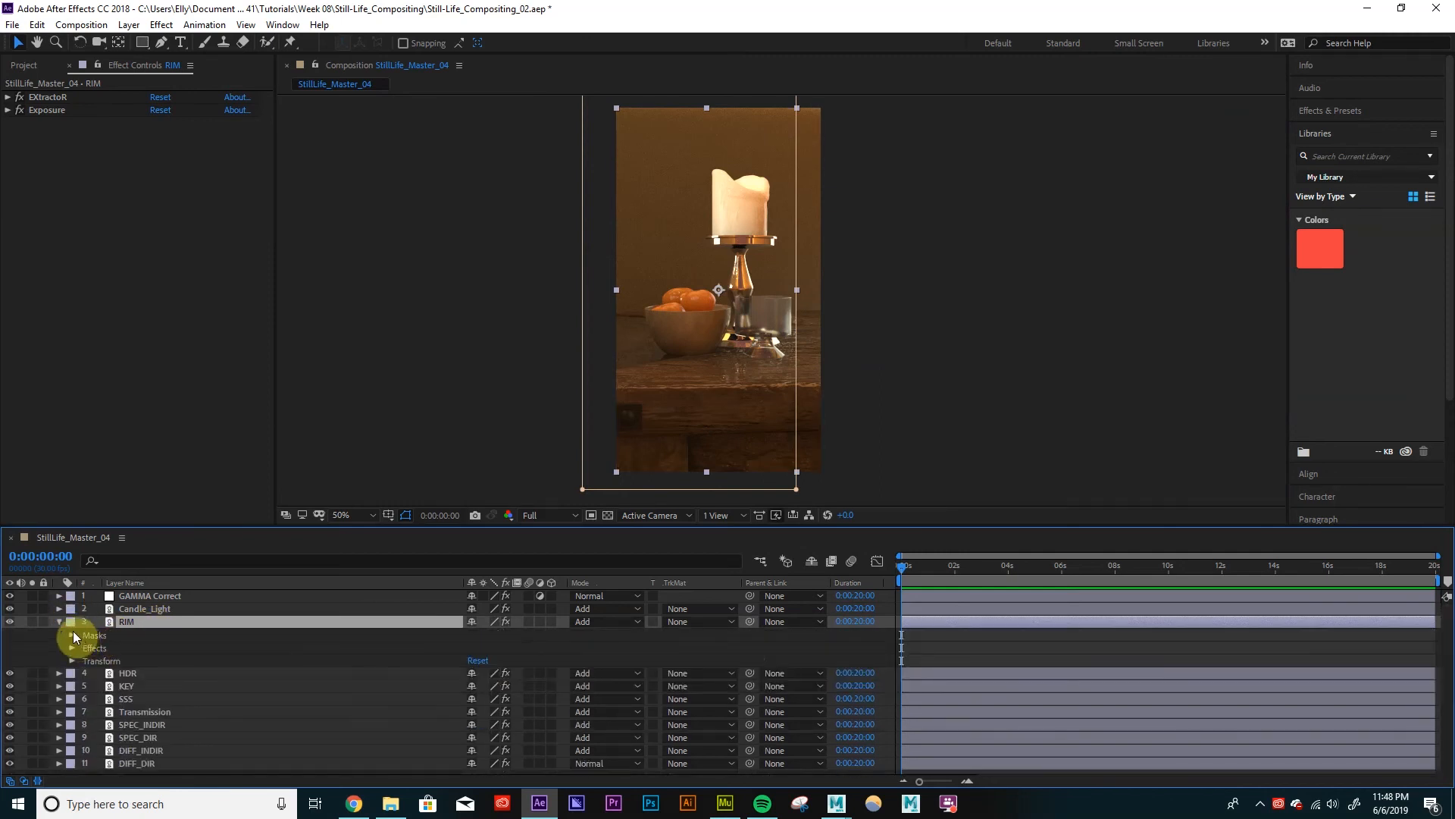
{"action": "left_click", "coordinate": [71, 648]}
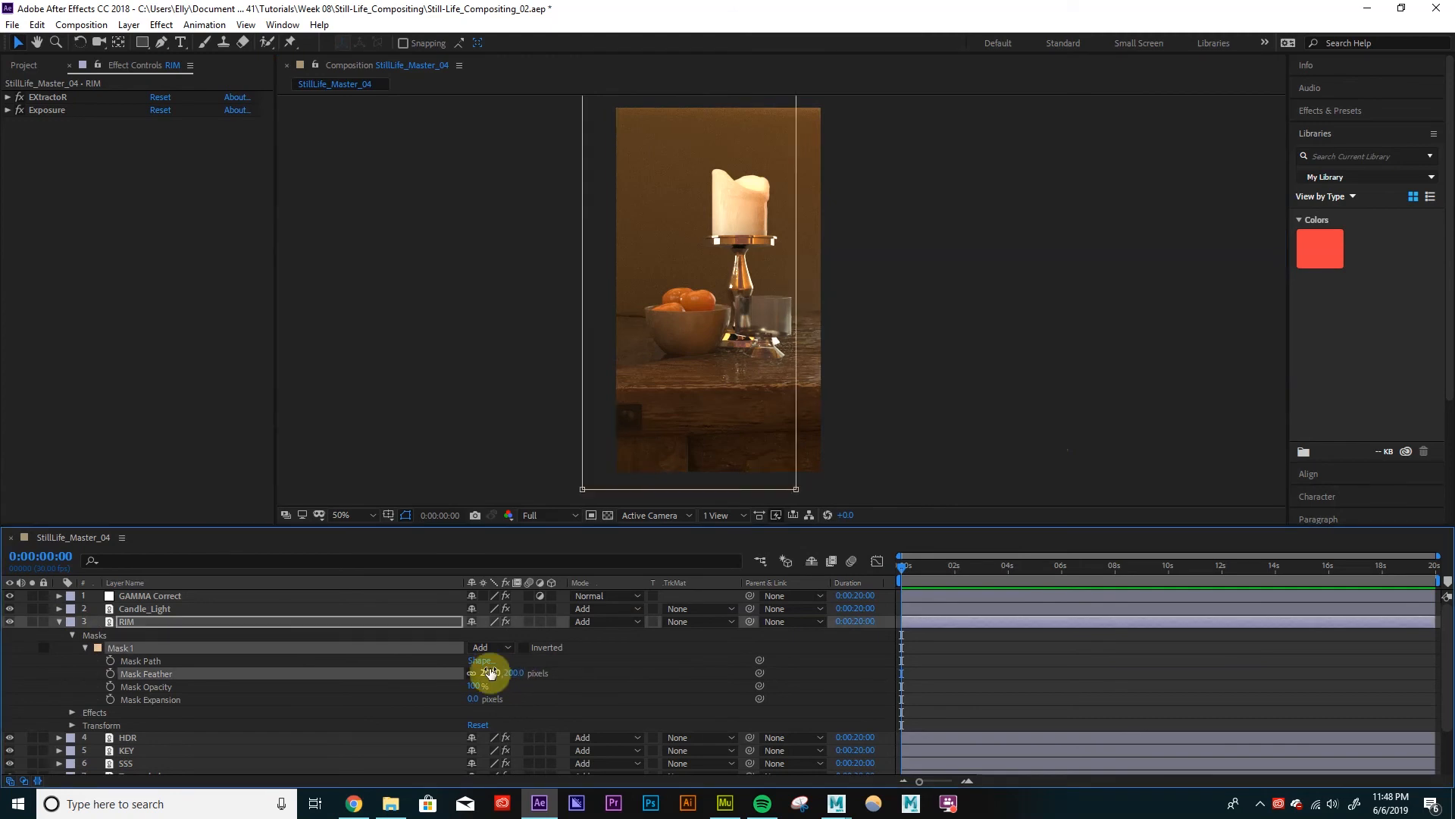
{"action": "left_click_drag", "start_coordinate": [492, 673], "coordinate": [476, 673]}
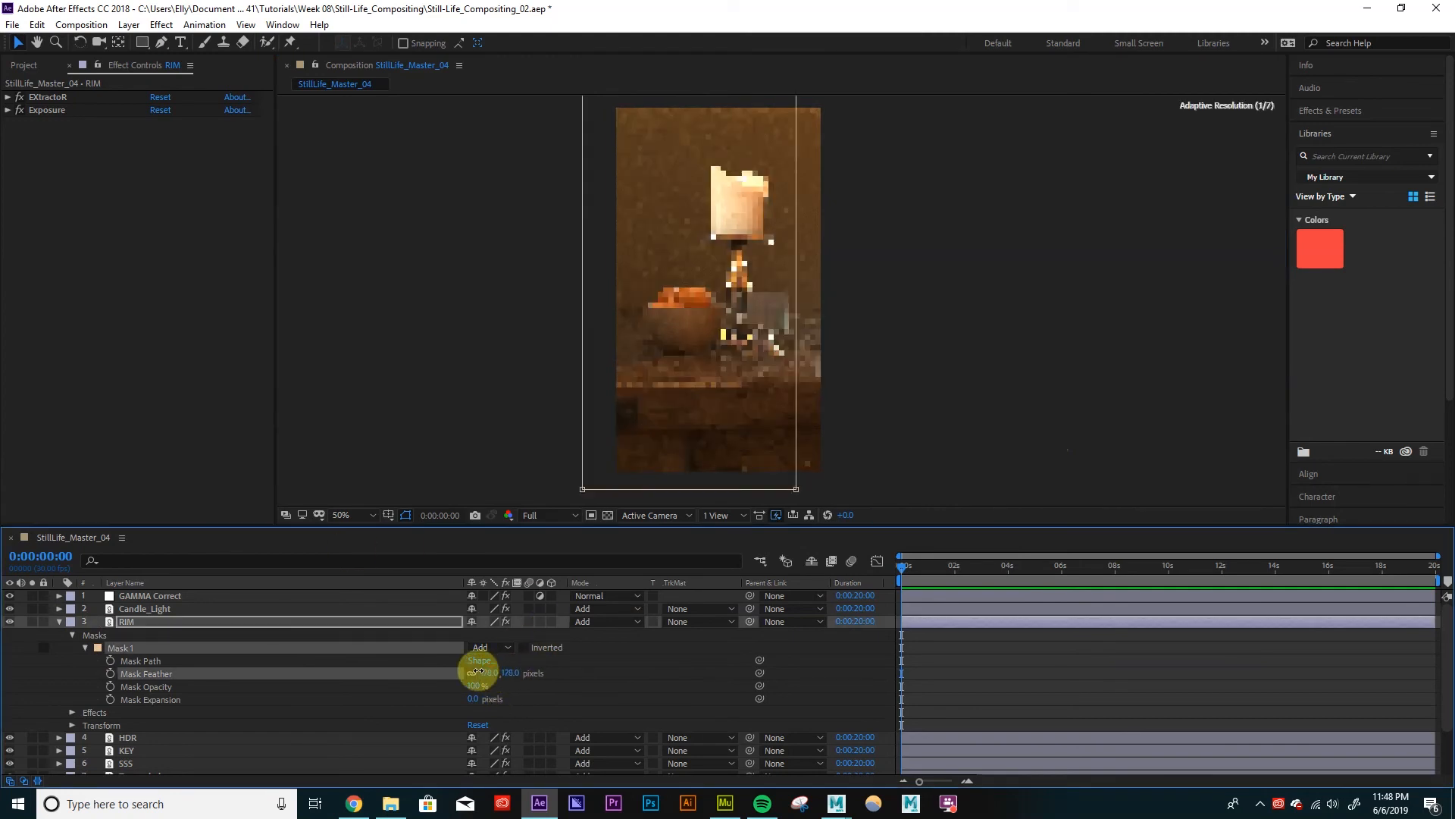
{"action": "left_click_drag", "start_coordinate": [505, 672], "coordinate": [487, 672]}
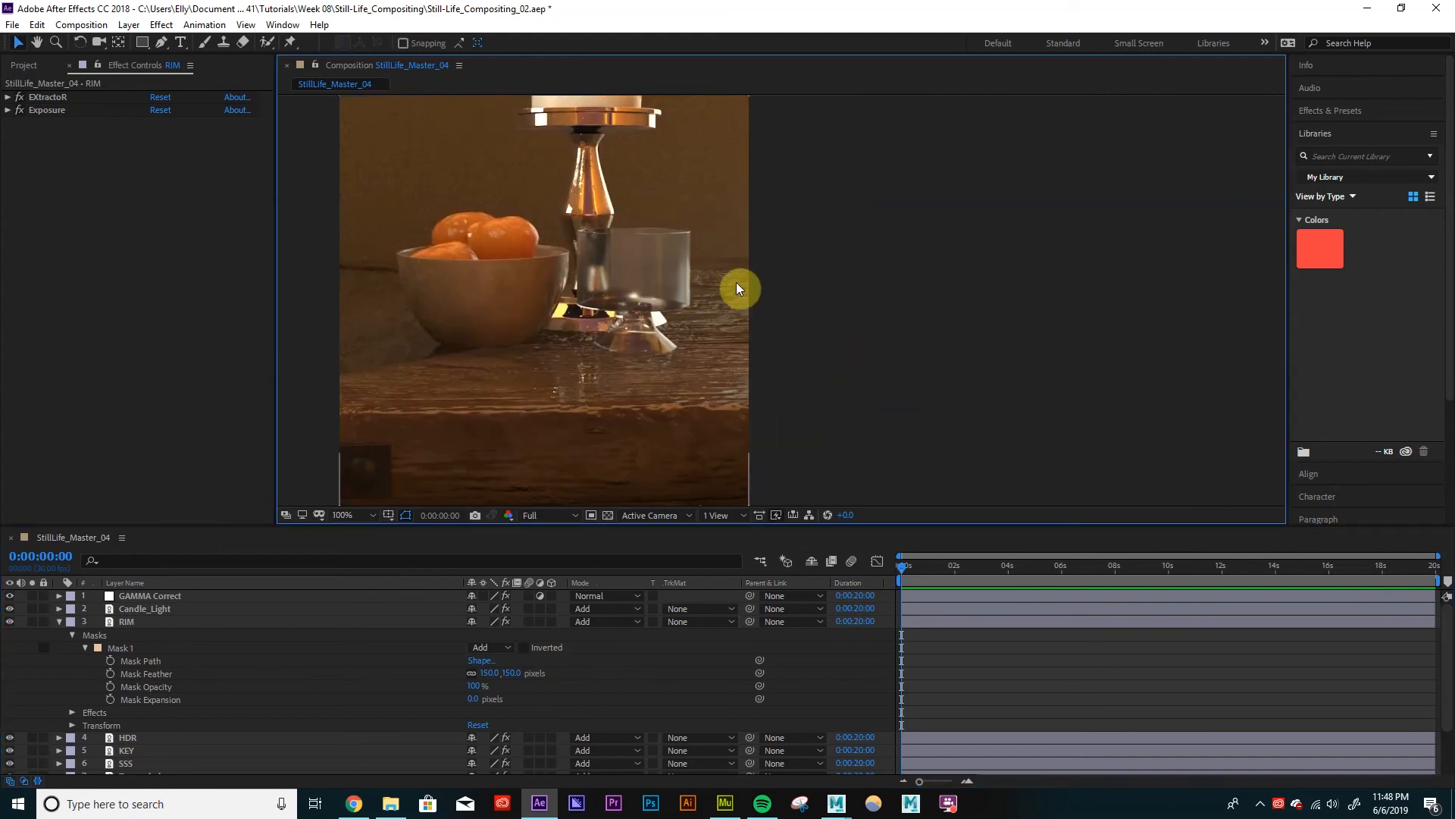
Compare Mask 1 in None versus Add mode, keep Add, and nudge its right edge inward.
{"action": "left_click", "coordinate": [492, 647]}
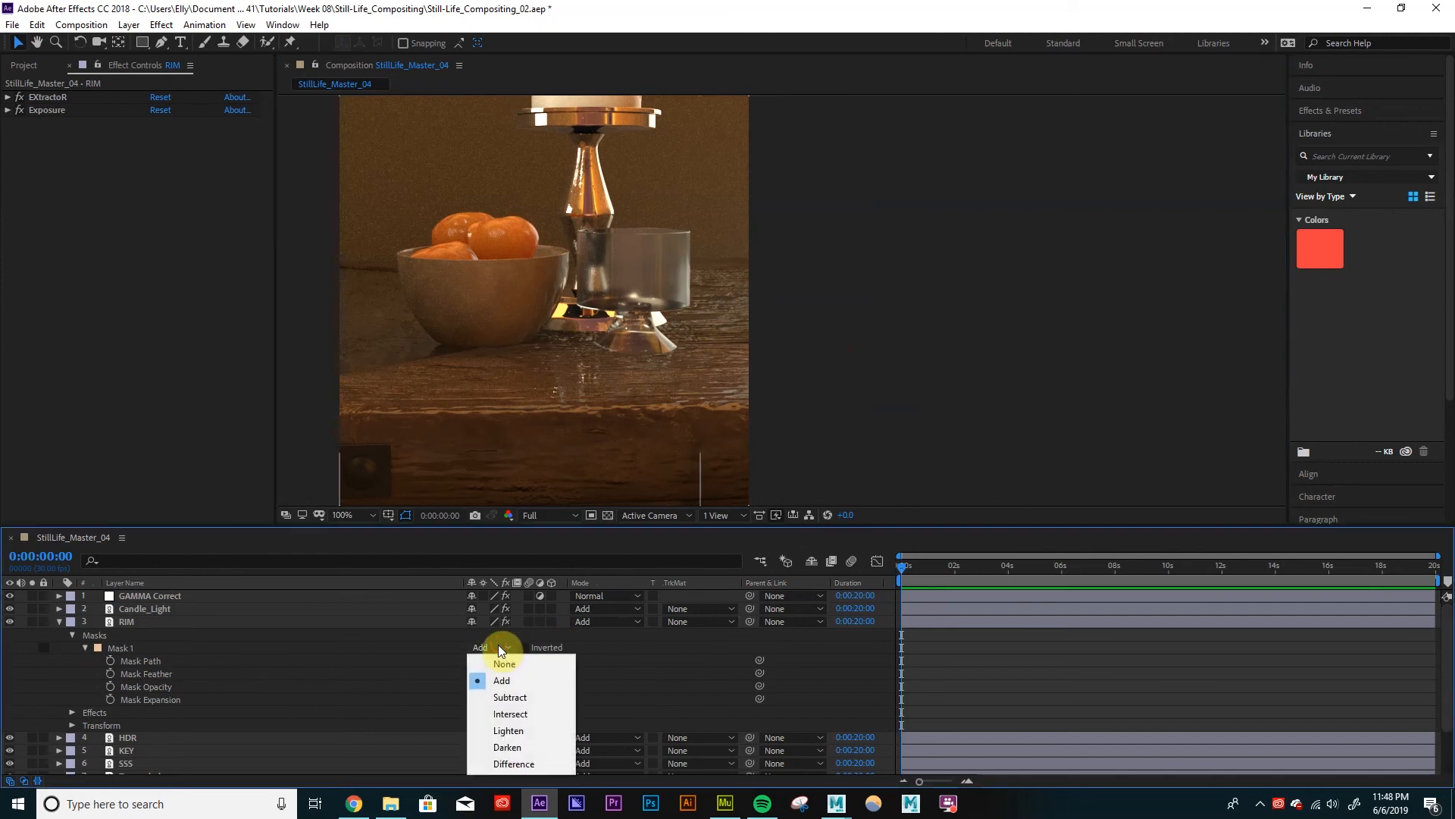
{"action": "left_click", "coordinate": [504, 664]}
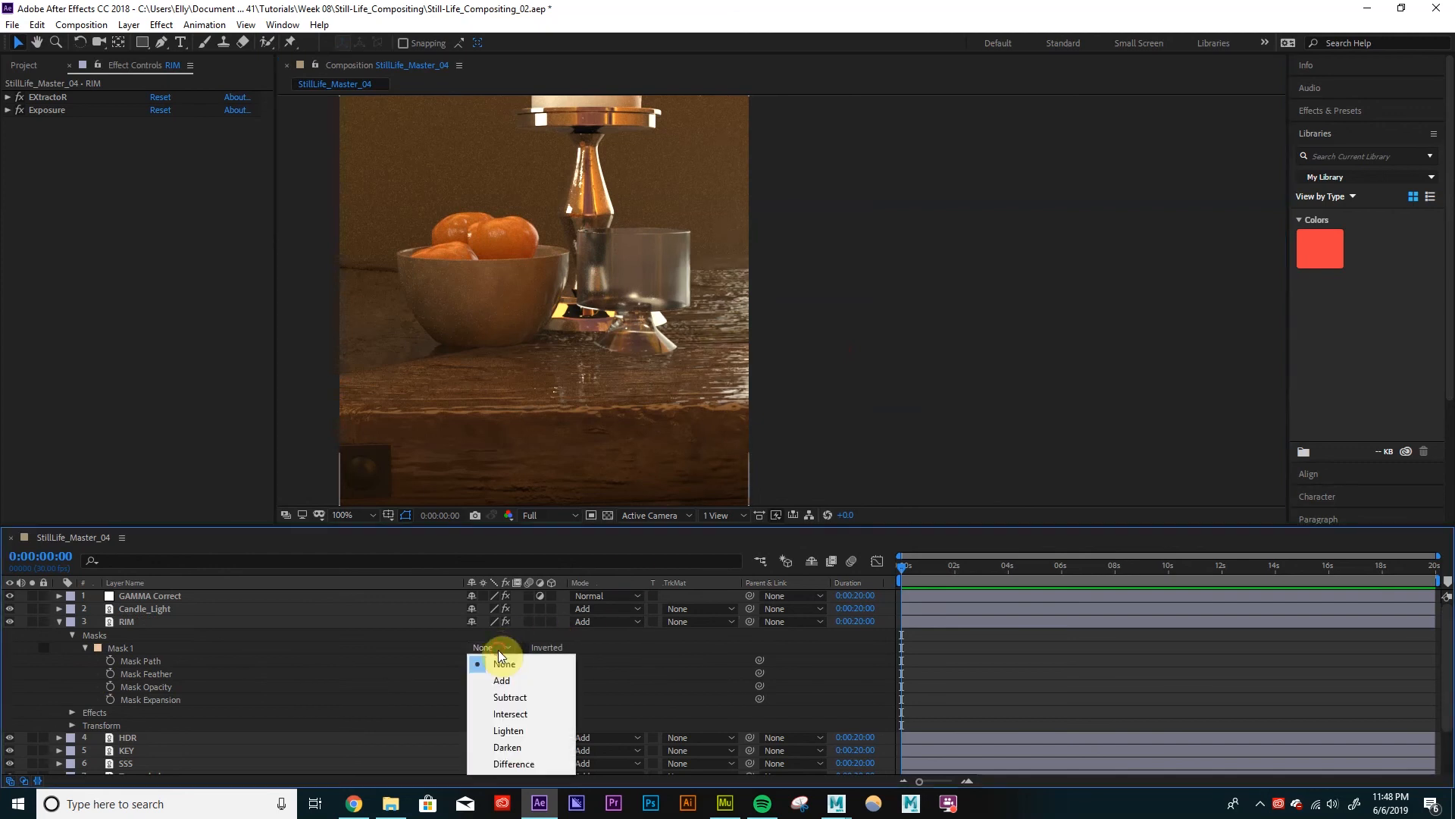
{"action": "mouse_move", "coordinate": [501, 680]}
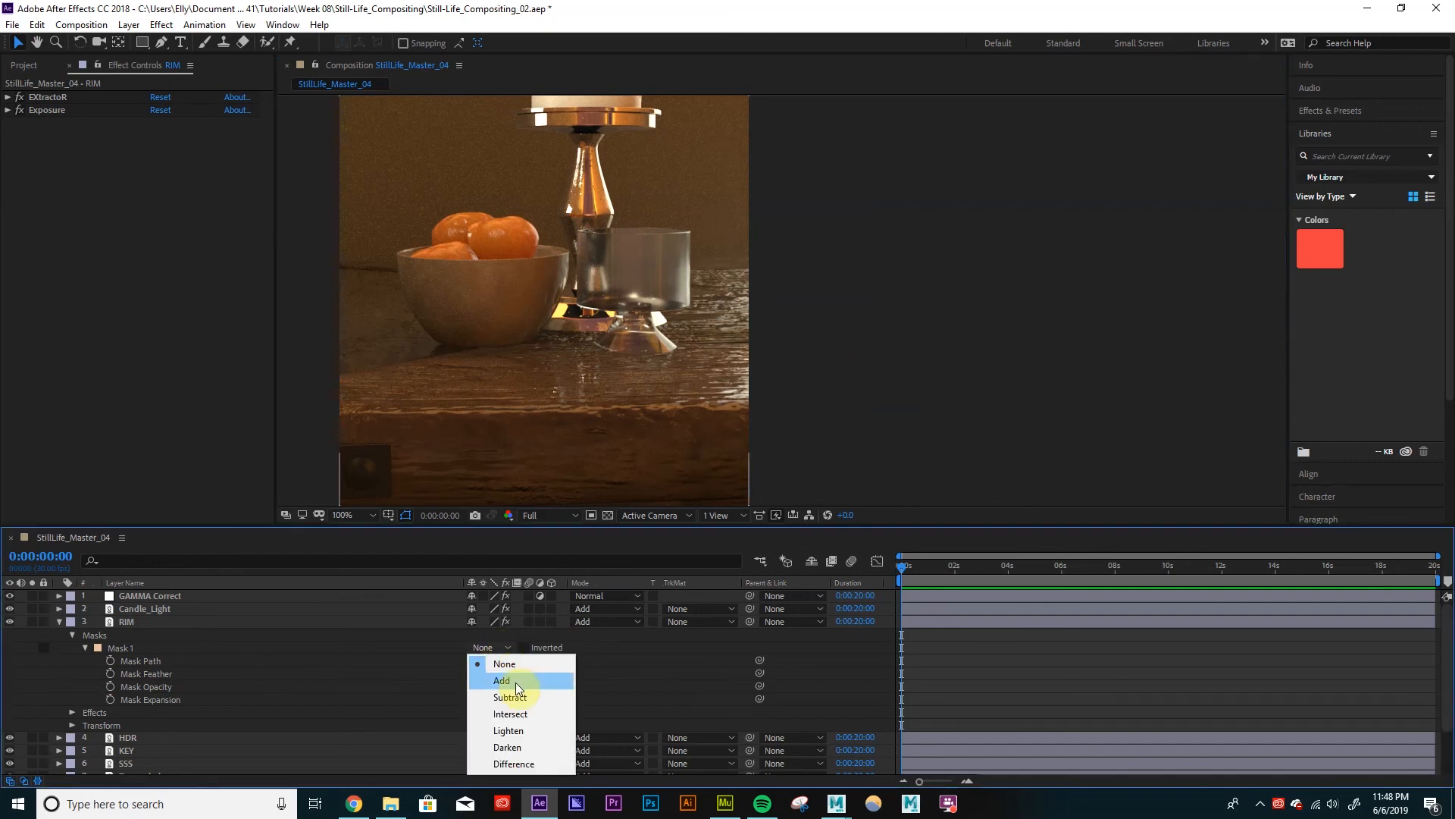
{"action": "mouse_move", "coordinate": [505, 664]}
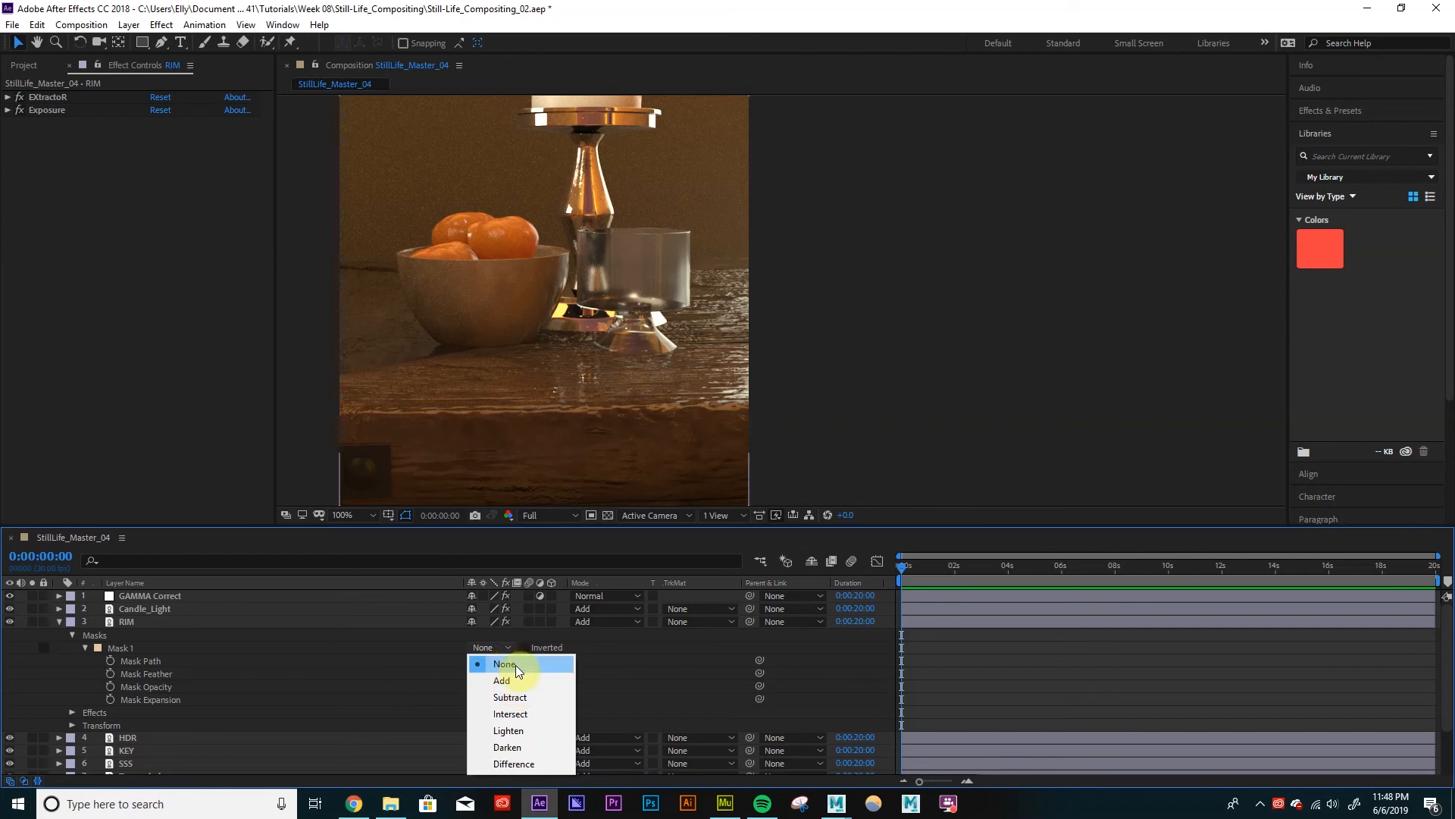
{"action": "left_click", "coordinate": [501, 680]}
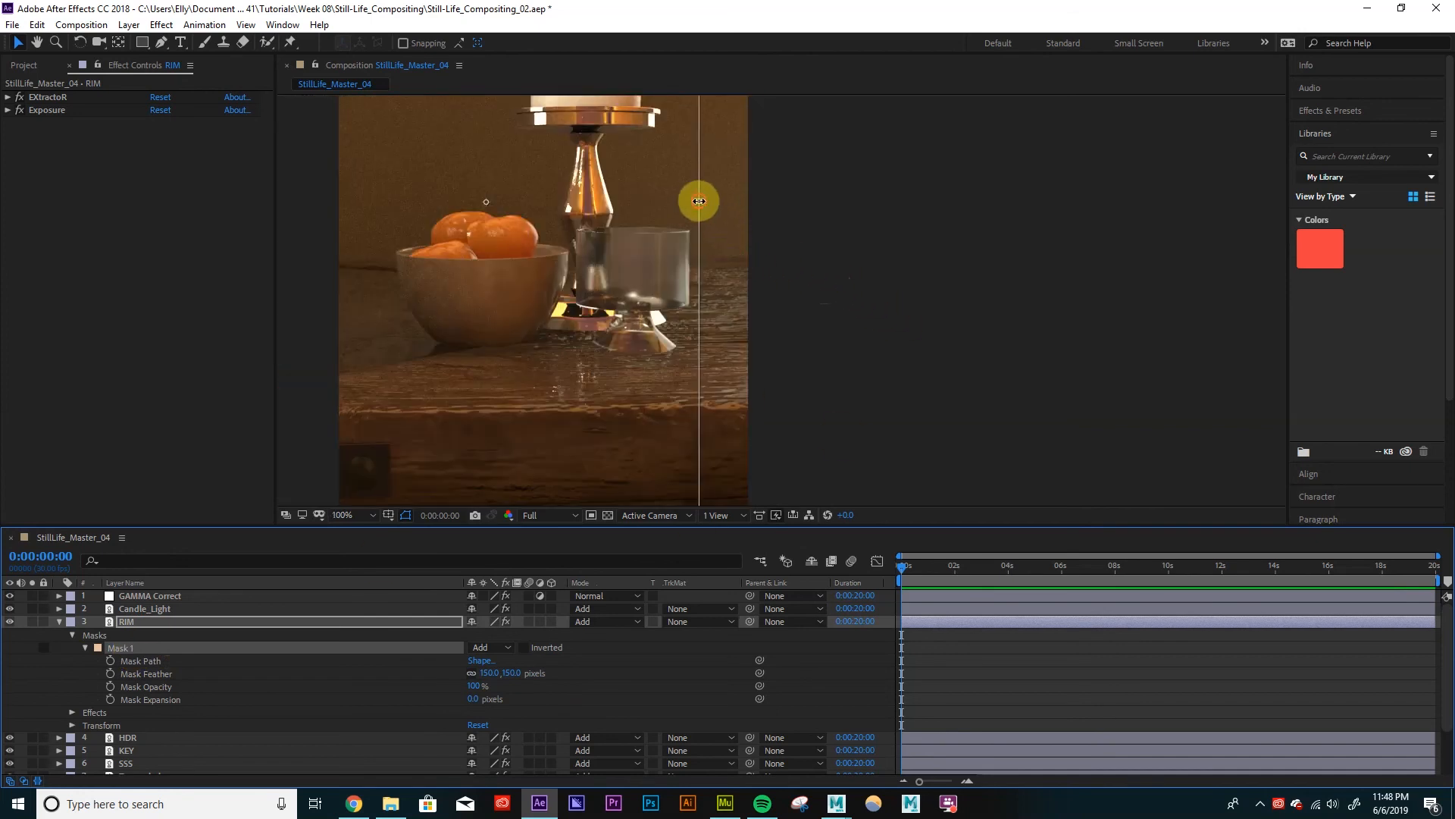
{"action": "left_click_drag", "start_coordinate": [699, 201], "coordinate": [669, 220]}
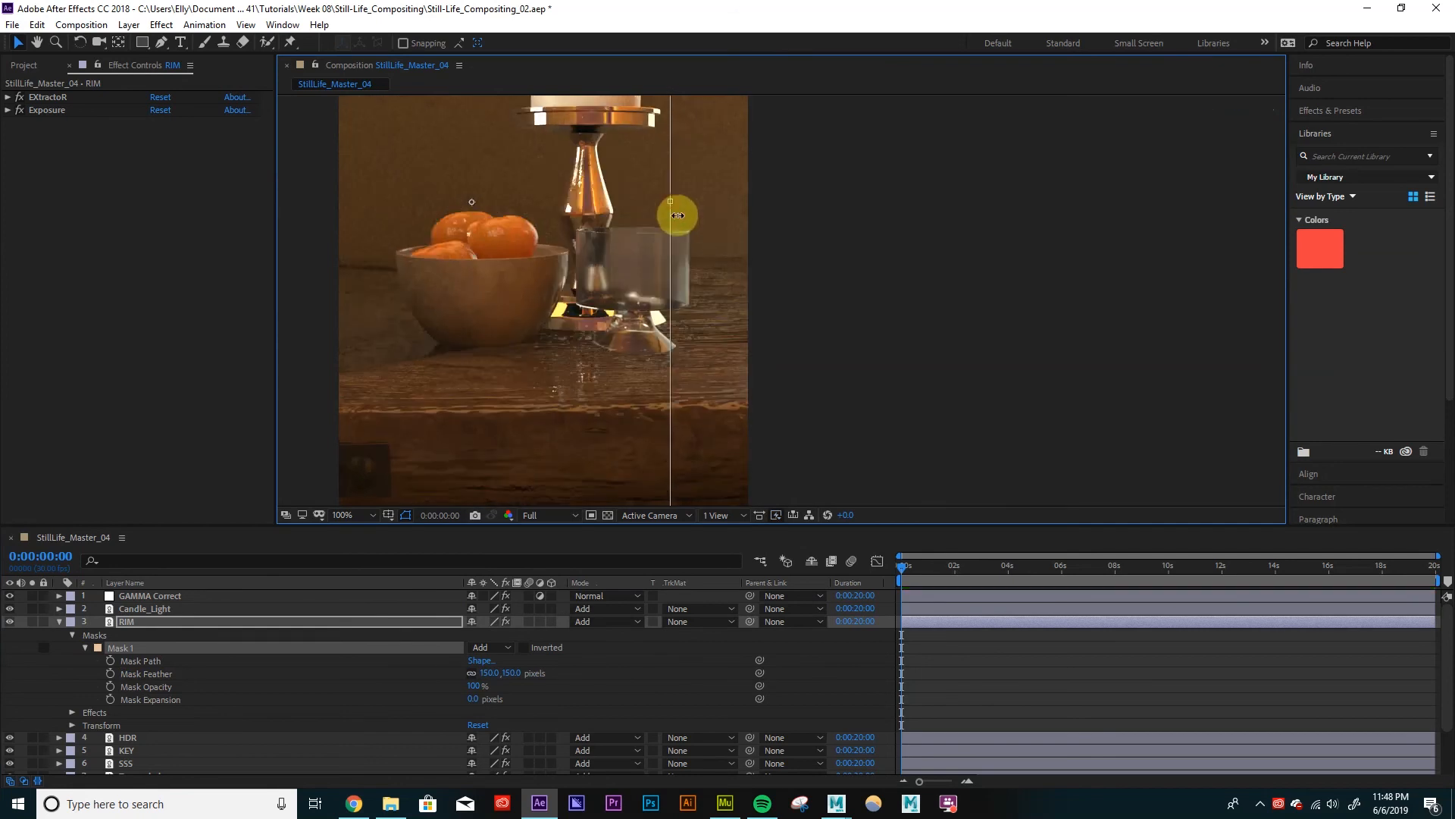
{"action": "left_click", "coordinate": [340, 515]}
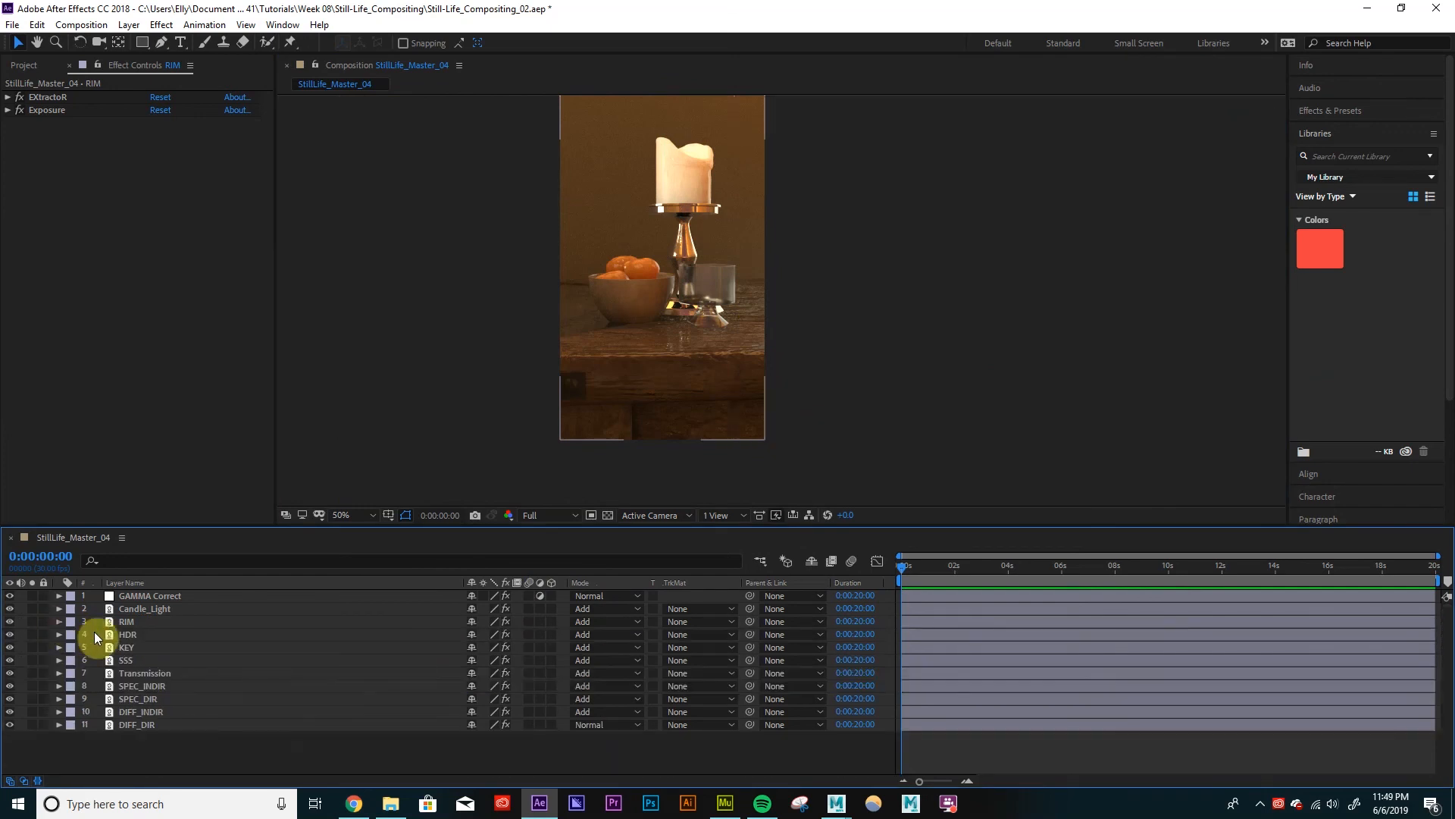
{"action": "mouse_move", "coordinate": [237, 660]}
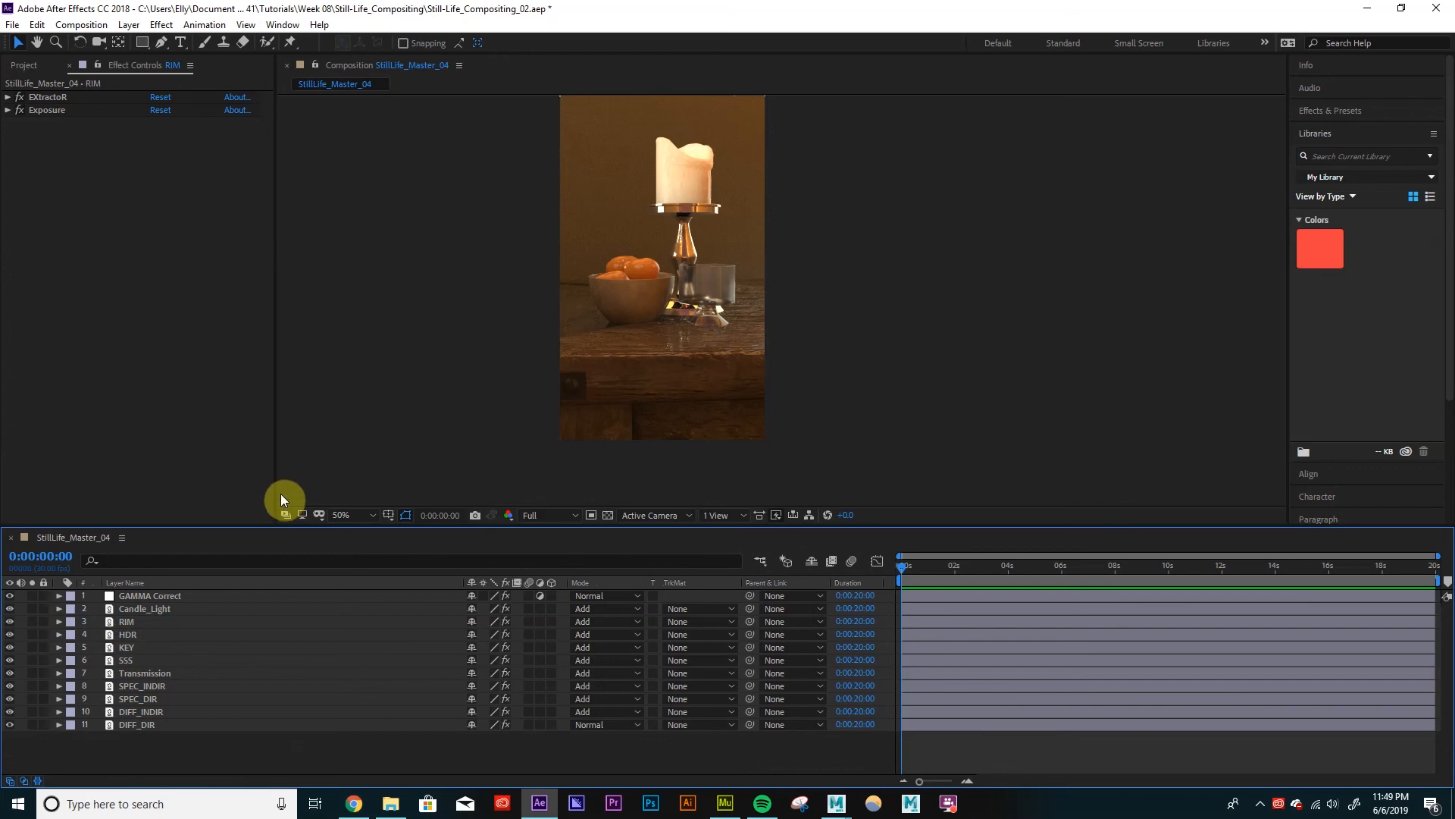
{"action": "mouse_move", "coordinate": [257, 604]}
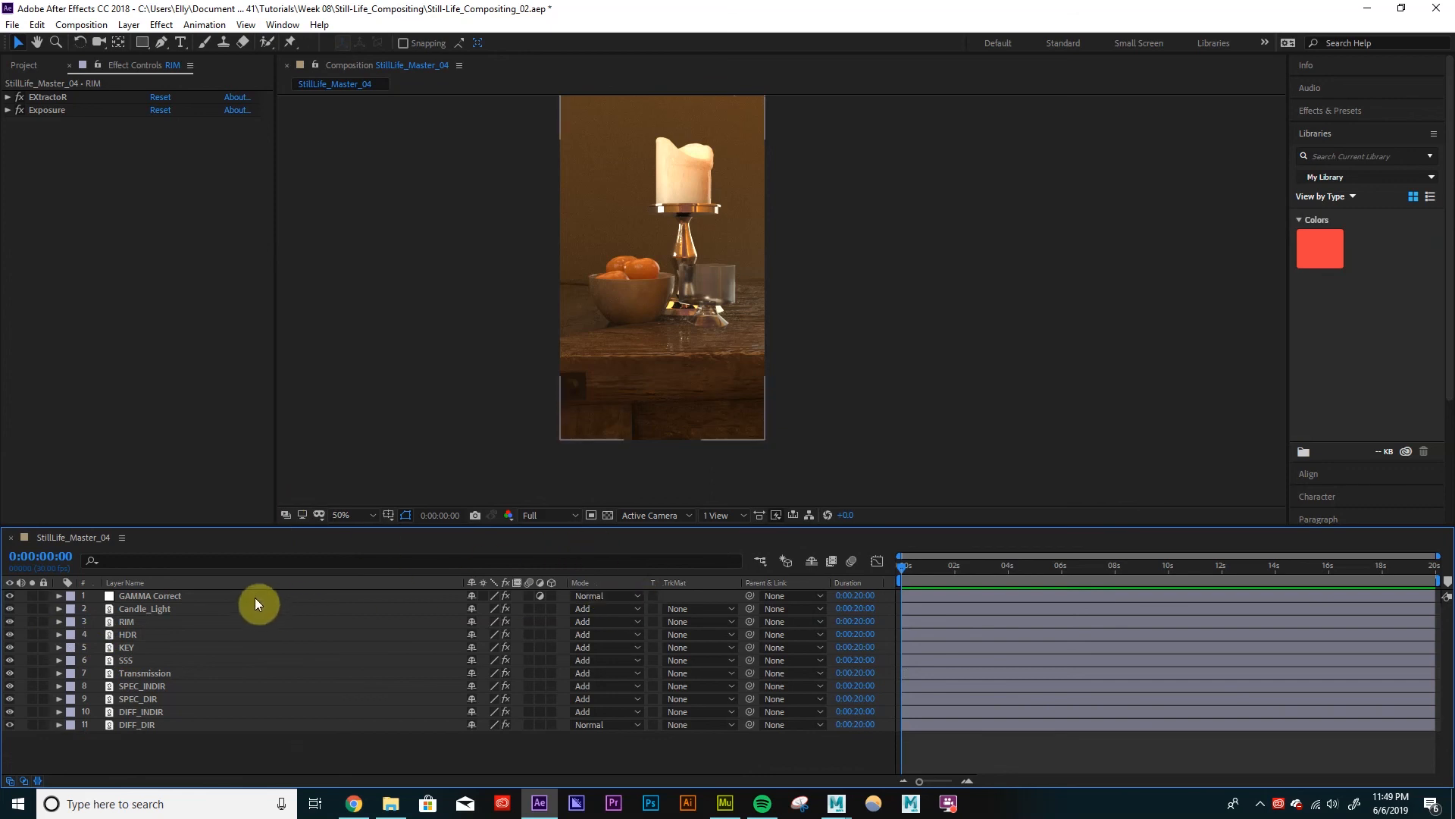
Check SPEC_DIR, DIFF_DIR and DIFF_INDIR extracted channels, then select Candle_Light.
{"action": "left_click", "coordinate": [137, 698]}
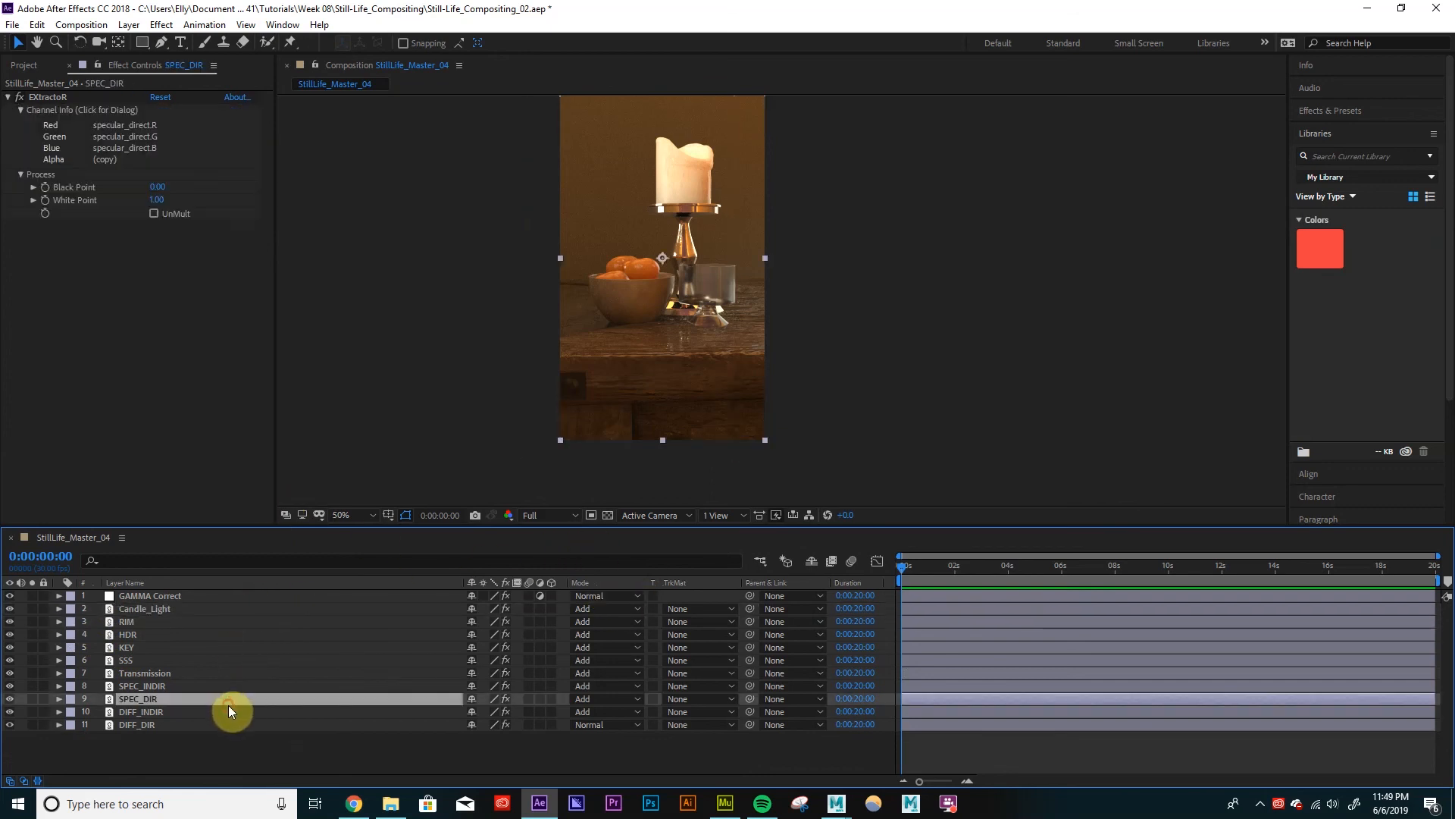
{"action": "left_click", "coordinate": [136, 723]}
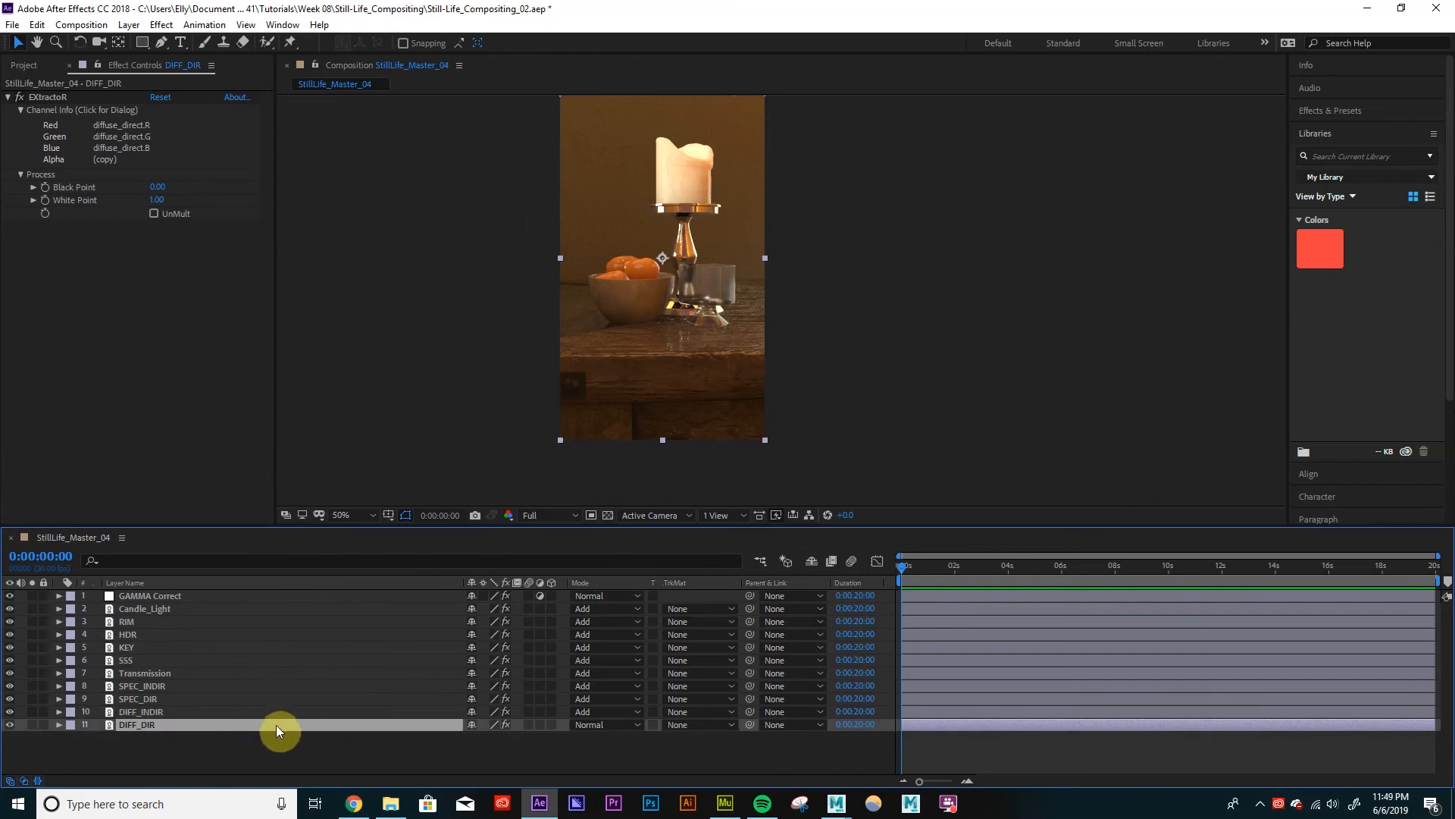
{"action": "left_click", "coordinate": [140, 711]}
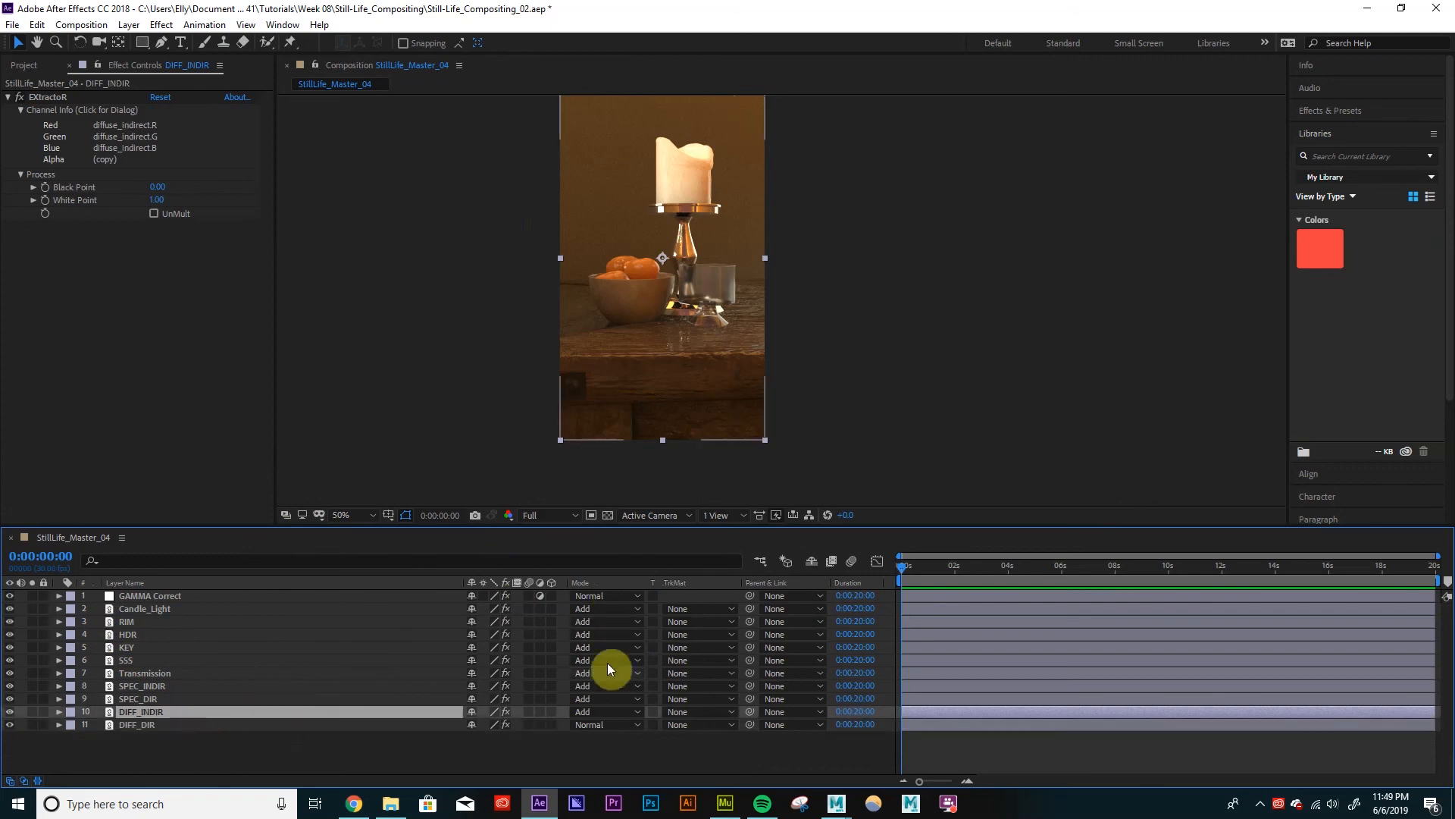
{"action": "left_click", "coordinate": [145, 608]}
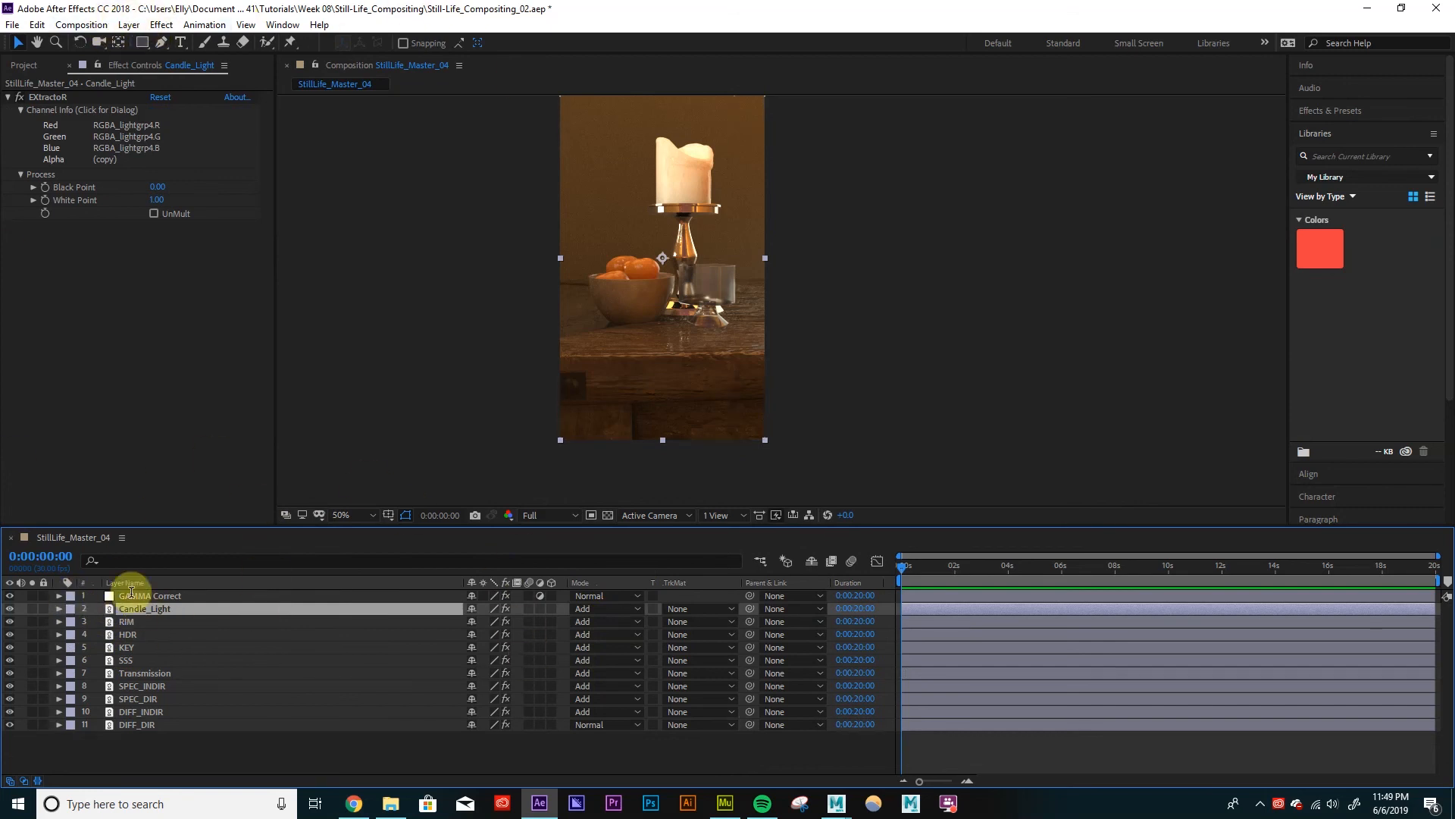
{"action": "mouse_move", "coordinate": [248, 555]}
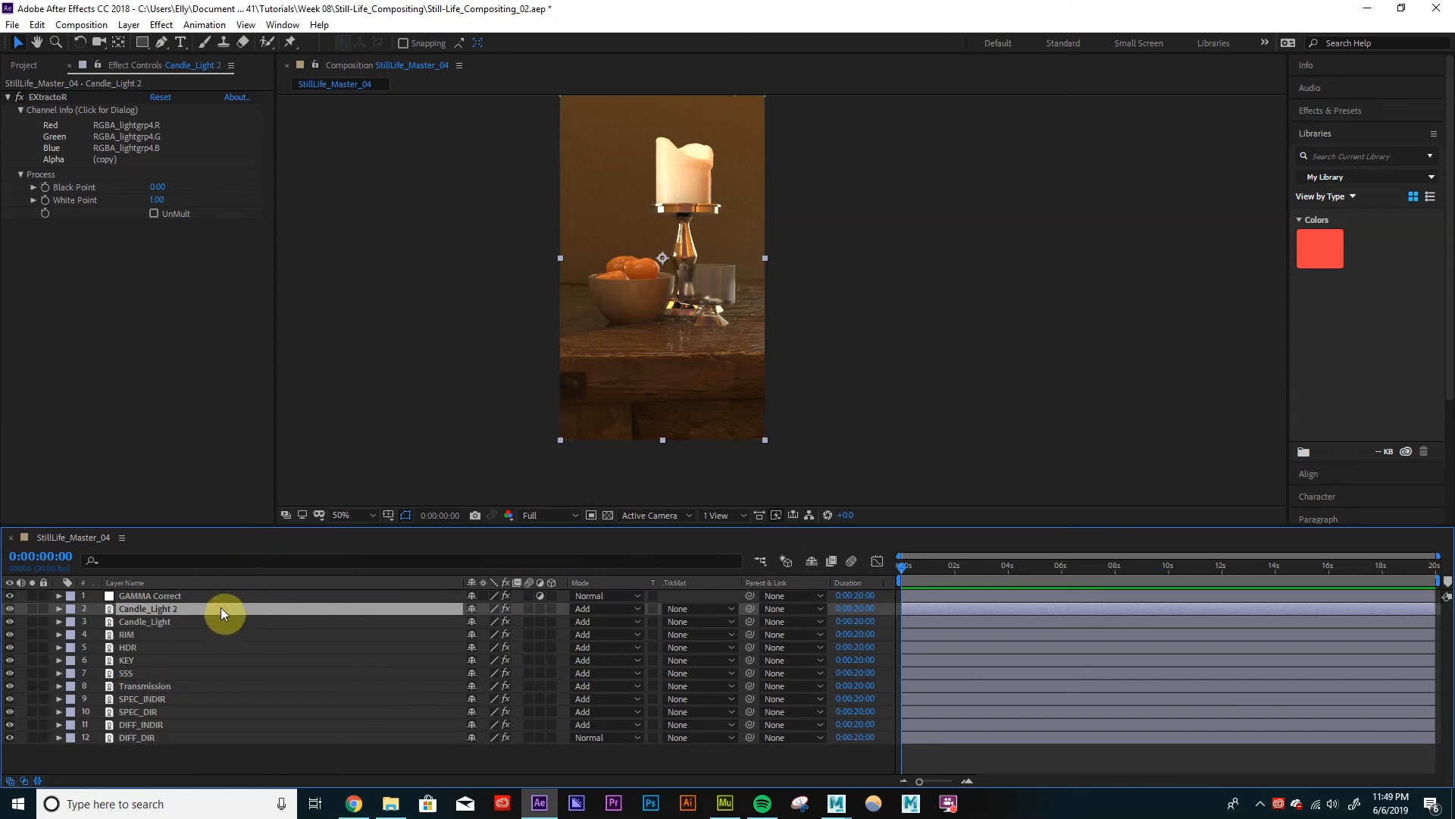
{"action": "mouse_move", "coordinate": [192, 611]}
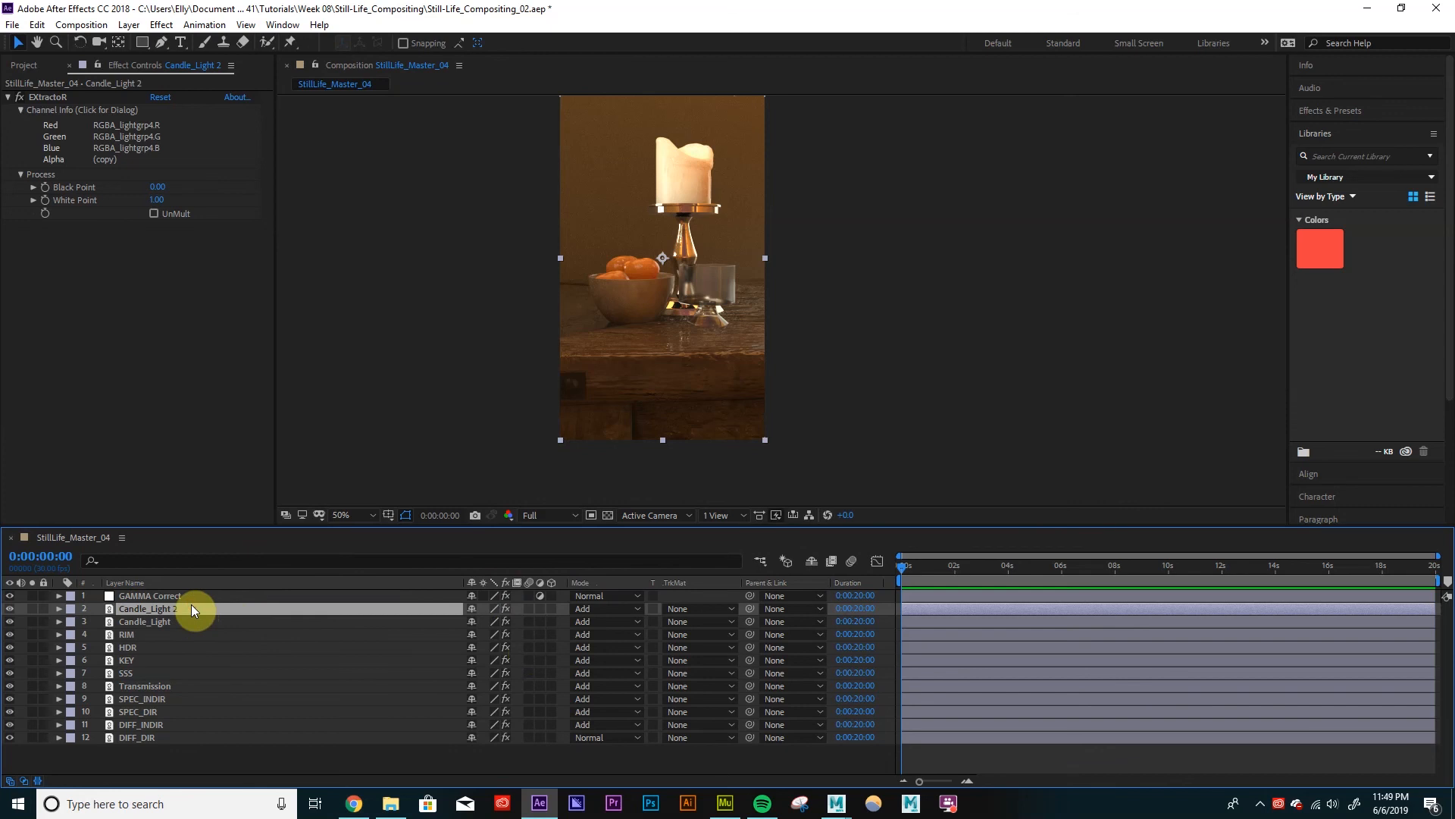
Name the duplicate layer AO and set its EXtractoR Layers to the AO pass.
{"action": "type", "text": "AO"}
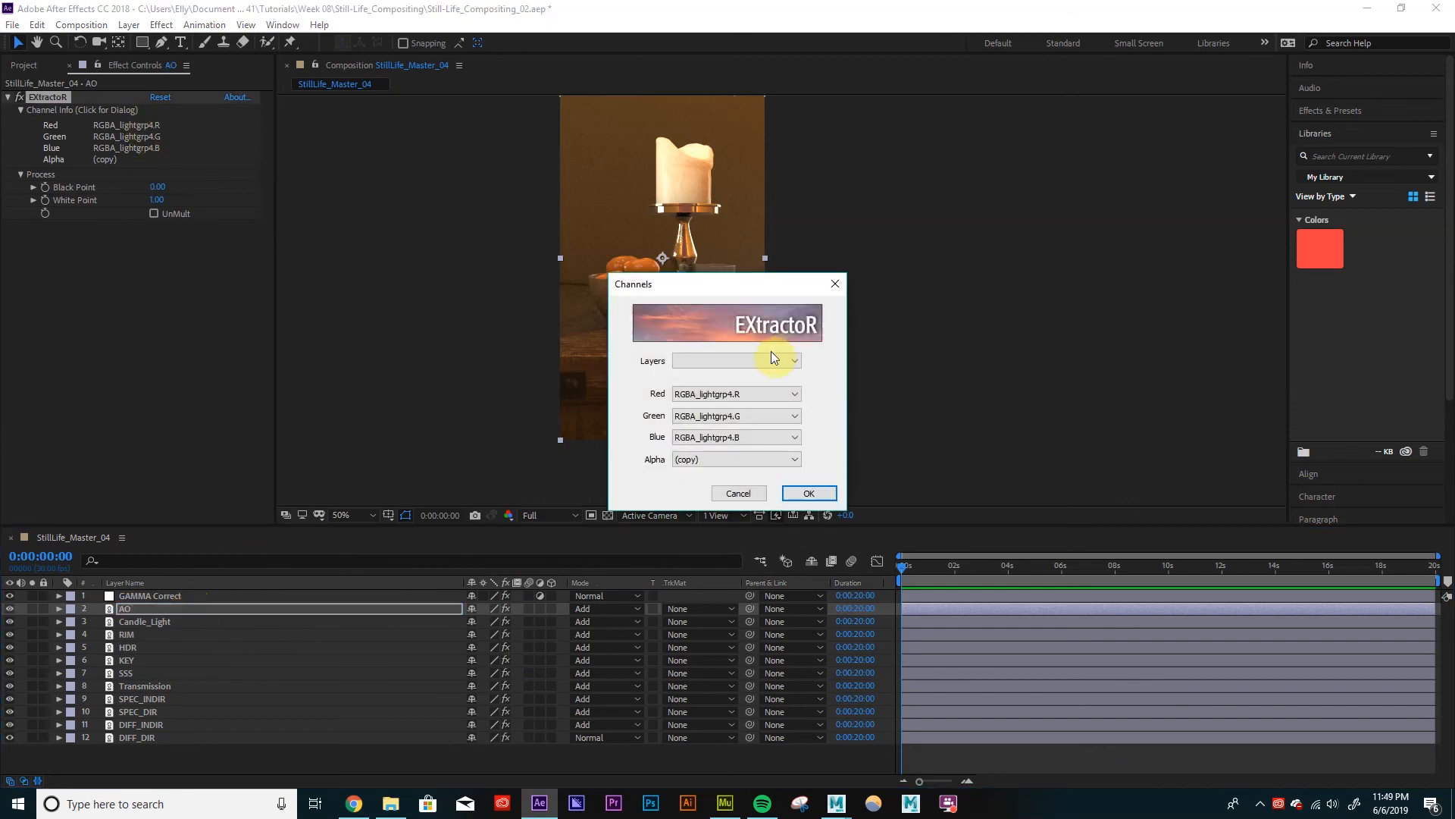
{"action": "left_click", "coordinate": [735, 360]}
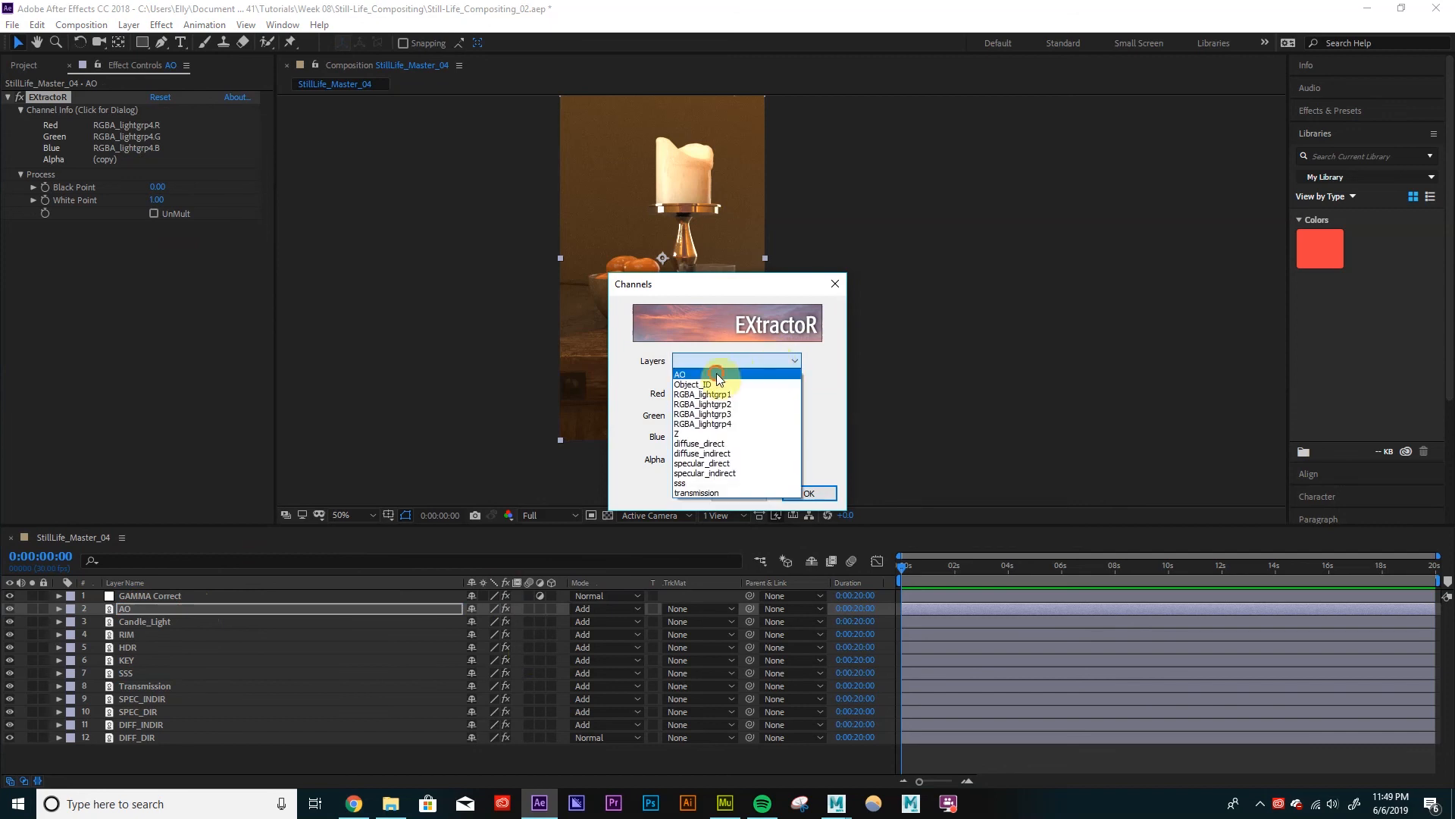
{"action": "left_click", "coordinate": [681, 373]}
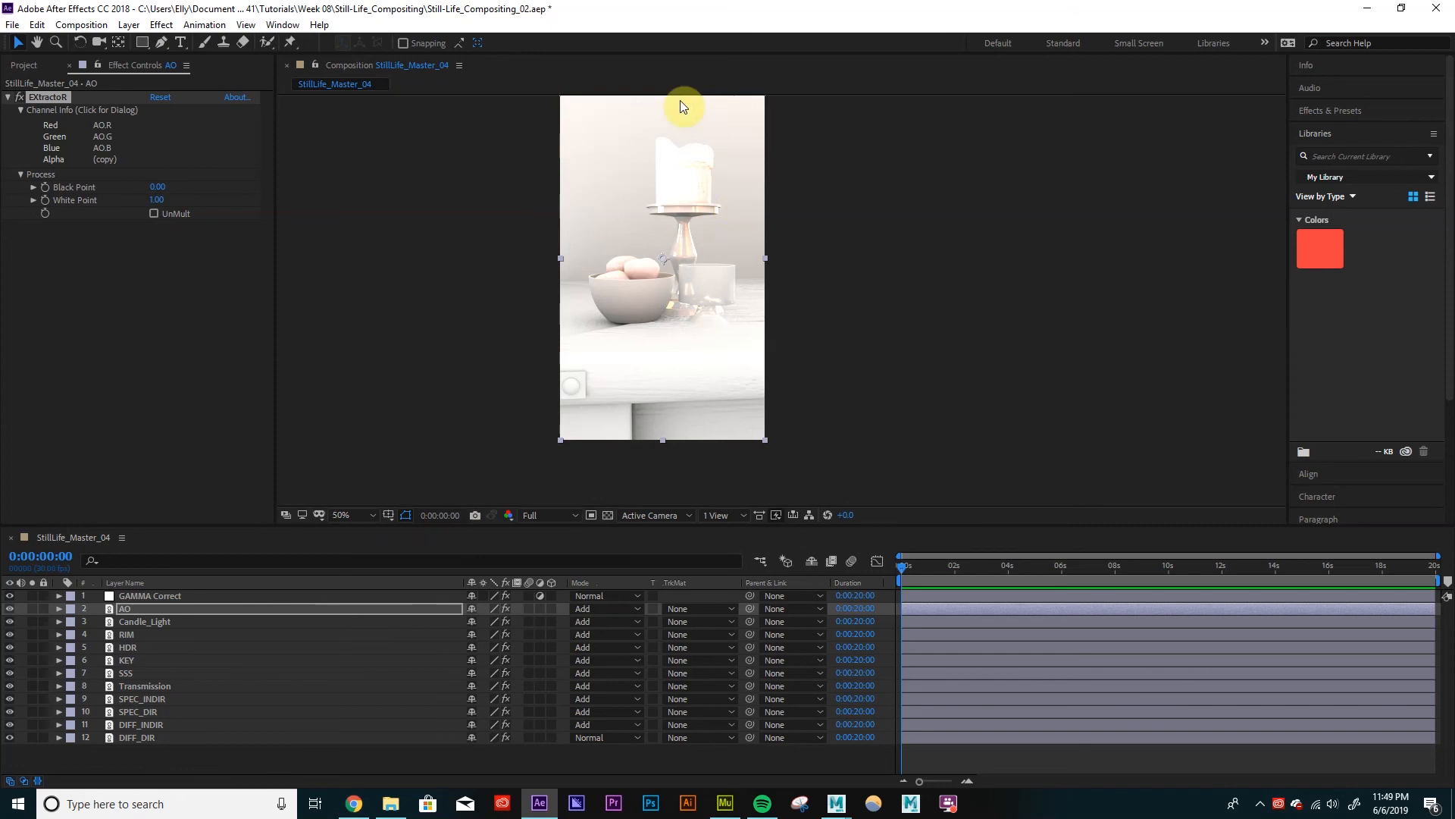
{"action": "mouse_move", "coordinate": [715, 141]}
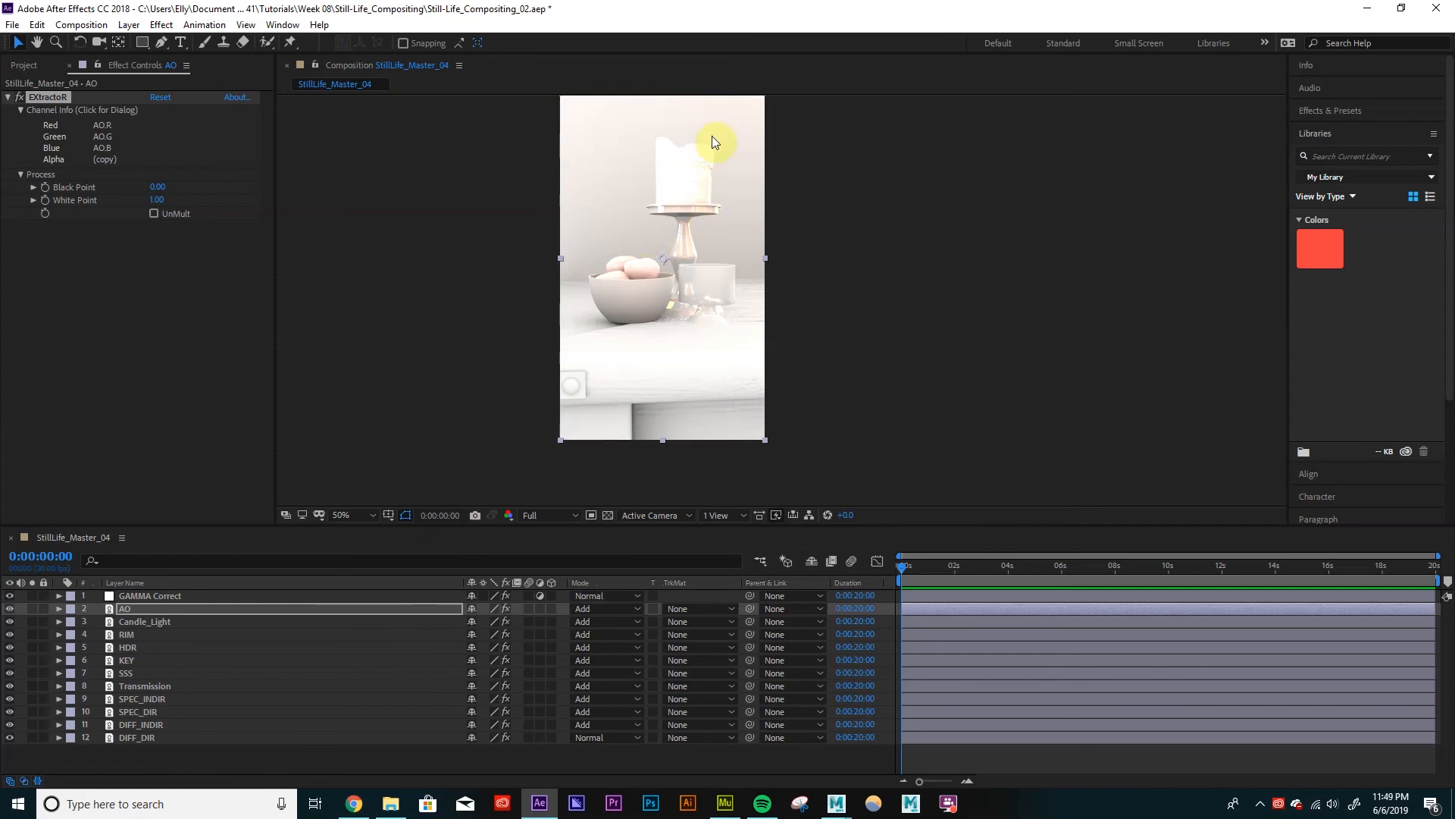
{"action": "mouse_move", "coordinate": [446, 178]}
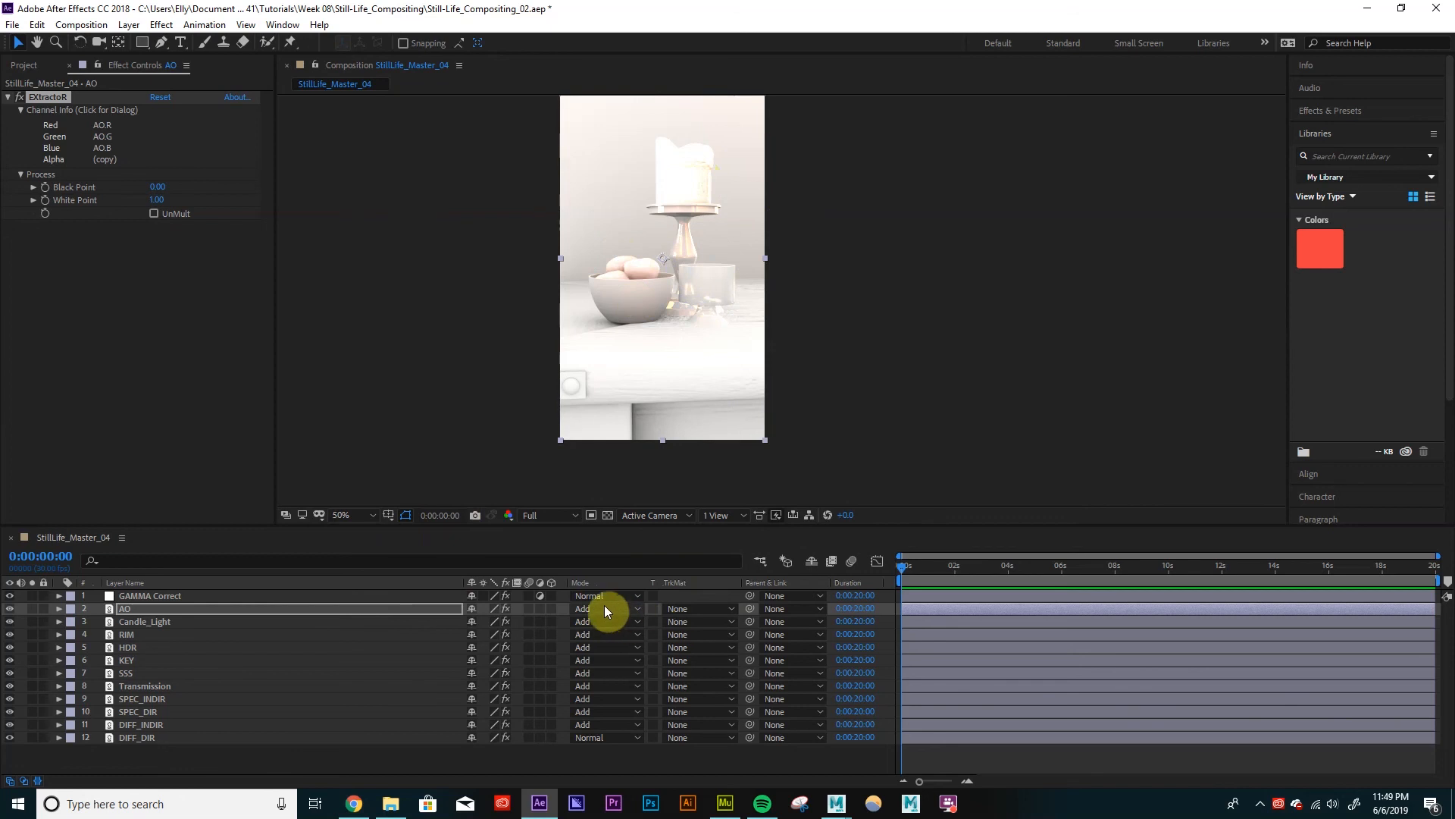
Set the AO layer's blending mode to Multiply and lower its opacity to about 49%.
{"action": "left_click", "coordinate": [604, 608]}
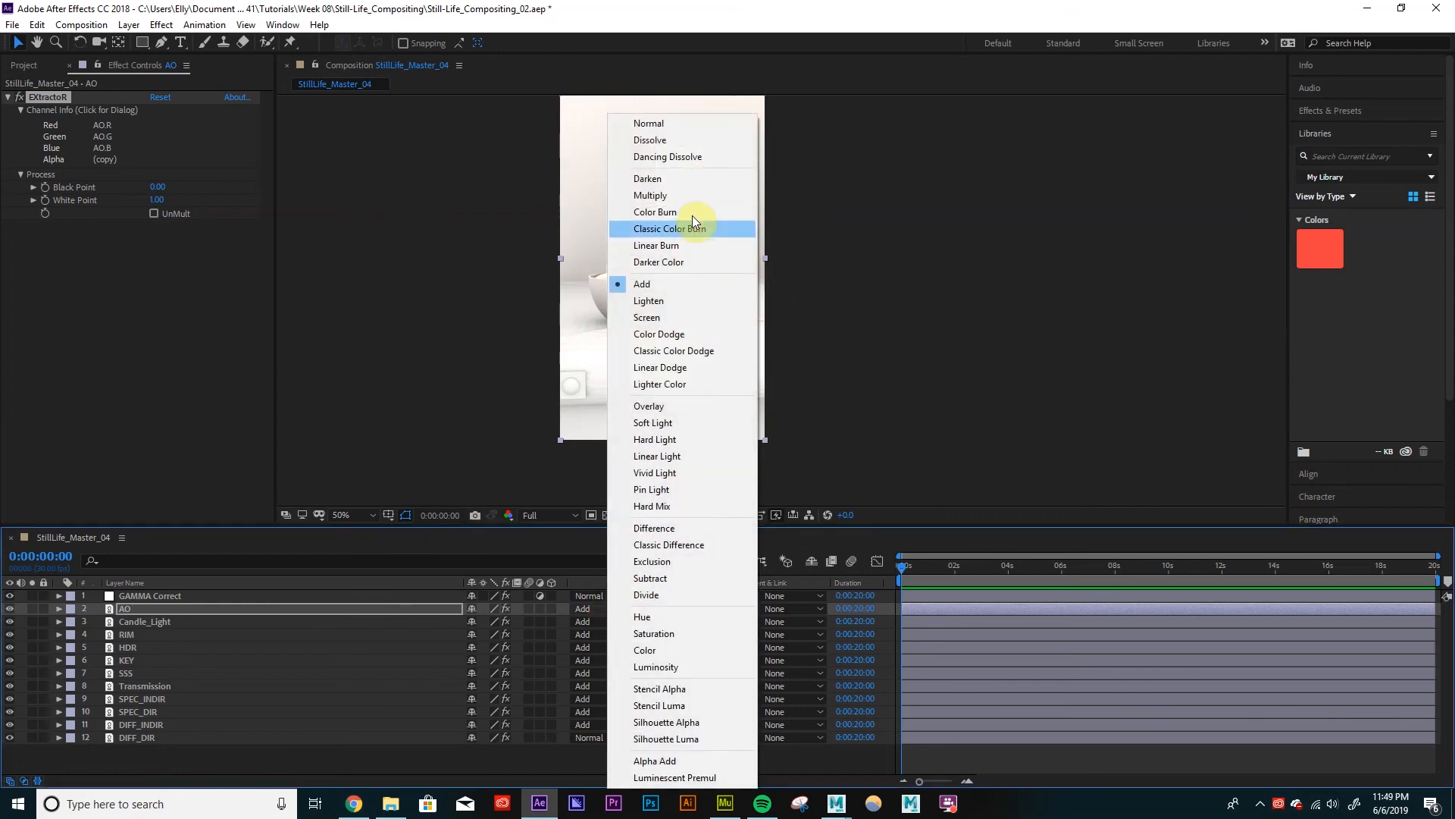
{"action": "left_click", "coordinate": [651, 195]}
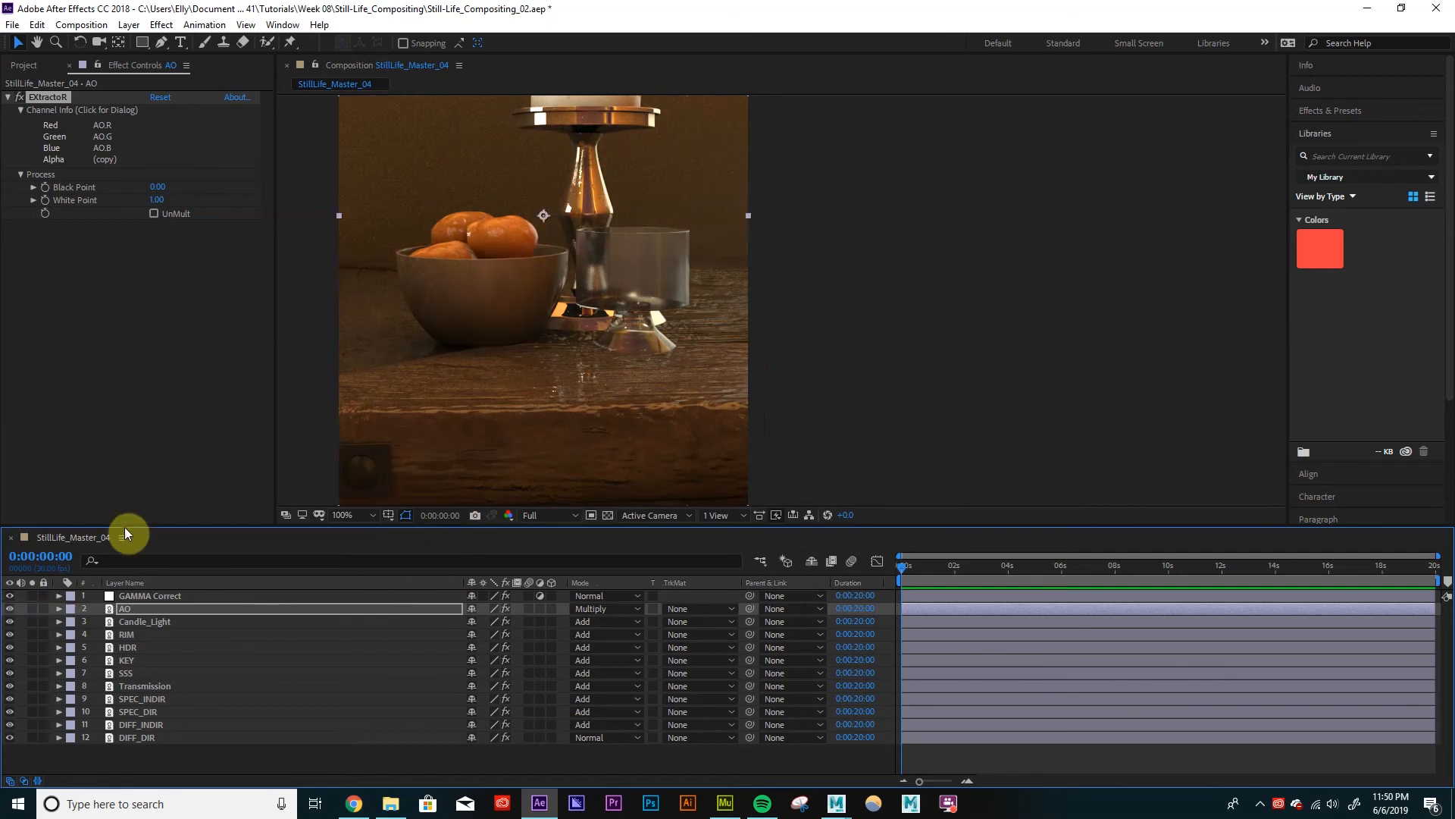
{"action": "left_click", "coordinate": [10, 608]}
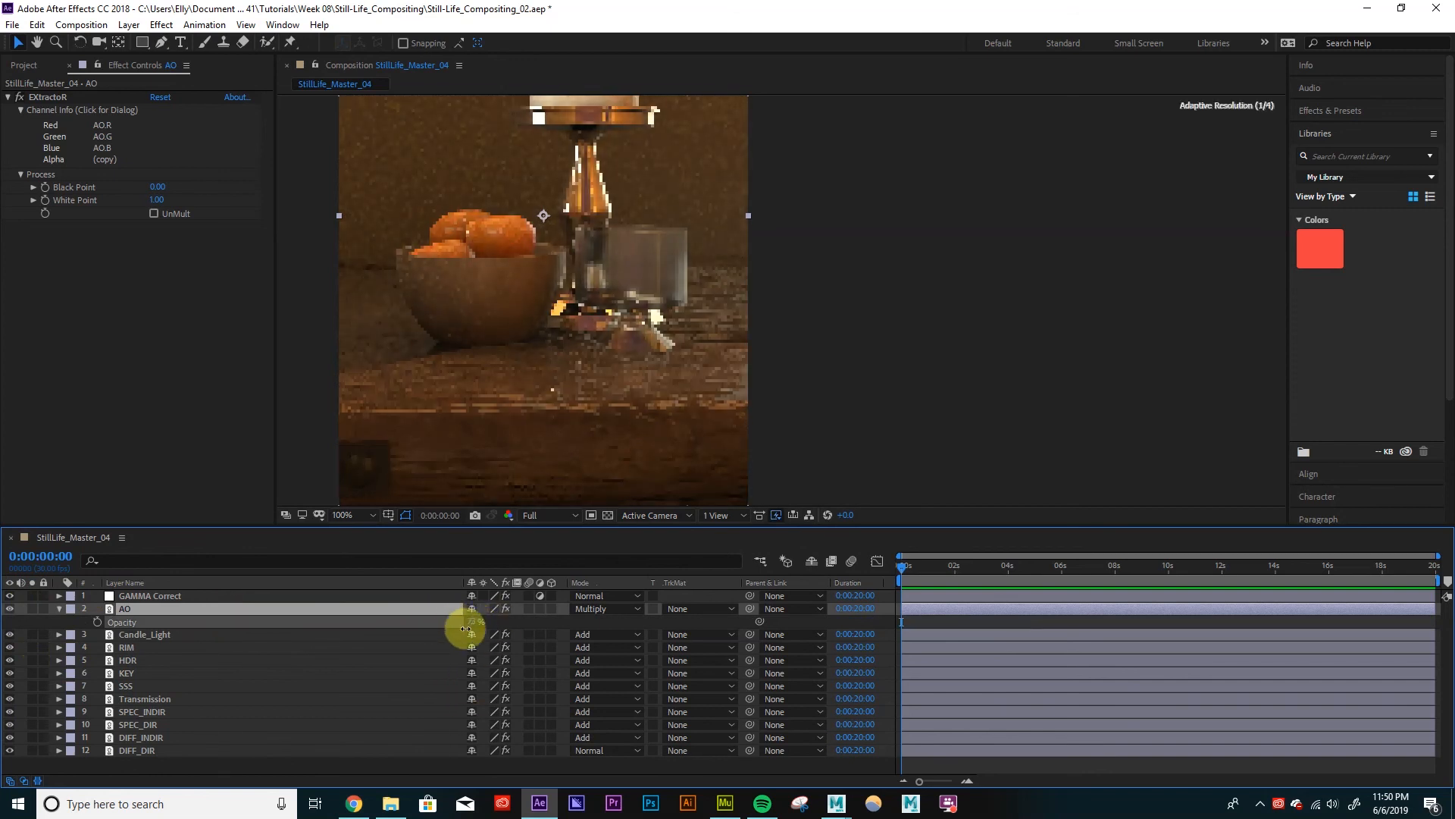
{"action": "left_click_drag", "start_coordinate": [467, 629], "coordinate": [447, 633]}
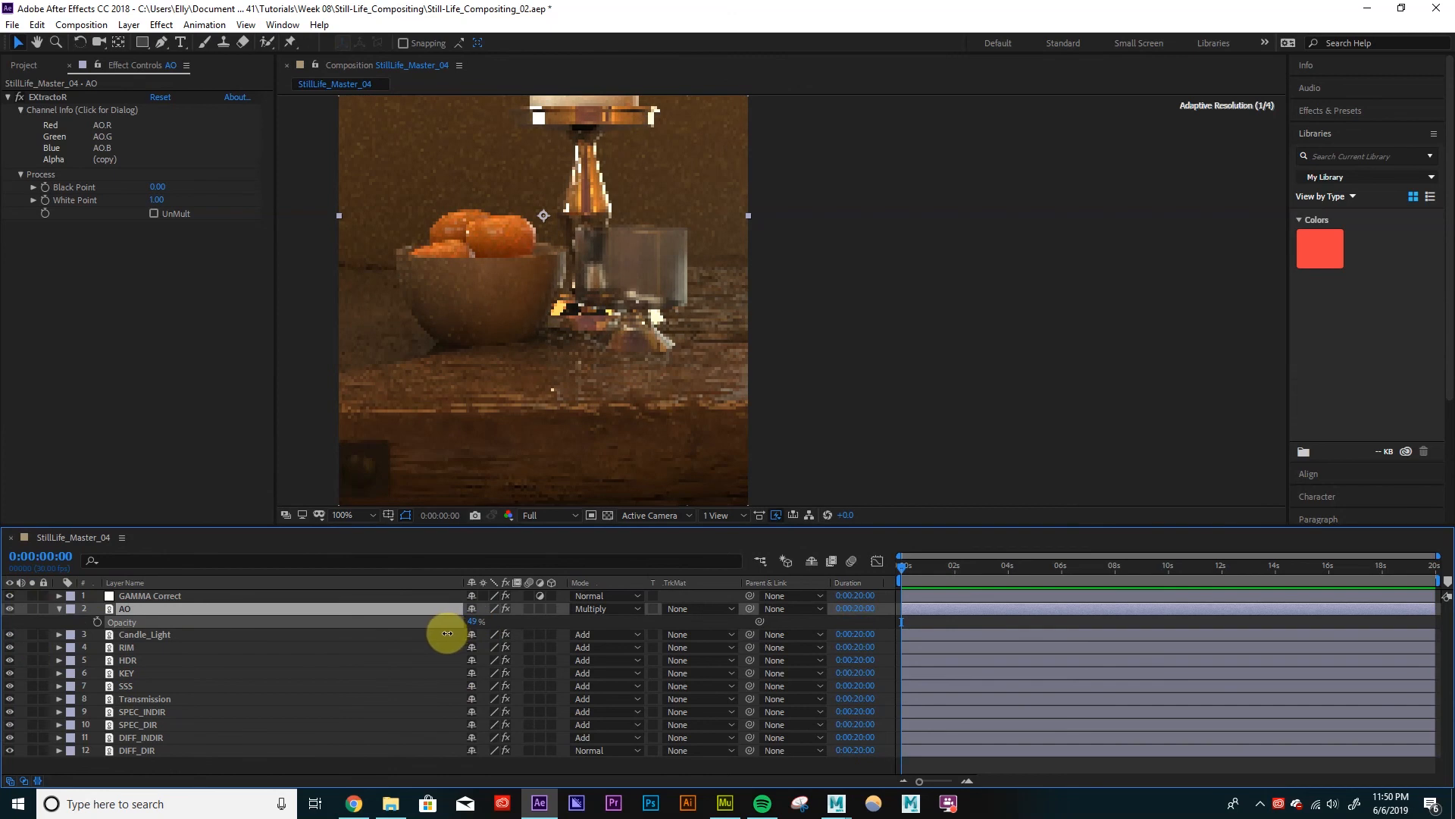